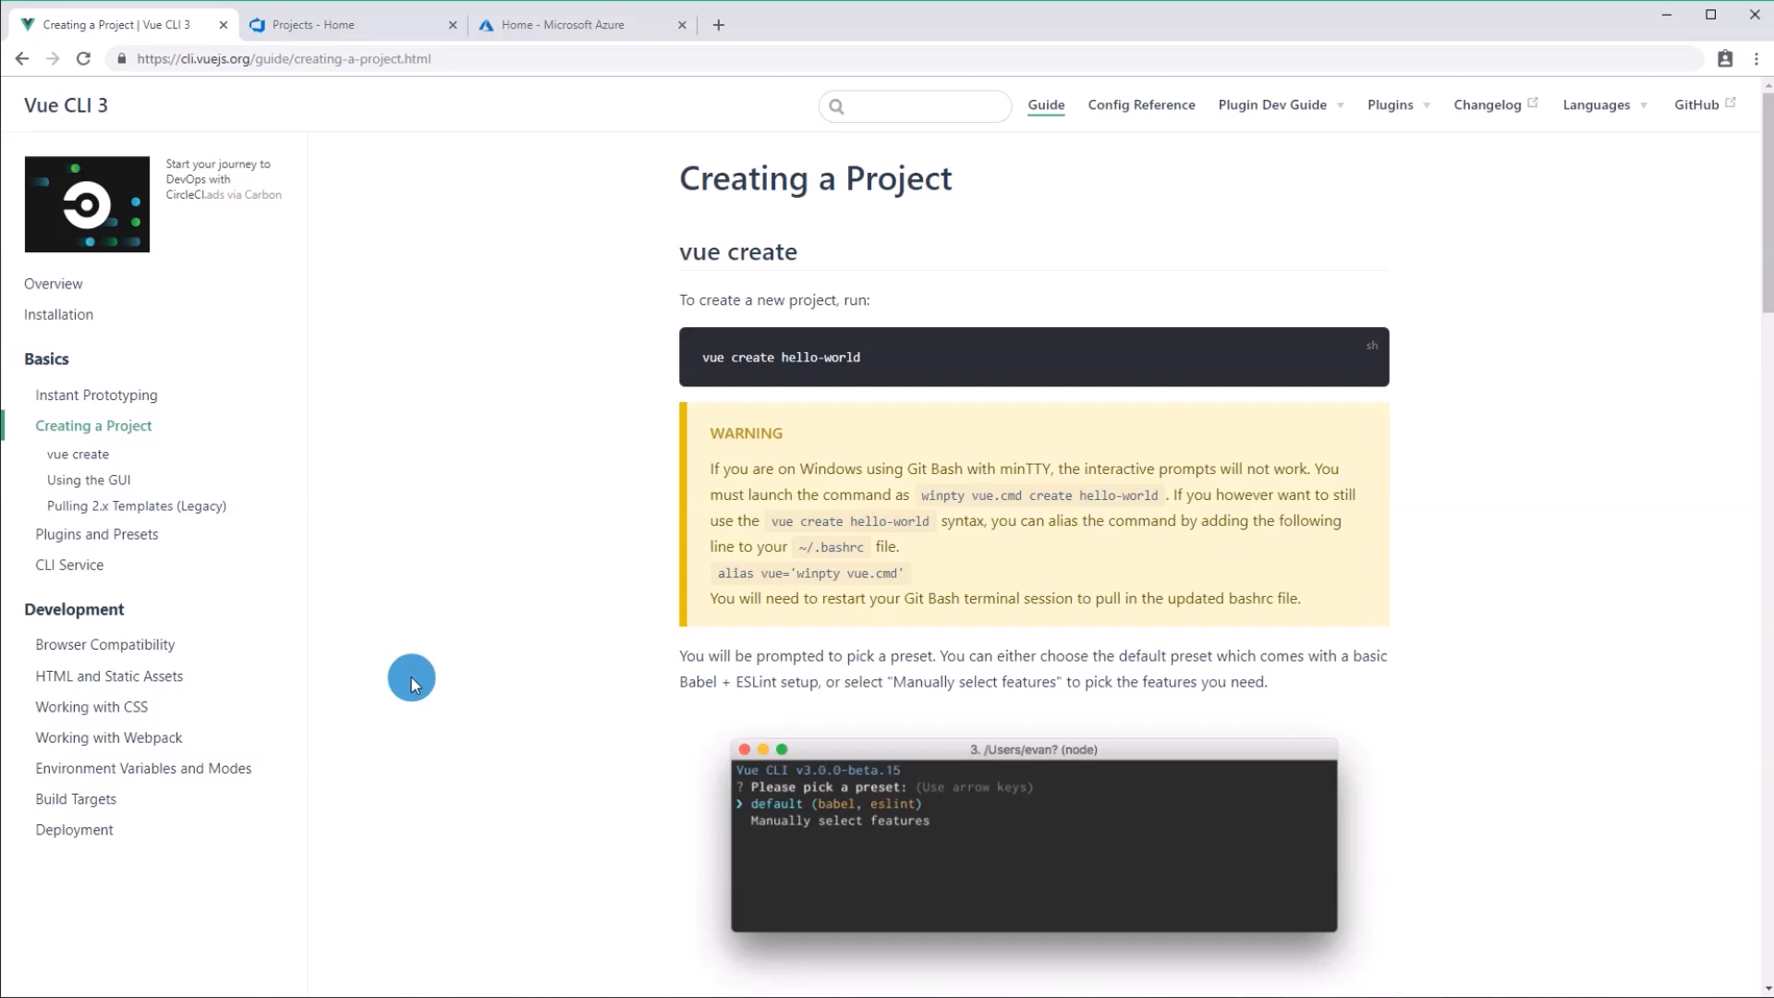
{"action": "mouse_move", "coordinate": [937, 358]}
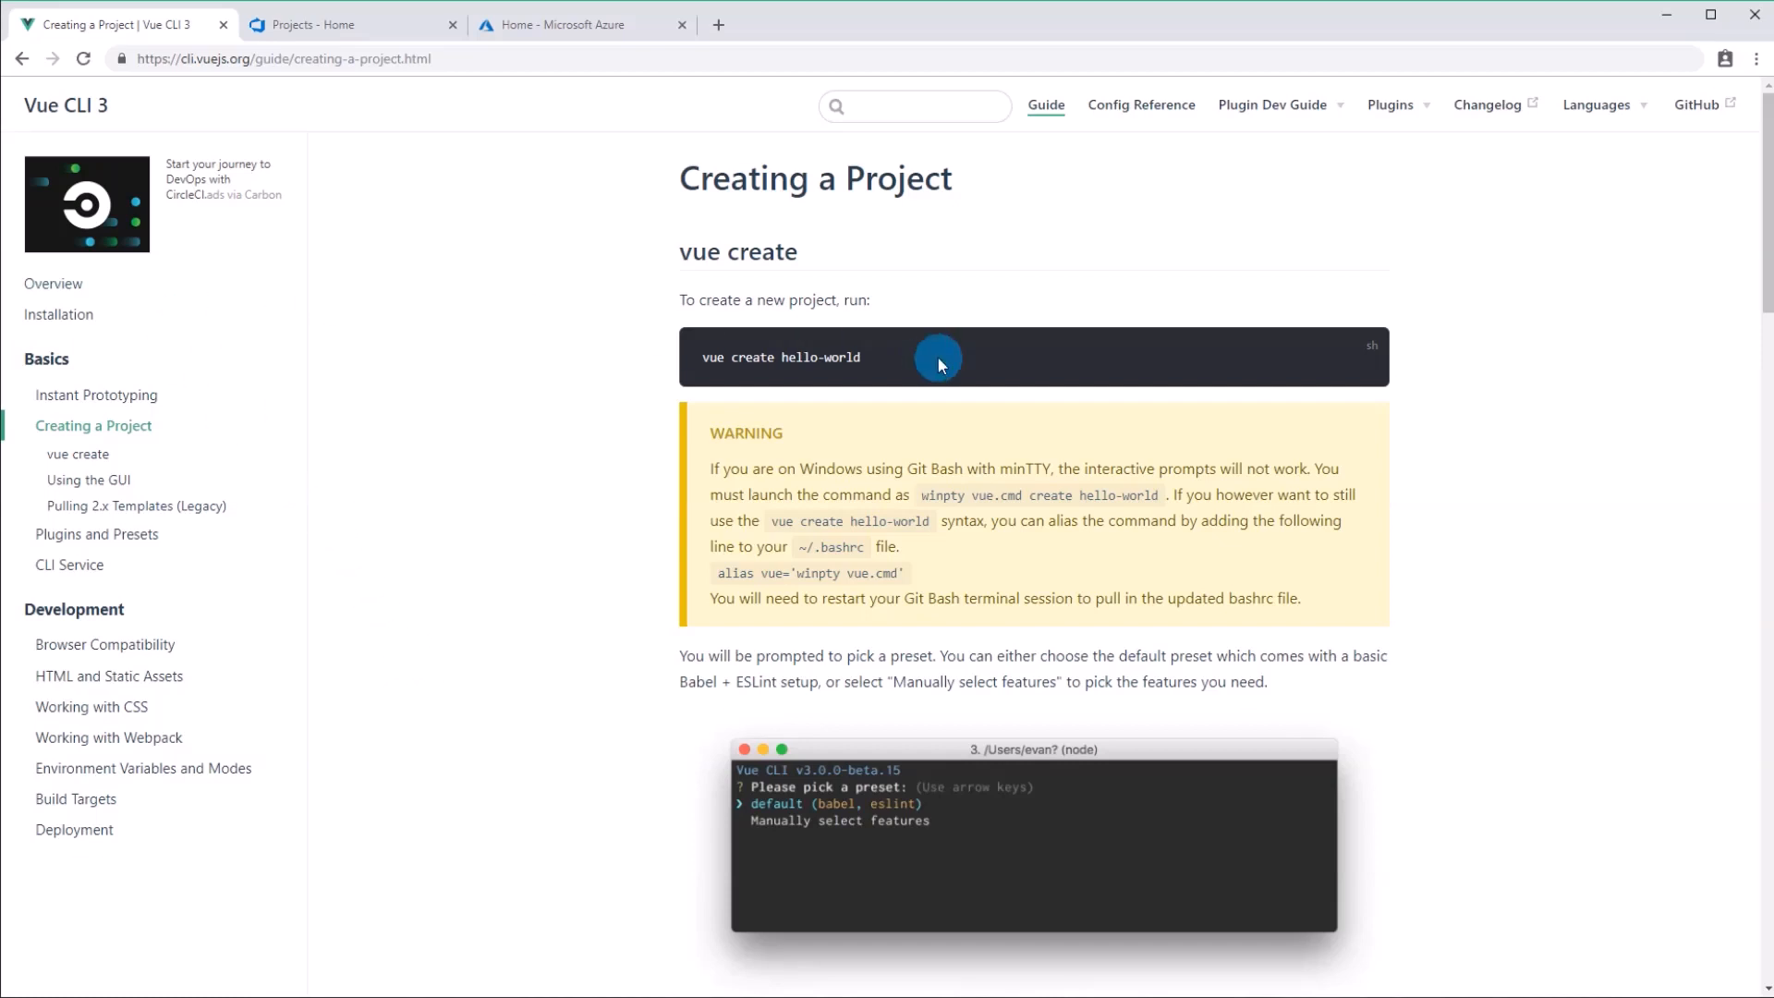
{"action": "mouse_move", "coordinate": [583, 655]}
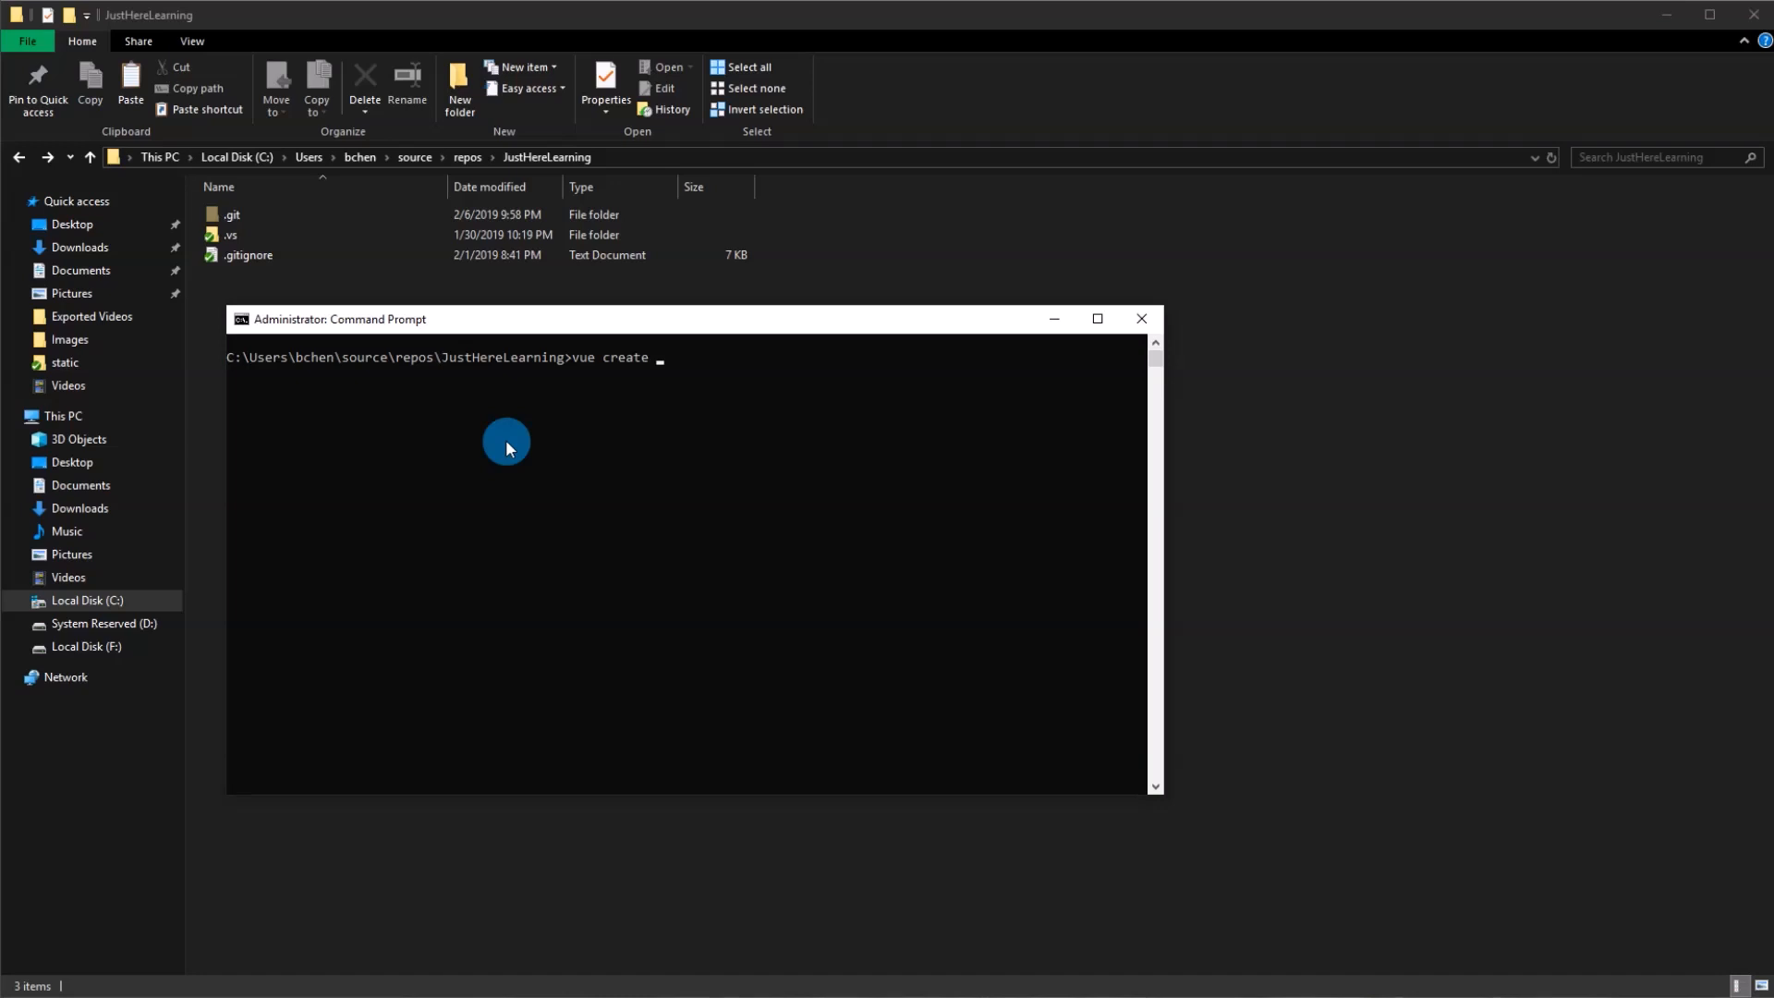
Step: Create the vue-app Vue project, enter its folder, and open it in VS Code
{"action": "type", "text": "vue-app"}
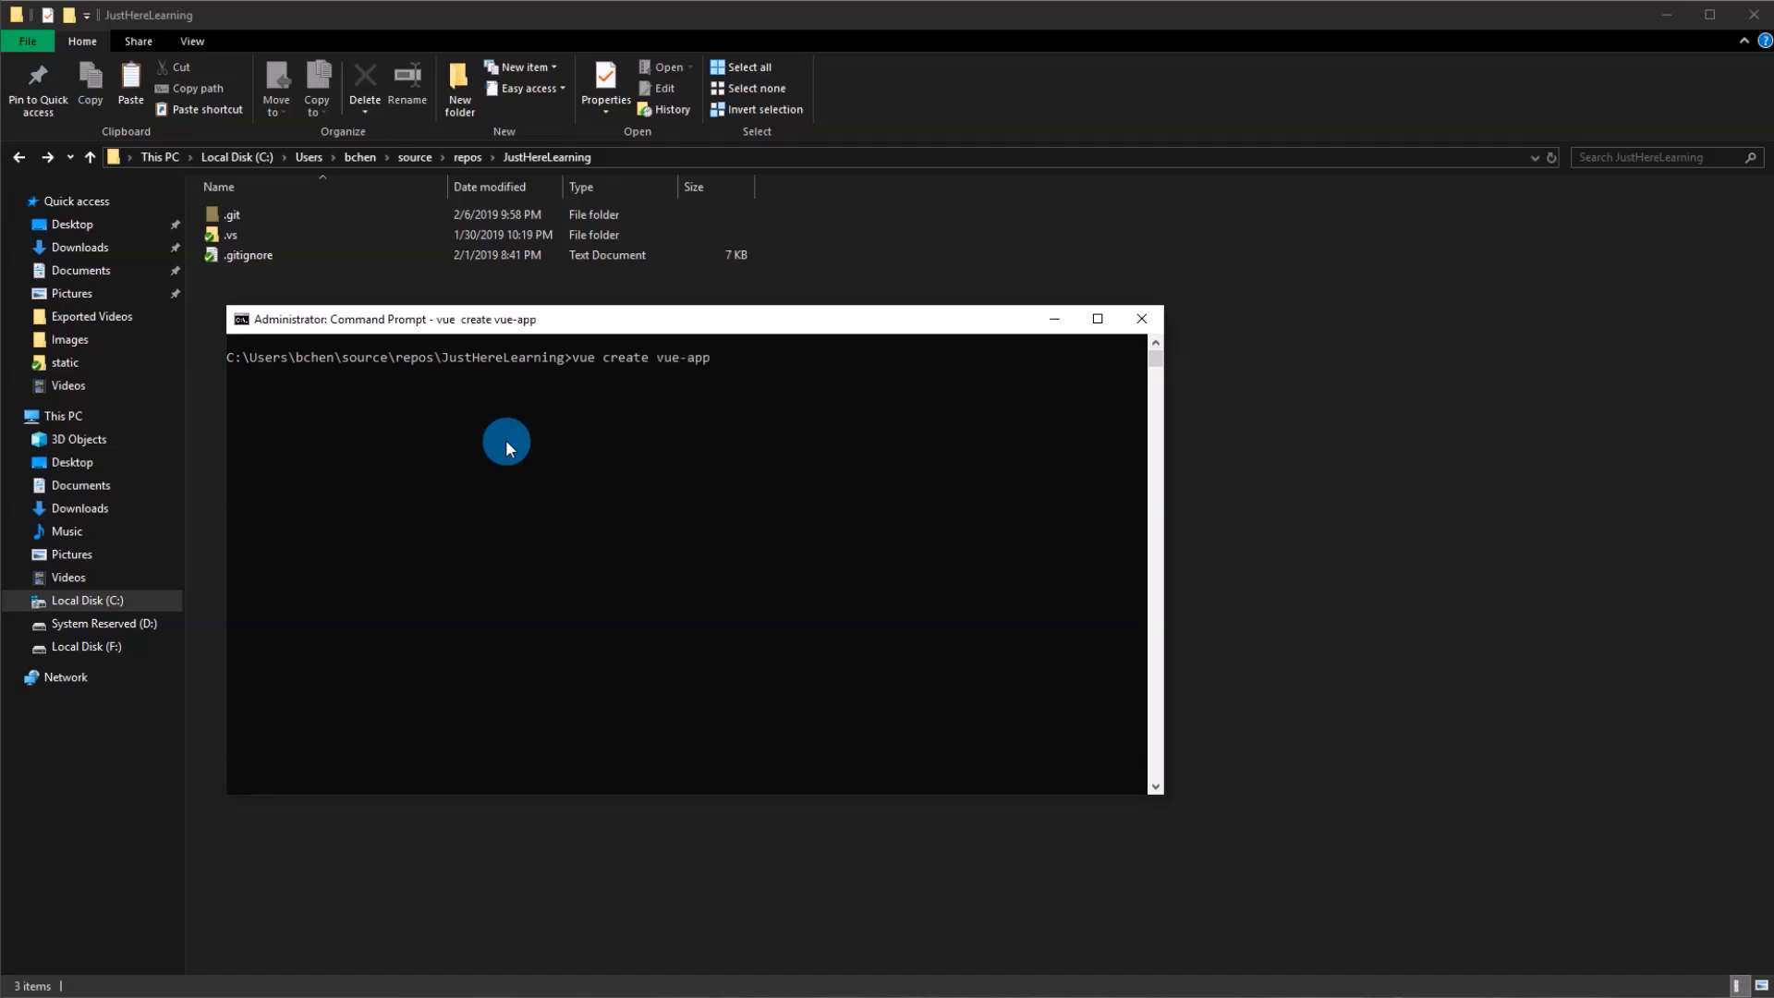
{"action": "key", "text": "enter"}
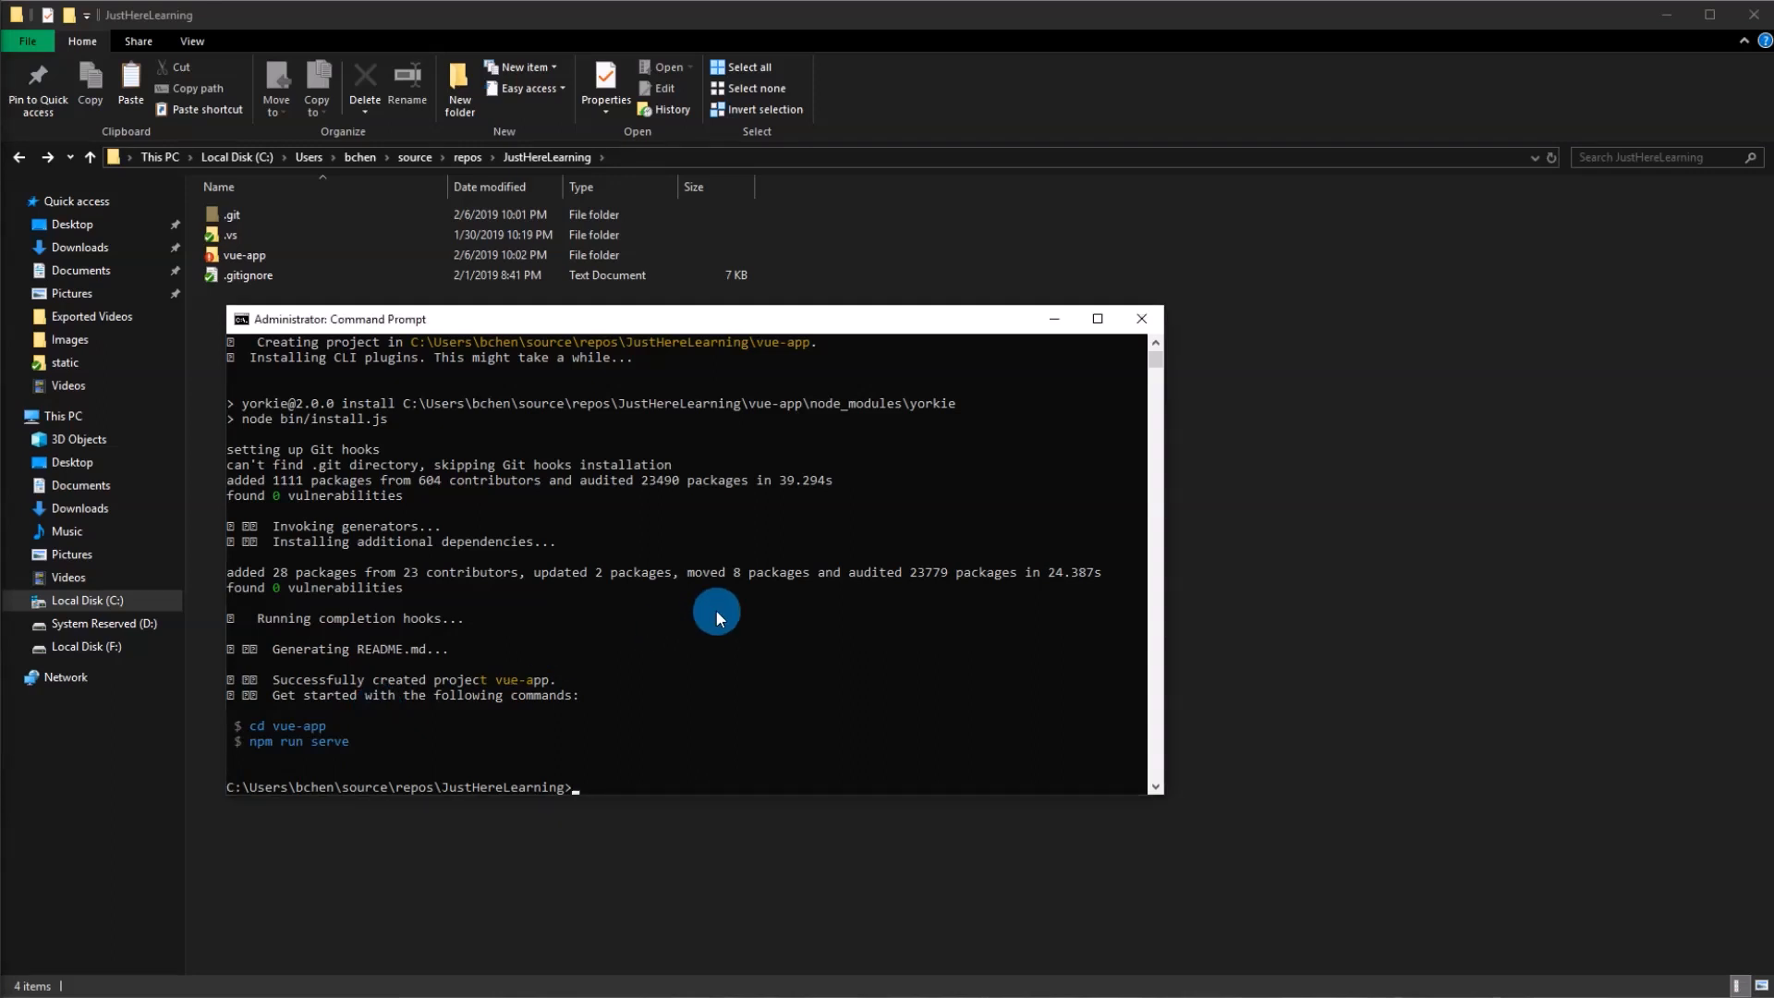
{"action": "type", "text": "cd vue-app"}
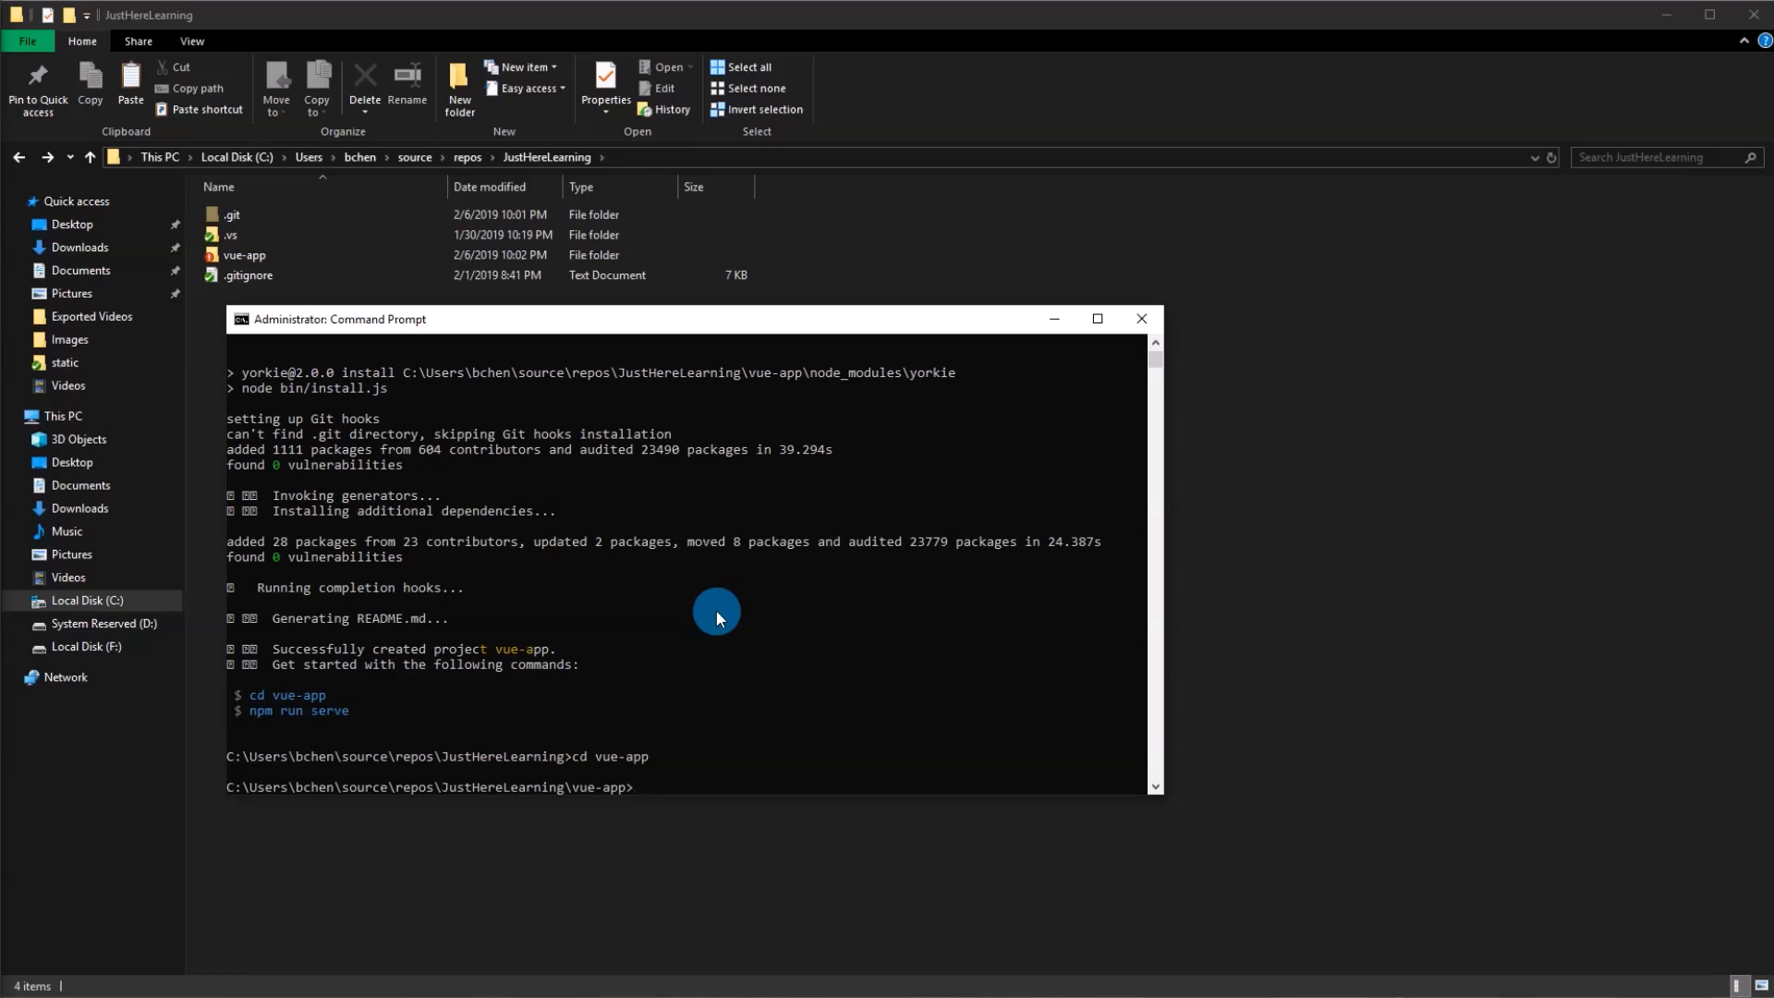
{"action": "type", "text": "code ."}
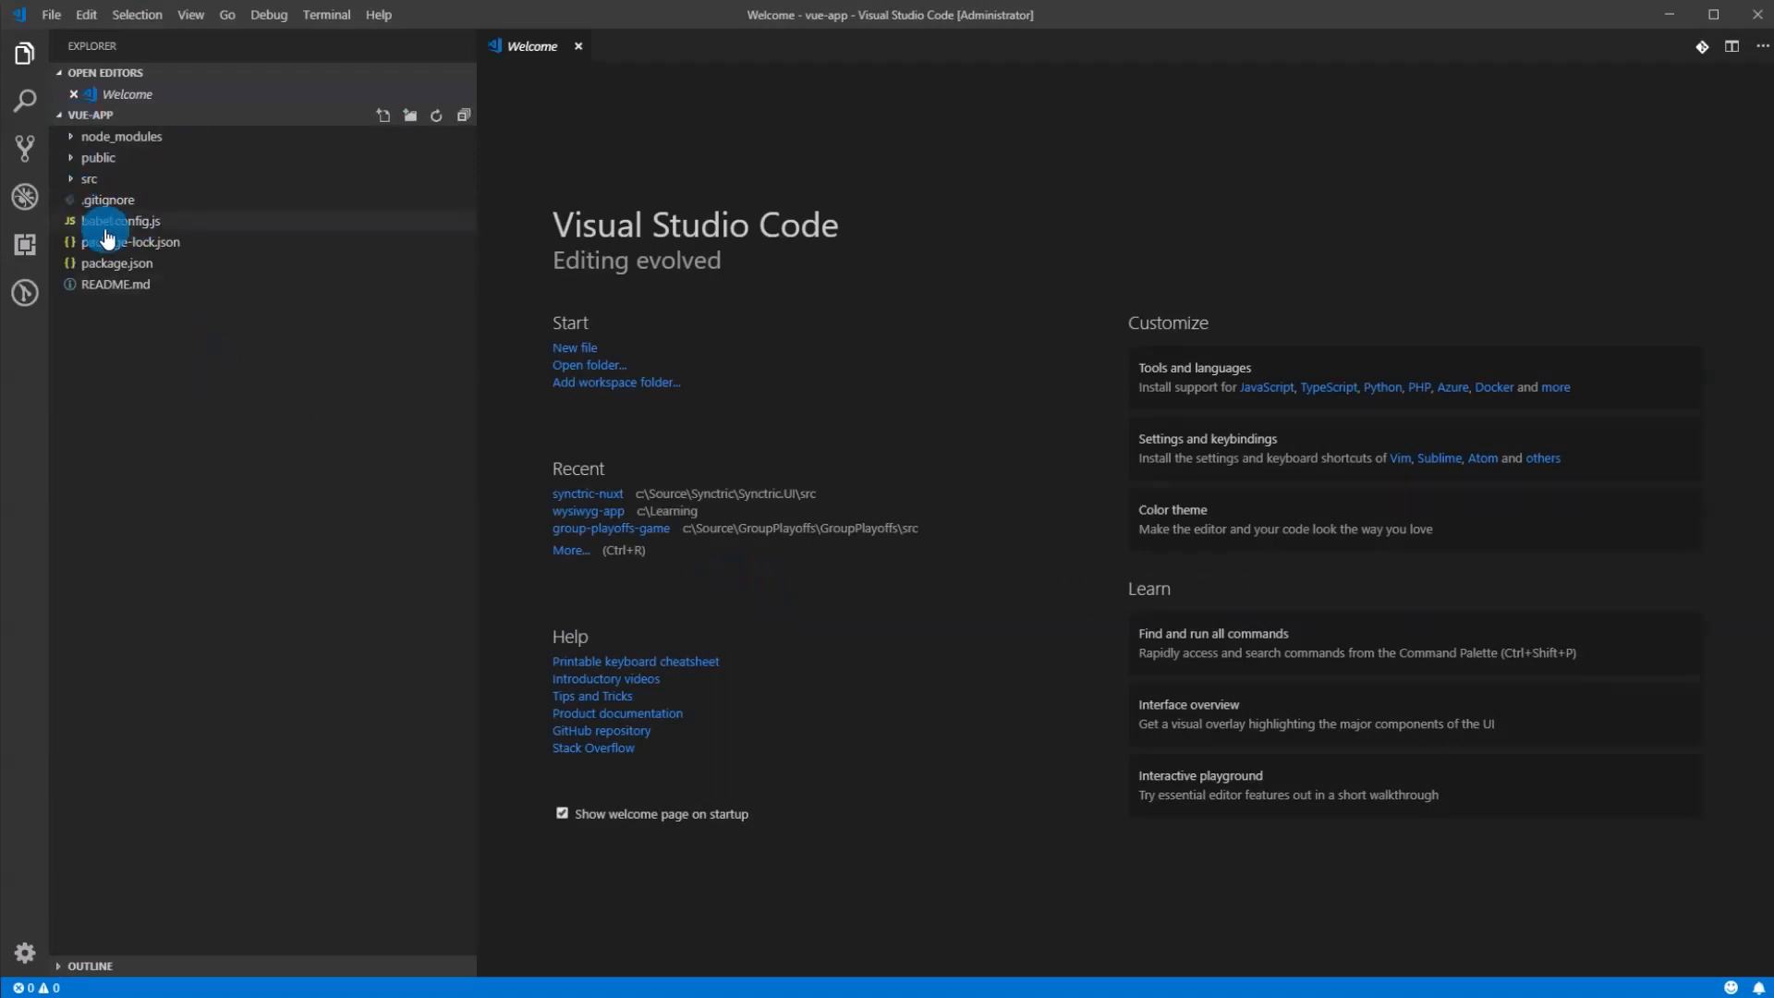
Step: Open package.json and run 'npm run build' to generate the dist folder
{"action": "double_click", "coordinate": [116, 263]}
{"action": "type", "text": "clear"}
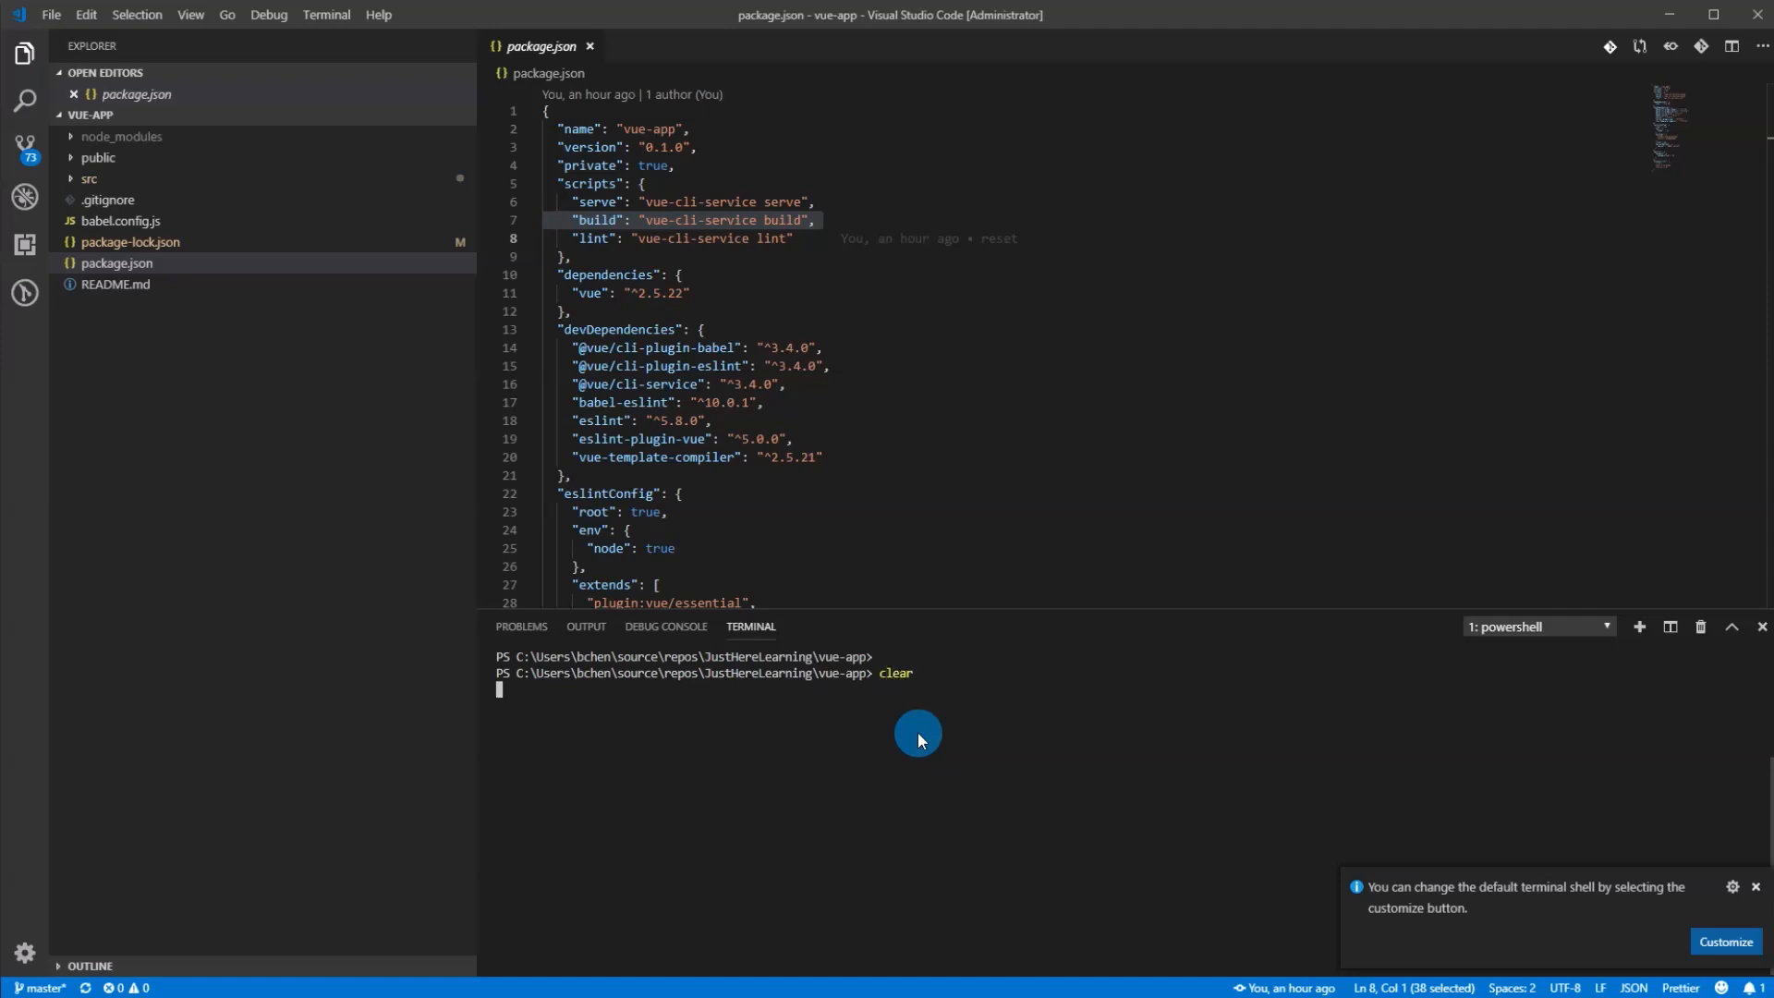
{"action": "type", "text": "npm run build"}
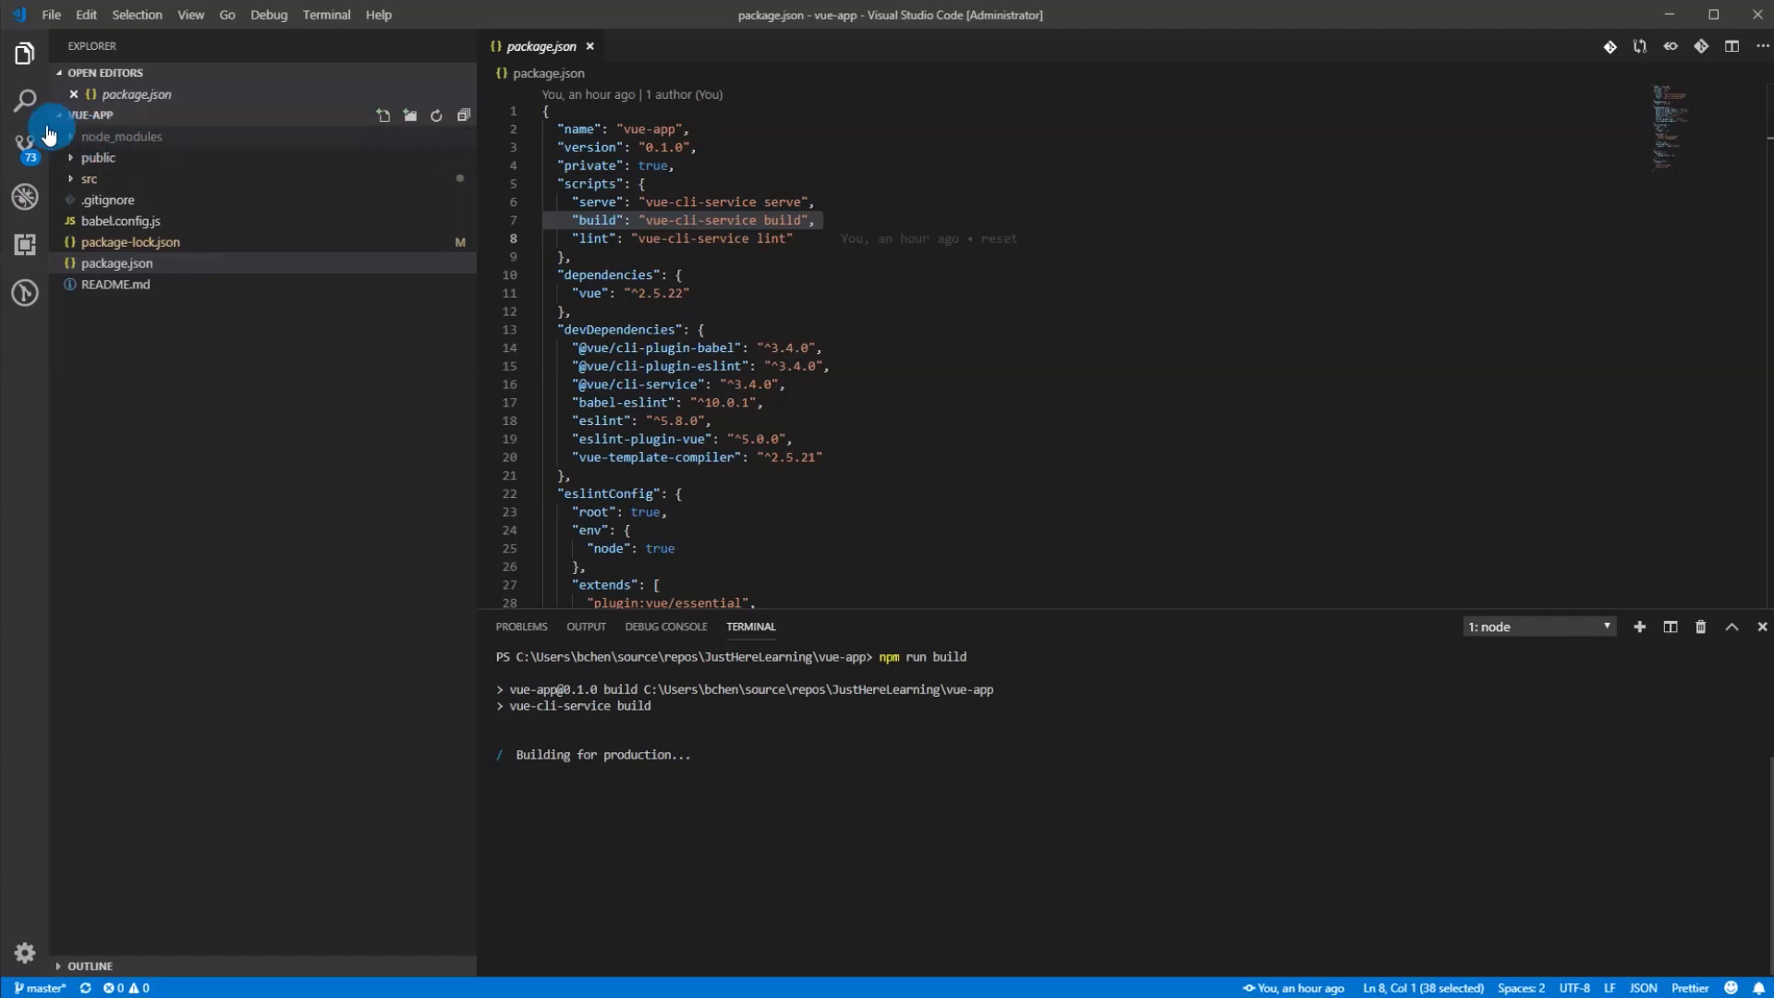
{"action": "mouse_move", "coordinate": [274, 413]}
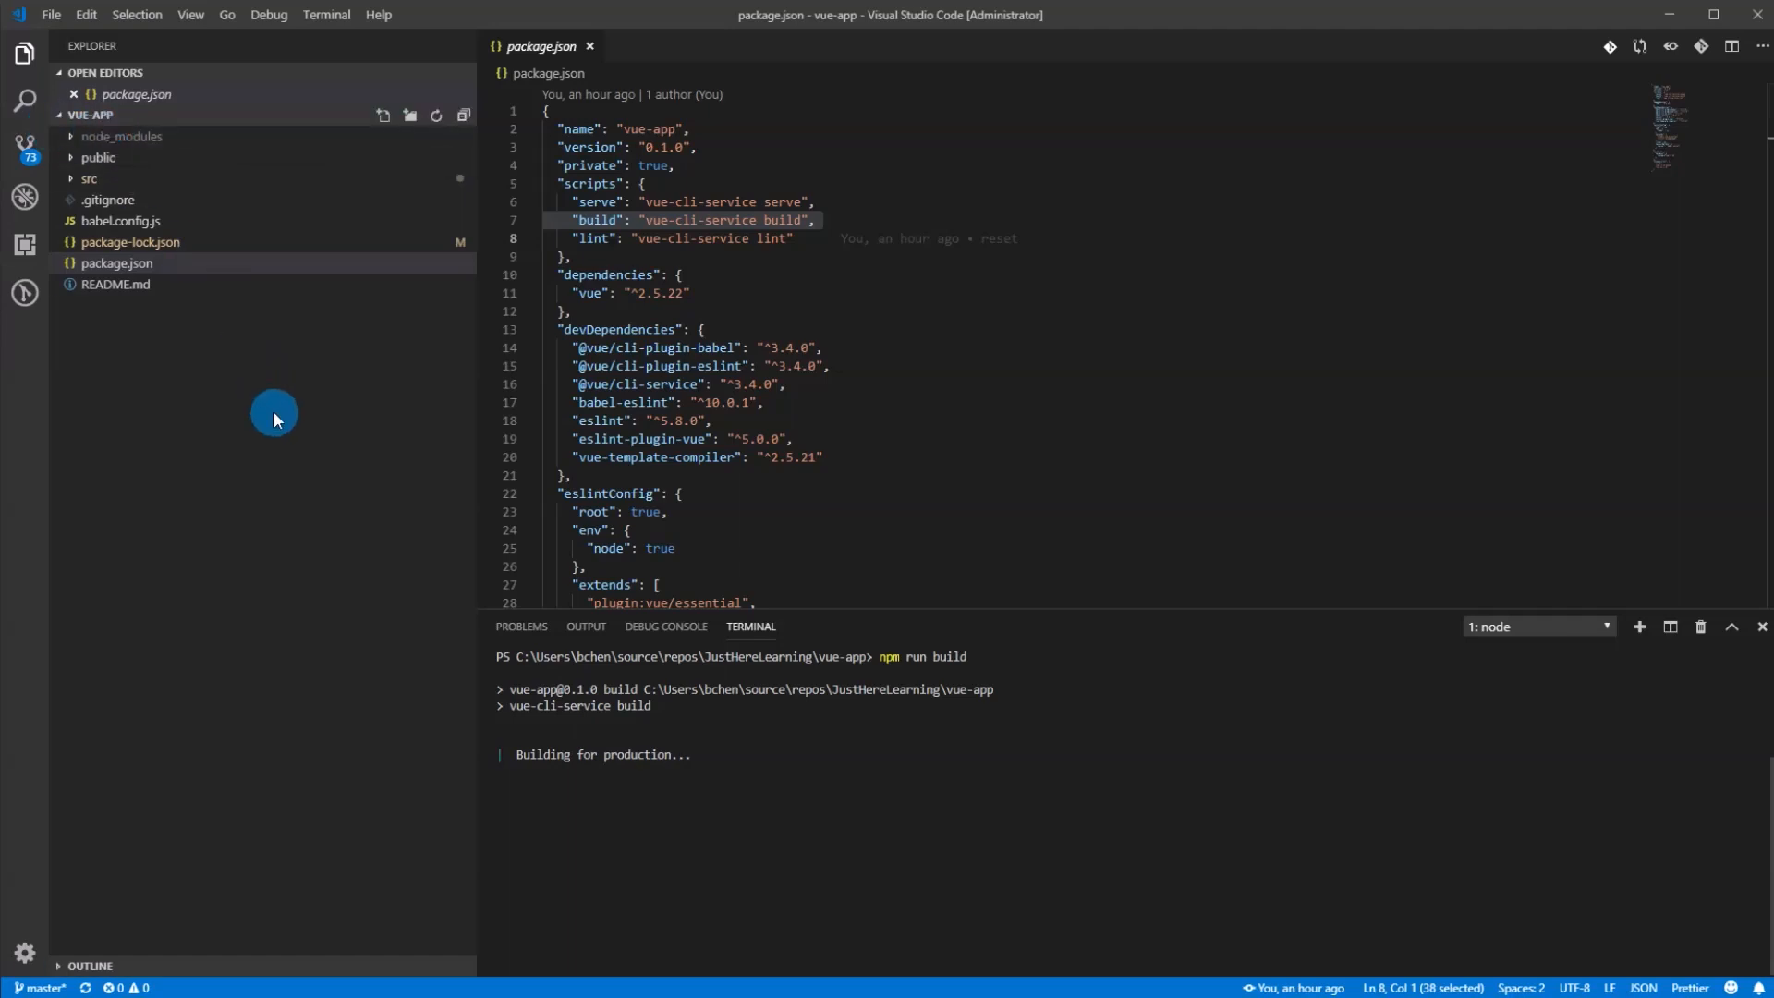
{"action": "left_click", "coordinate": [775, 402]}
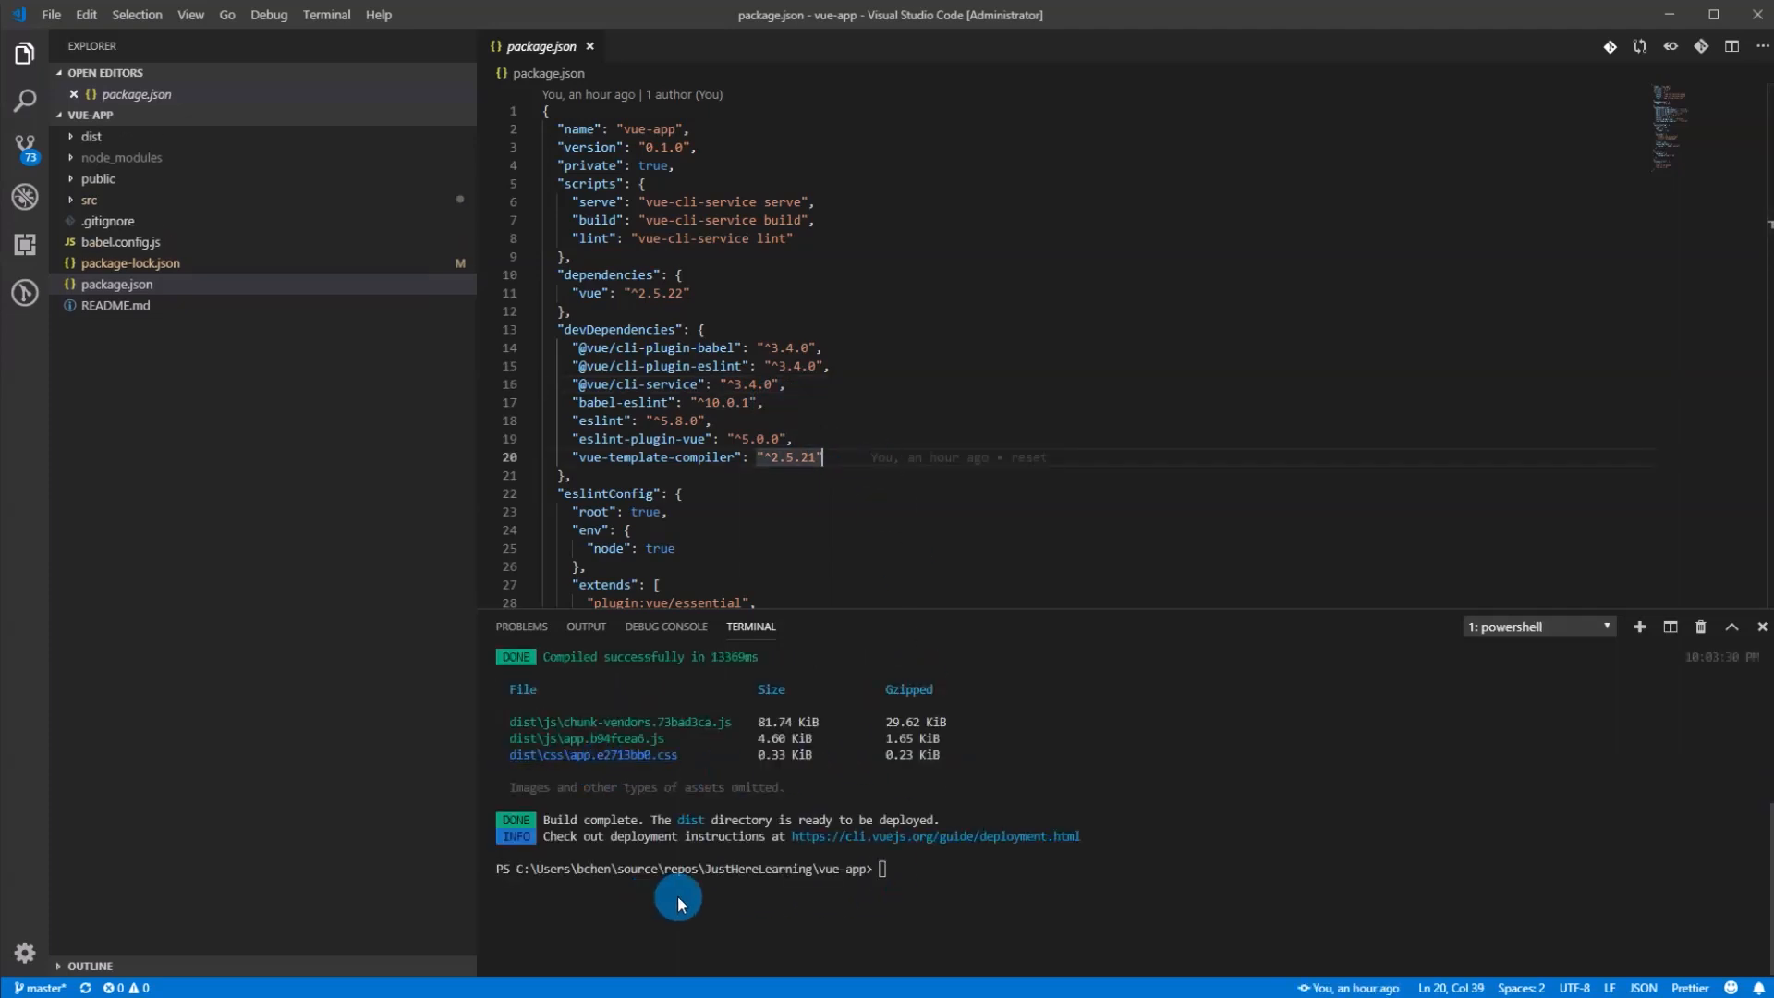
{"action": "left_click", "coordinate": [91, 136]}
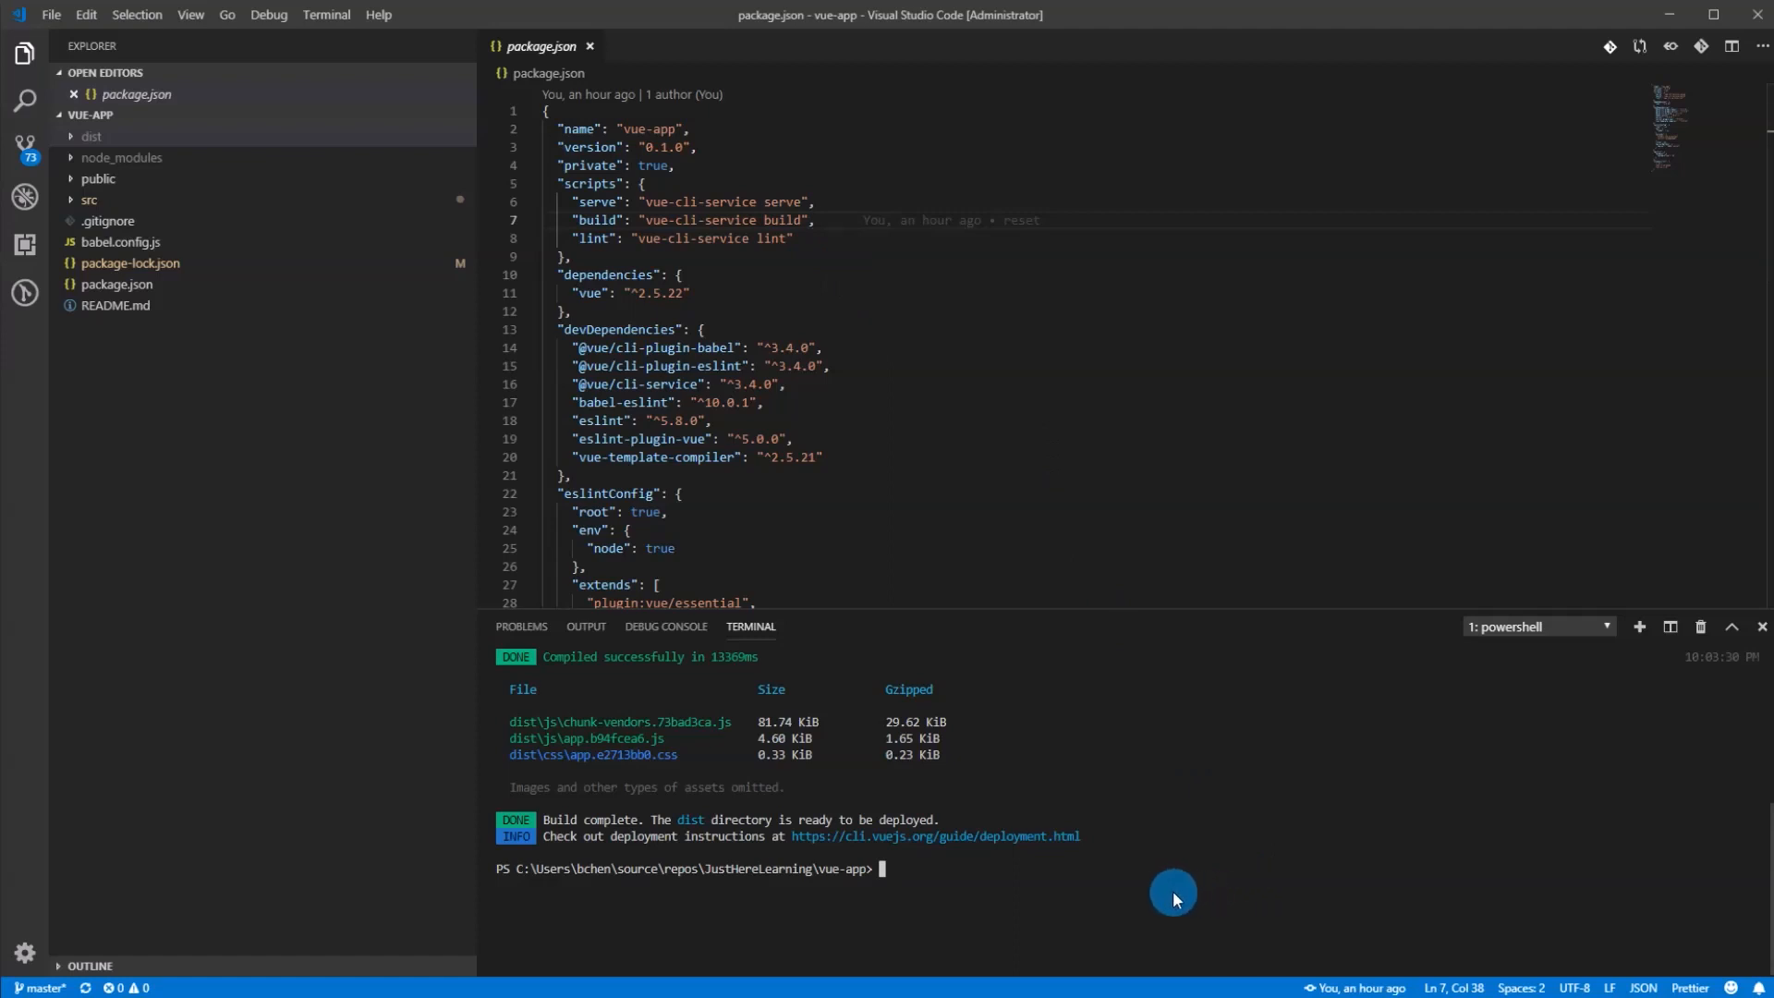
Step: Run git commit and git push for vue-app, then return to Azure DevOps
{"action": "type", "text": "git"}
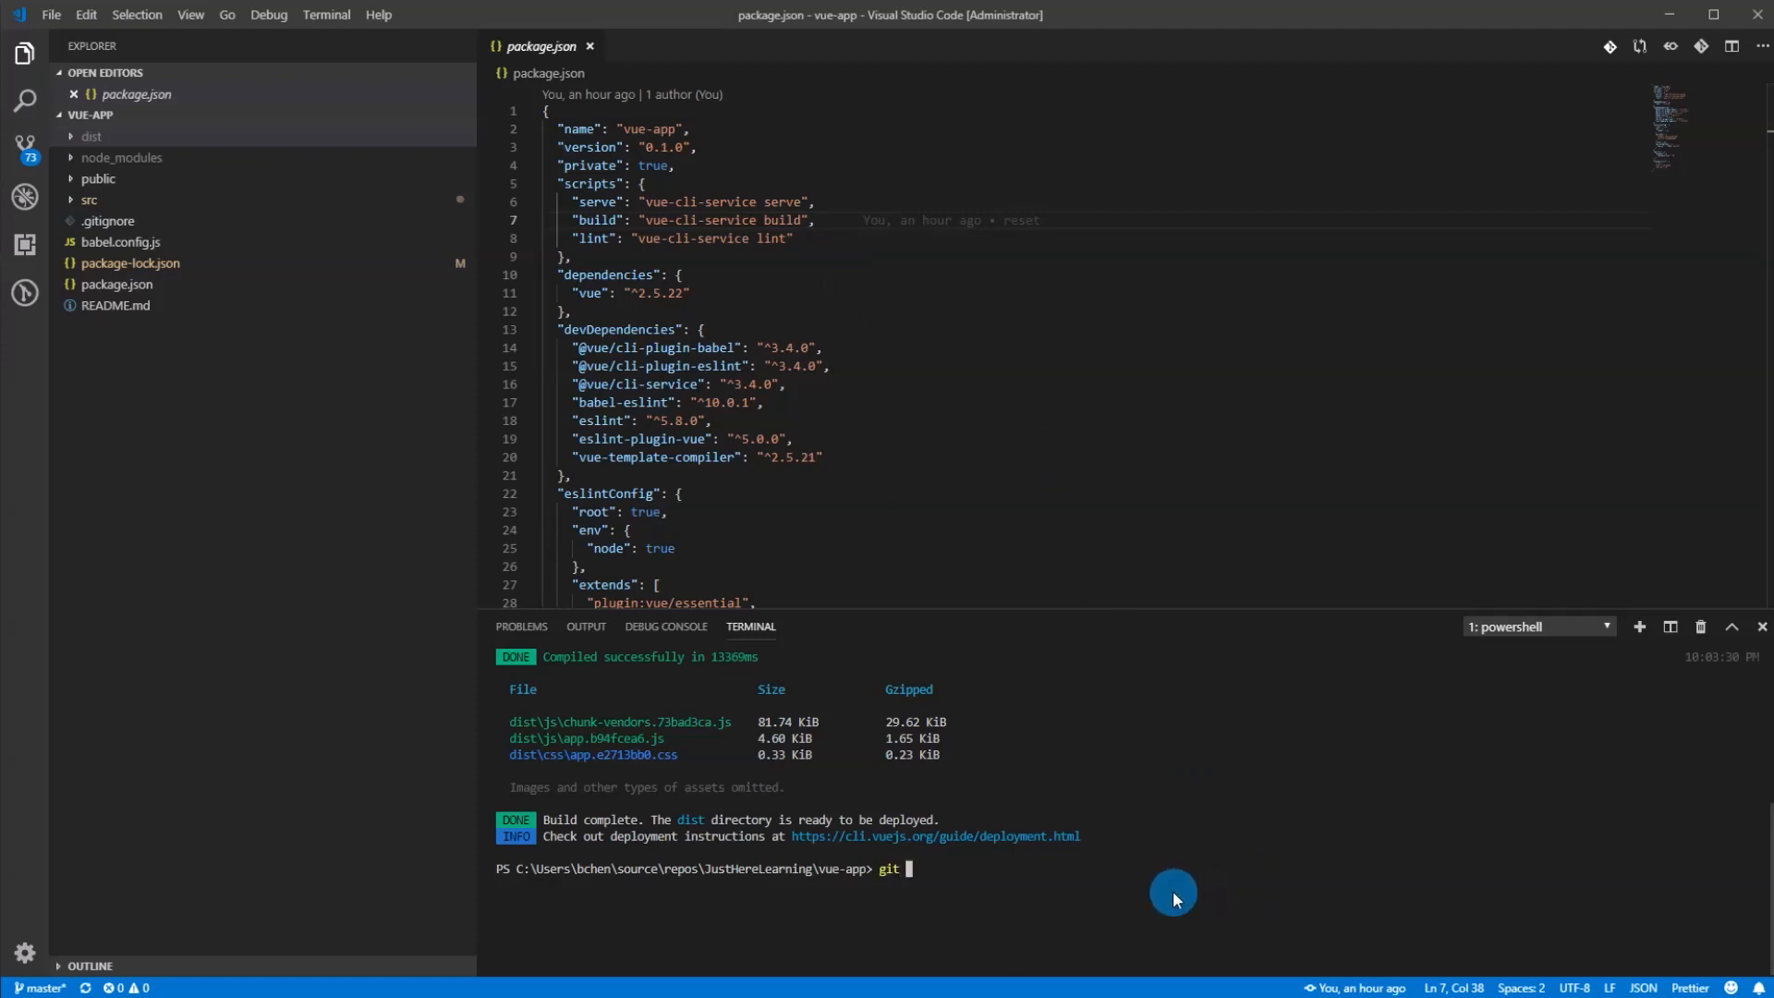
{"action": "type", "text": "comm"}
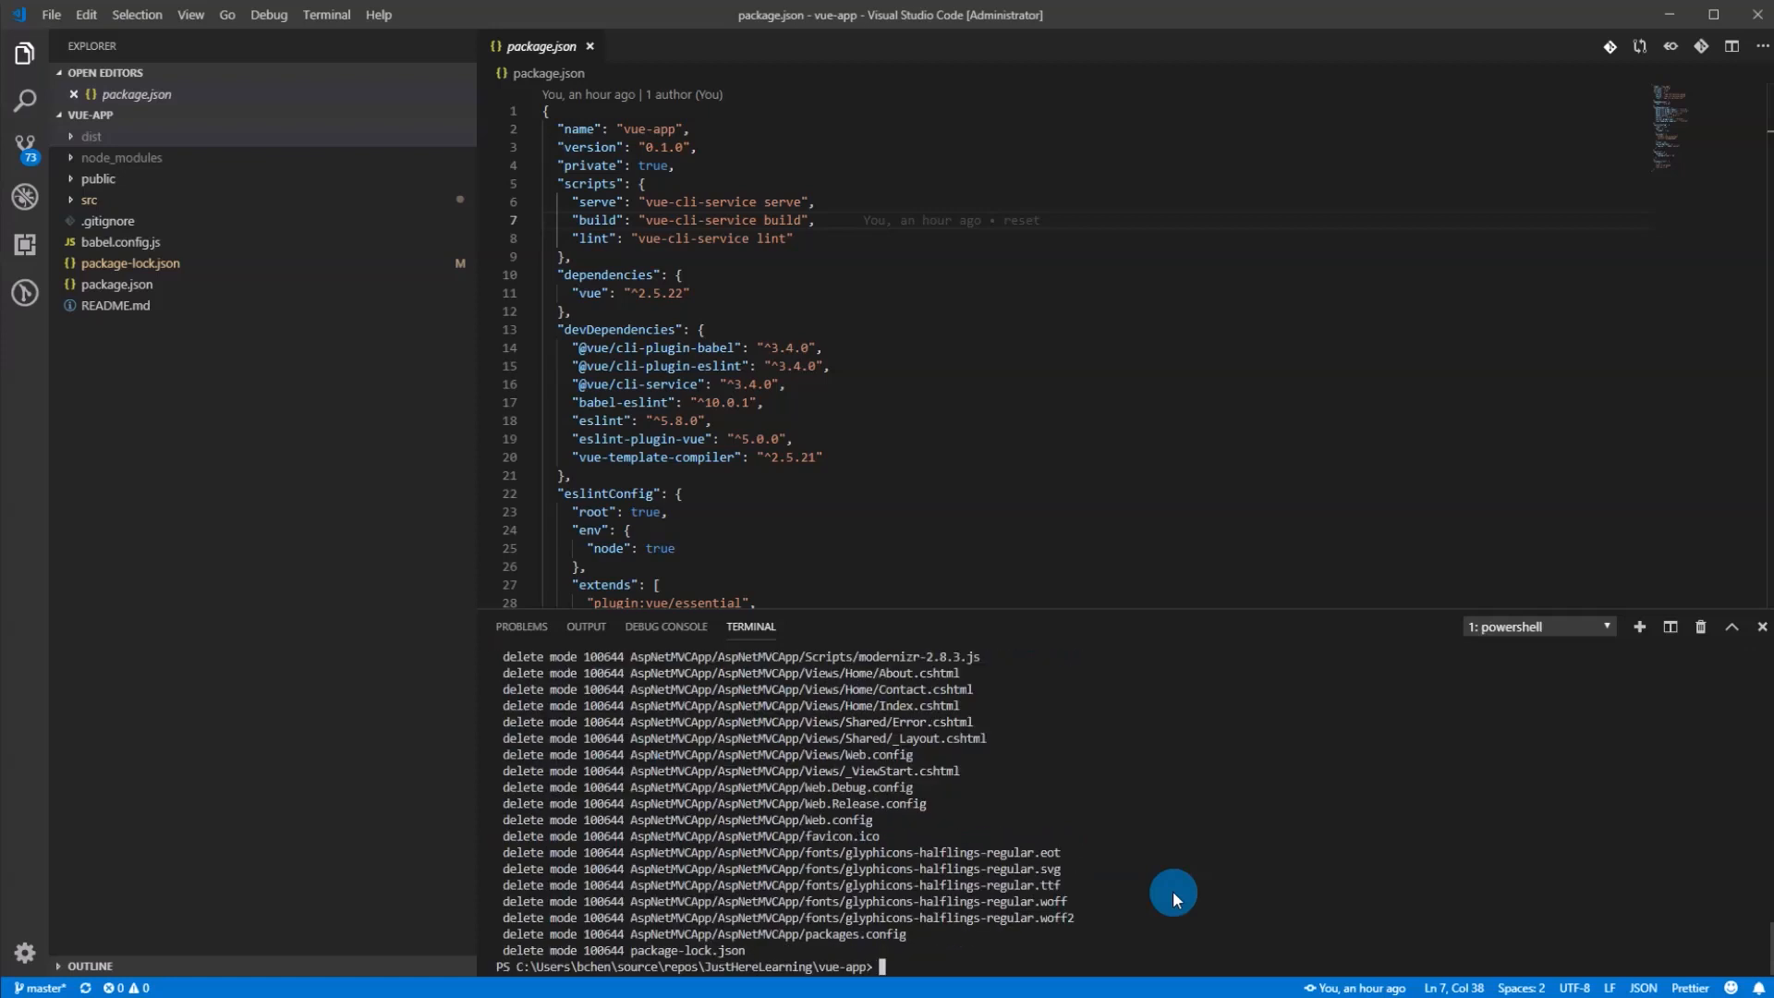
{"action": "type", "text": "git push"}
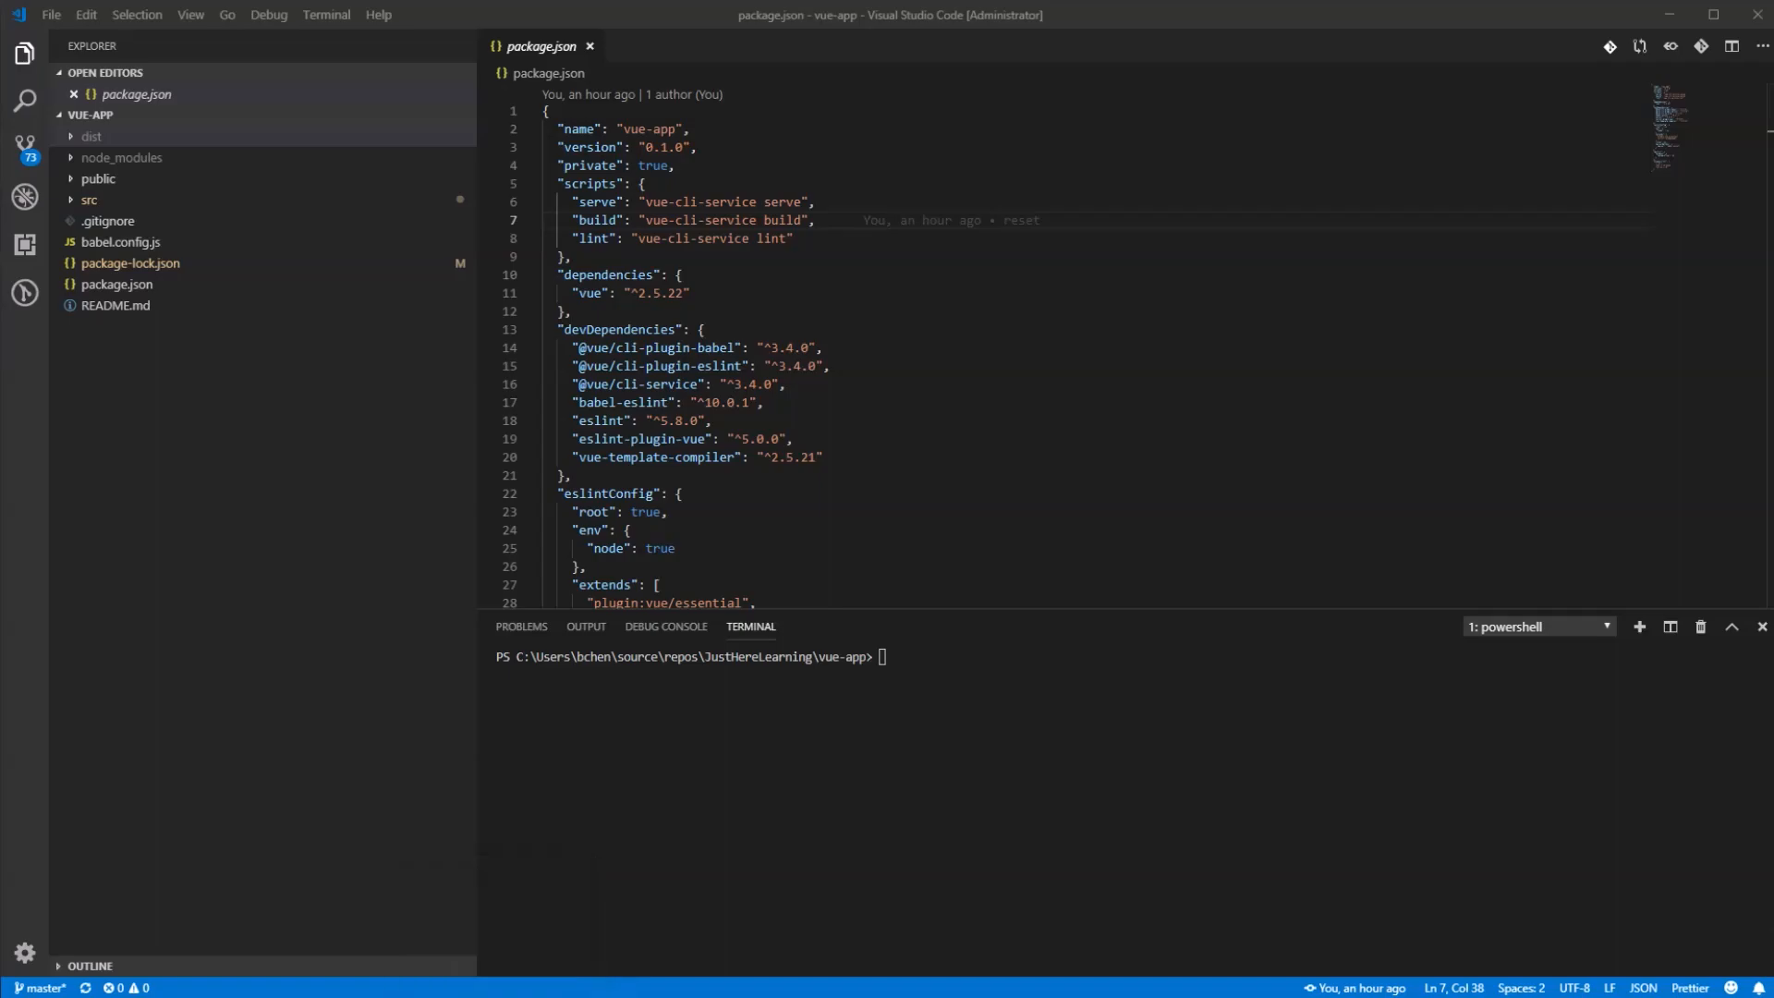
{"action": "left_click", "coordinate": [328, 25]}
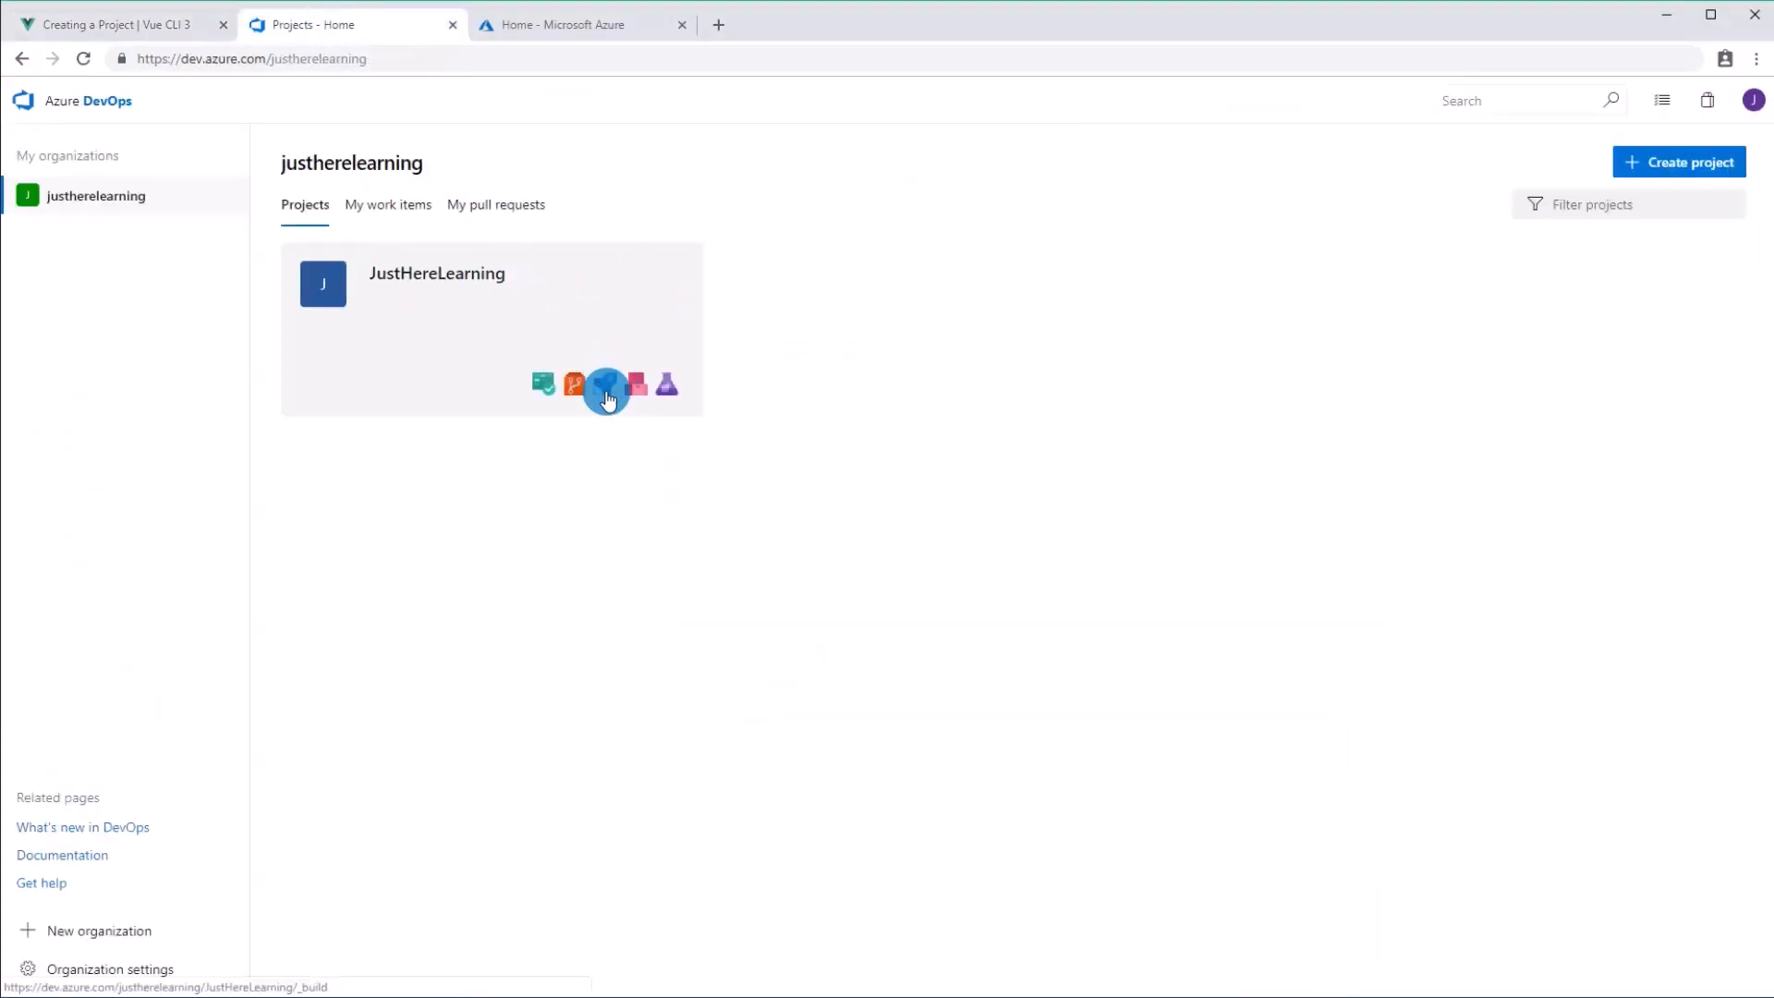
Step: Start a new classic build pipeline using the JustHereLearning repo's master branch
{"action": "left_click", "coordinate": [607, 384]}
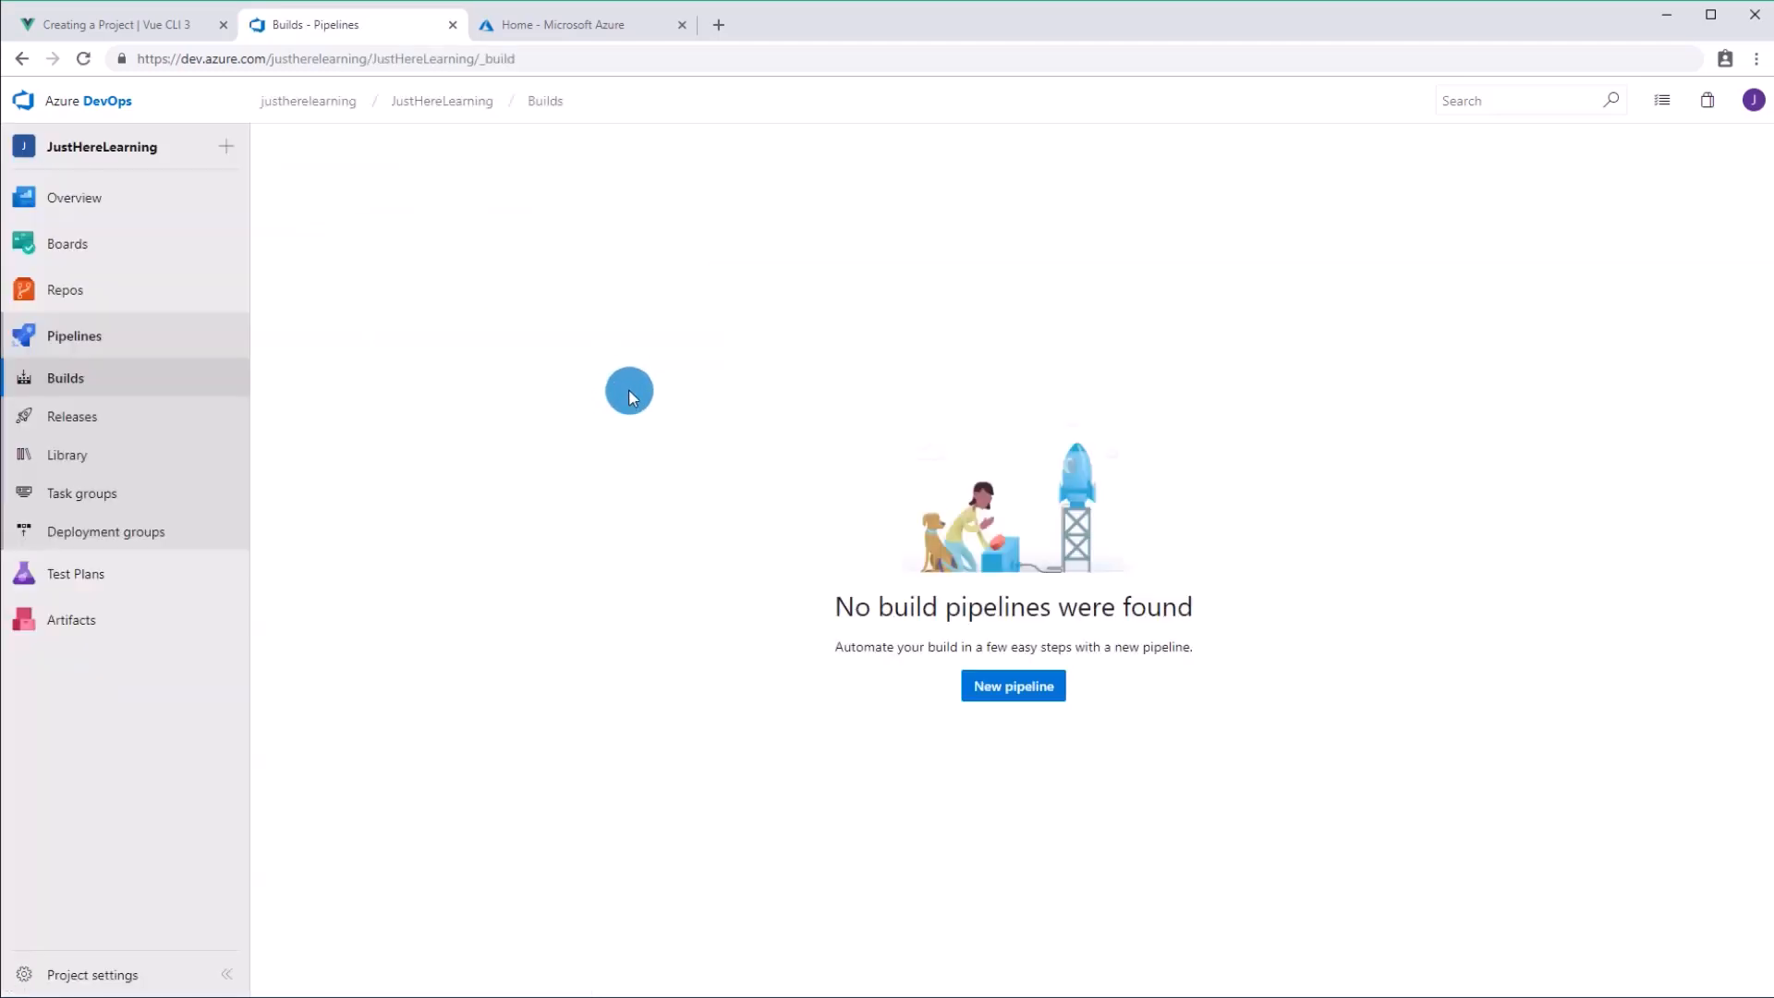
{"action": "mouse_move", "coordinate": [203, 383]}
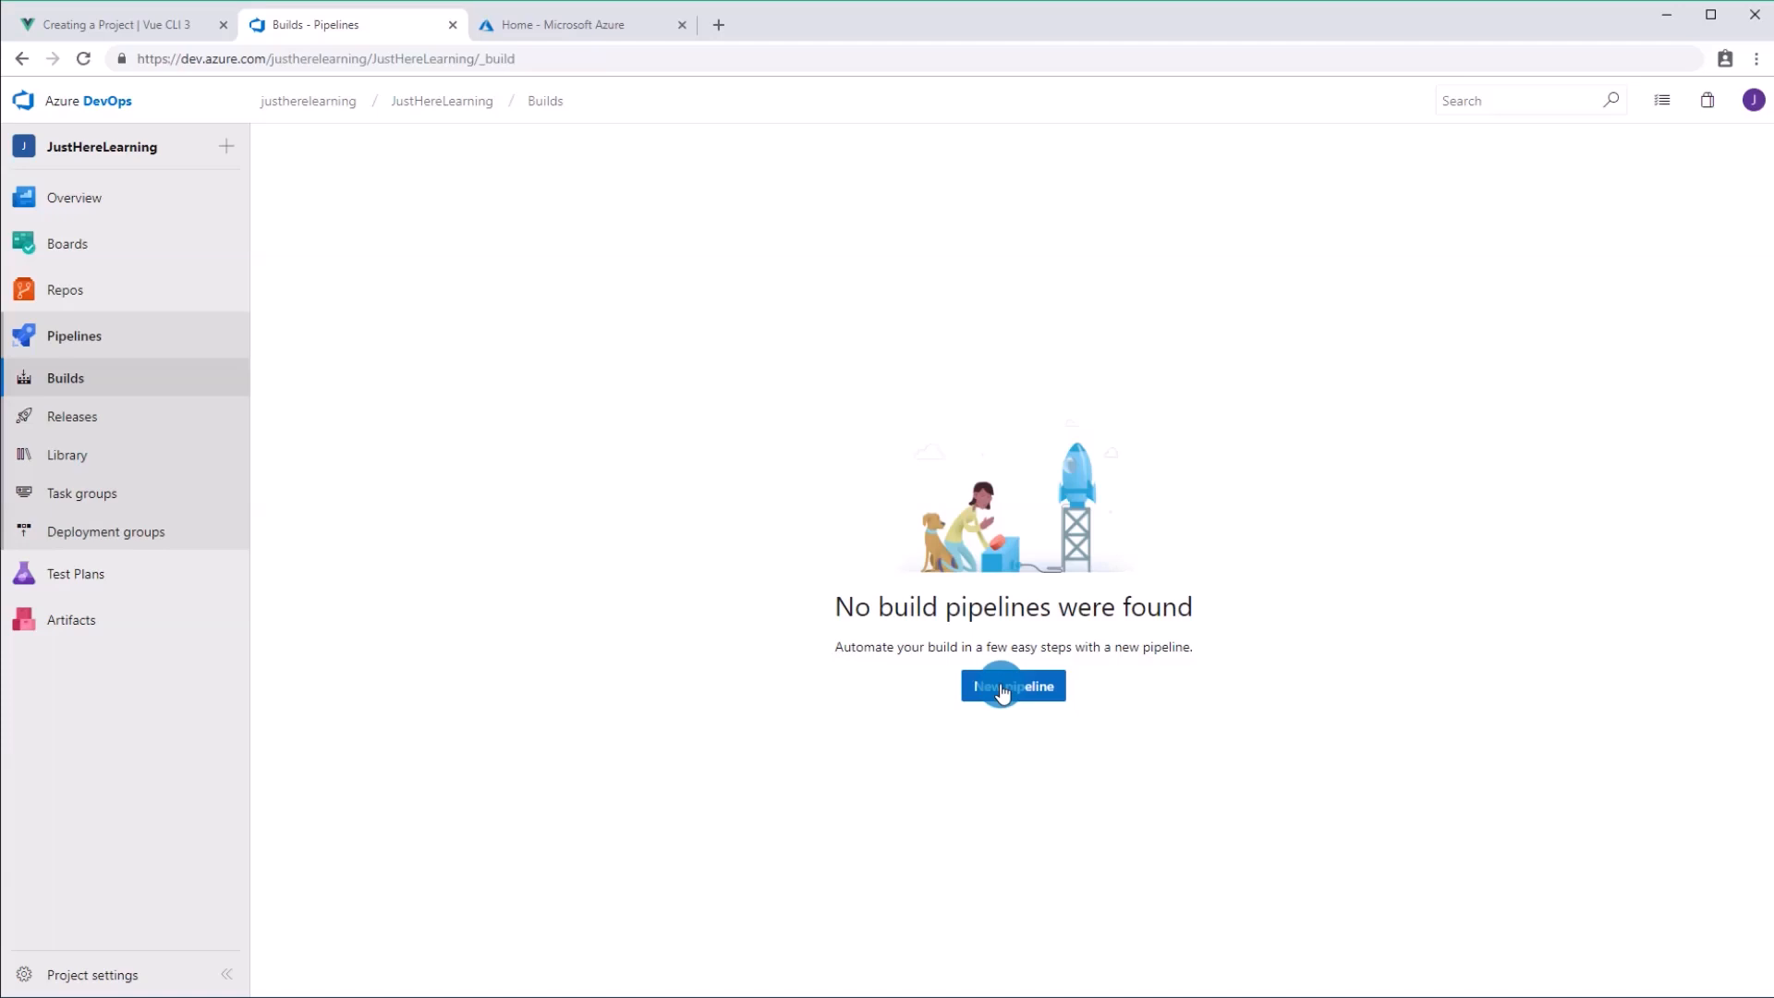
{"action": "left_click", "coordinate": [1012, 686]}
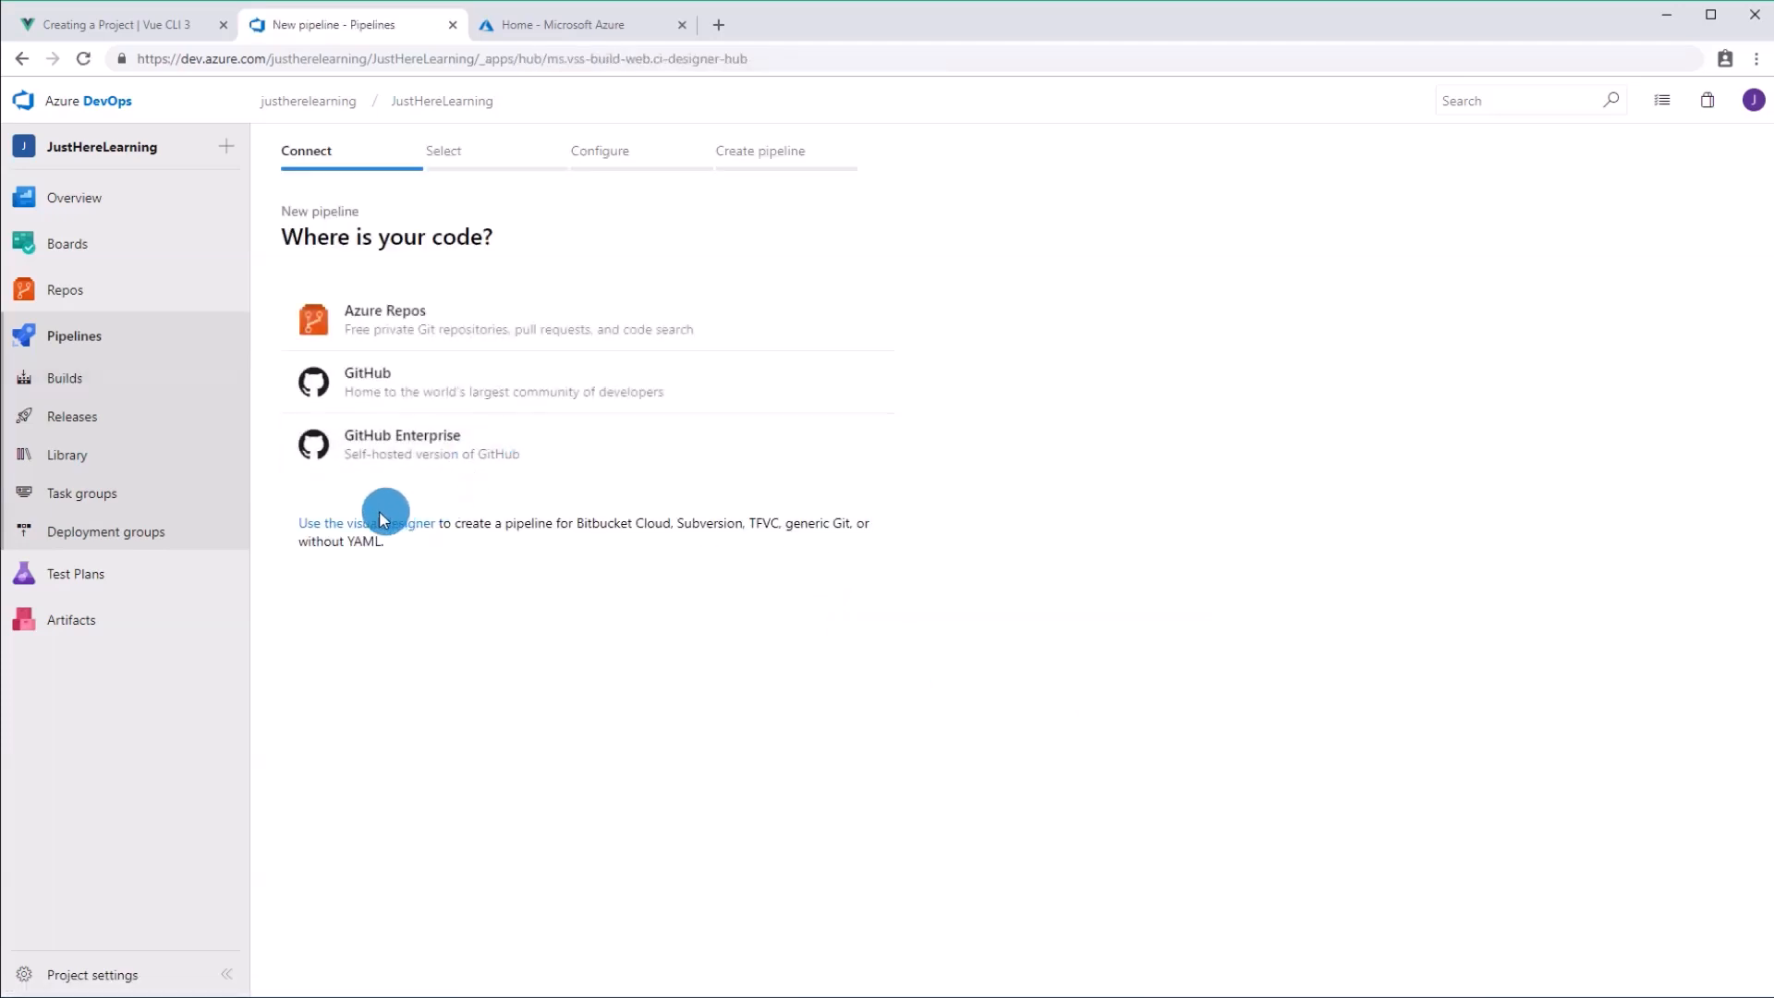
{"action": "left_click", "coordinate": [364, 523]}
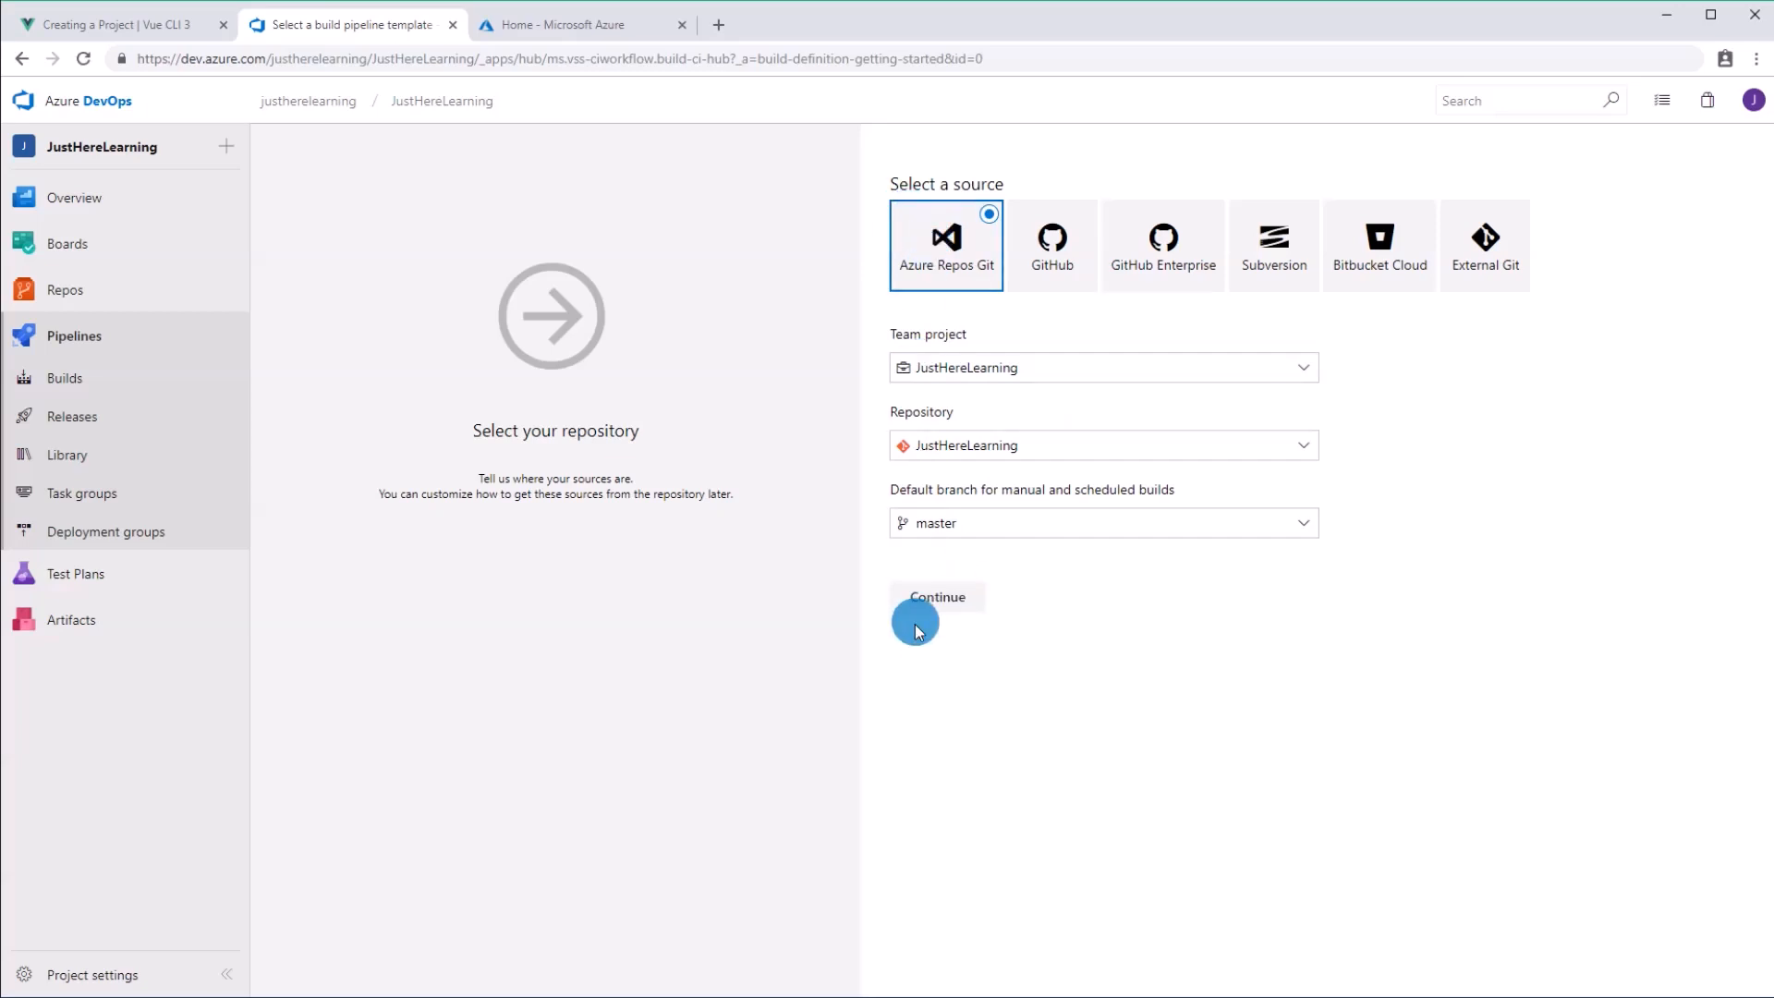
{"action": "left_click", "coordinate": [936, 596]}
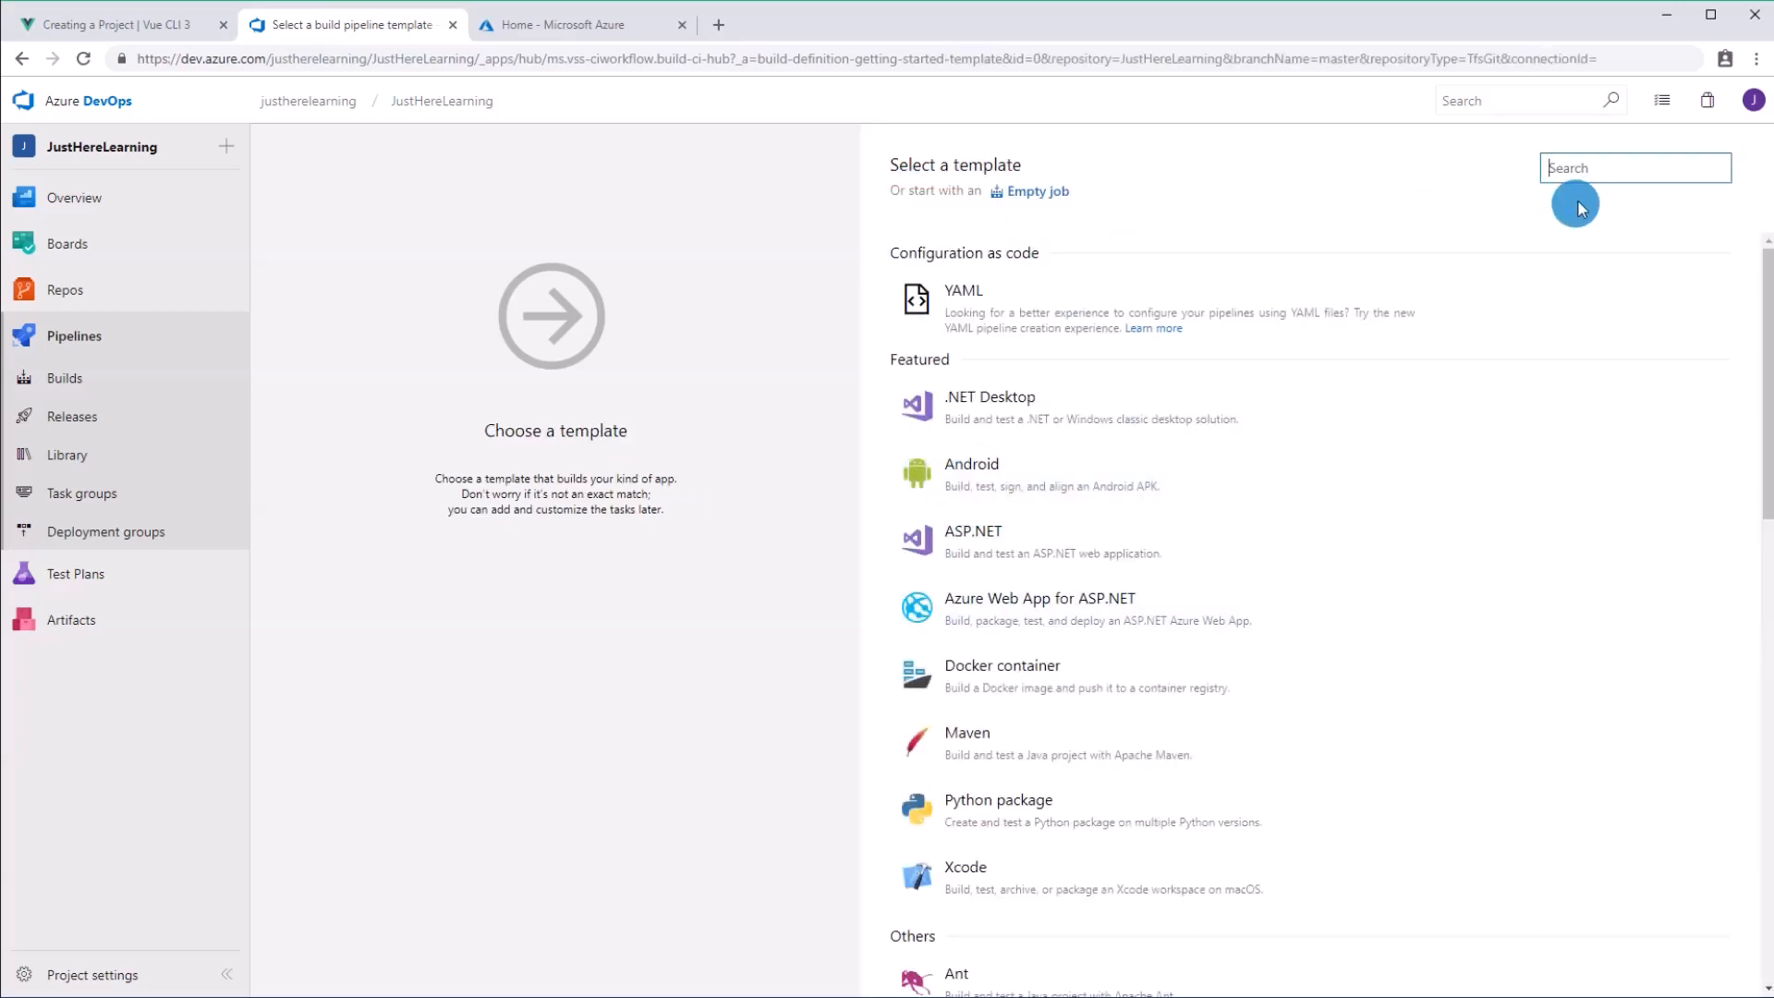
Step: Apply the Node.js With Grunt template and name it JustHereLearning-Vue-App
{"action": "type", "text": "node"}
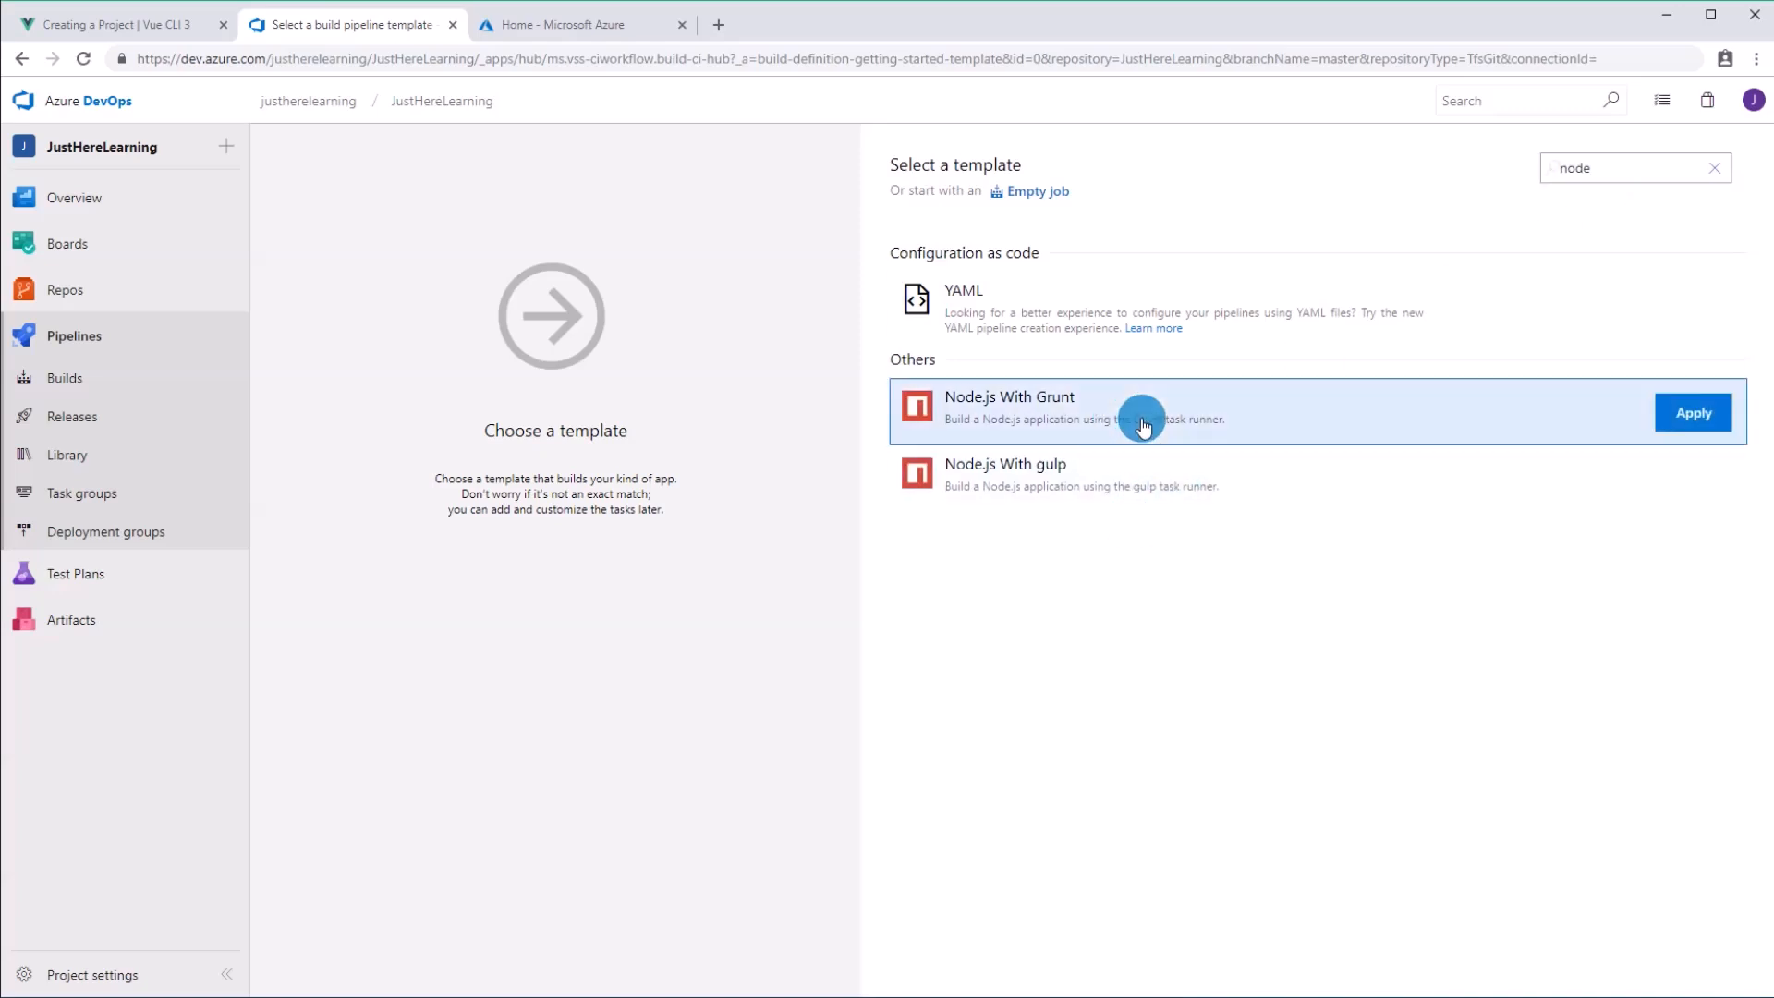
{"action": "left_click", "coordinate": [1693, 412]}
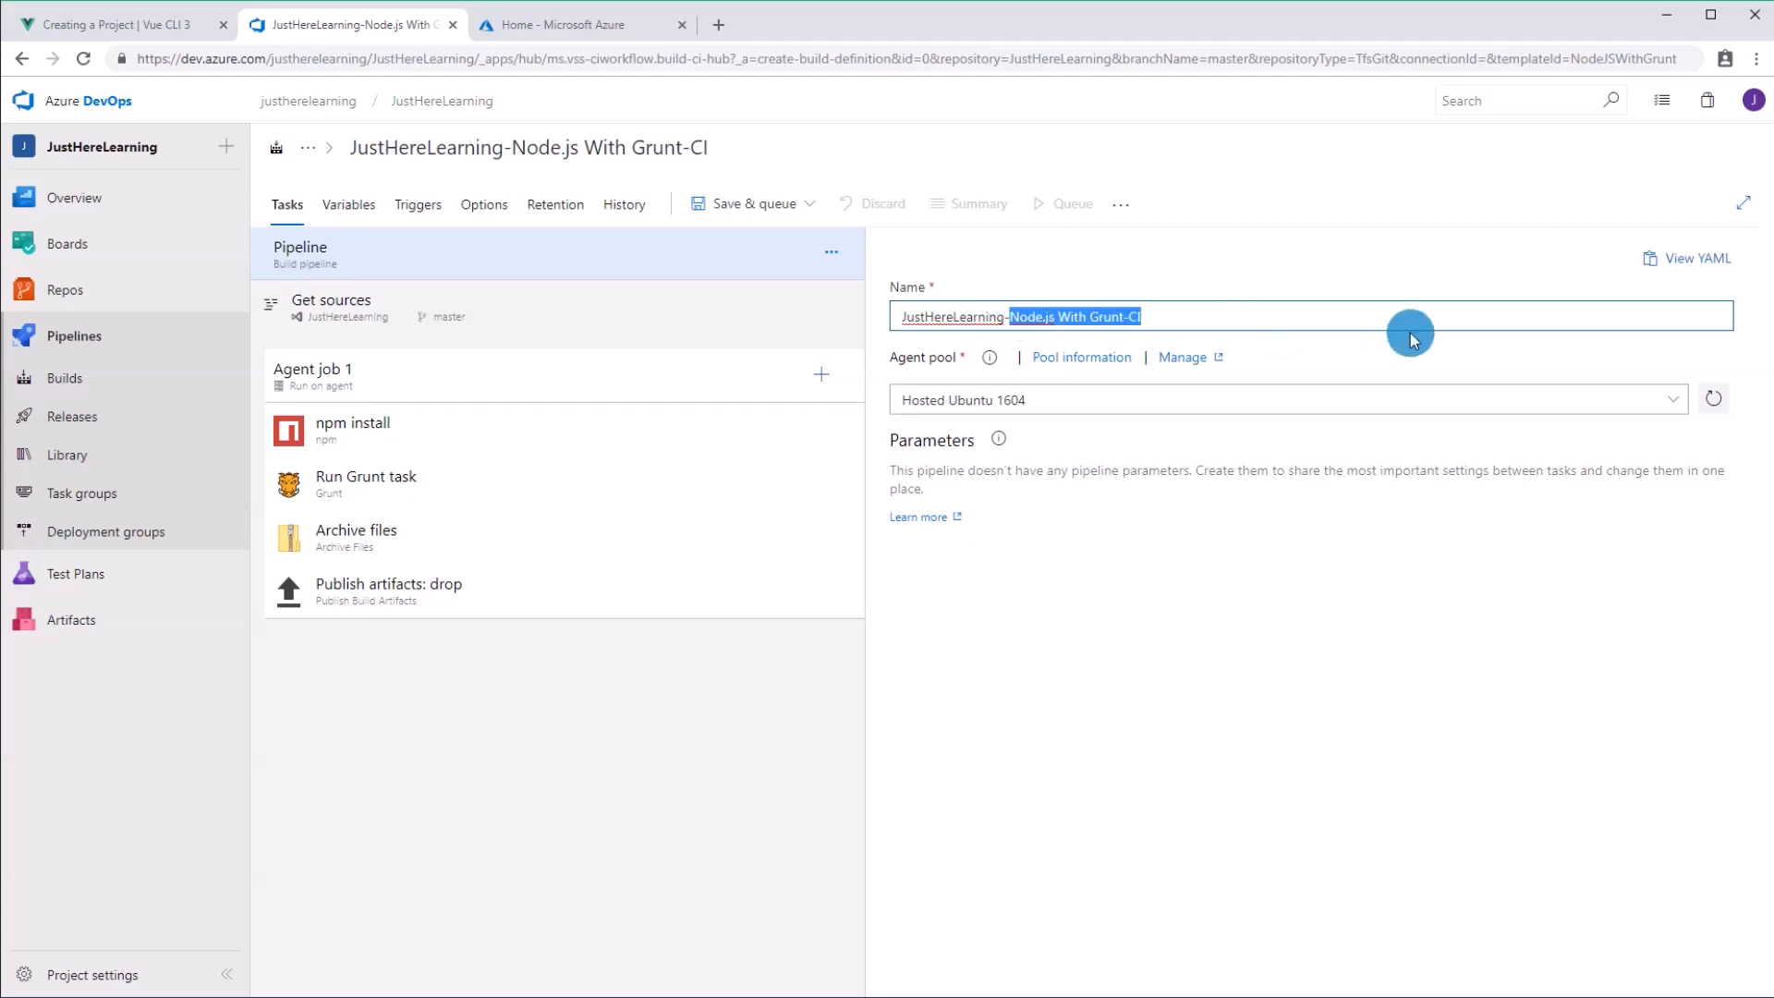
{"action": "type", "text": "JustHereLearning-Vue-A"}
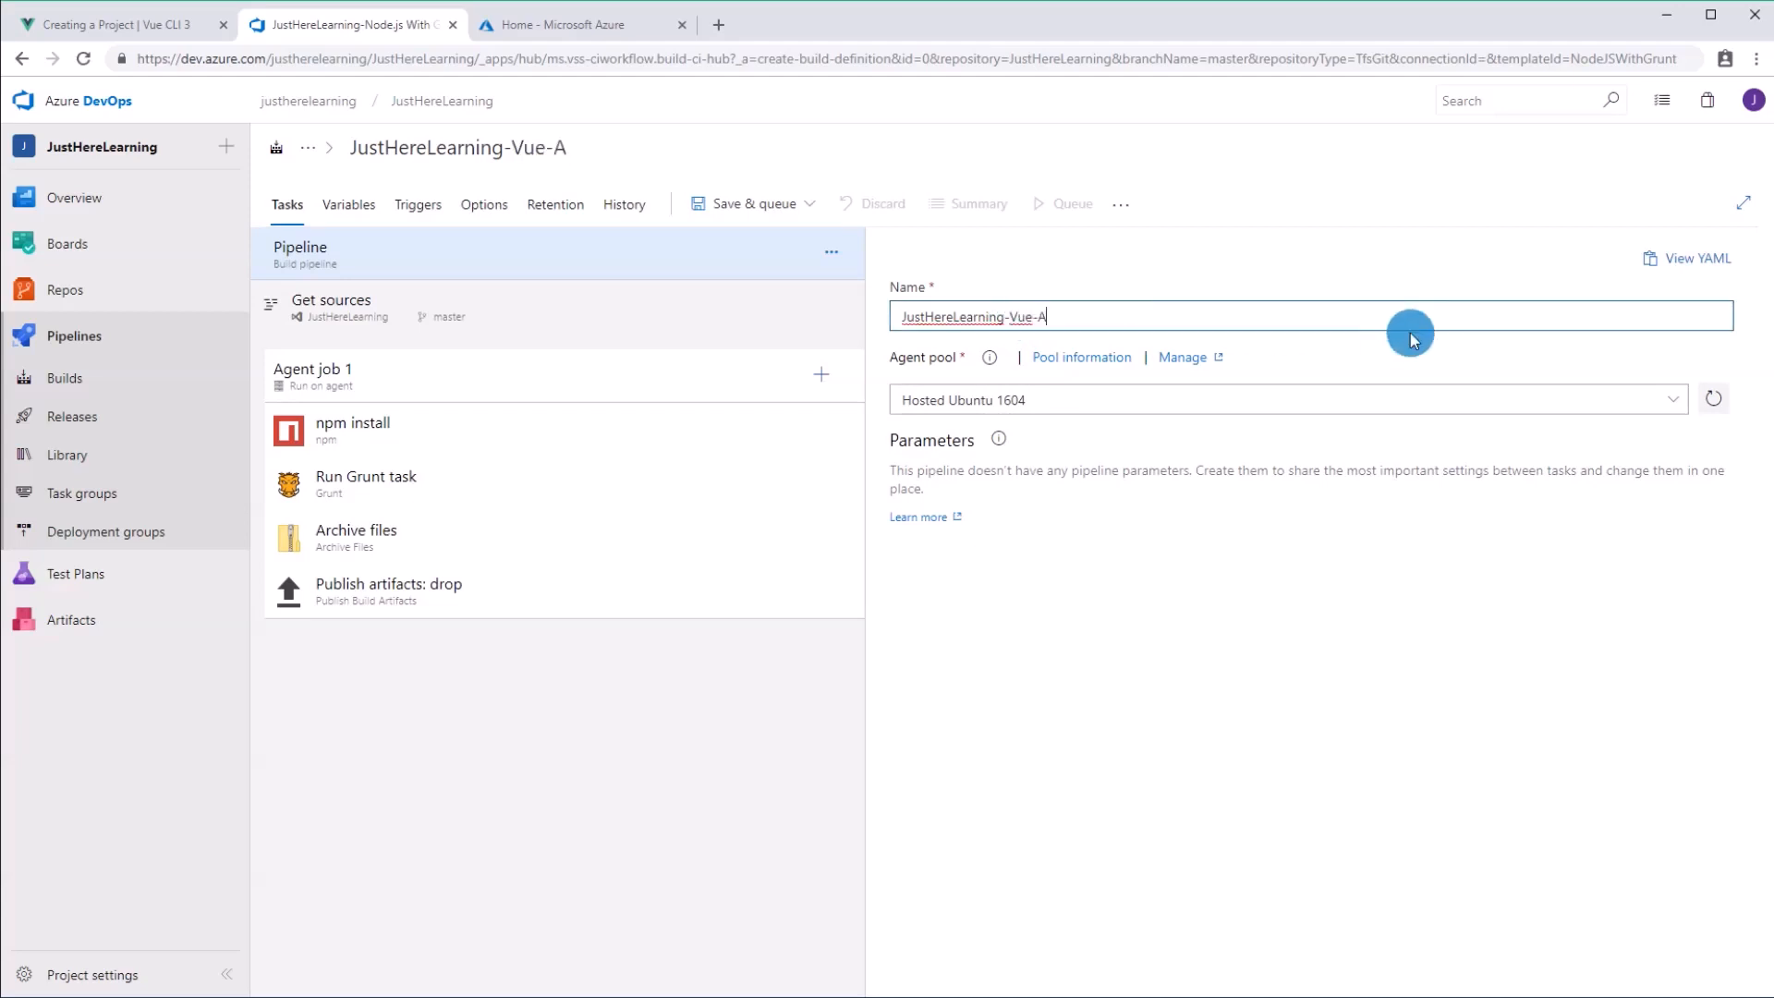
{"action": "type", "text": "pp"}
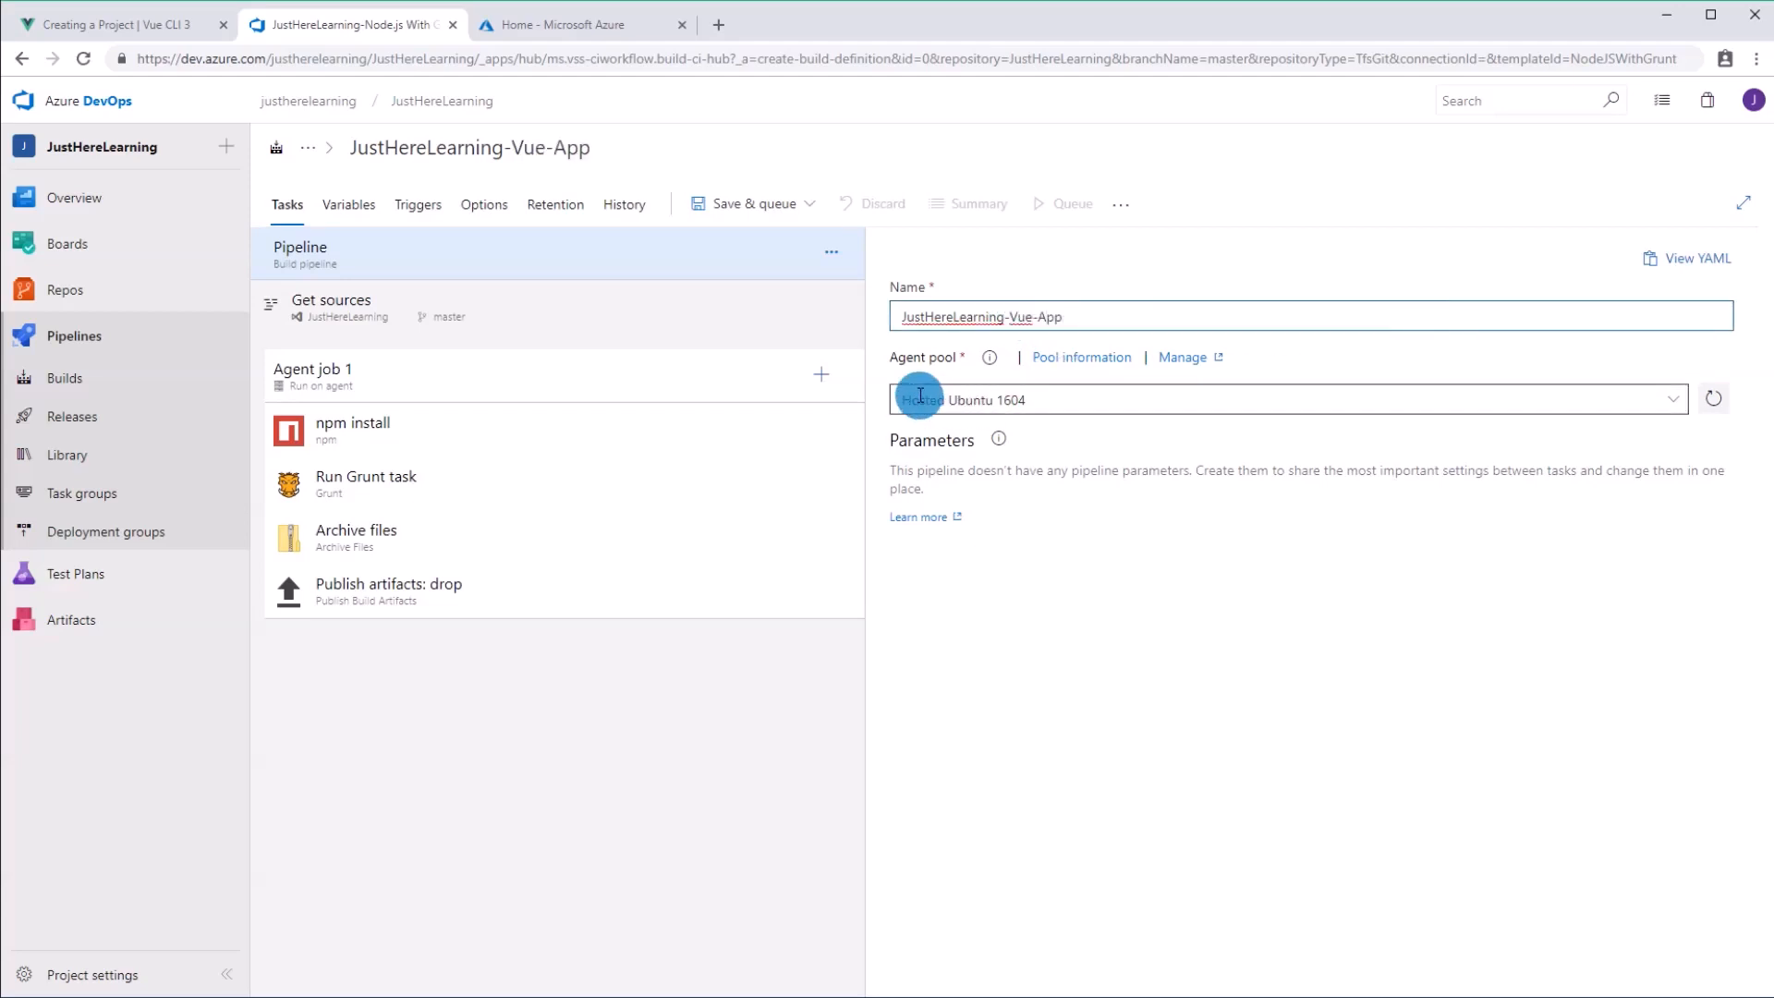
{"action": "mouse_move", "coordinate": [1127, 587]}
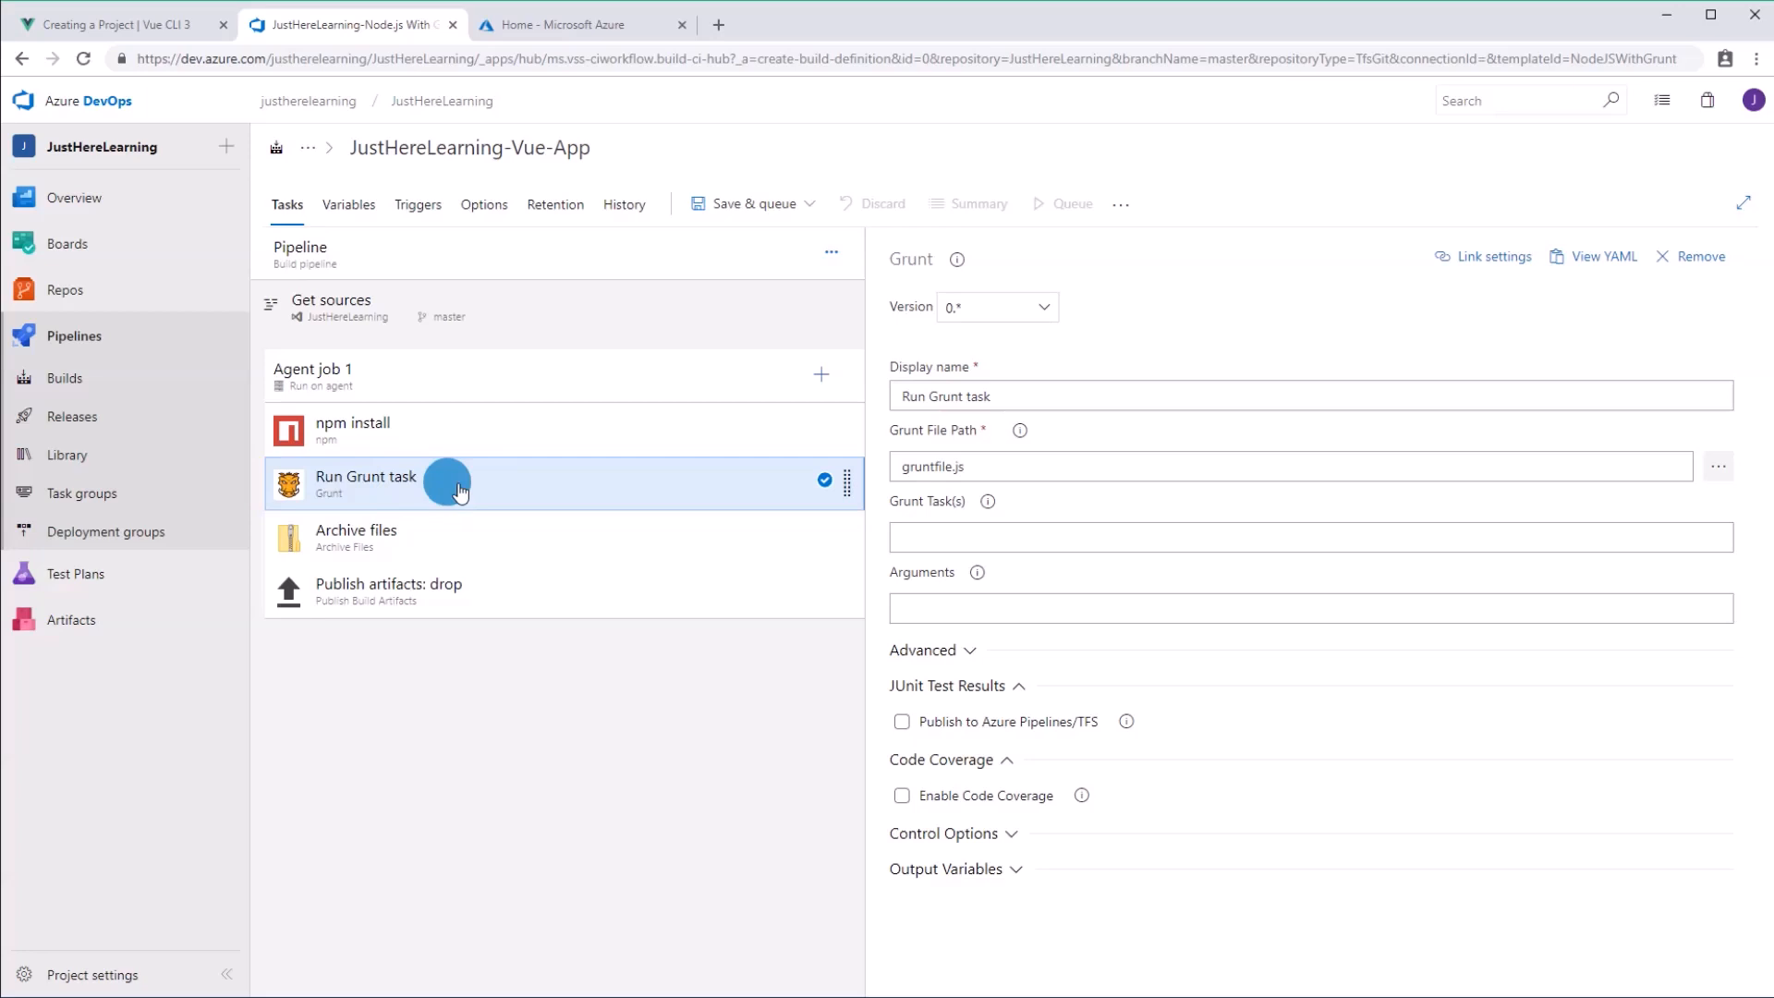
Step: Delete the Run Grunt task and set npm install's working folder to vue-app
{"action": "right_click", "coordinate": [458, 484]}
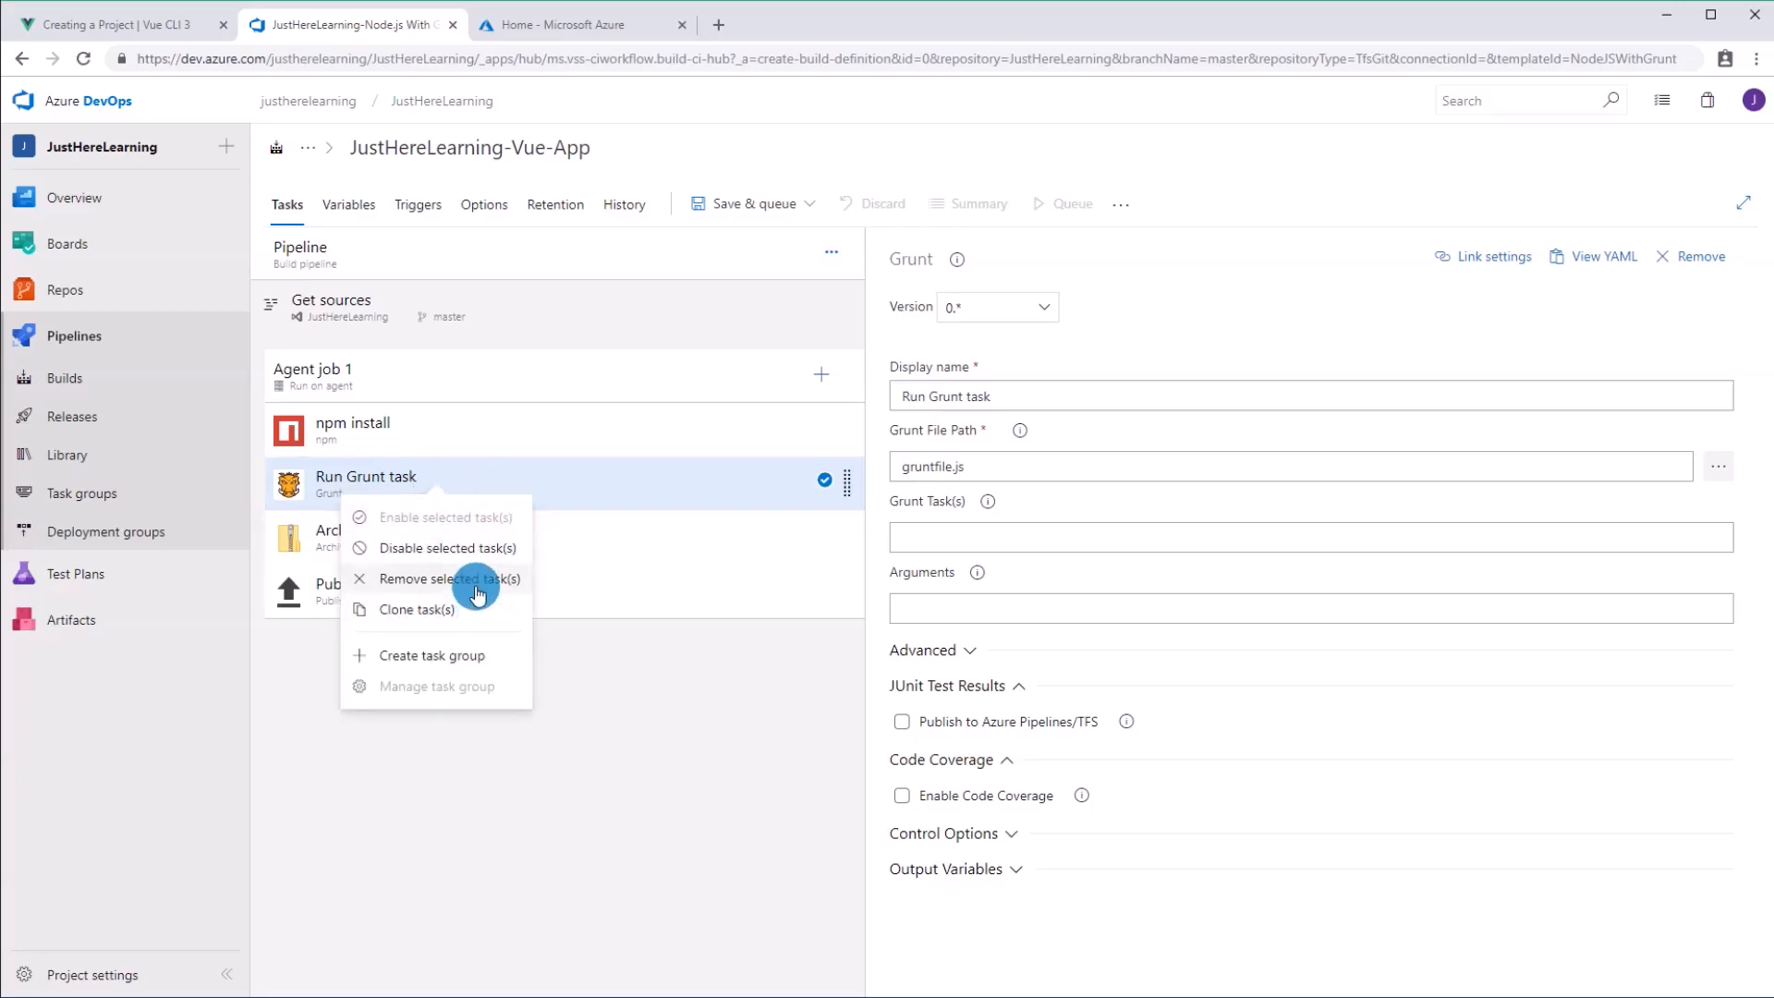
{"action": "left_click", "coordinate": [449, 578]}
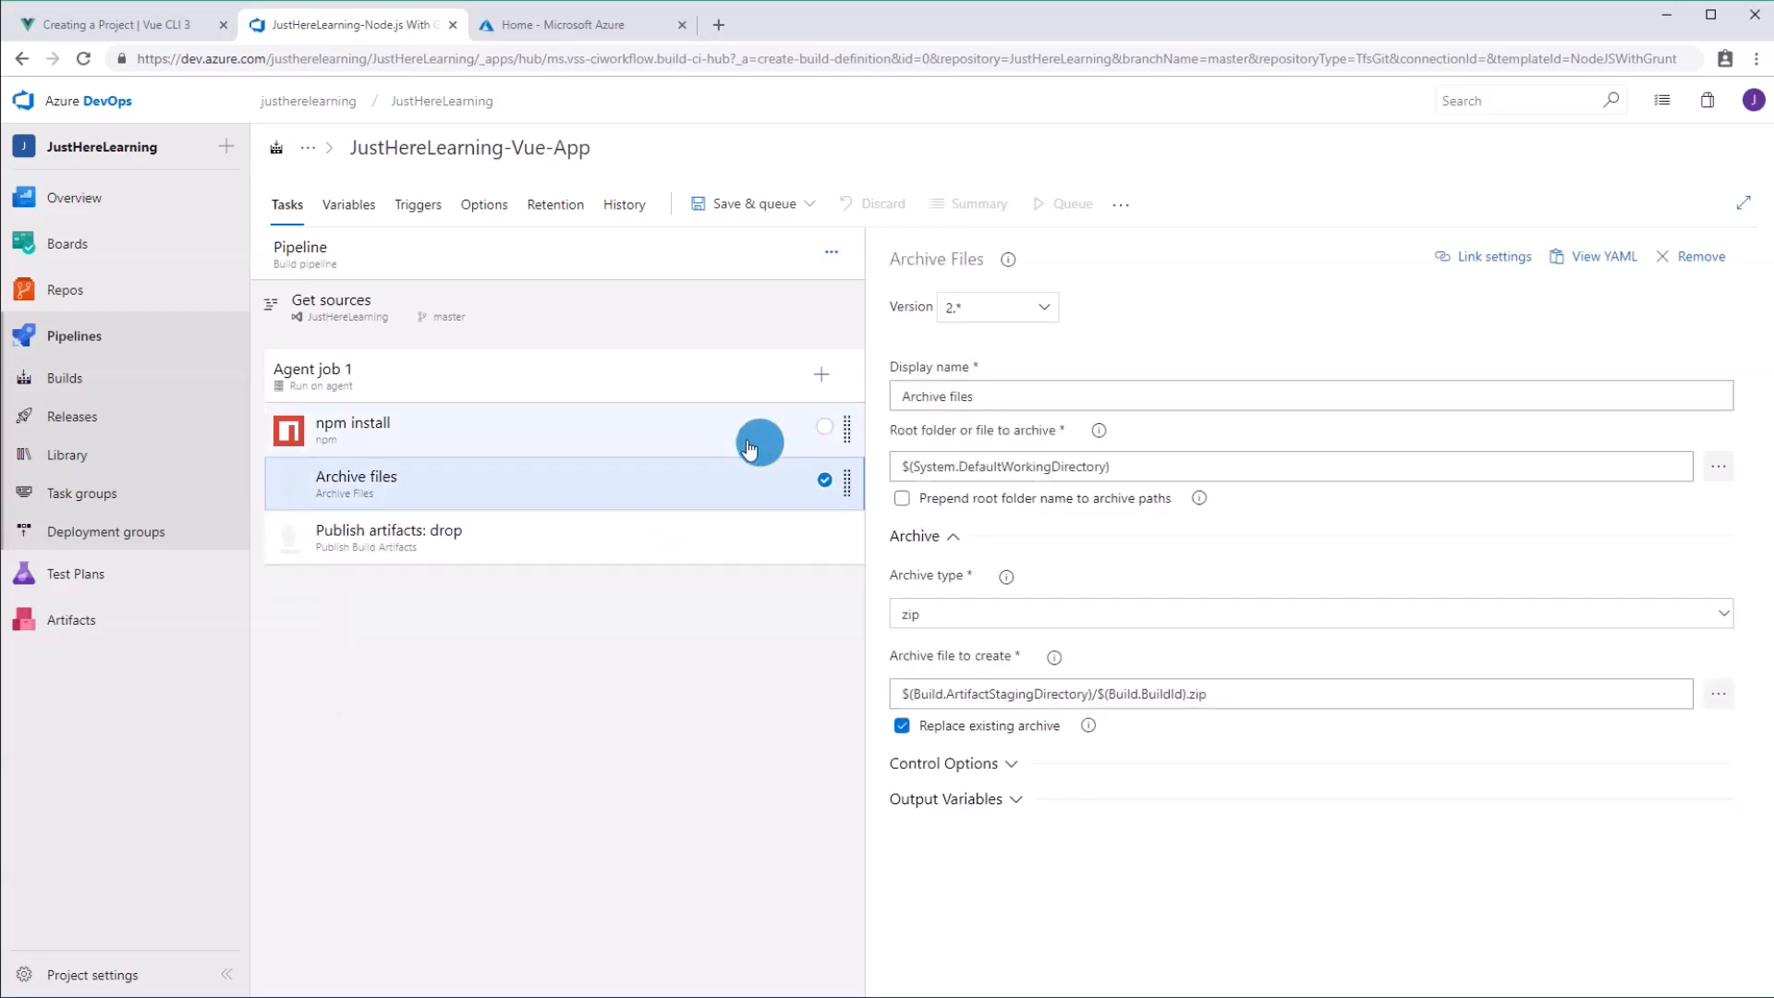
{"action": "left_click", "coordinate": [352, 430]}
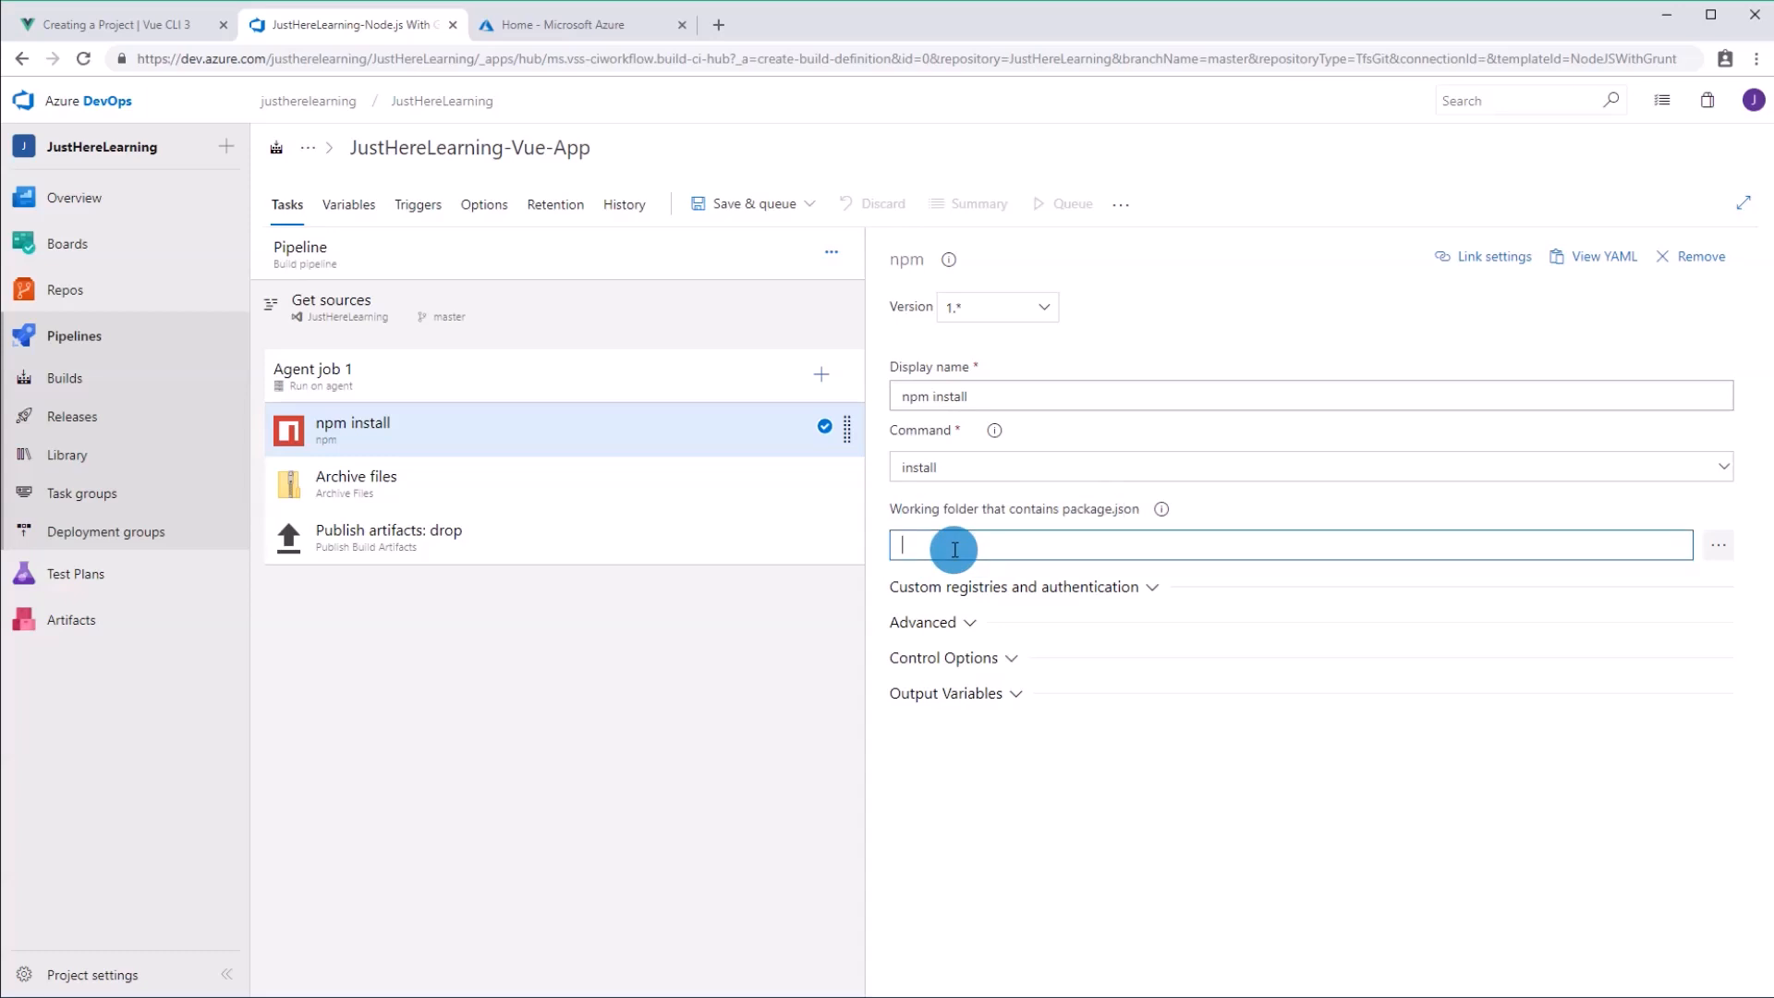
{"action": "type", "text": "vue-app"}
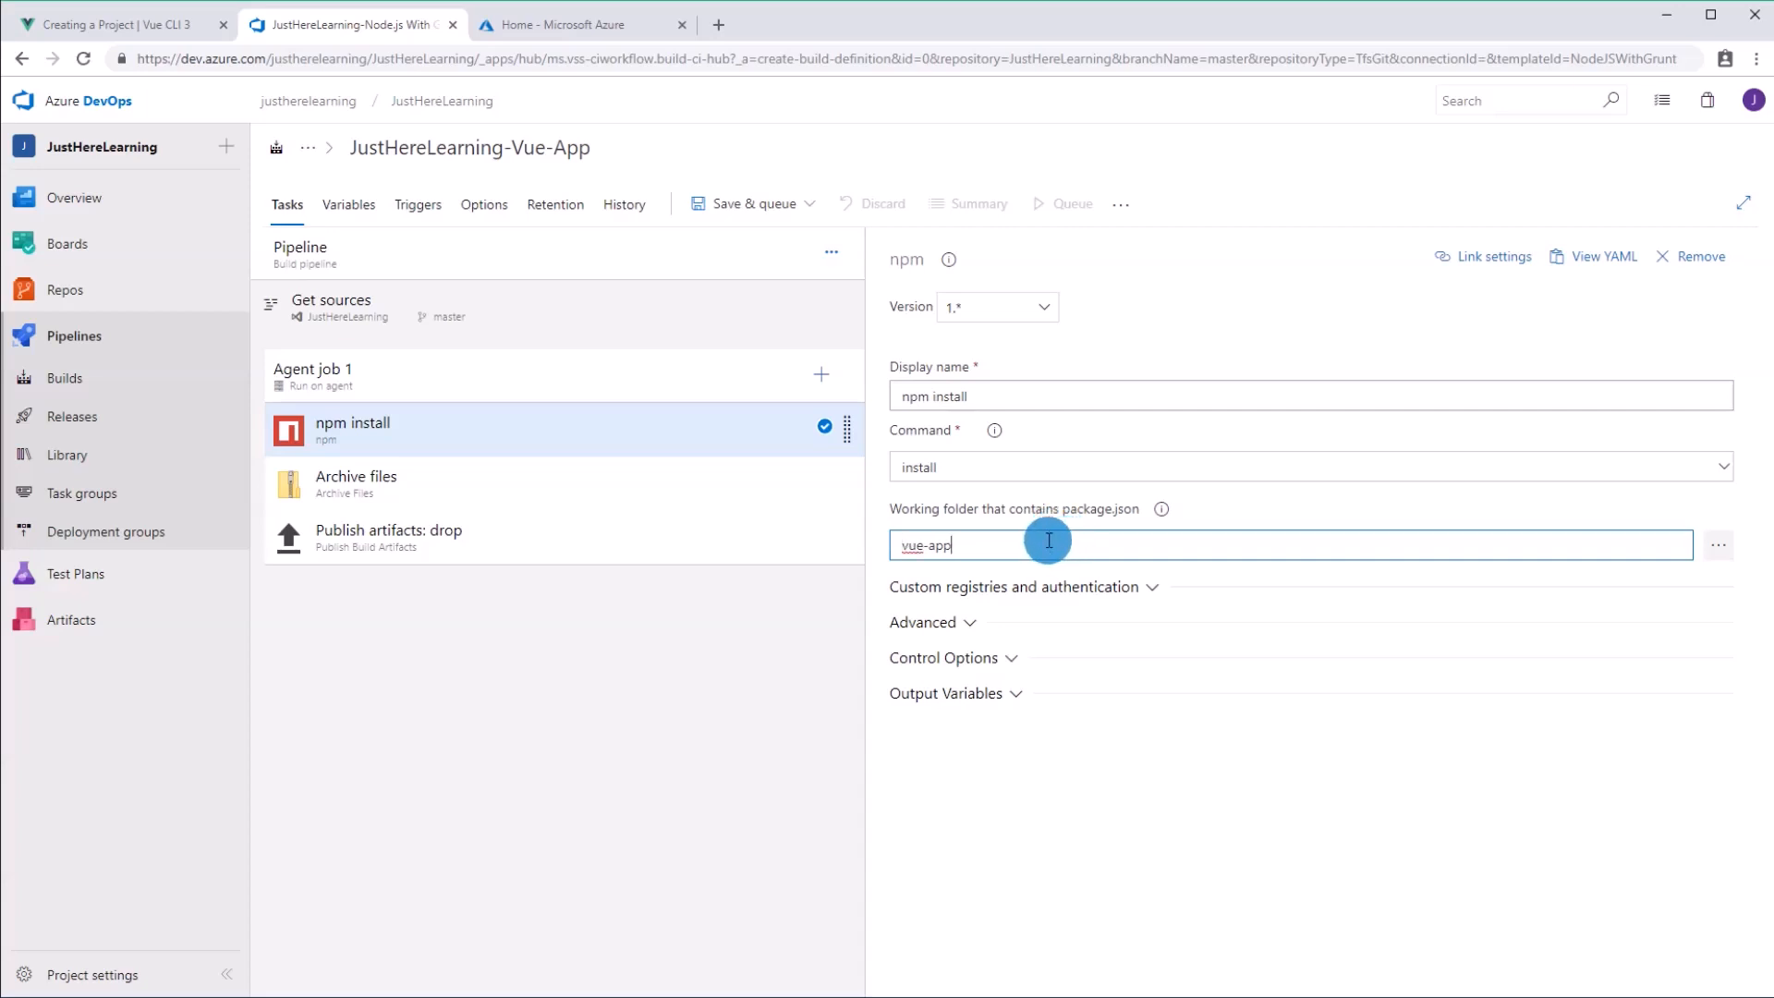
Step: Clone the npm install task and rename the copy to 'npm run build'
{"action": "right_click", "coordinate": [503, 439]}
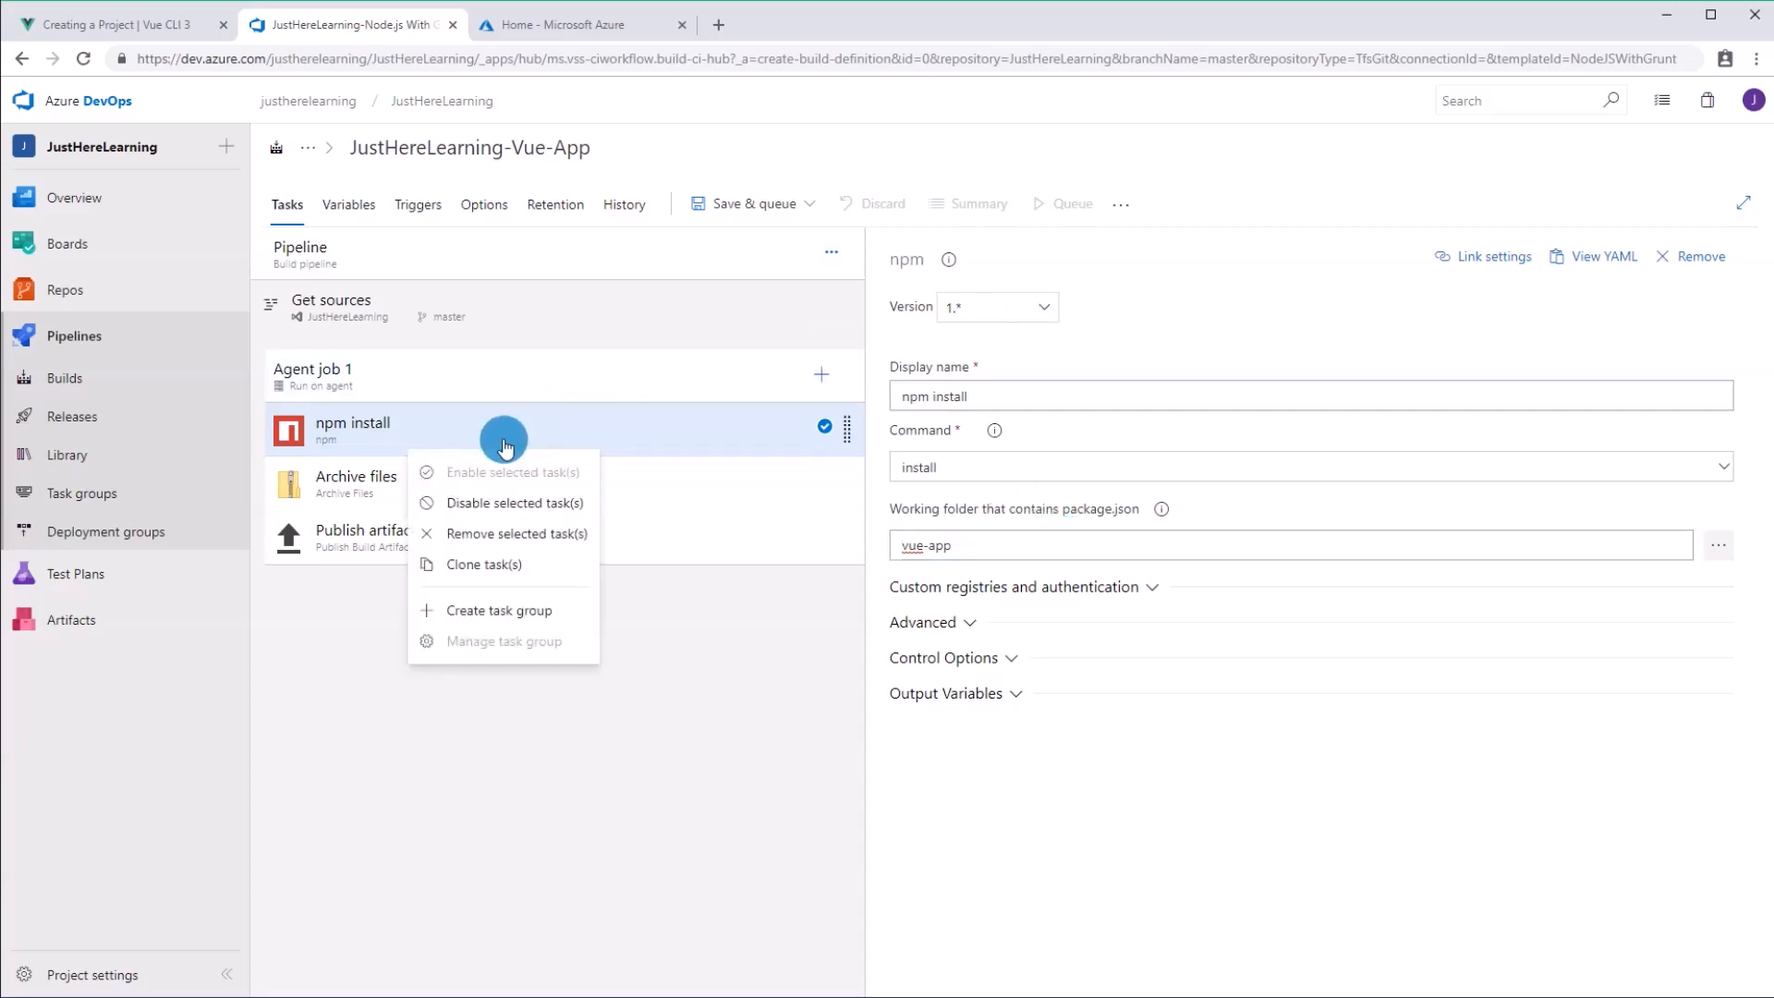
{"action": "mouse_move", "coordinate": [484, 565]}
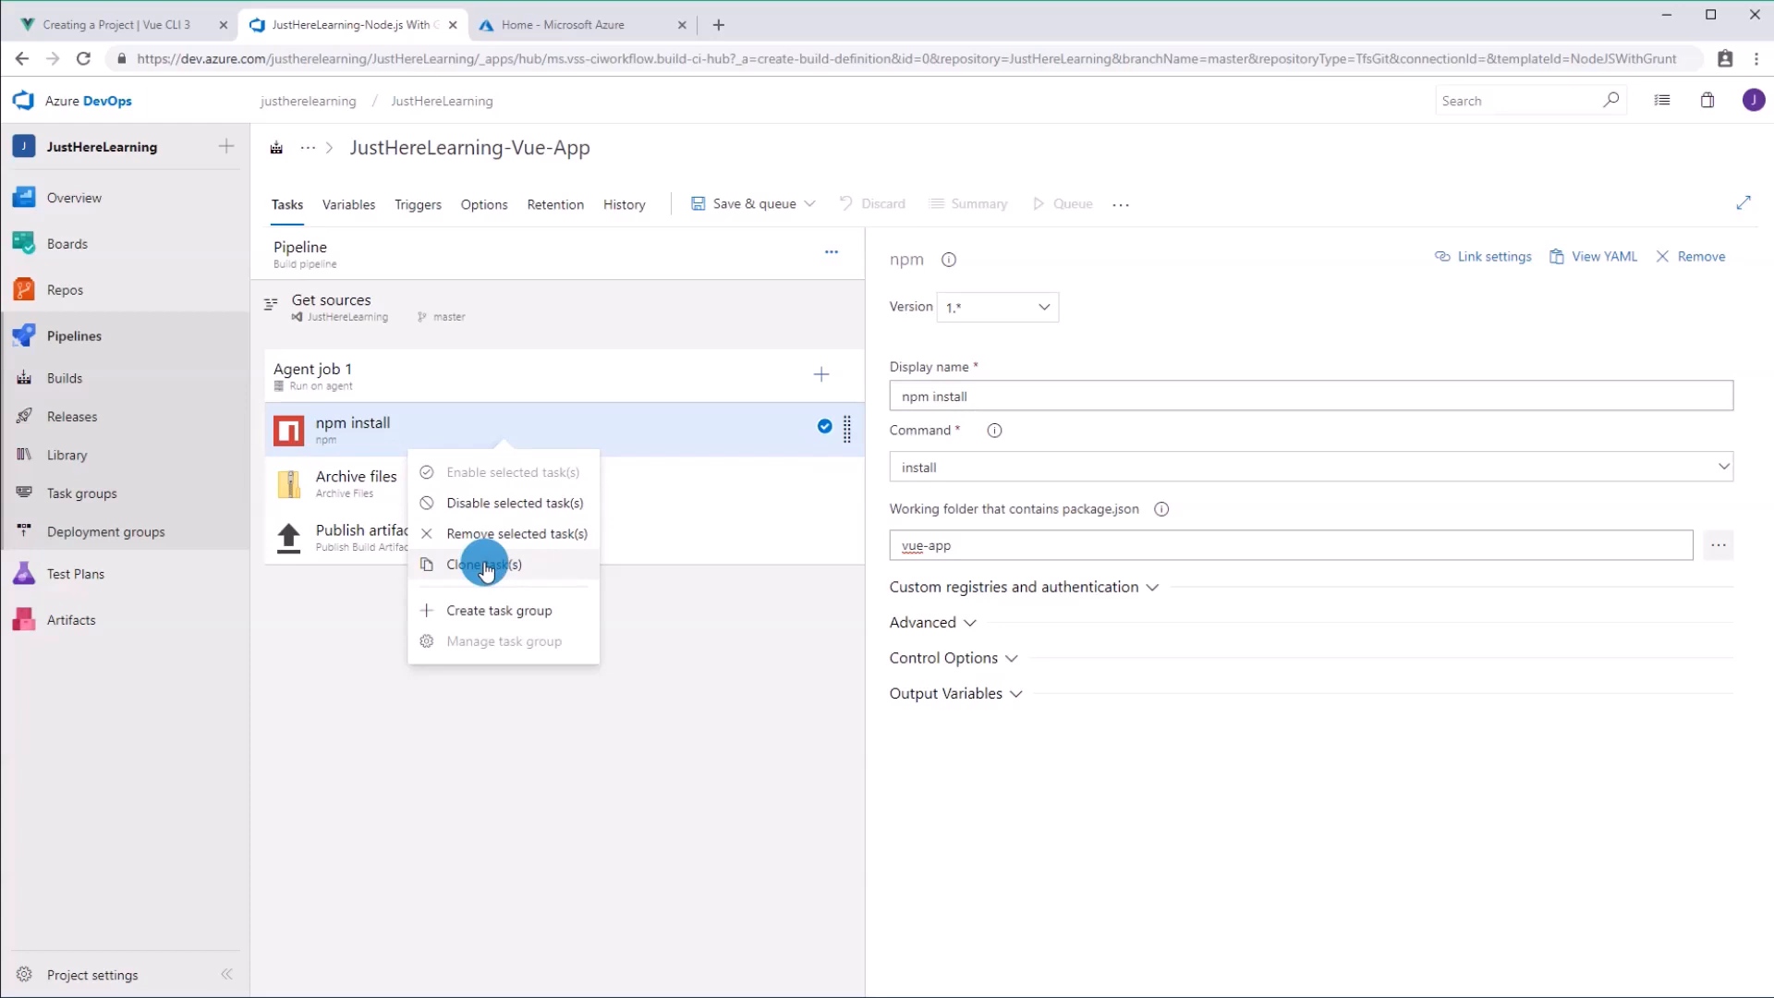
{"action": "left_click", "coordinate": [485, 564]}
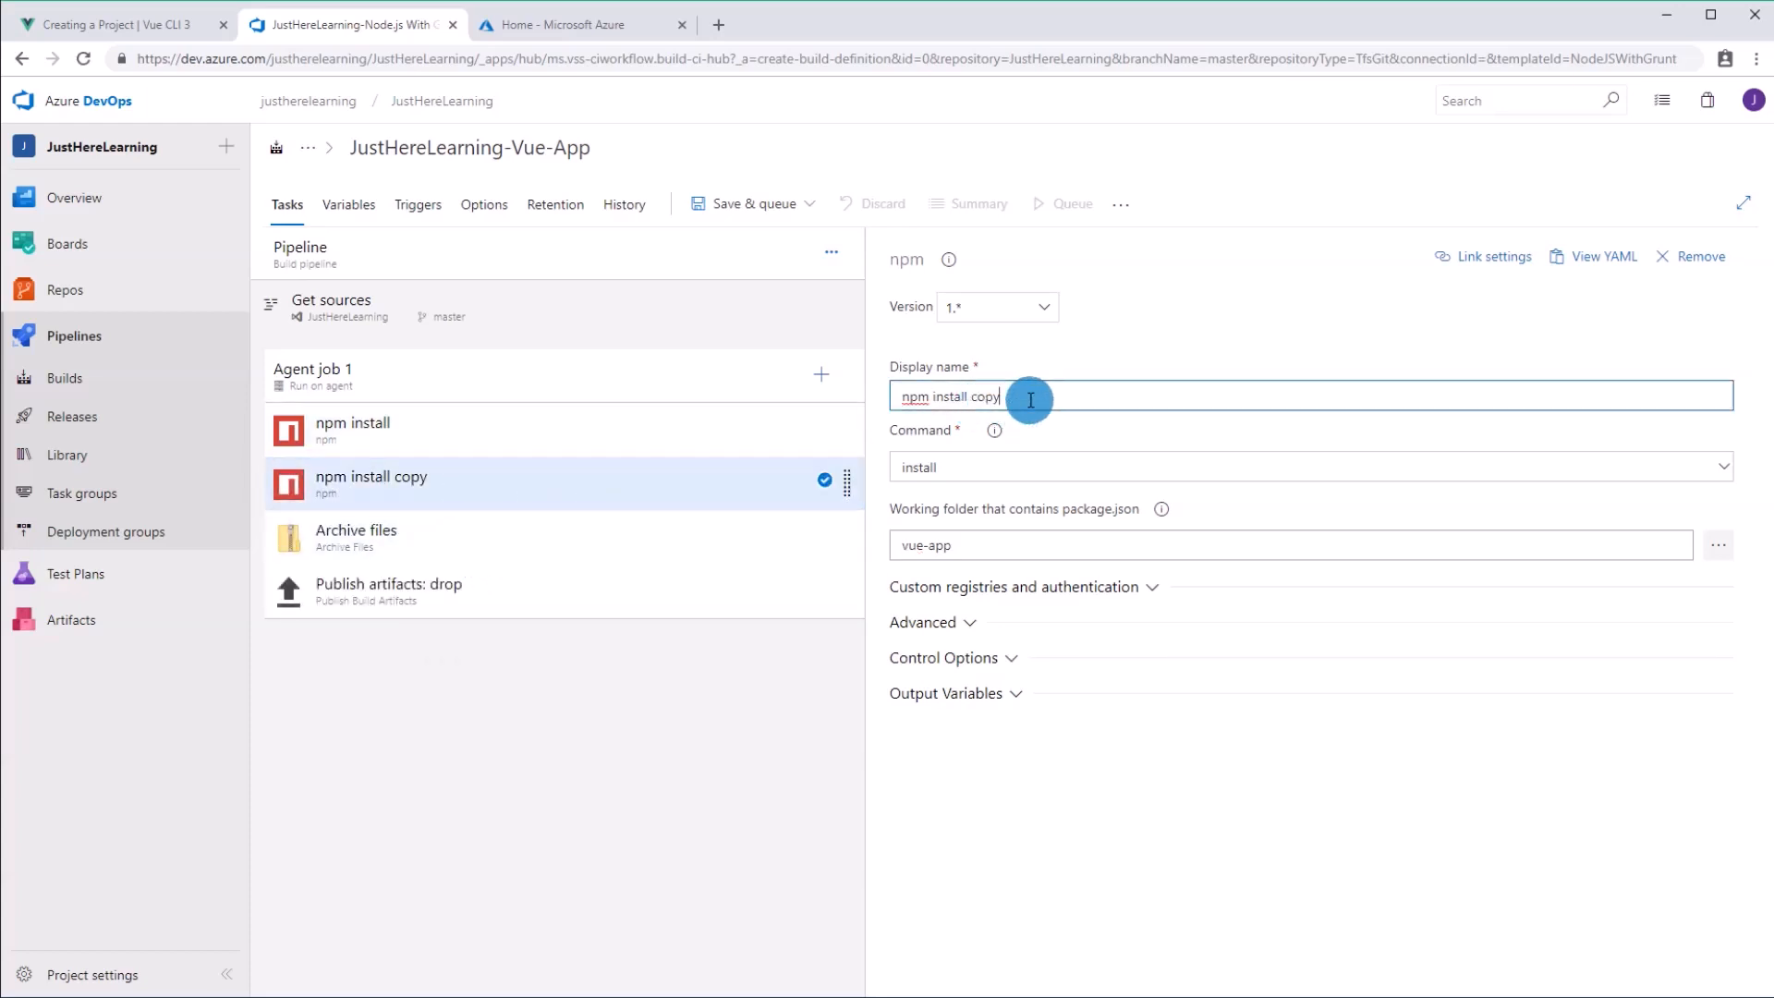
{"action": "type", "text": "npm run build"}
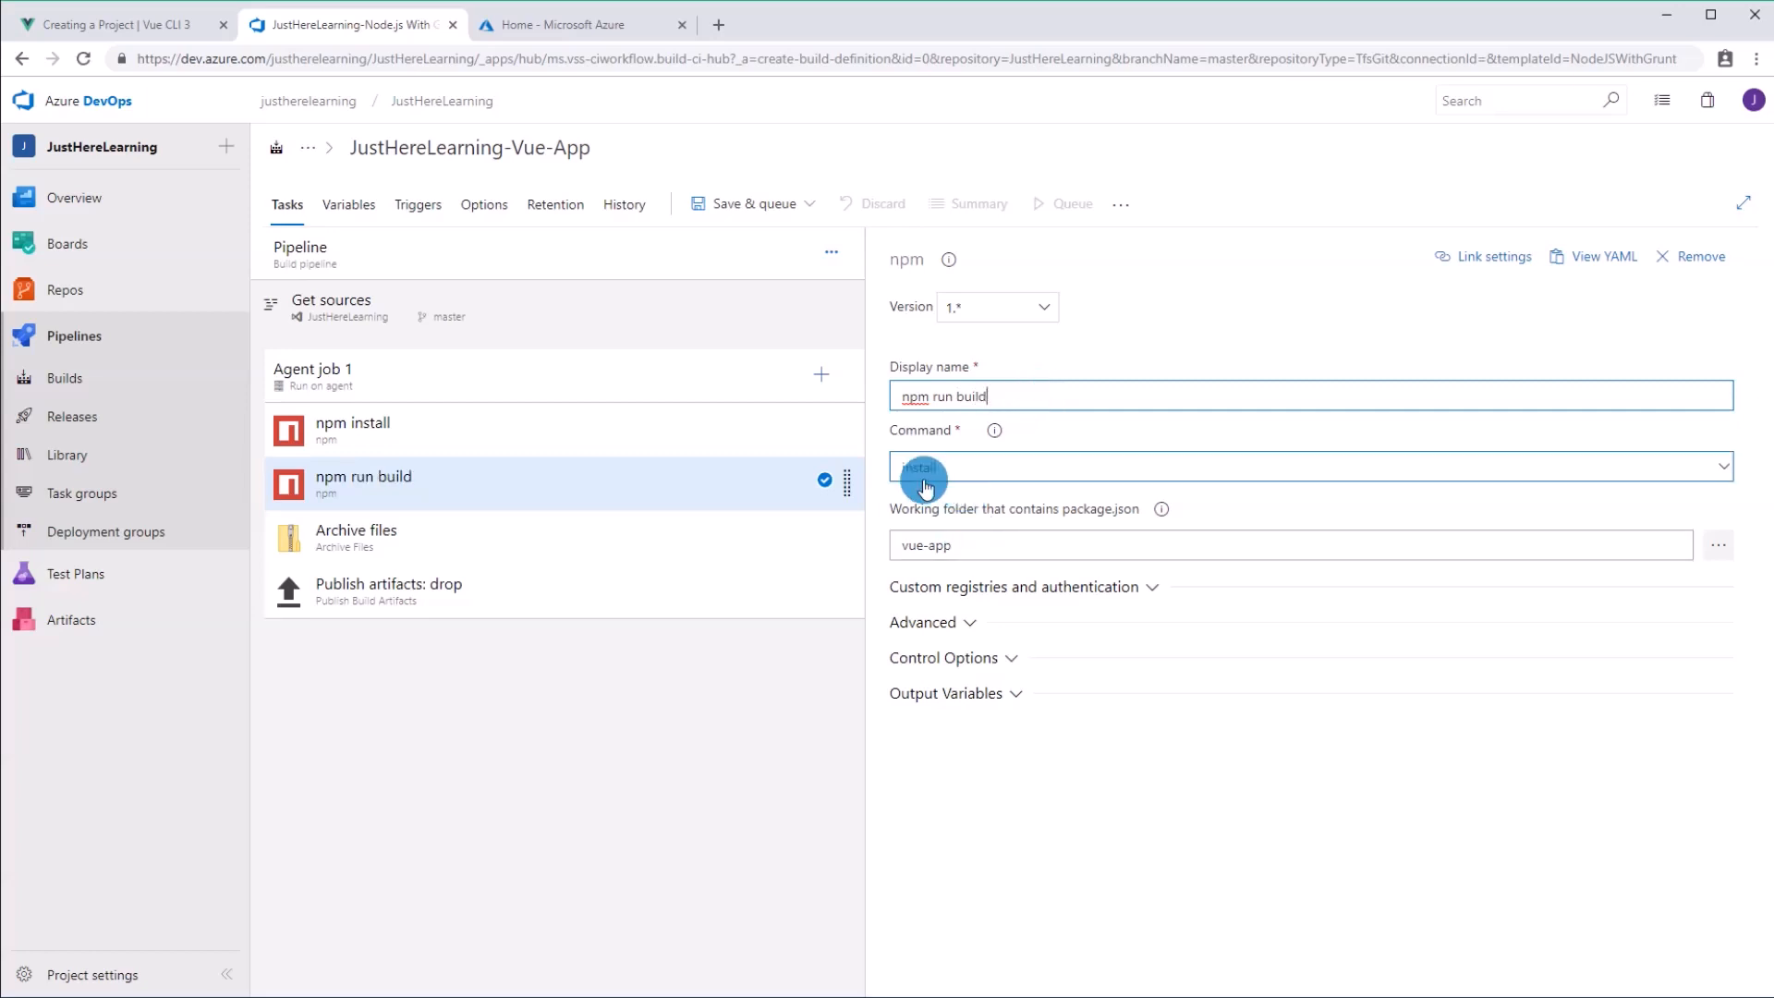
Step: Set the copied task to a custom npm command with arguments 'run build'
{"action": "left_click", "coordinate": [1306, 465]}
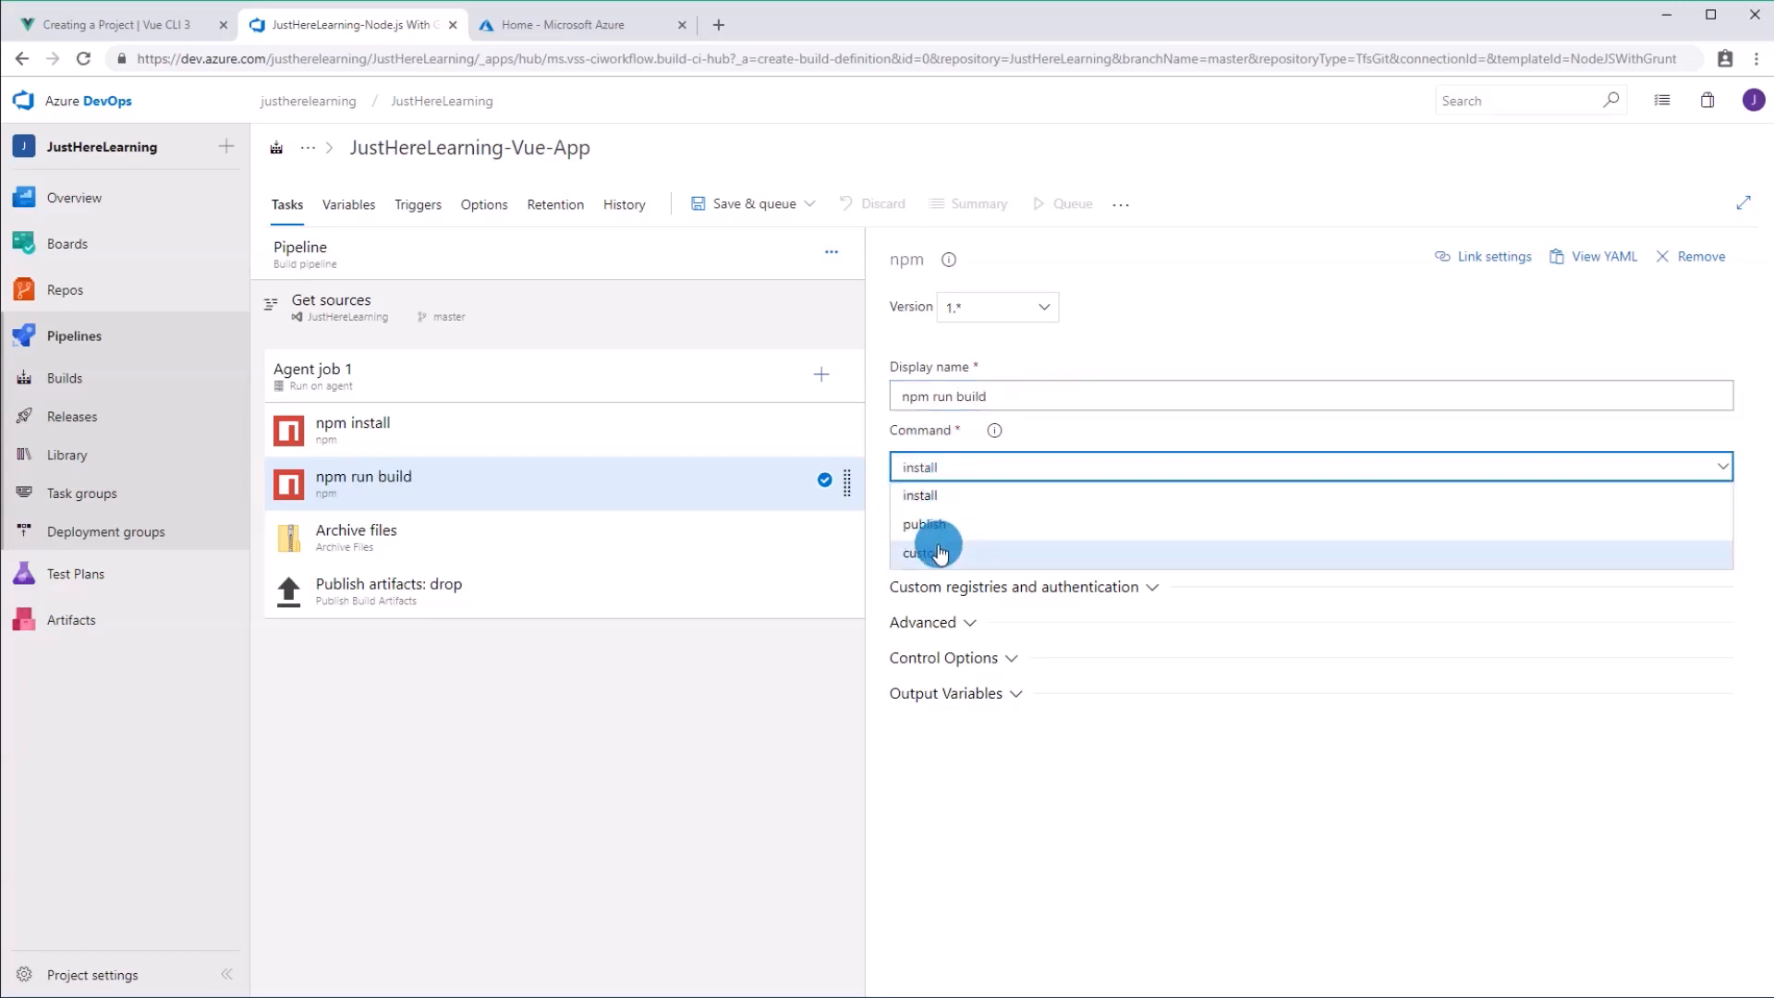
{"action": "left_click", "coordinate": [927, 552]}
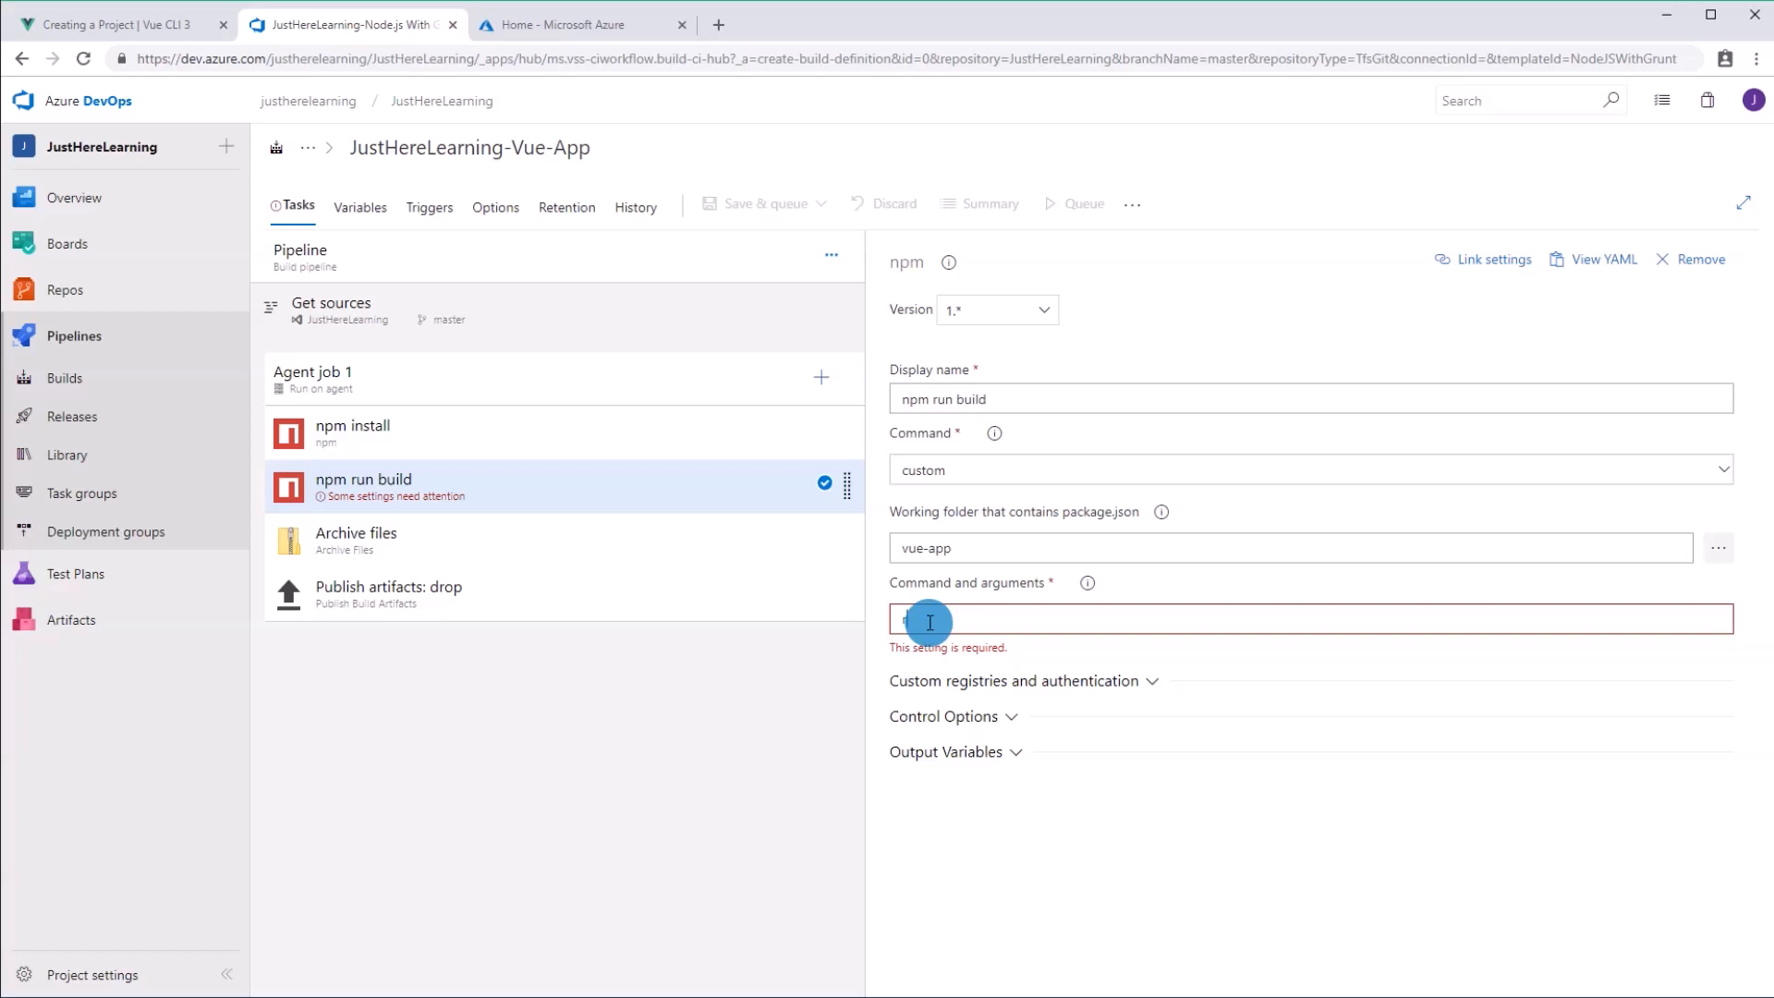
{"action": "type", "text": "run build"}
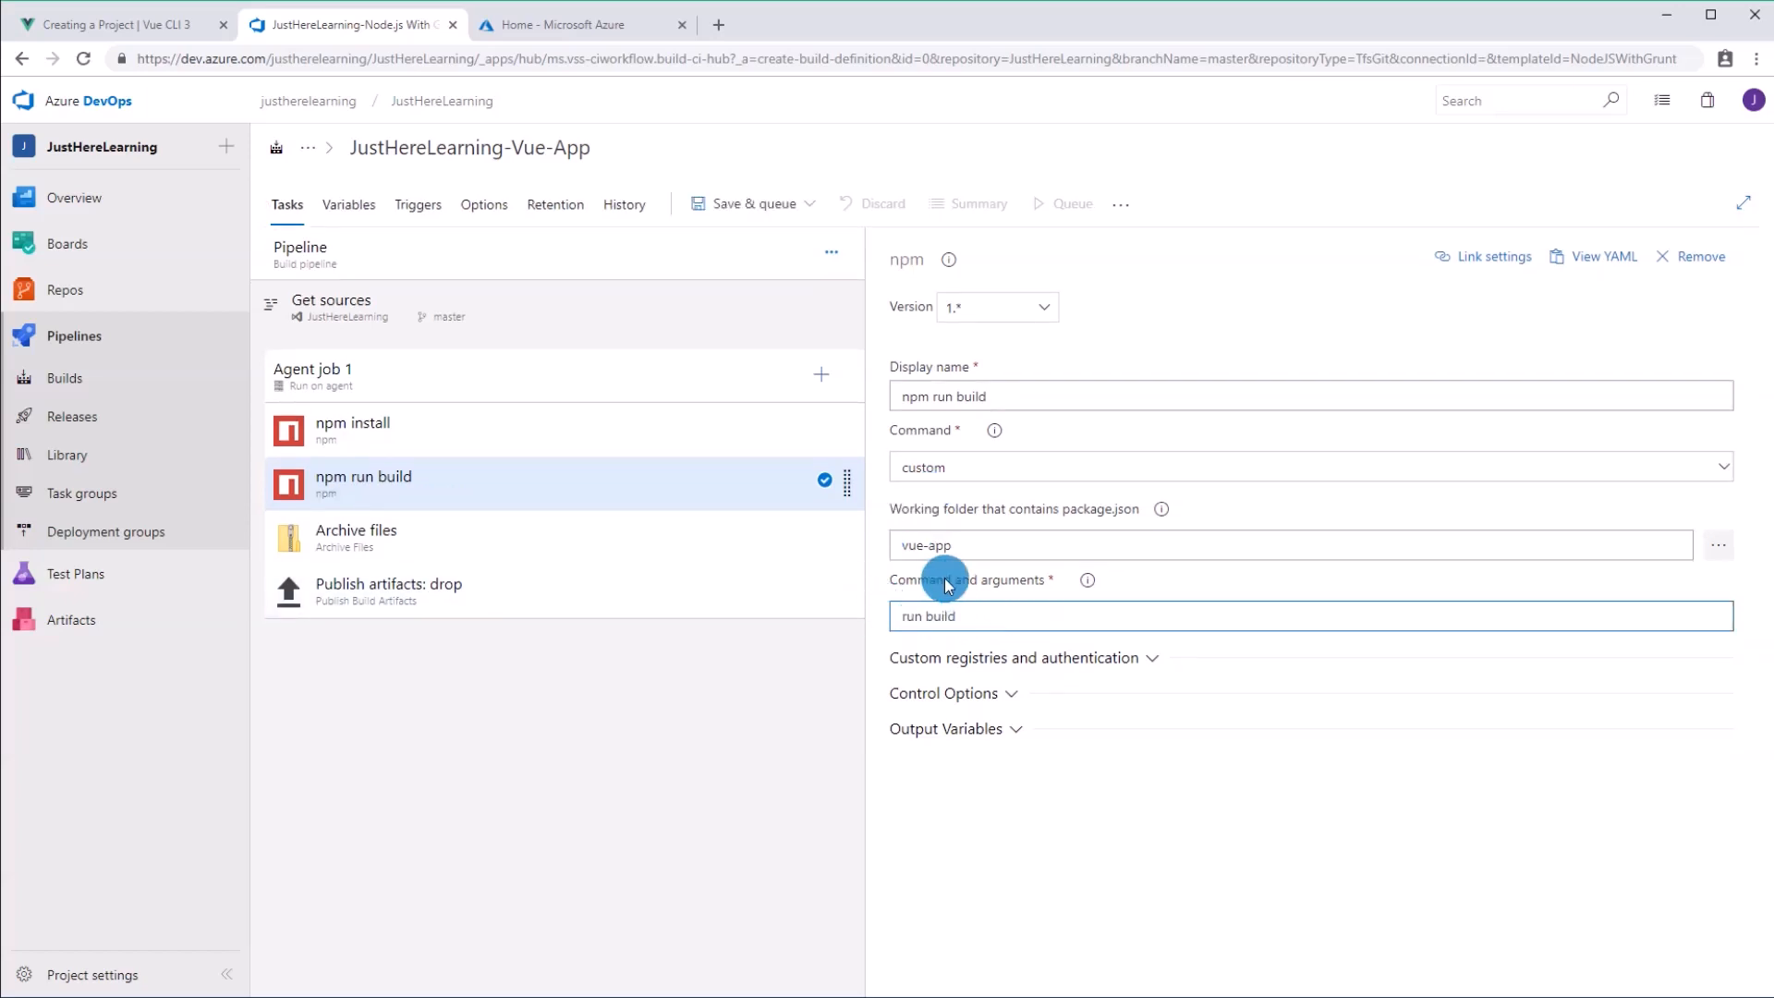
{"action": "mouse_move", "coordinate": [958, 588]}
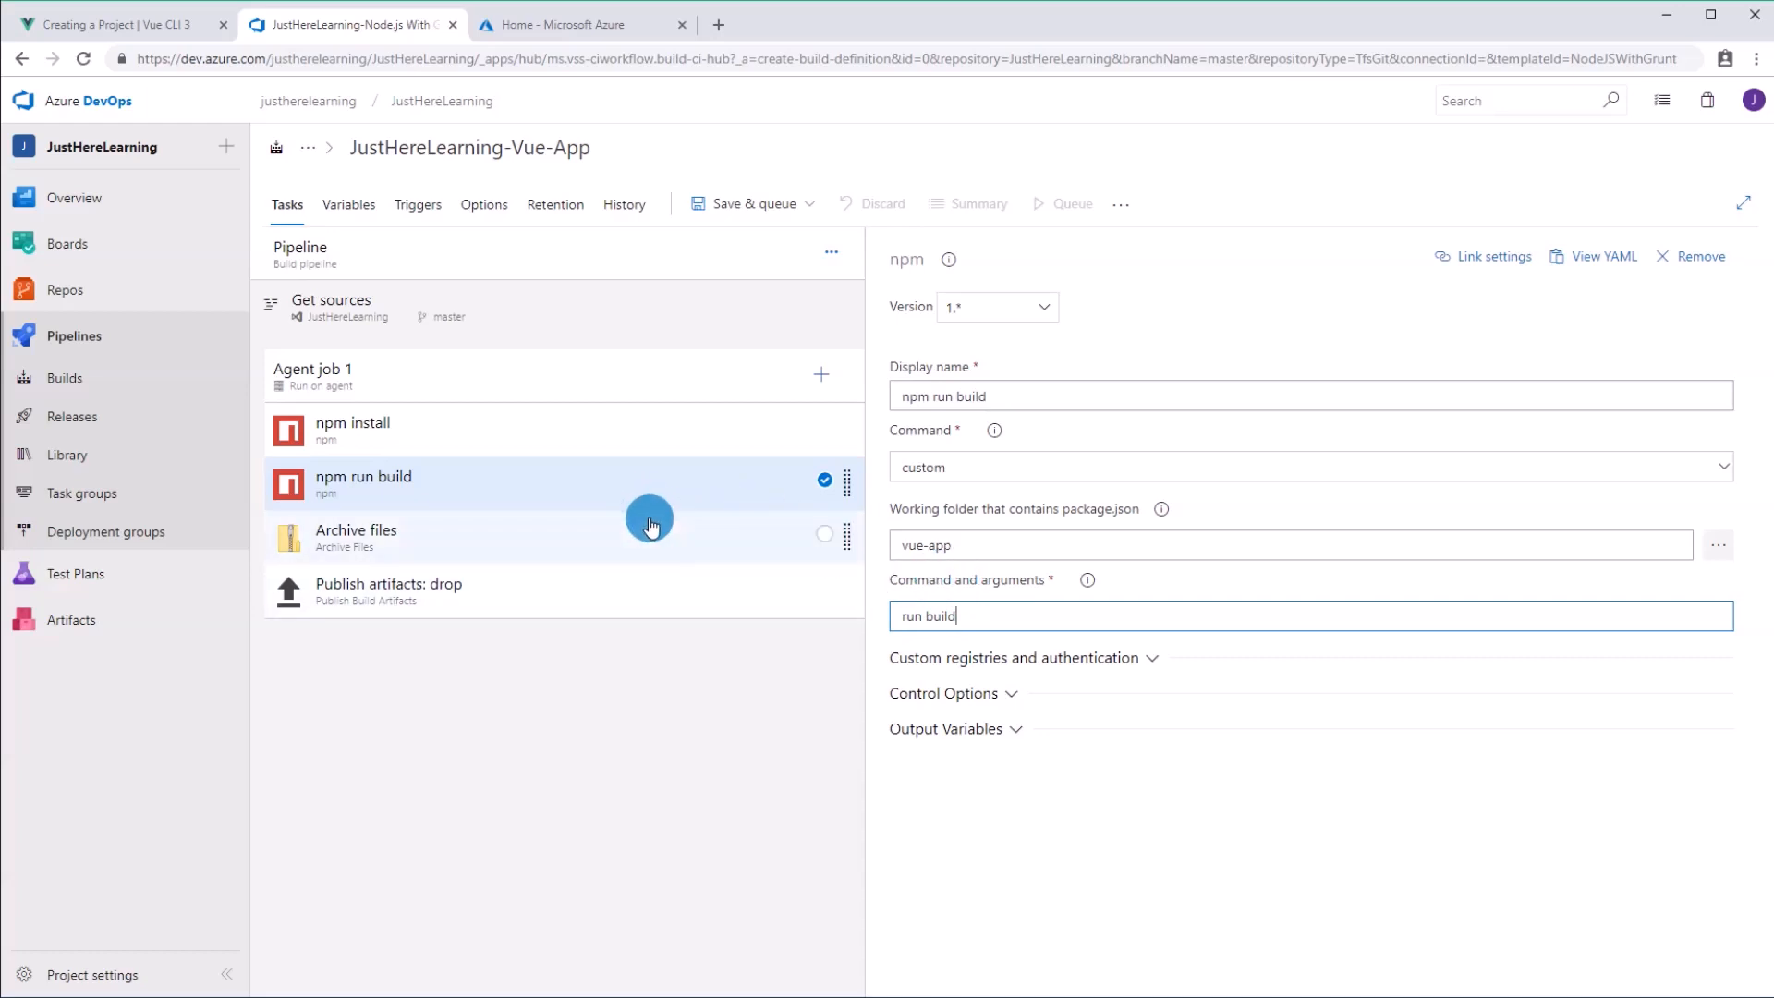
{"action": "left_click", "coordinate": [355, 536]}
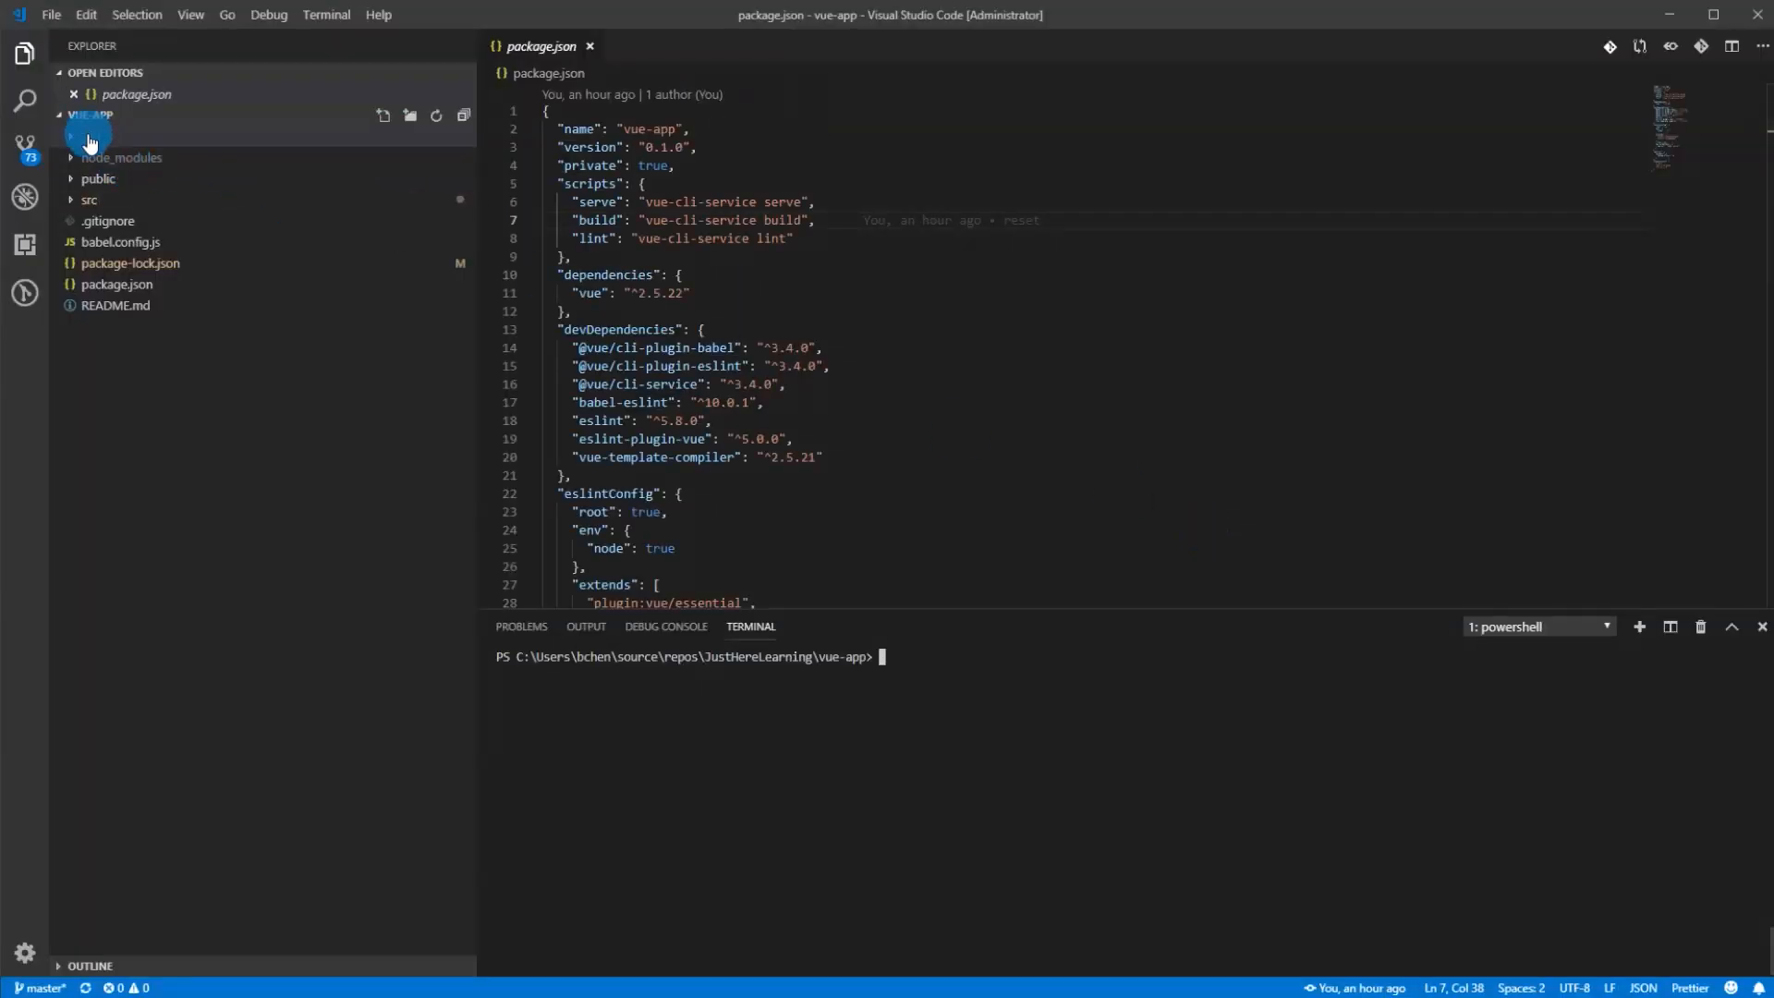
Step: Expand vue-app's dist folder to see index.html, favicon.ico, img and js
{"action": "left_click", "coordinate": [90, 136]}
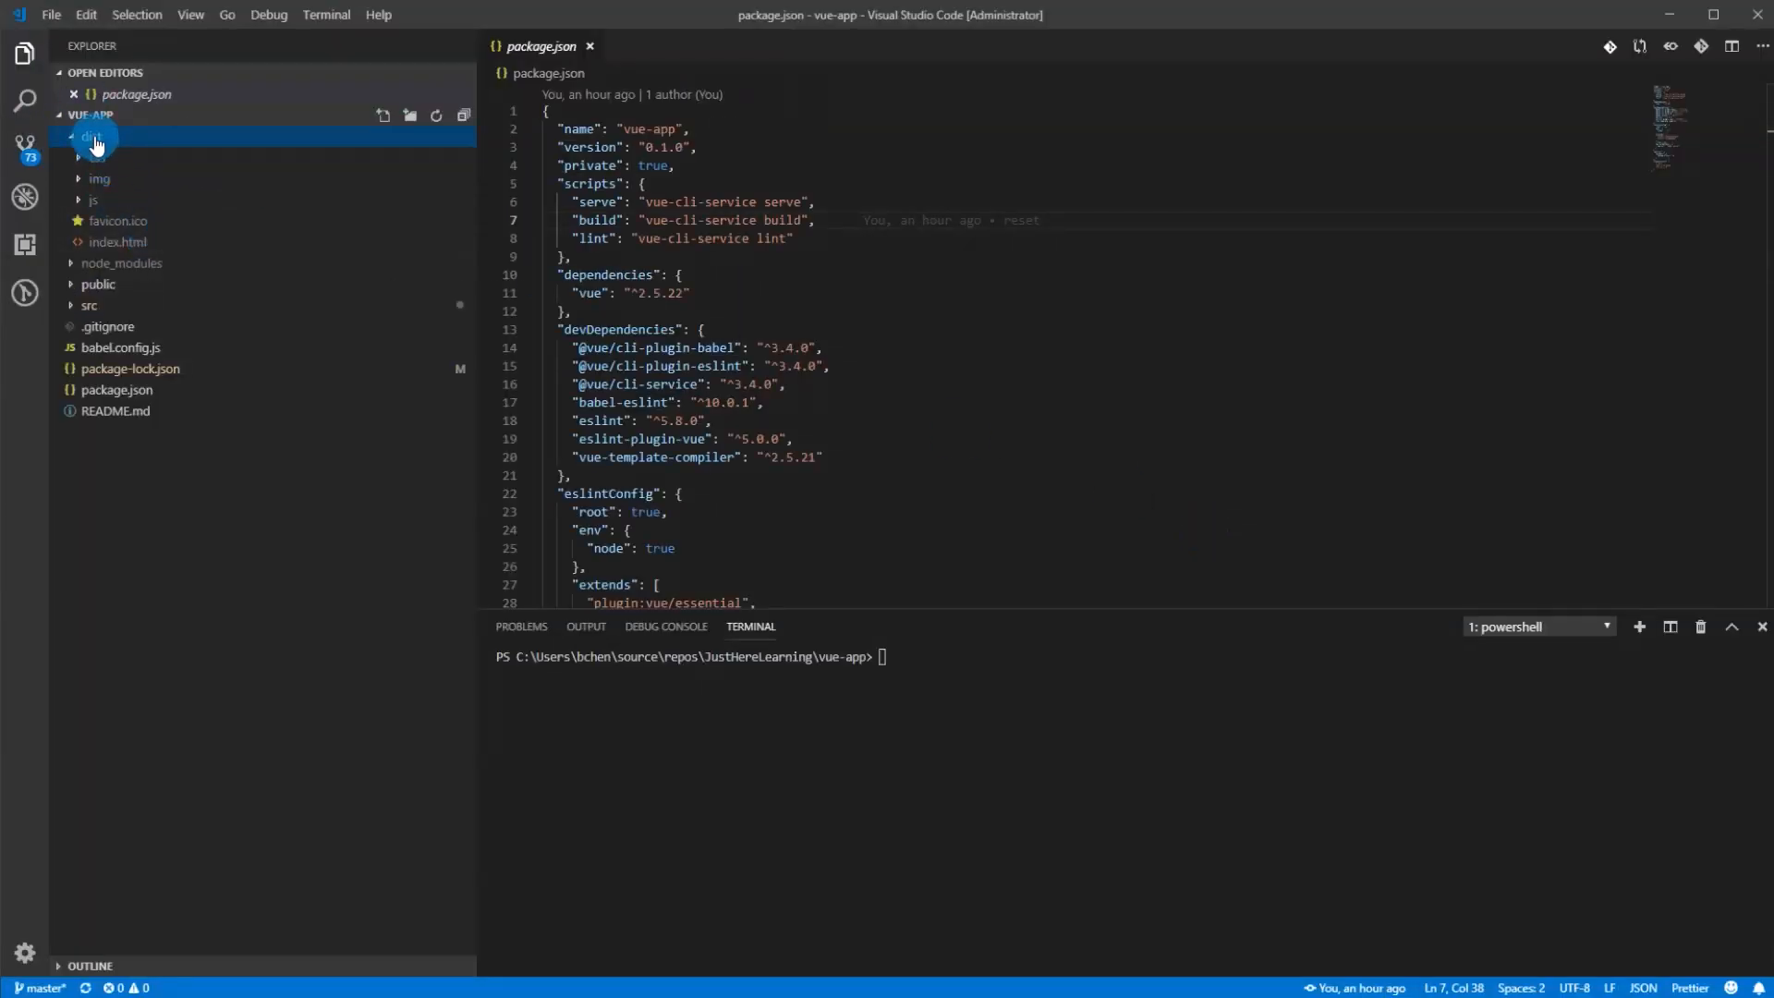
{"action": "left_click", "coordinate": [90, 136]}
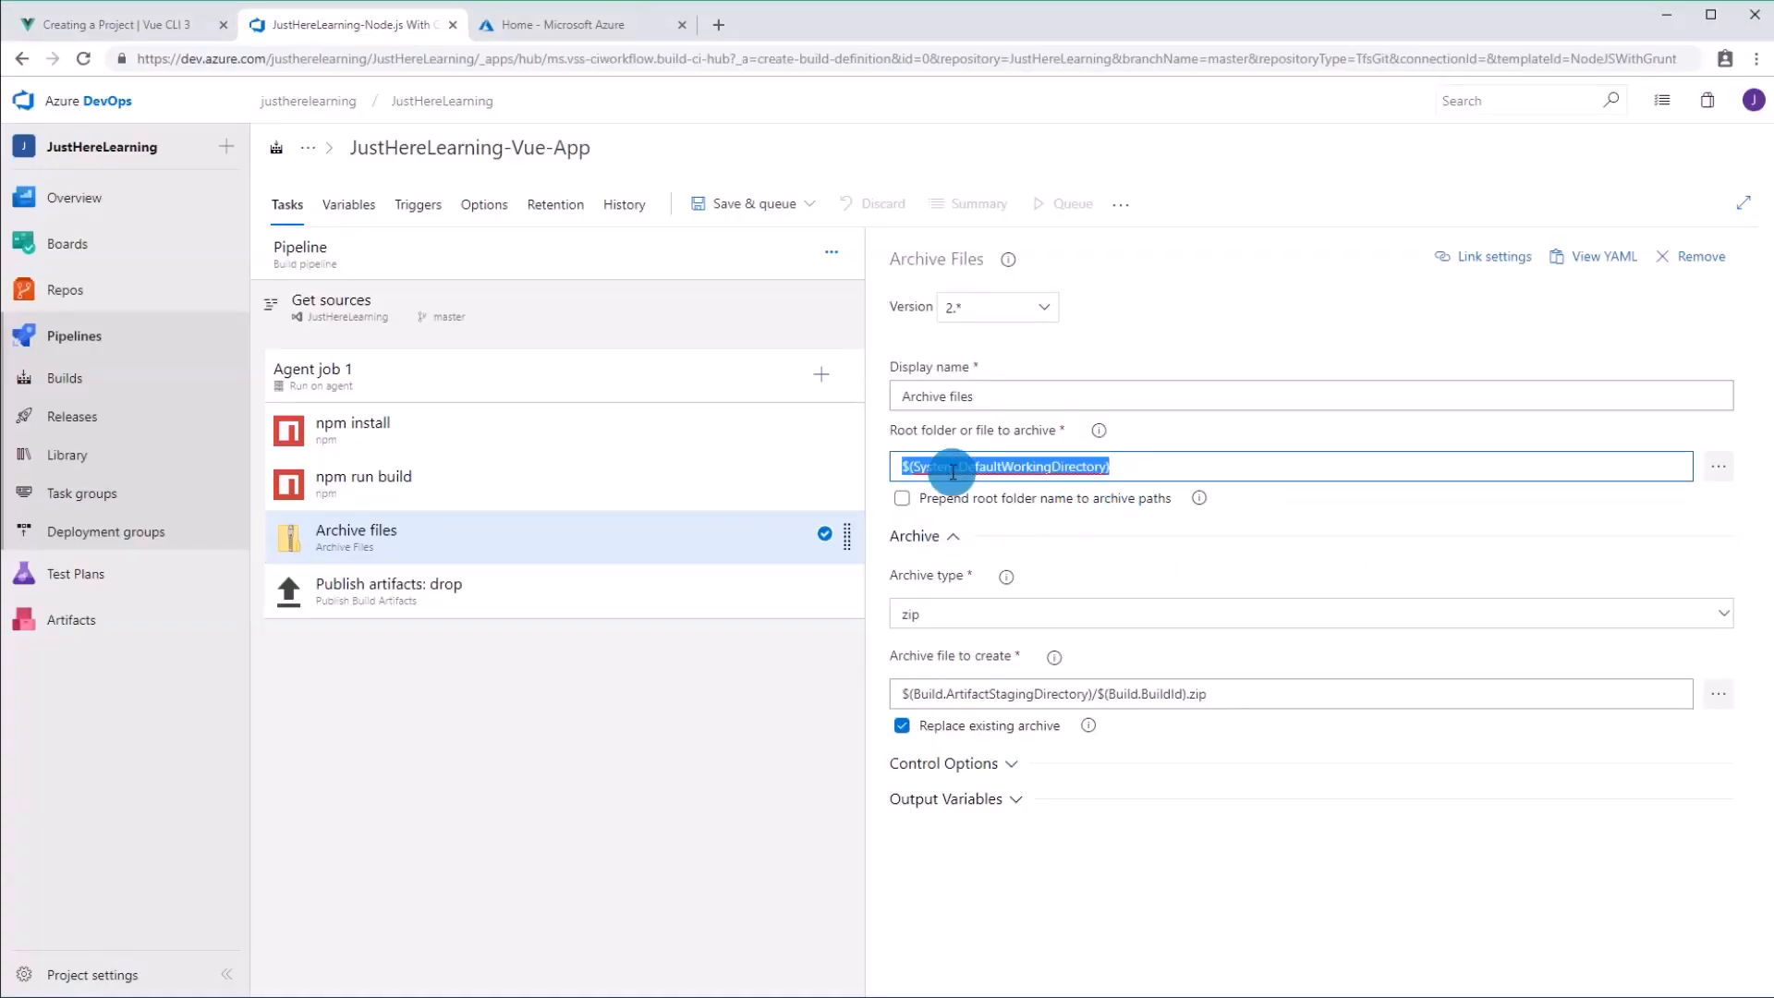
Step: Set the Archive files root folder to vue-app/dist
{"action": "type", "text": "vue-app/dist"}
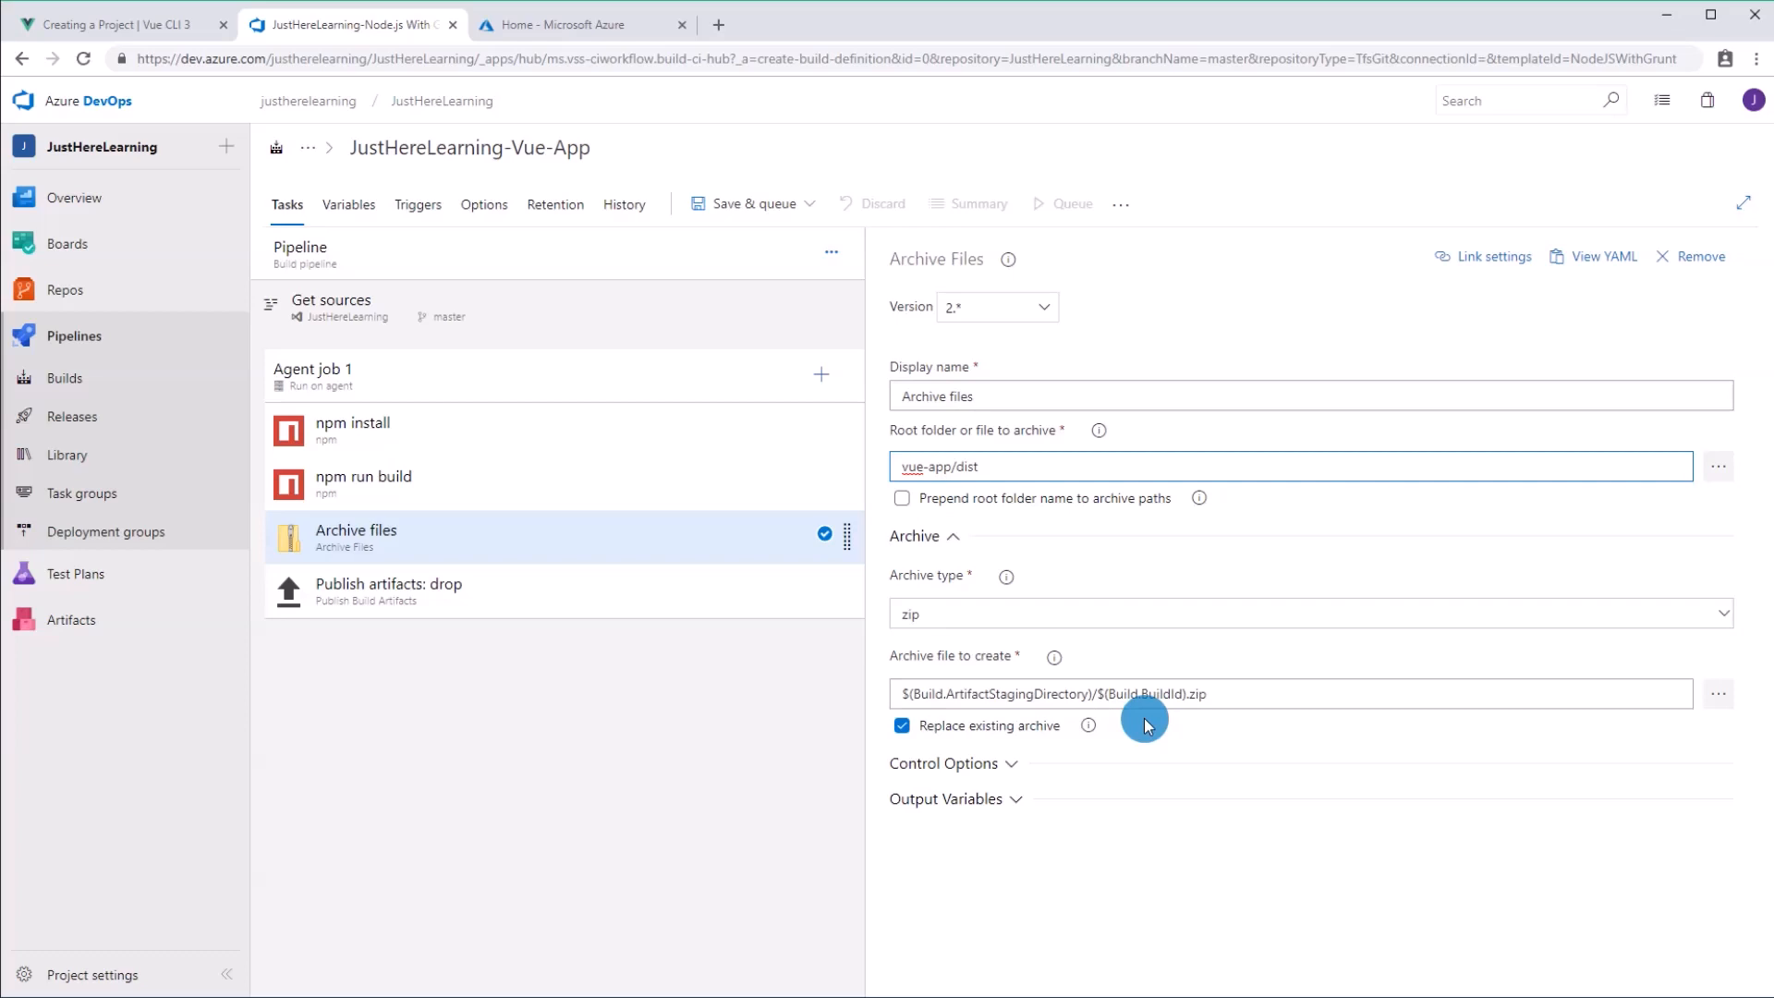
{"action": "triple_click", "coordinate": [1290, 694]}
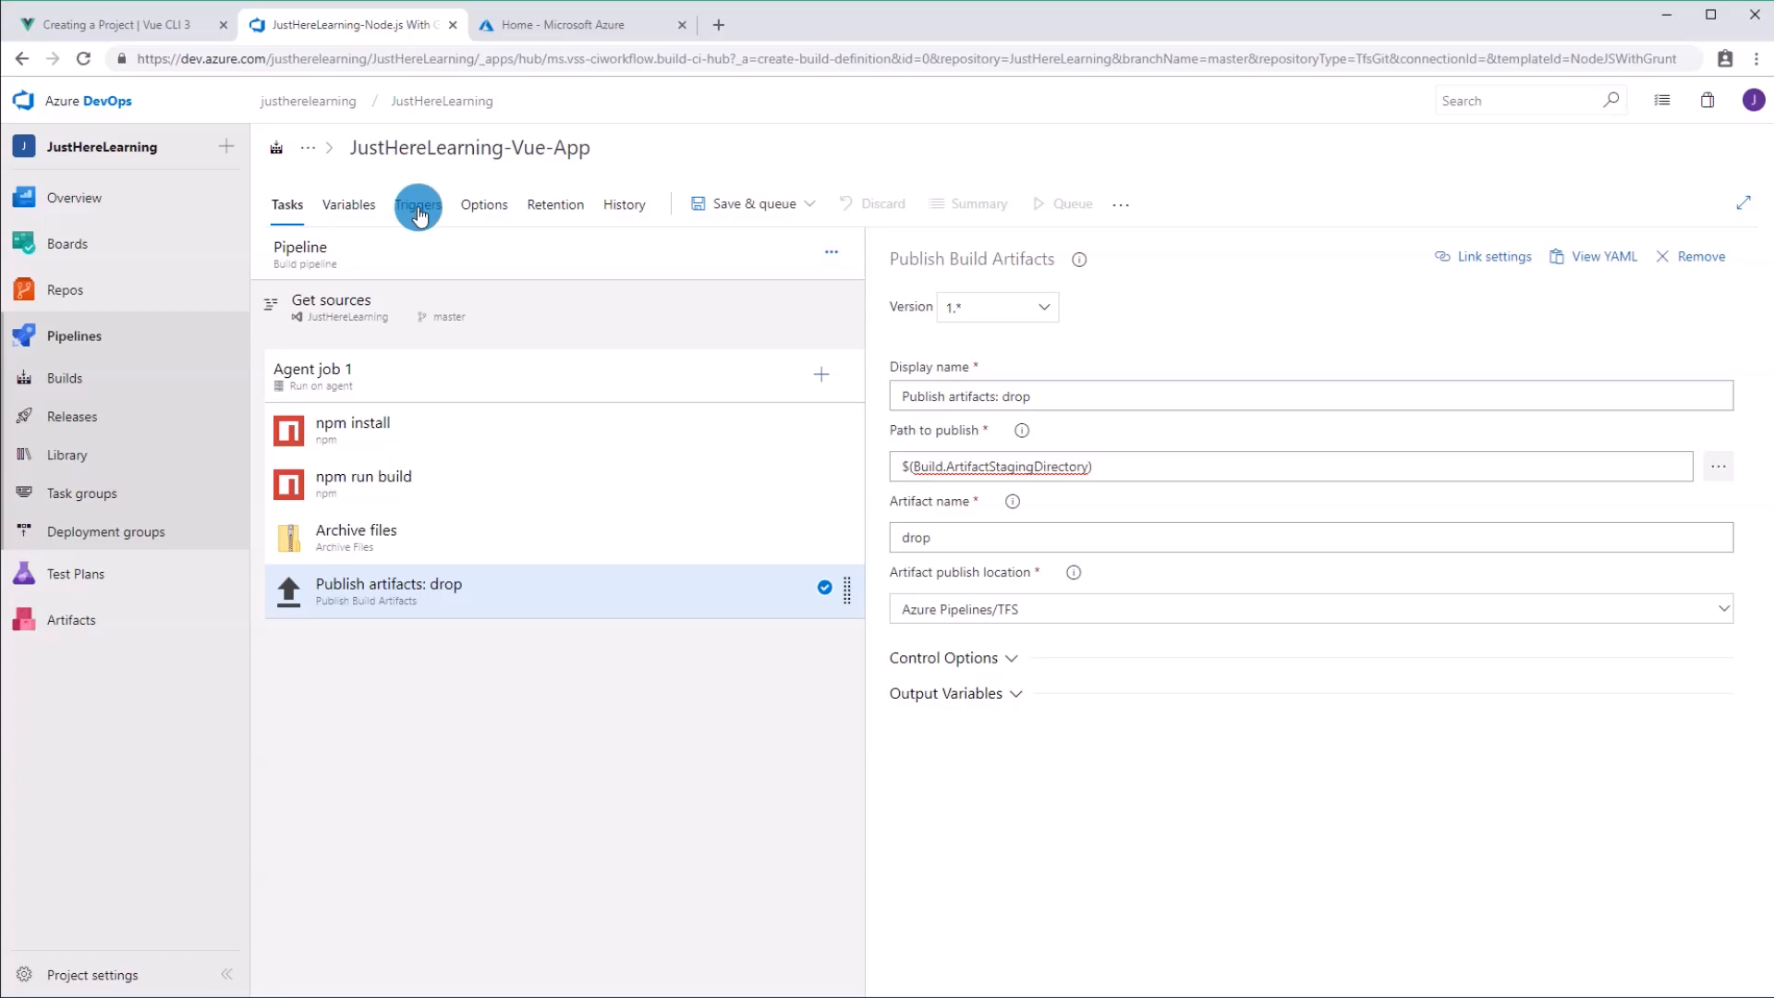
Step: Enable CI on master with an included path filter of vue-app
{"action": "left_click", "coordinate": [417, 205]}
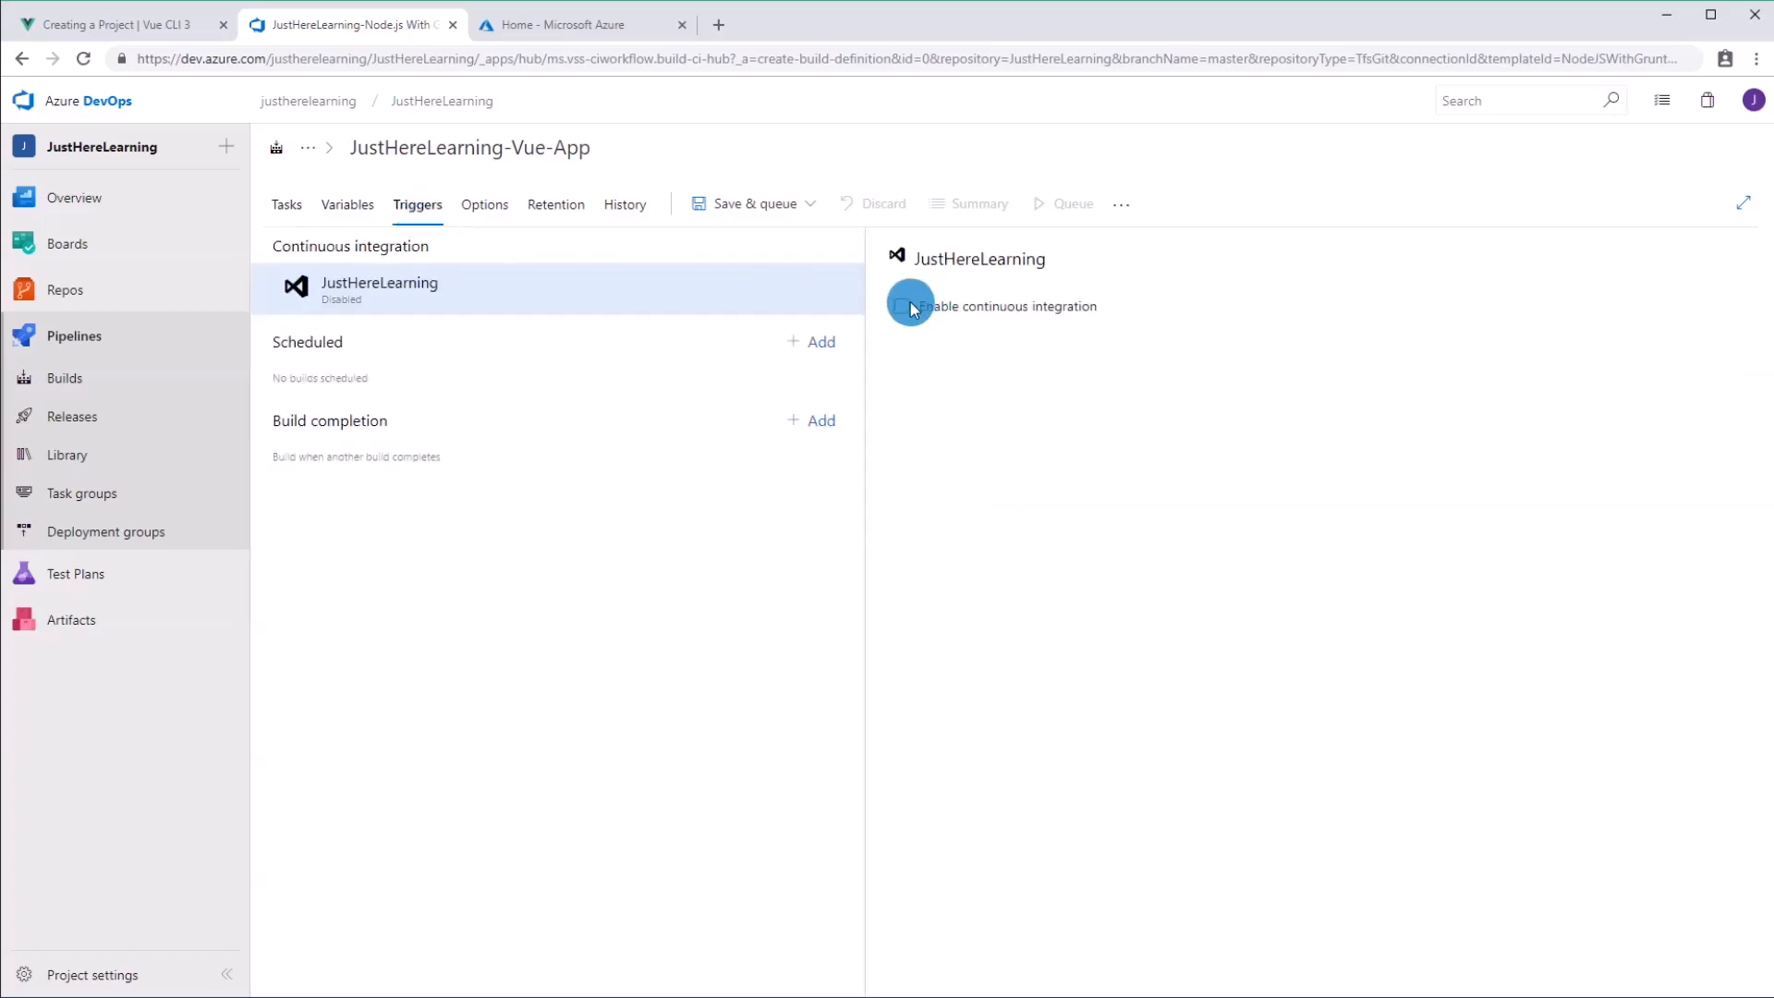
{"action": "left_click", "coordinate": [903, 306]}
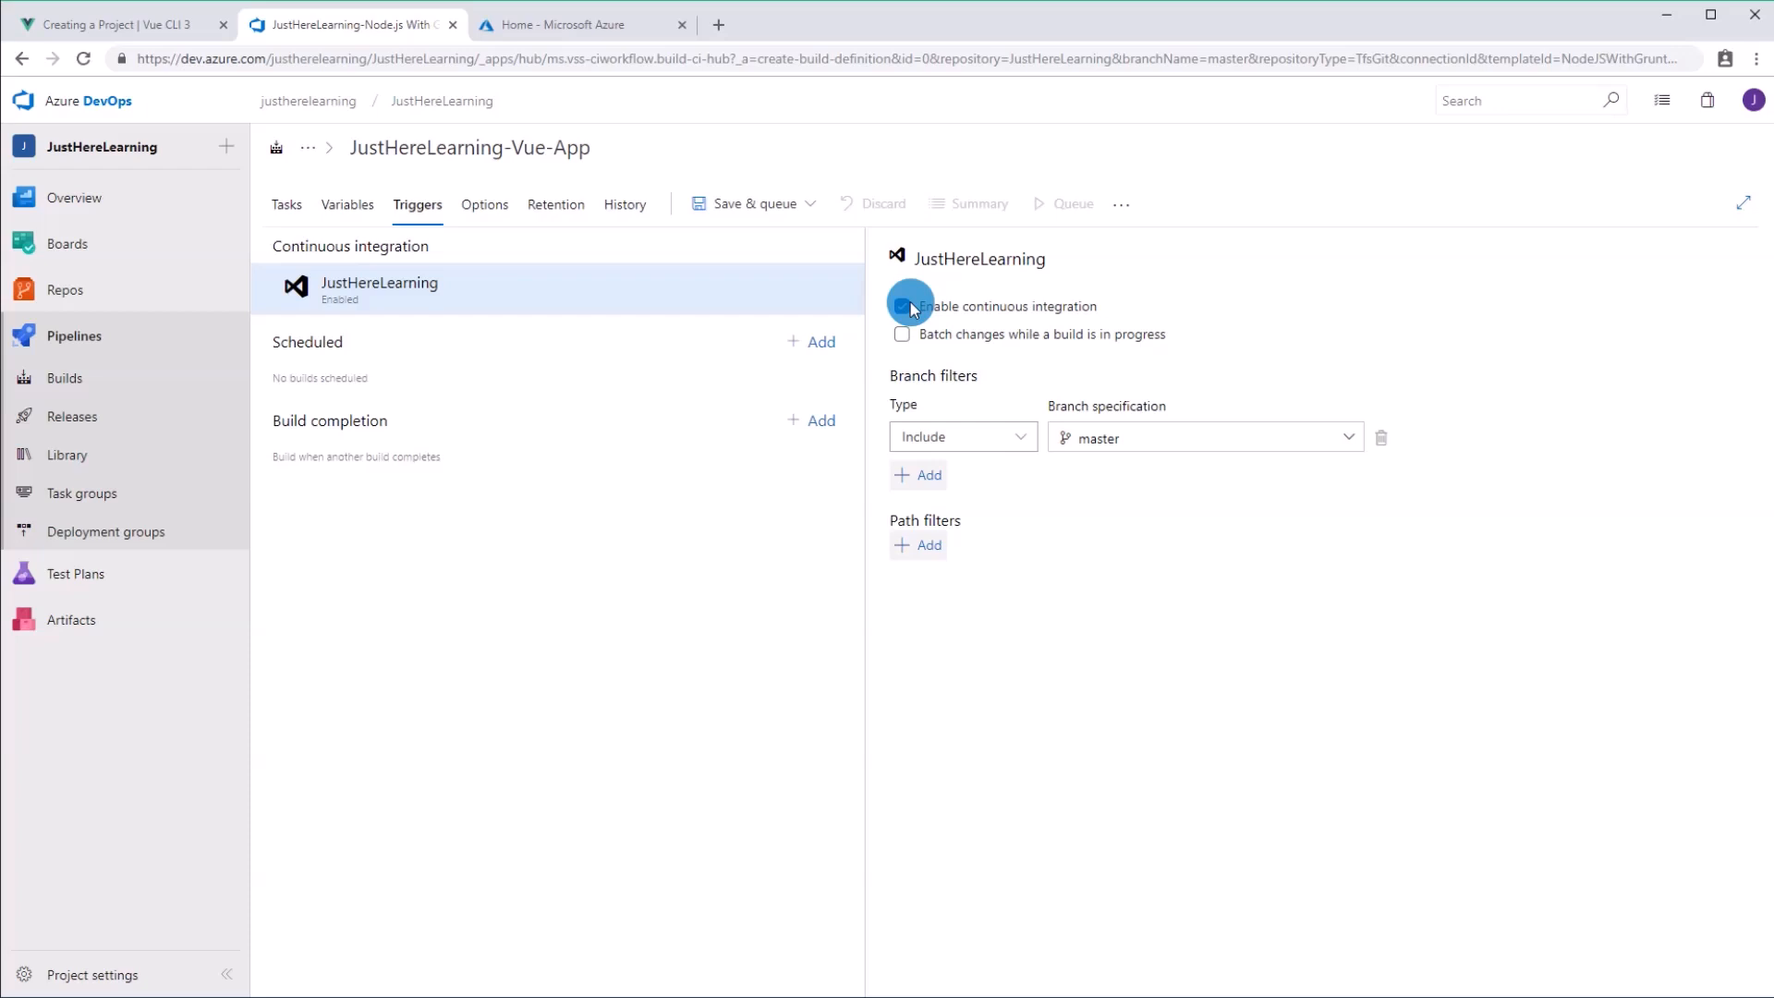
{"action": "left_click", "coordinate": [902, 306]}
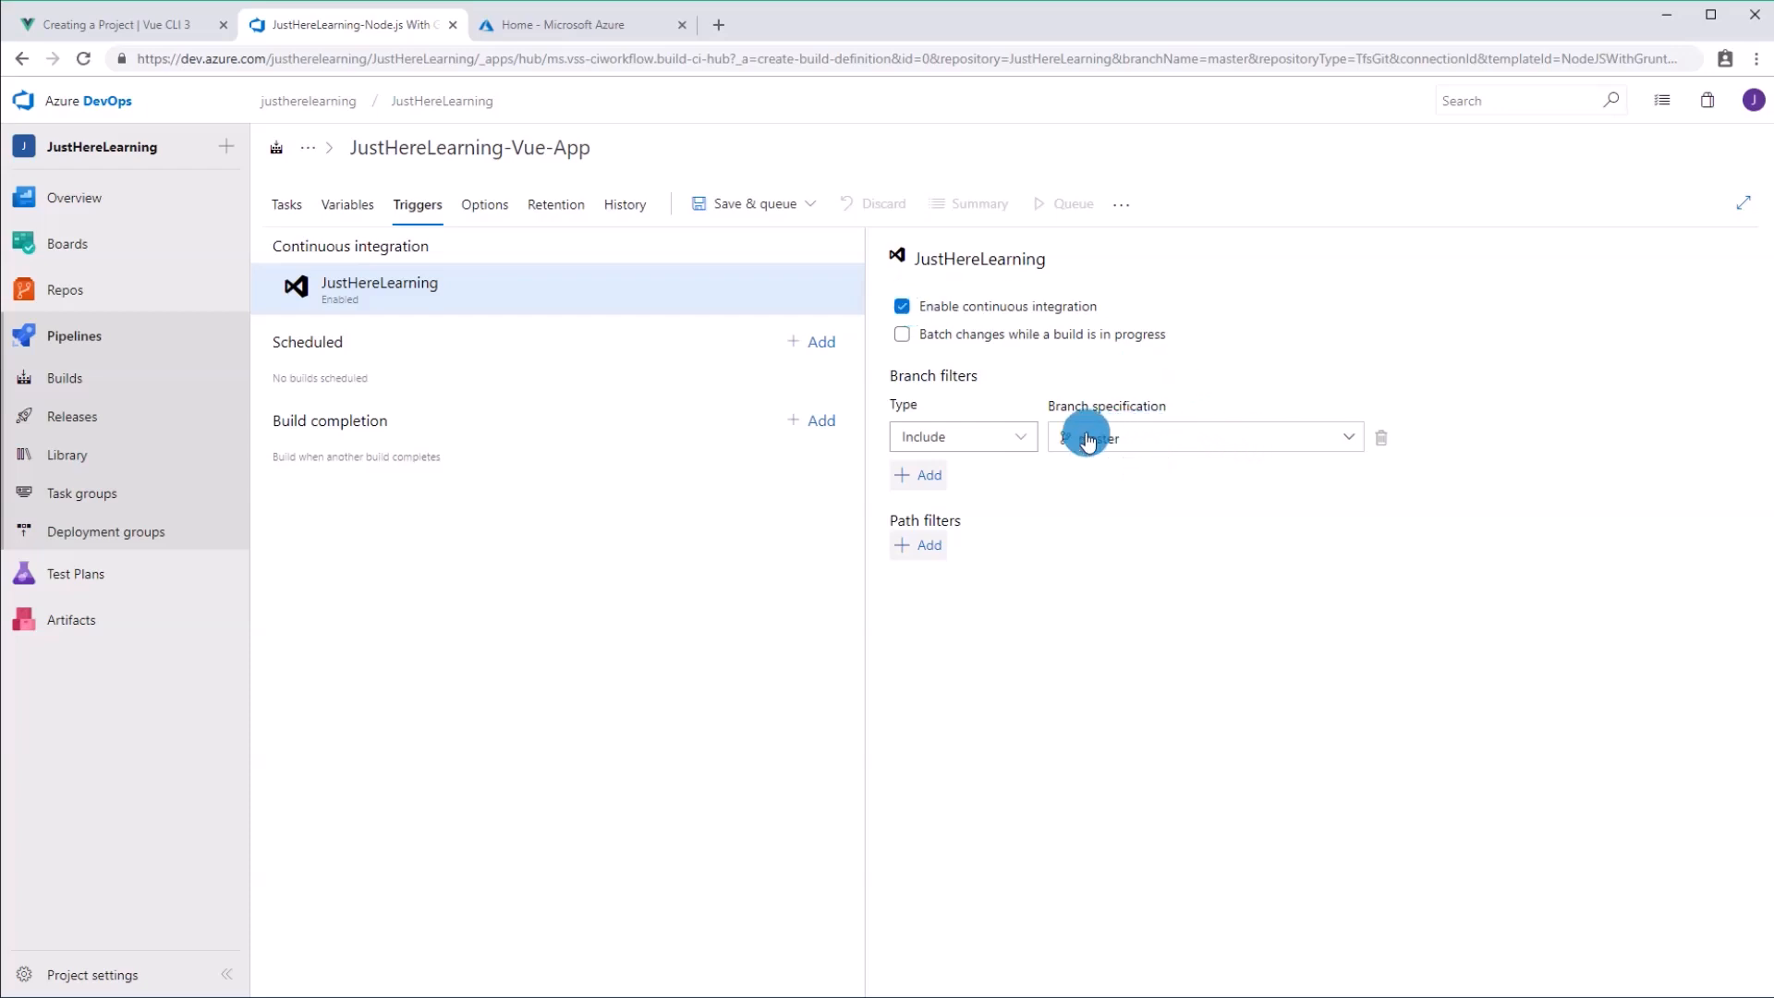
{"action": "left_click", "coordinate": [1199, 437]}
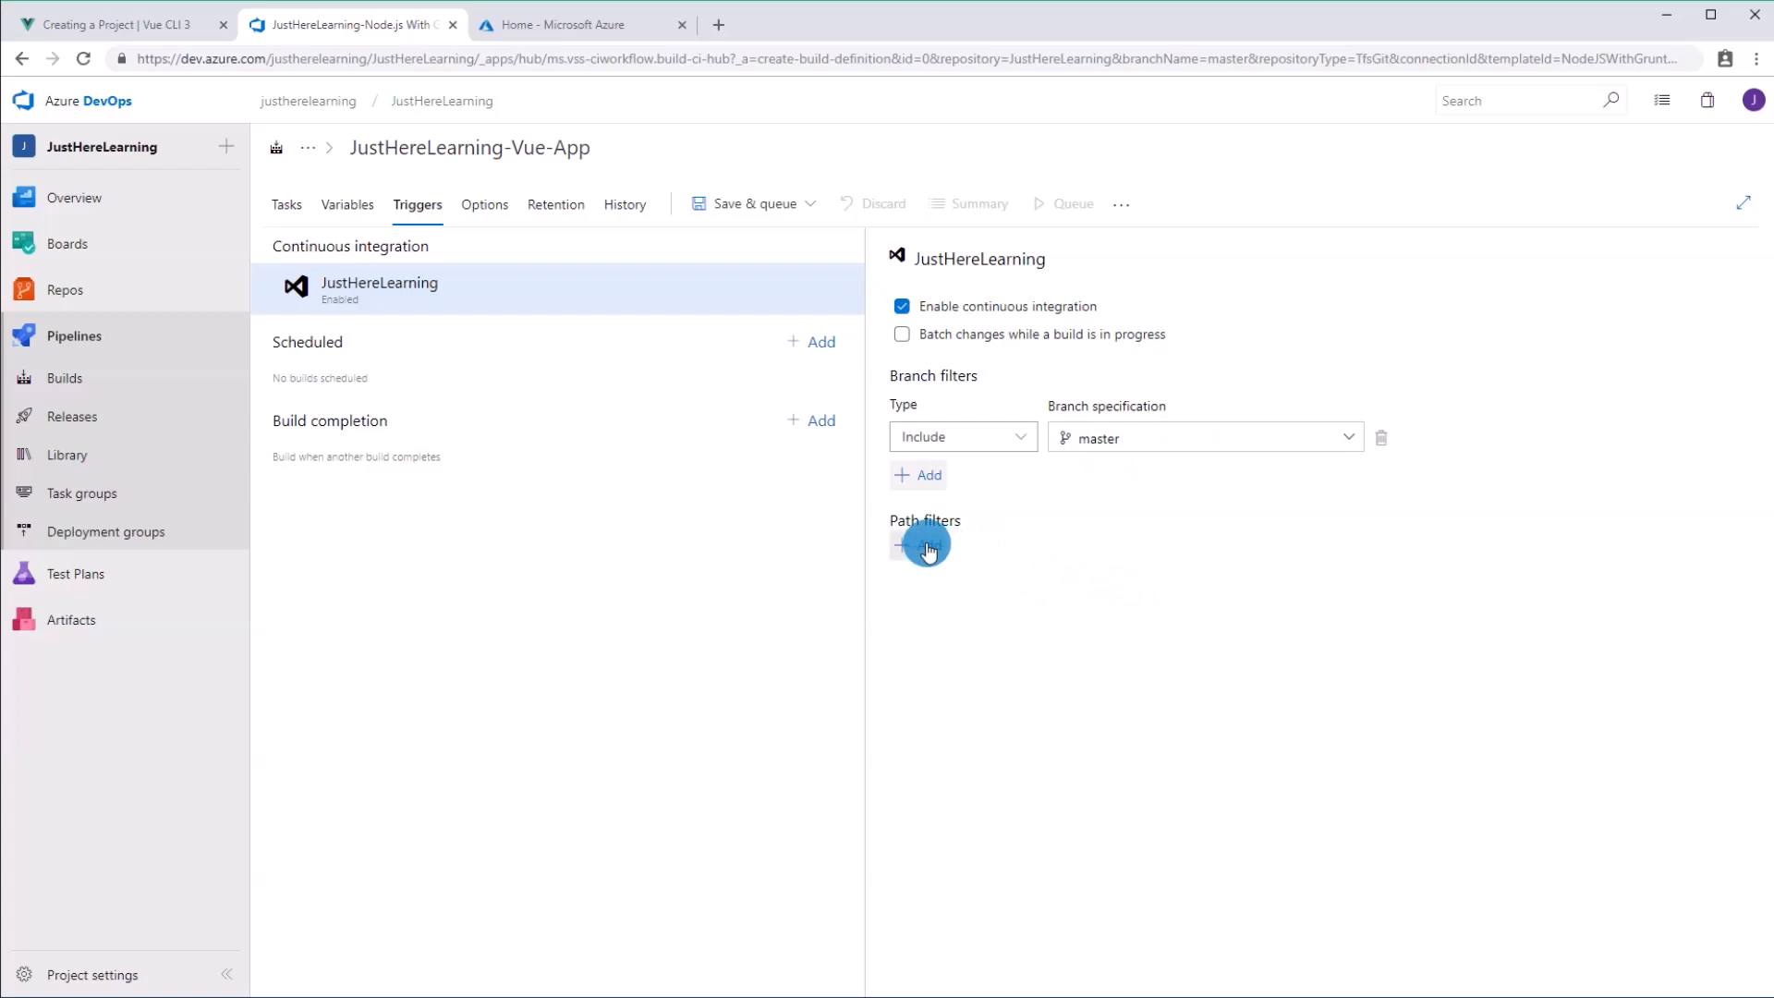
{"action": "left_click", "coordinate": [918, 549]}
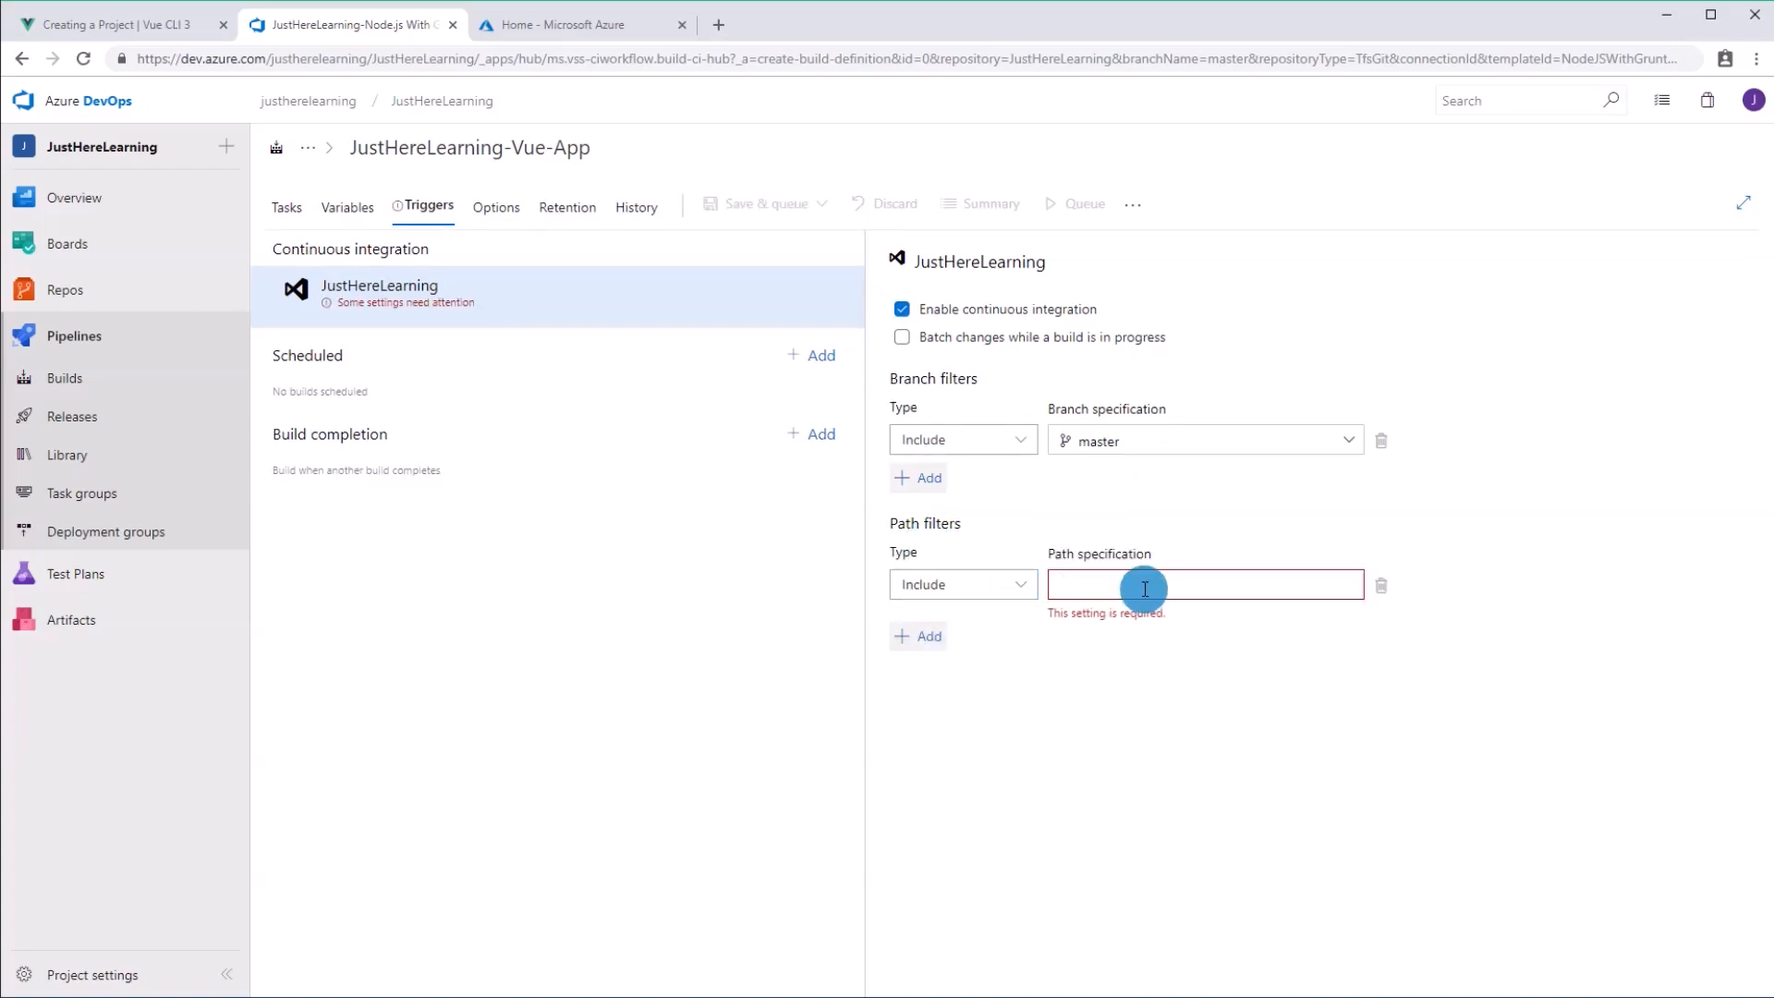
{"action": "type", "text": "vue-app"}
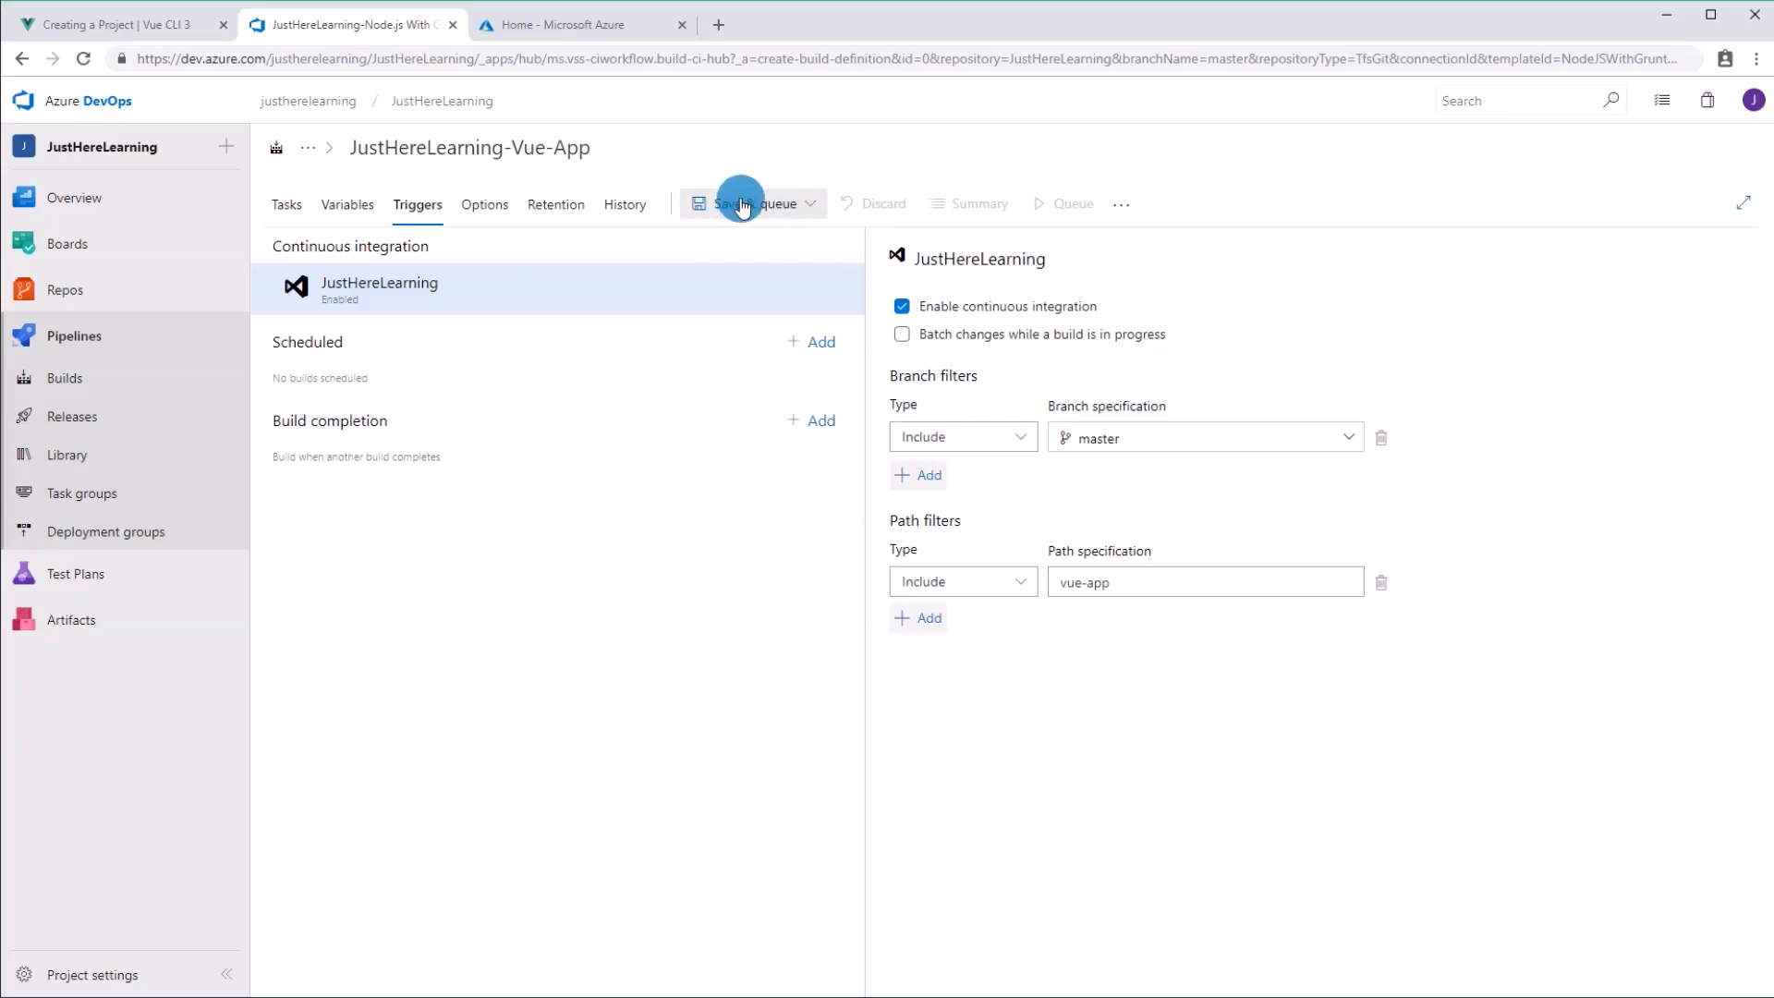
Step: Save the pipeline without queuing and go to its empty Builds page
{"action": "left_click", "coordinate": [812, 202]}
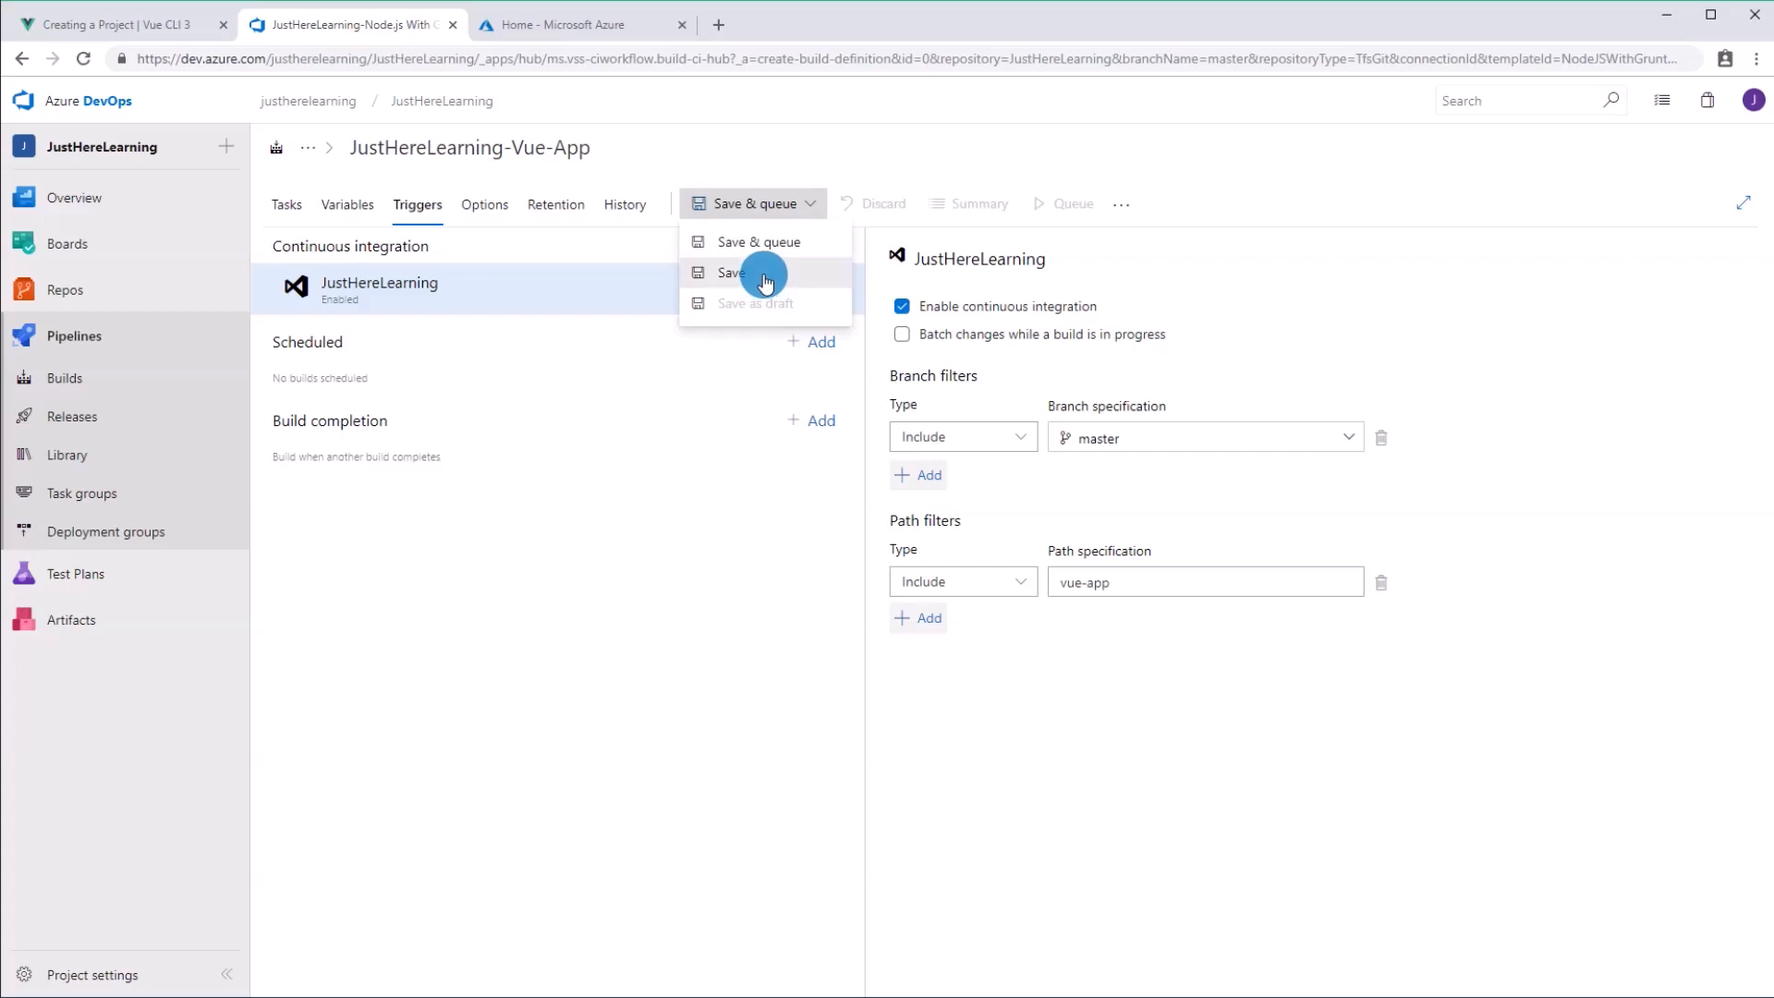
{"action": "left_click", "coordinate": [733, 271]}
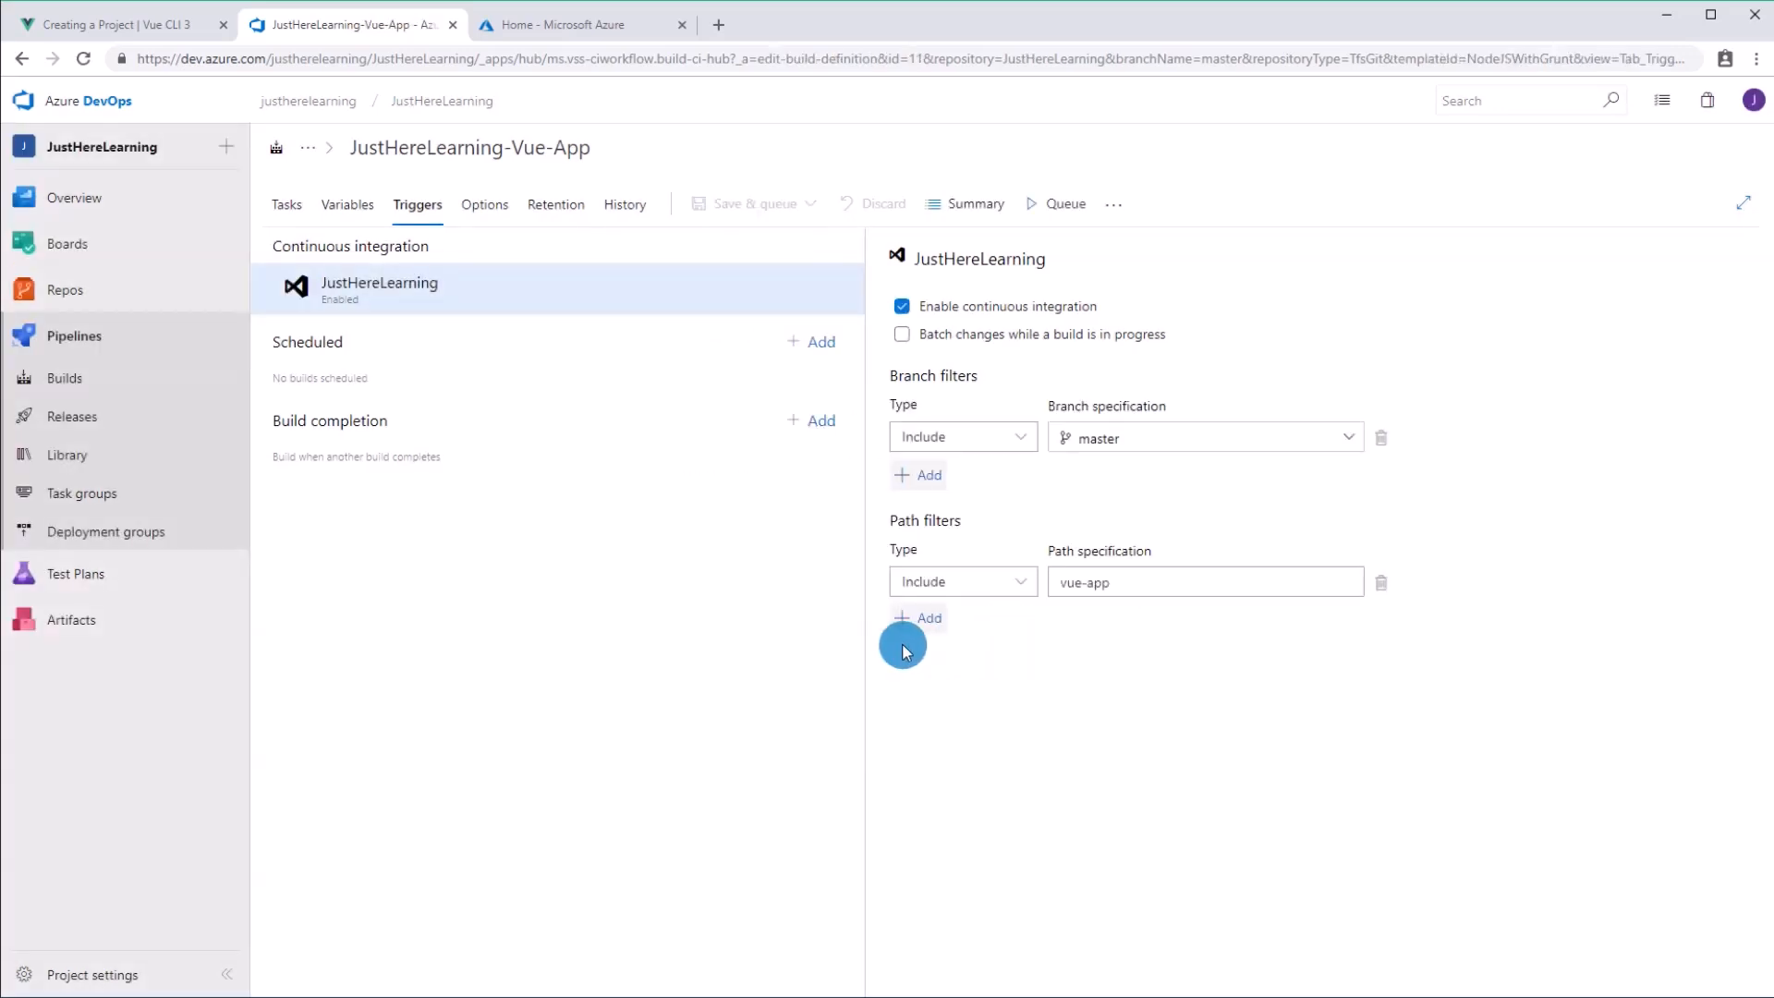
{"action": "mouse_move", "coordinate": [142, 417]}
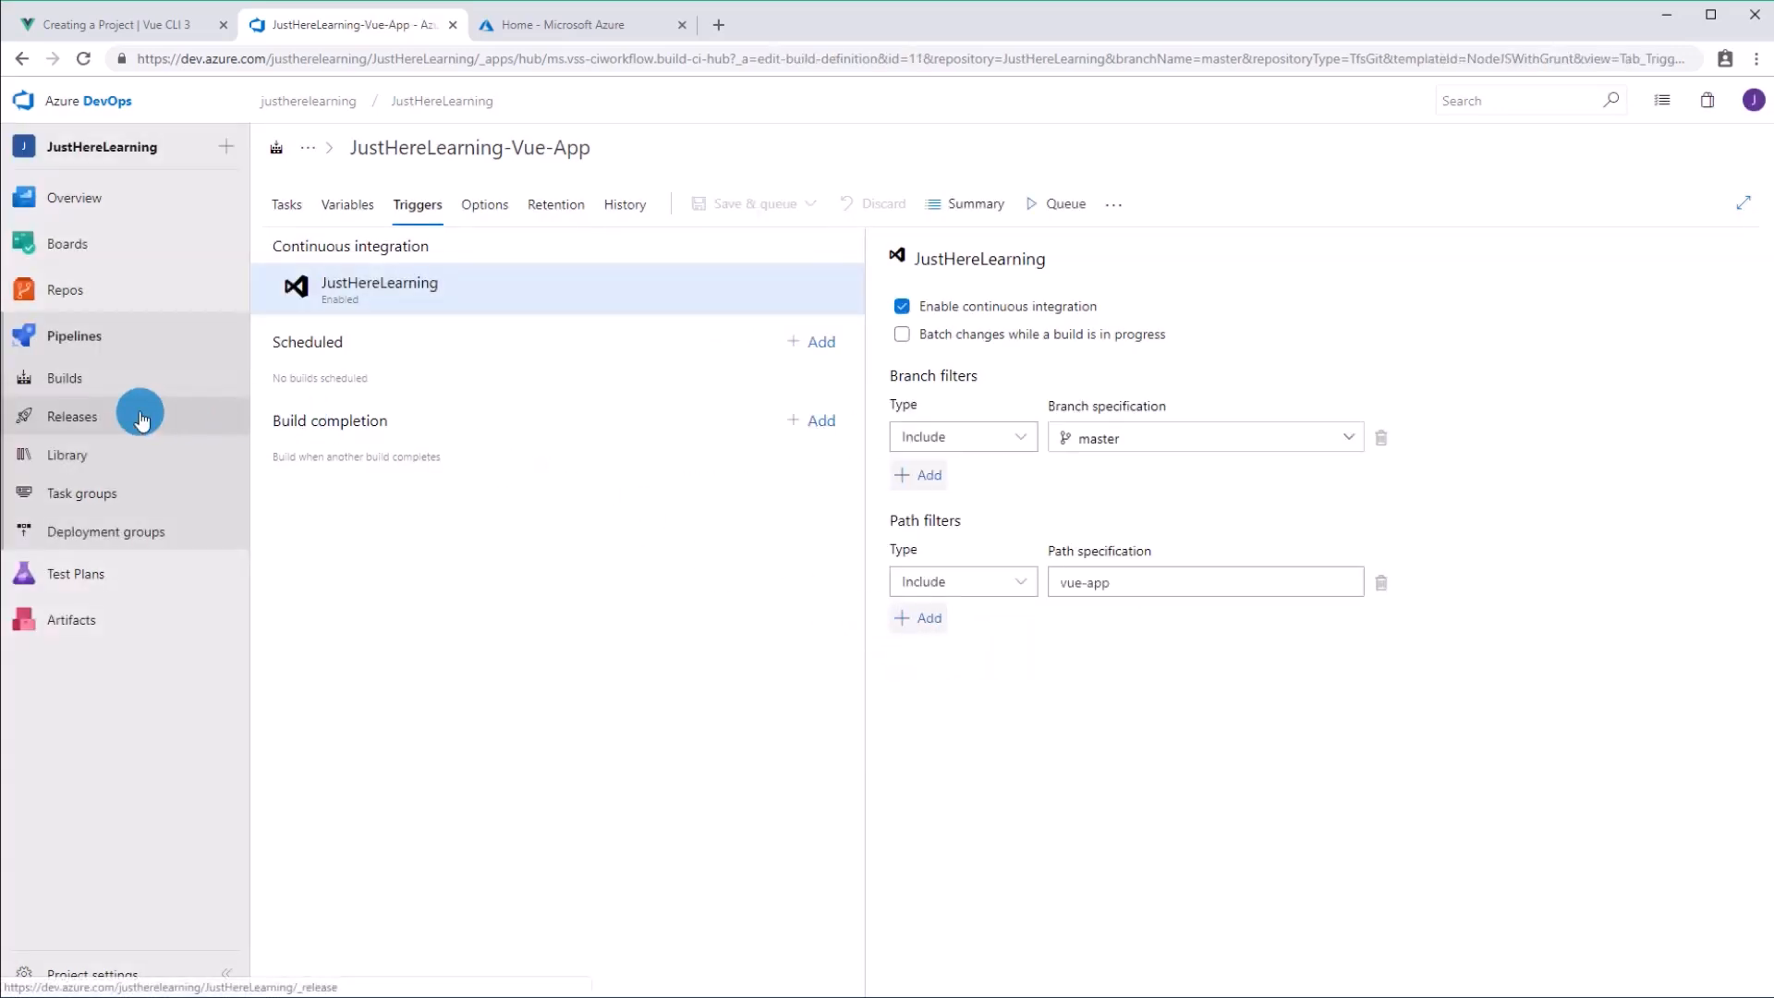
{"action": "left_click", "coordinate": [64, 378]}
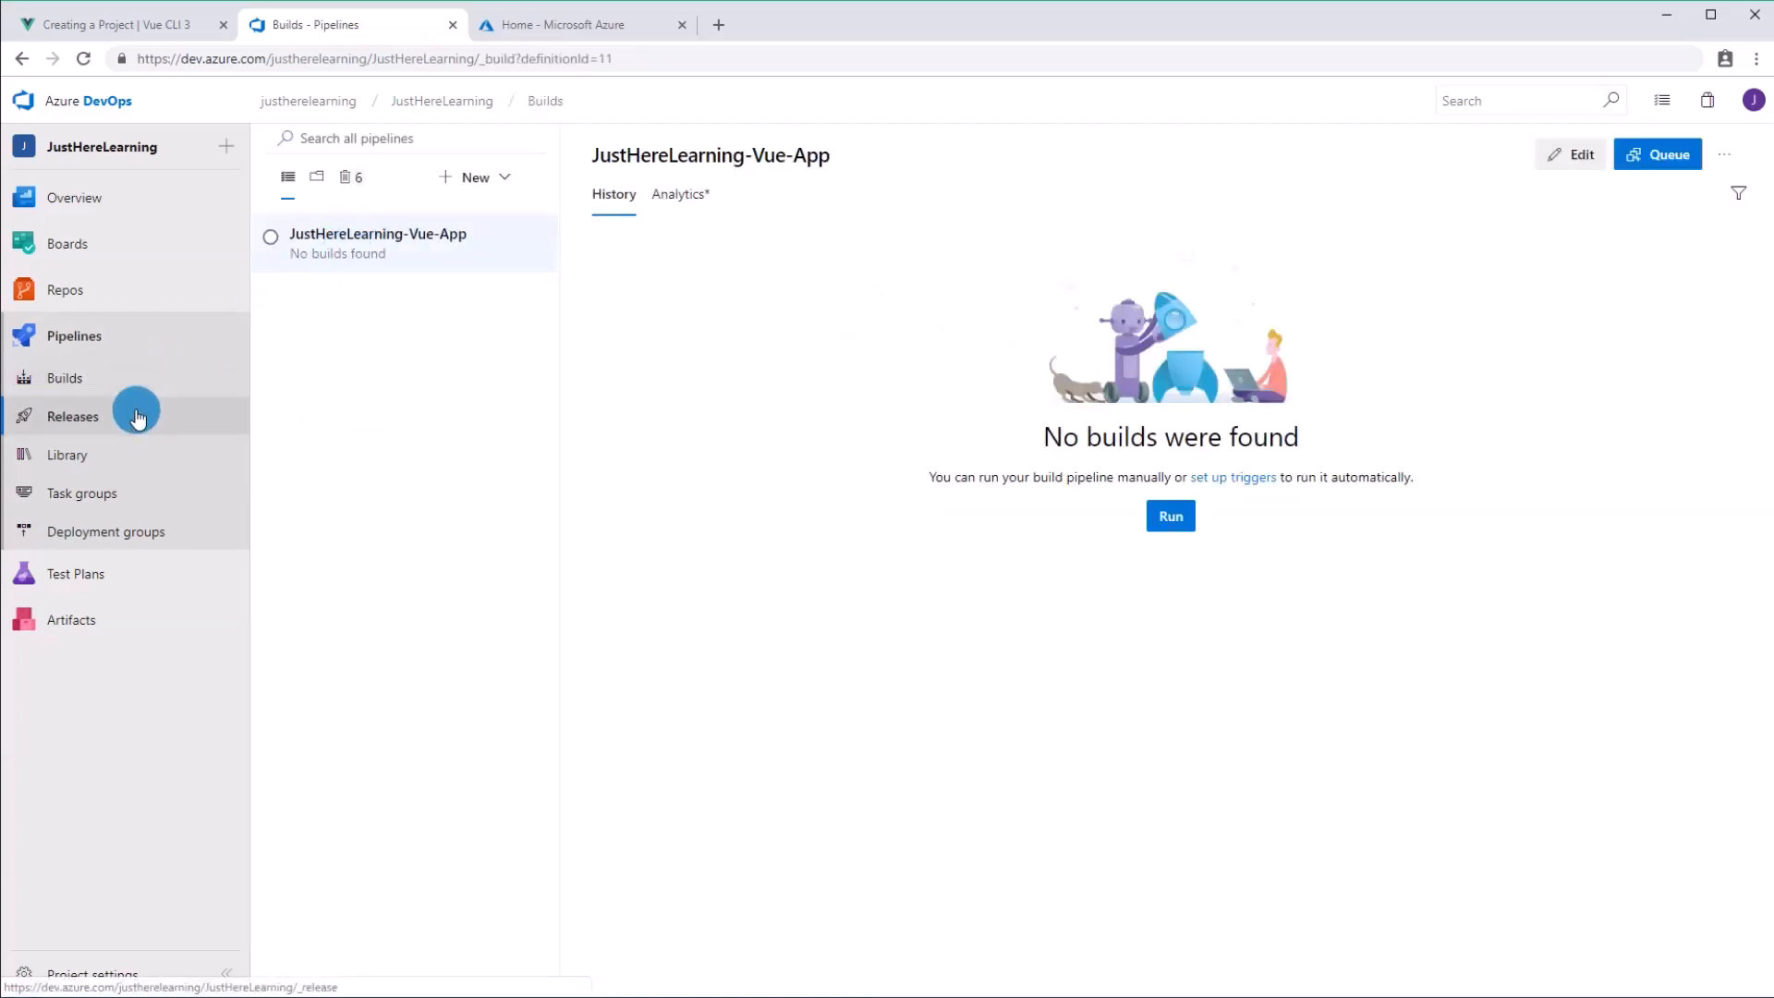
Step: Start a new release pipeline from the Azure App Service deployment template and view Stage 1's tasks
{"action": "left_click", "coordinate": [72, 415]}
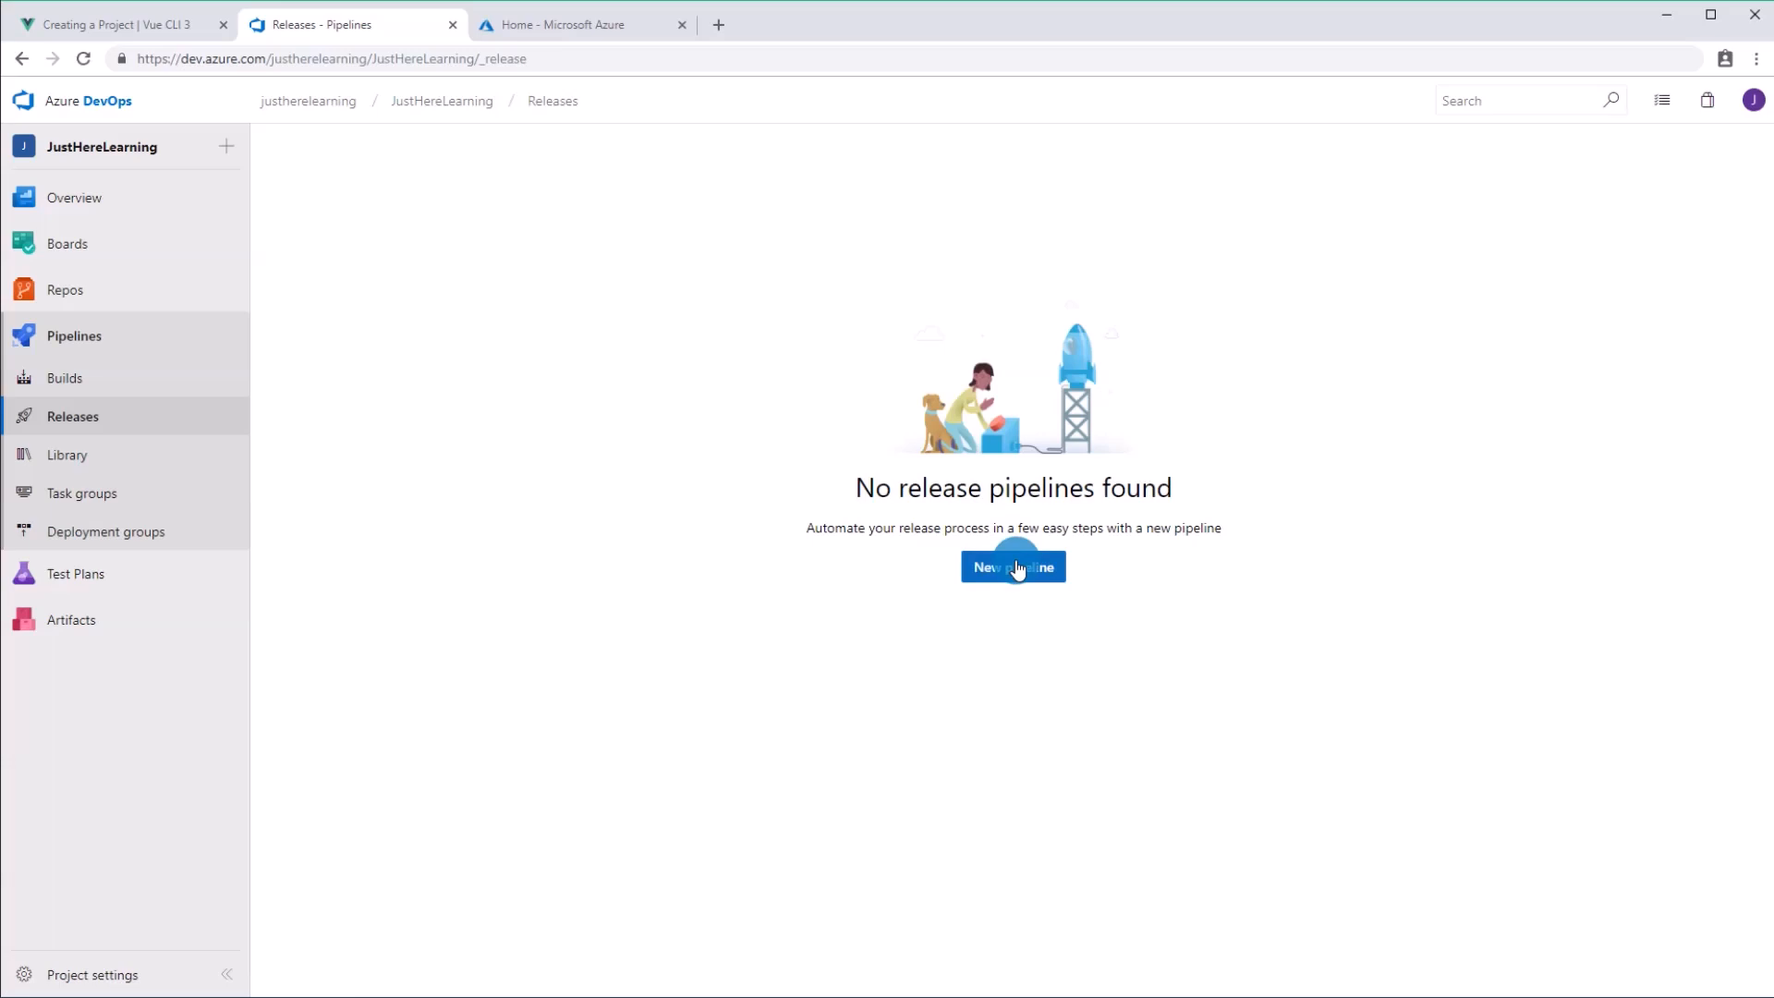
{"action": "left_click", "coordinate": [1012, 566]}
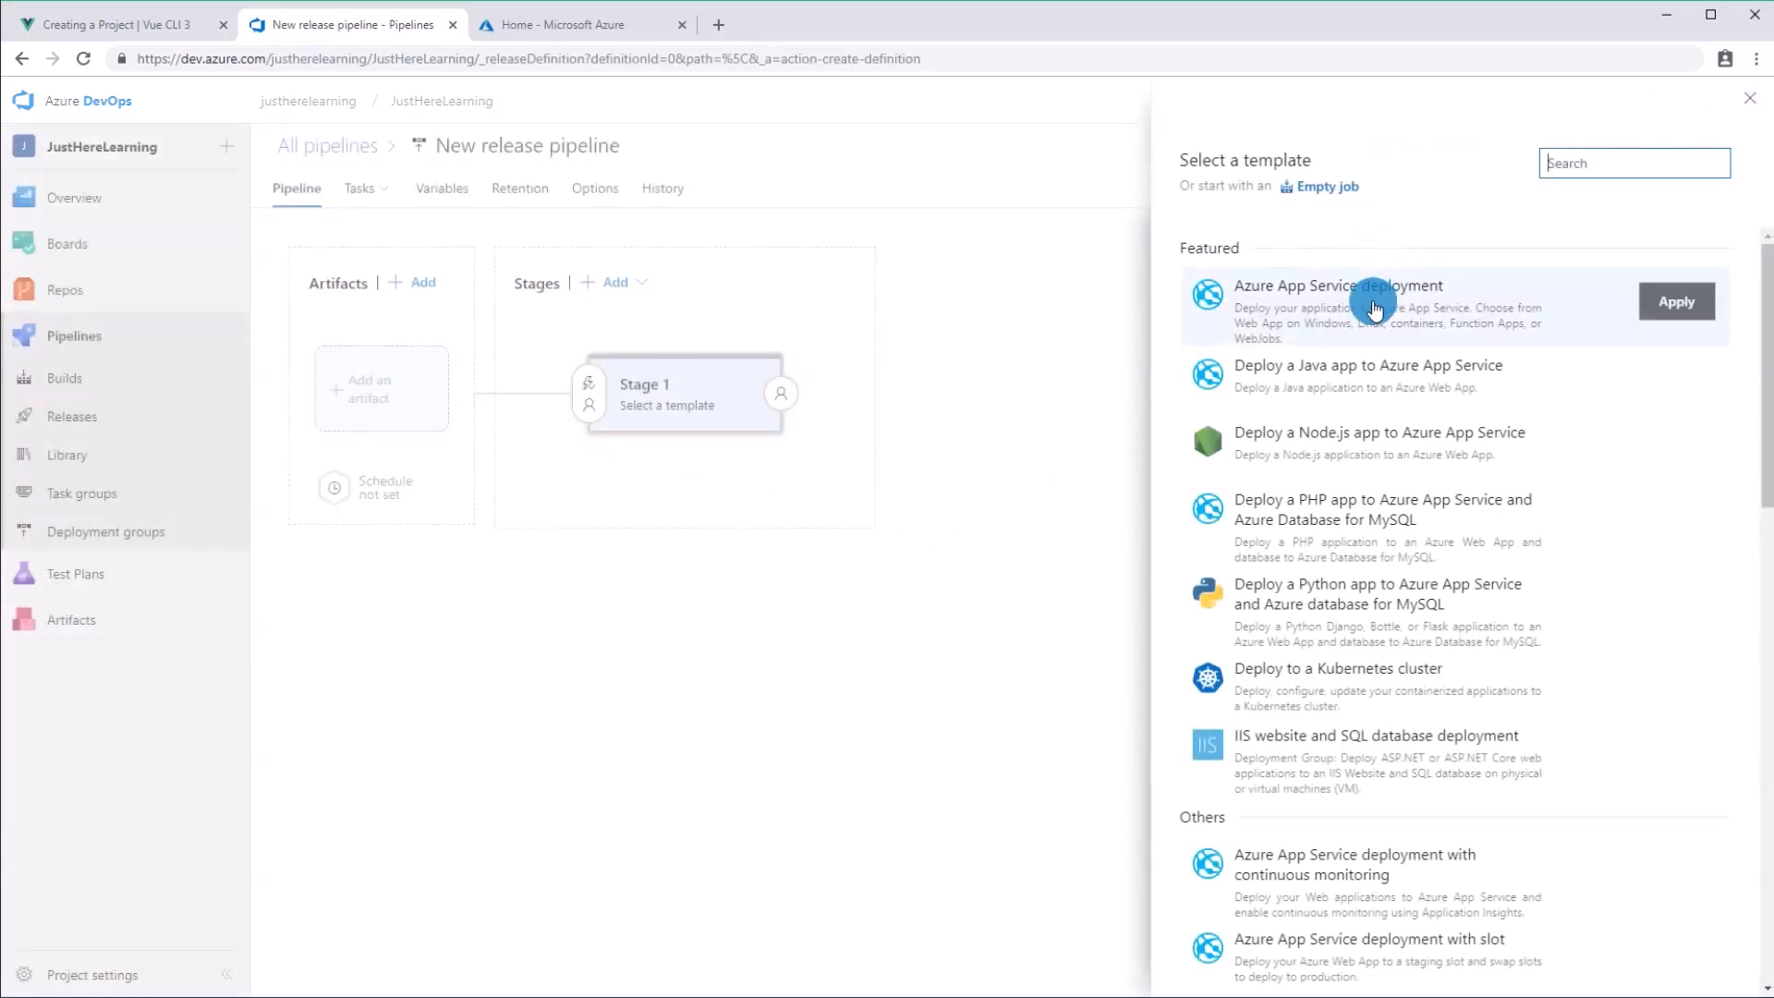
{"action": "left_click", "coordinate": [1677, 301]}
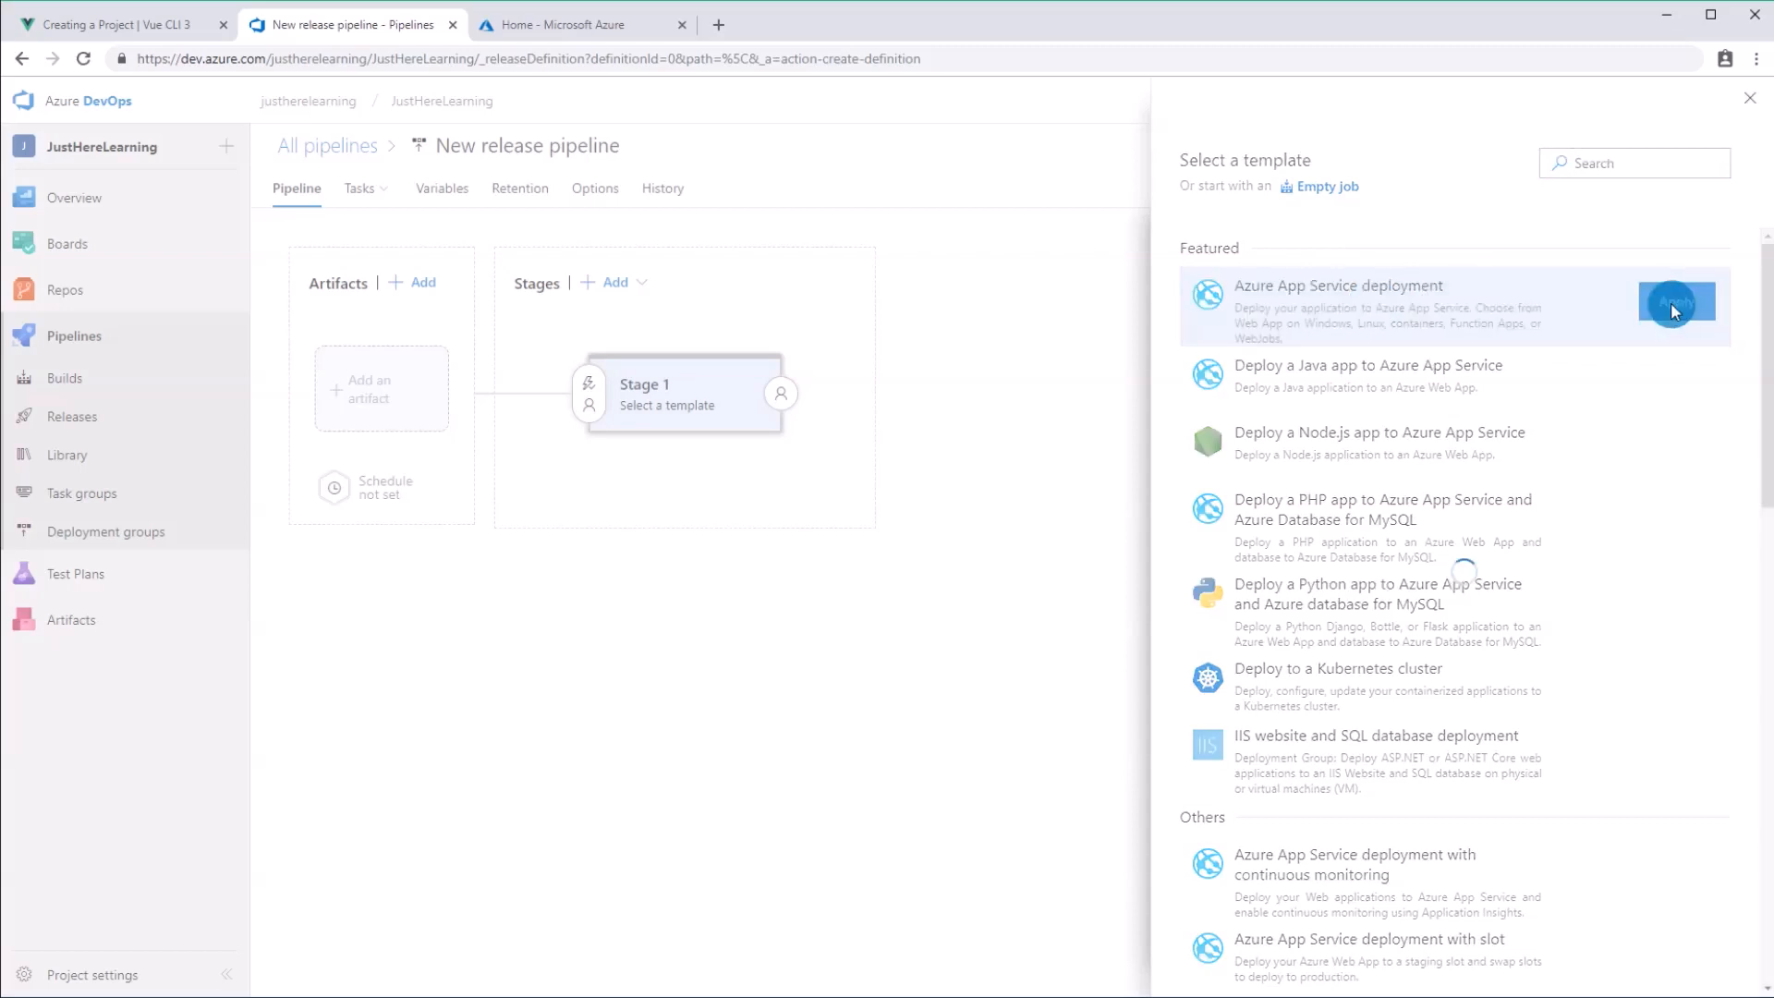
{"action": "left_click", "coordinate": [1675, 302]}
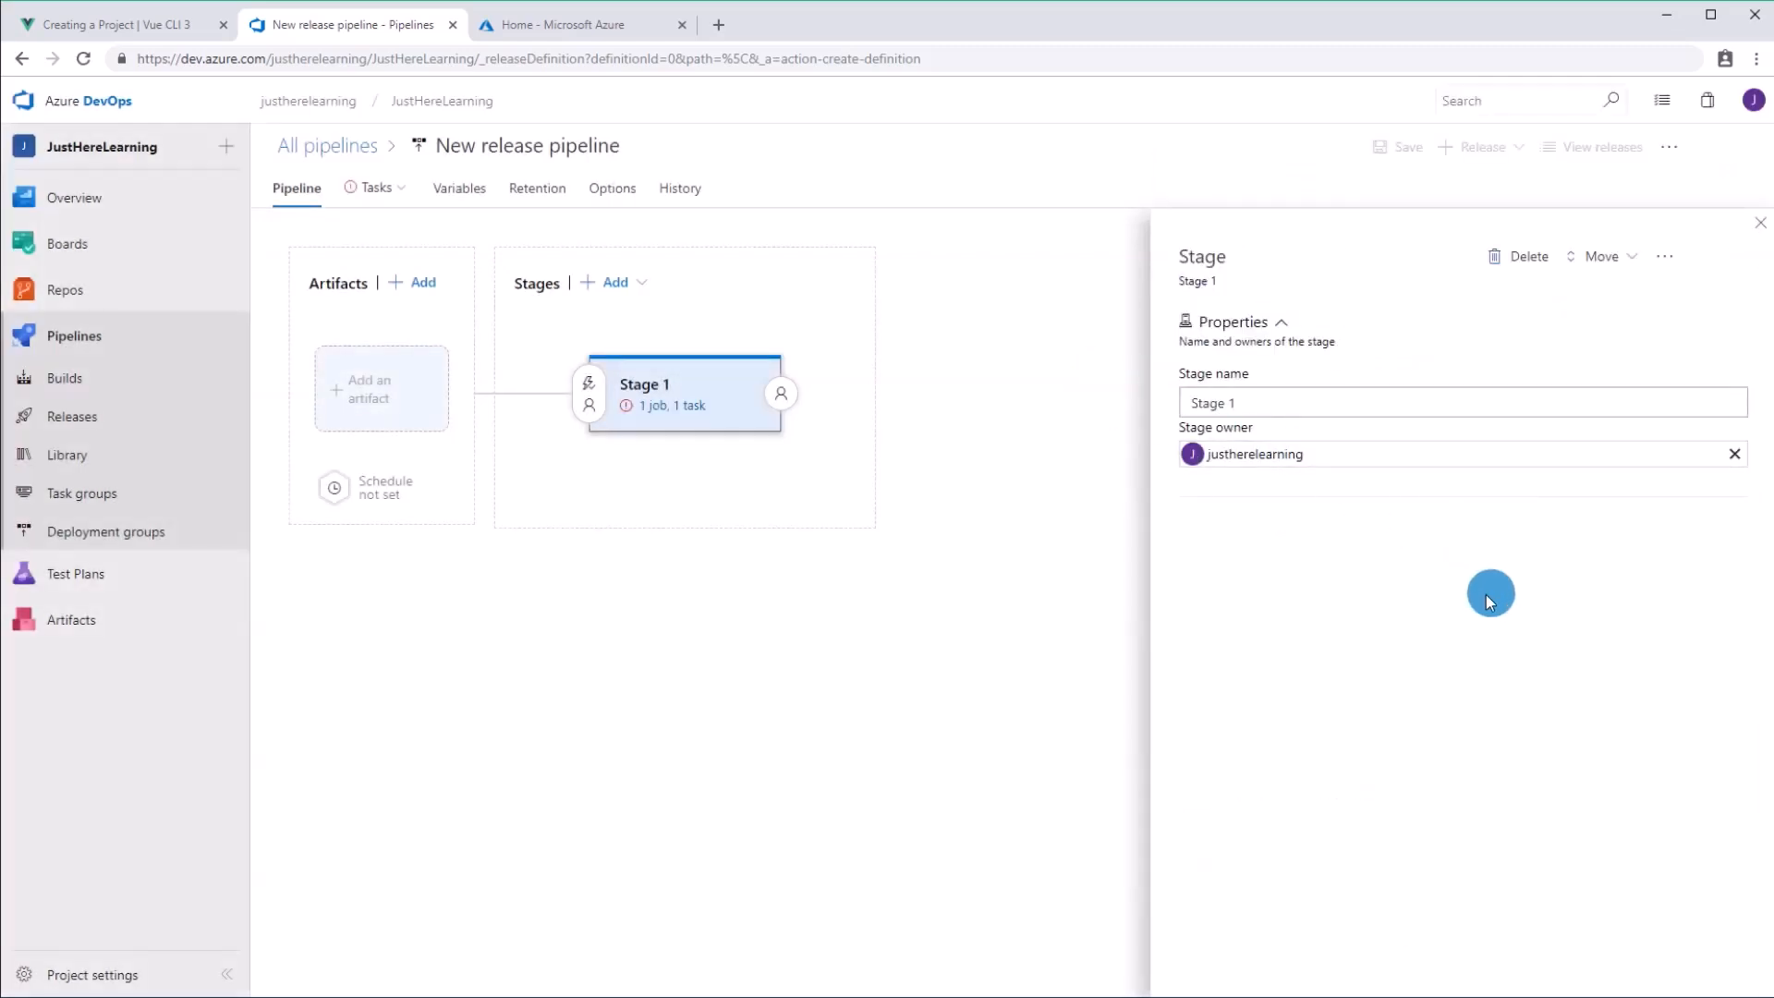
{"action": "mouse_move", "coordinate": [668, 407]}
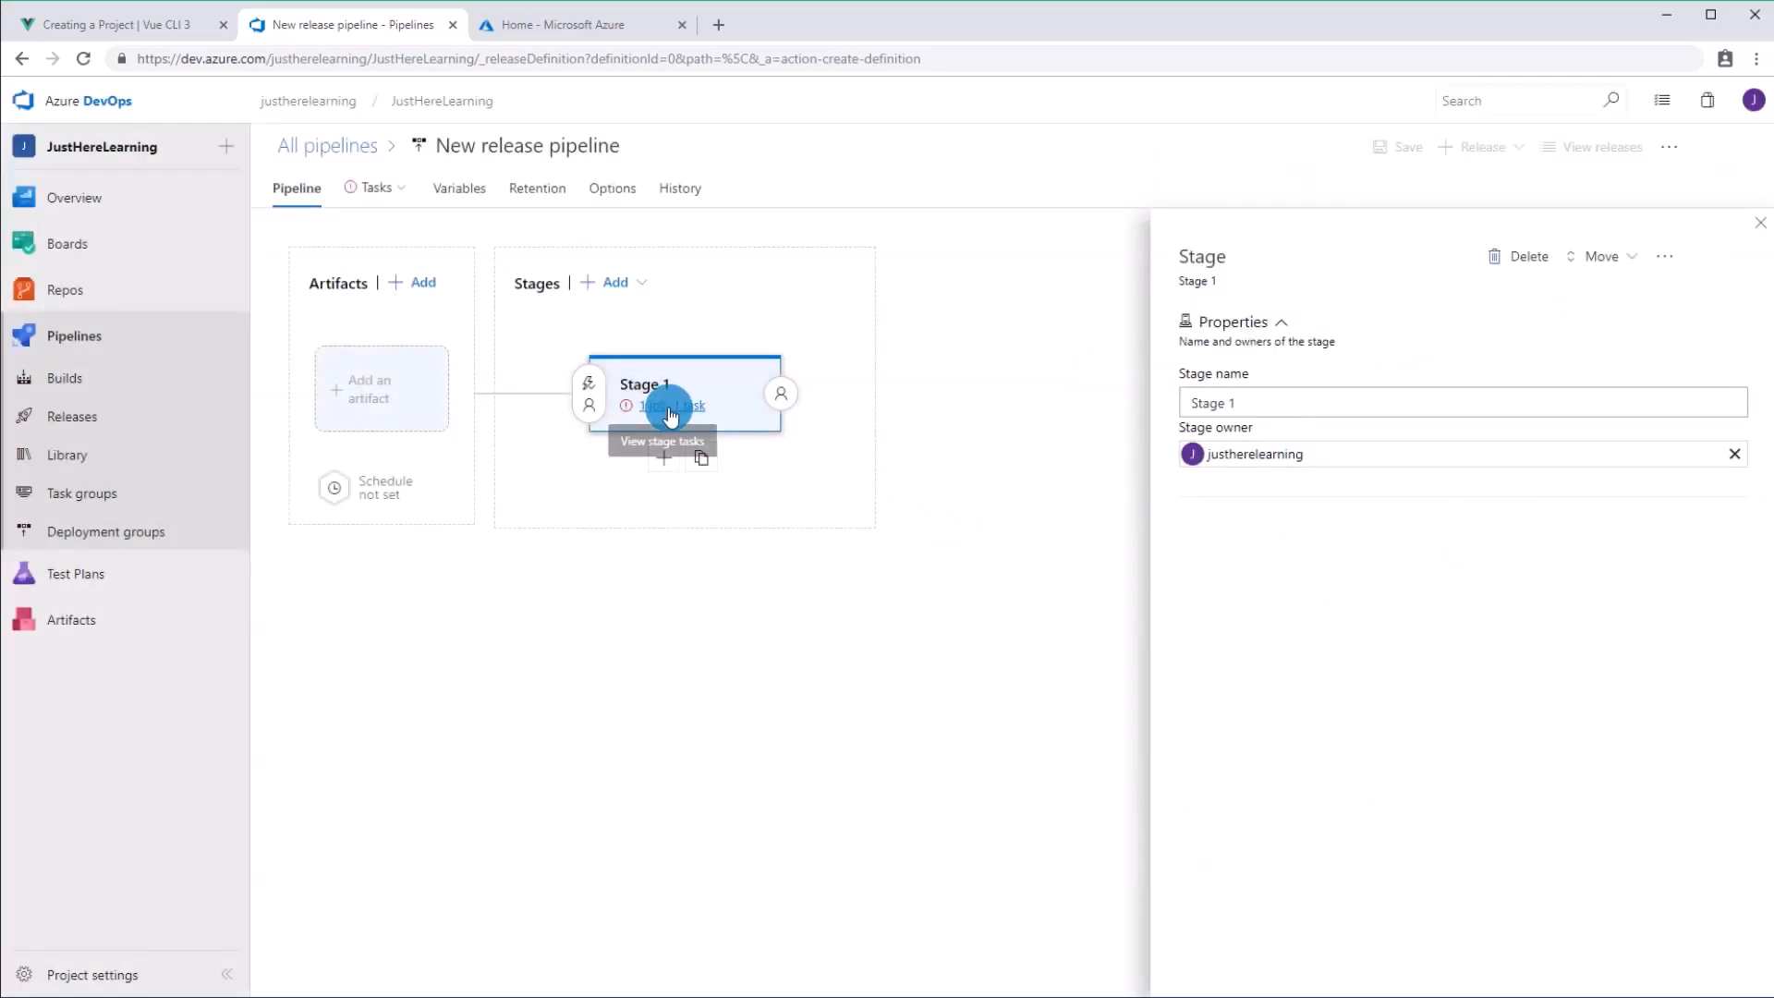
{"action": "left_click", "coordinate": [373, 188]}
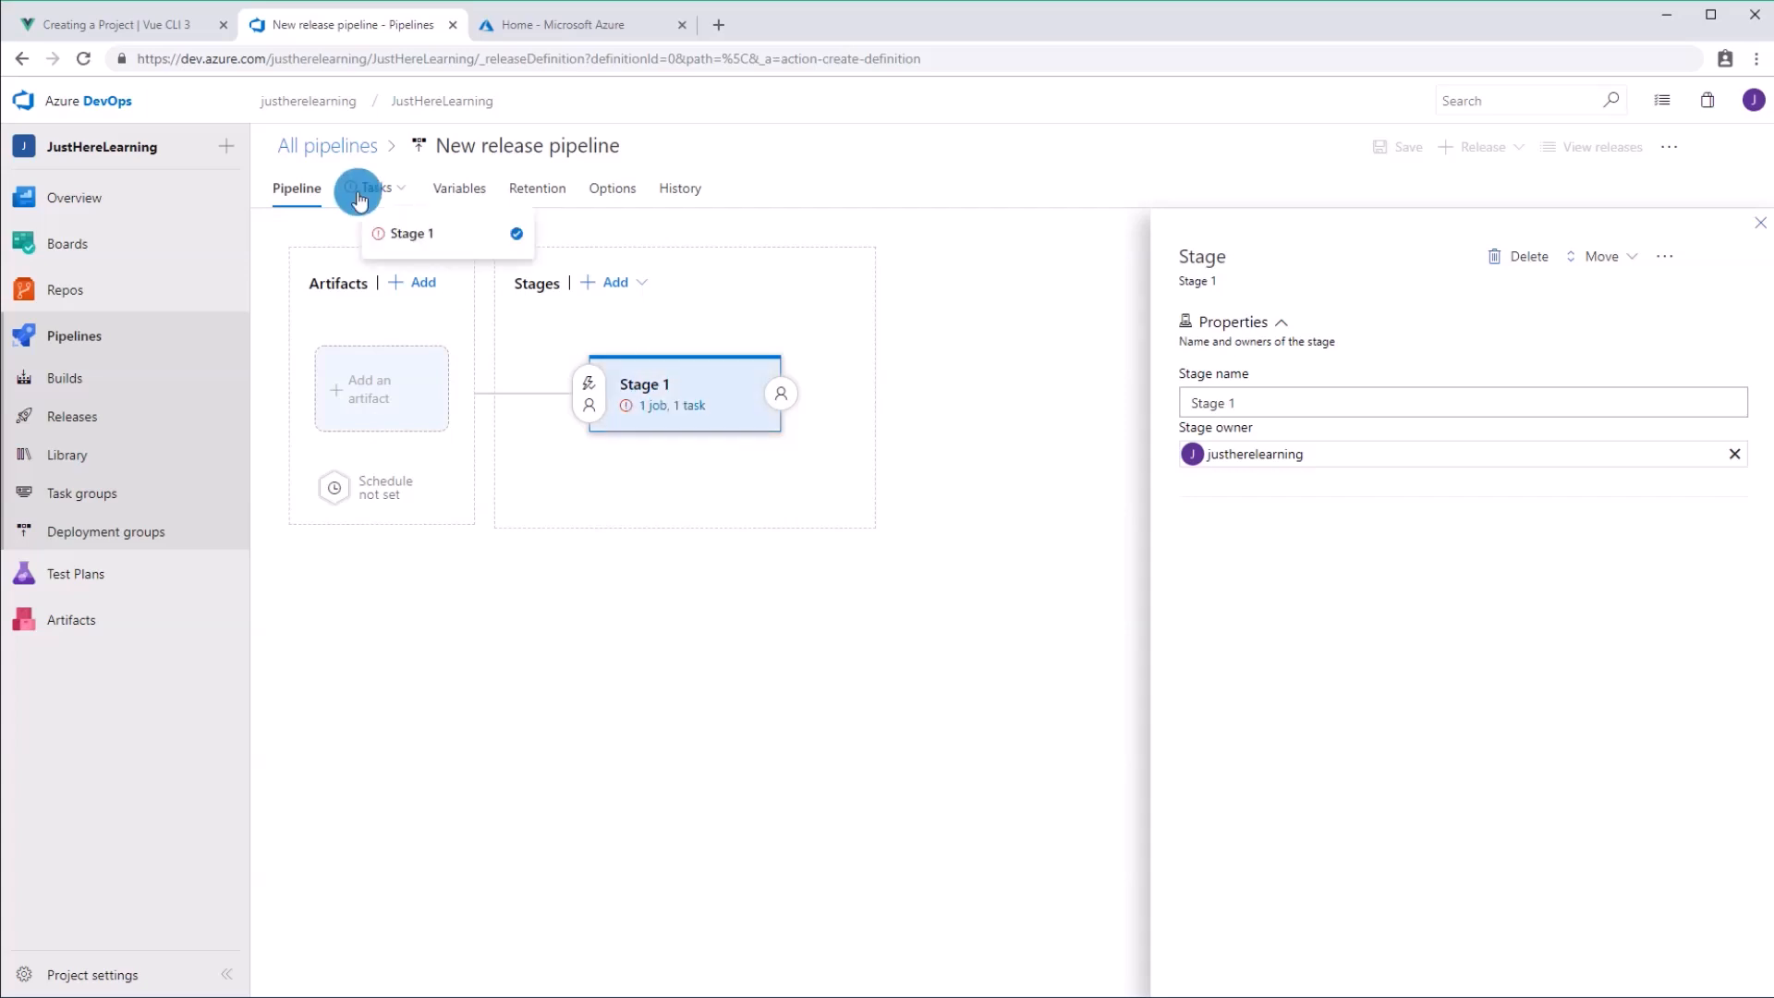
Step: Set Stage 1's Azure subscription to Pay-As-You-Go and its app service to JustHereLearningApp
{"action": "left_click", "coordinate": [373, 188]}
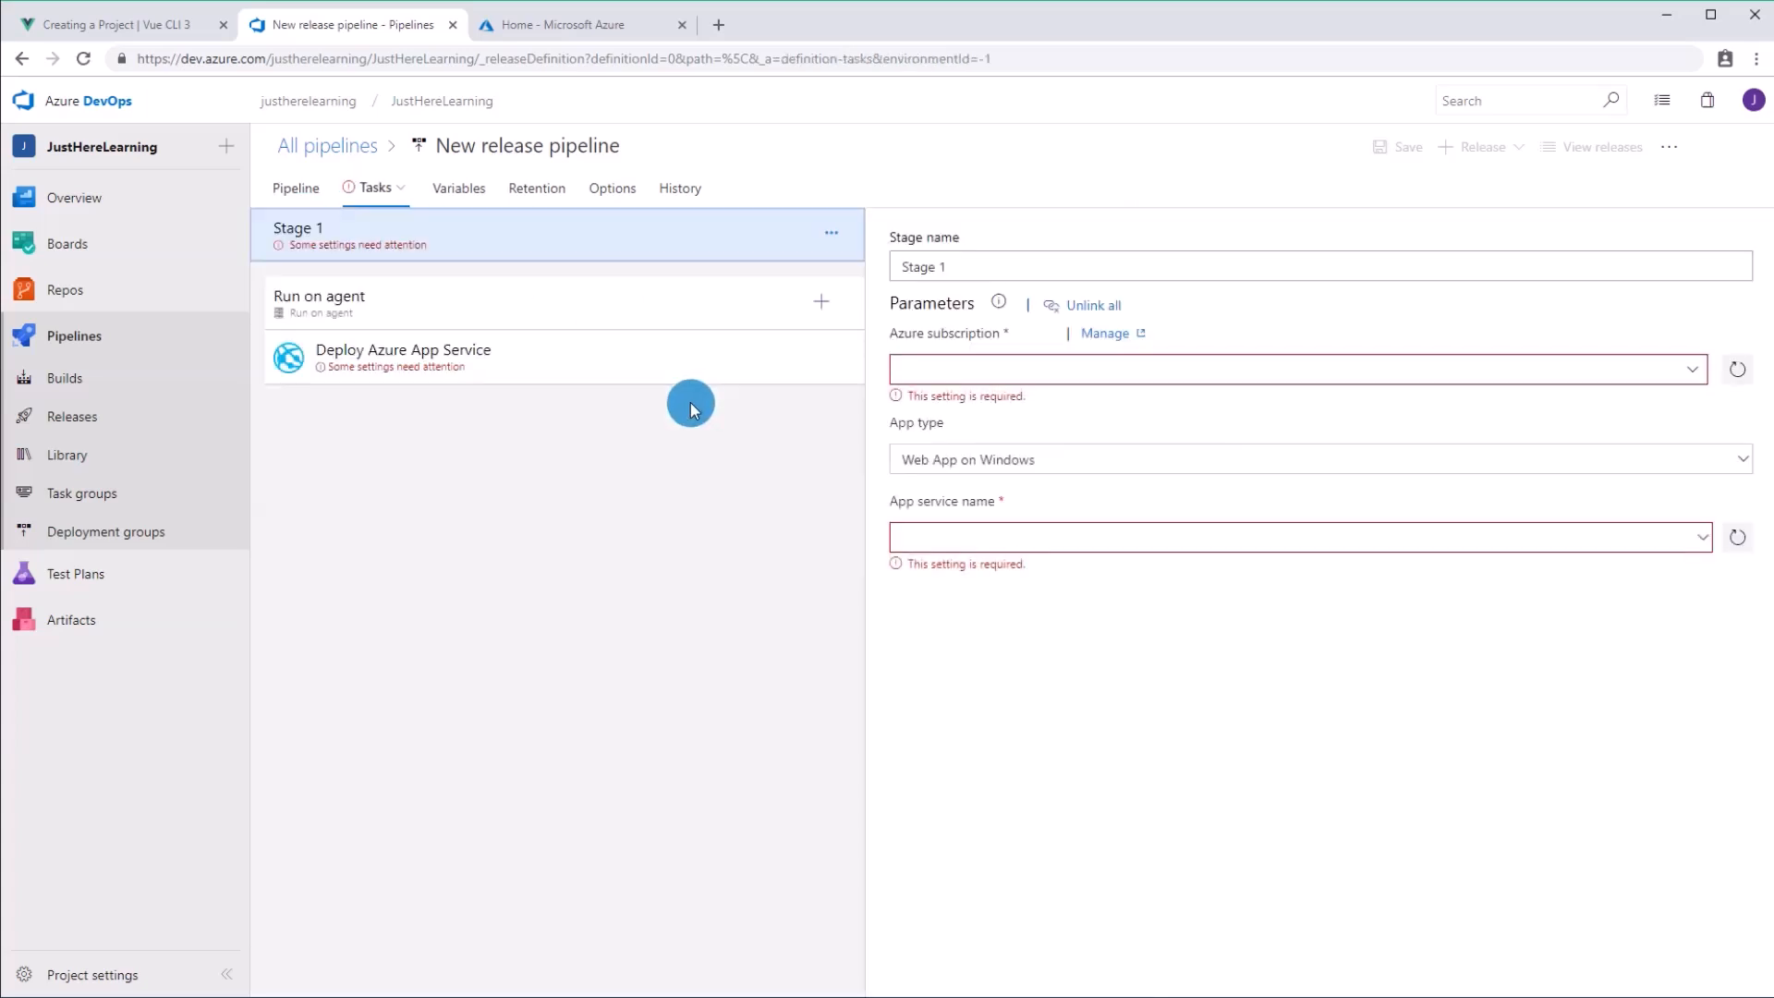
{"action": "mouse_move", "coordinate": [978, 336]}
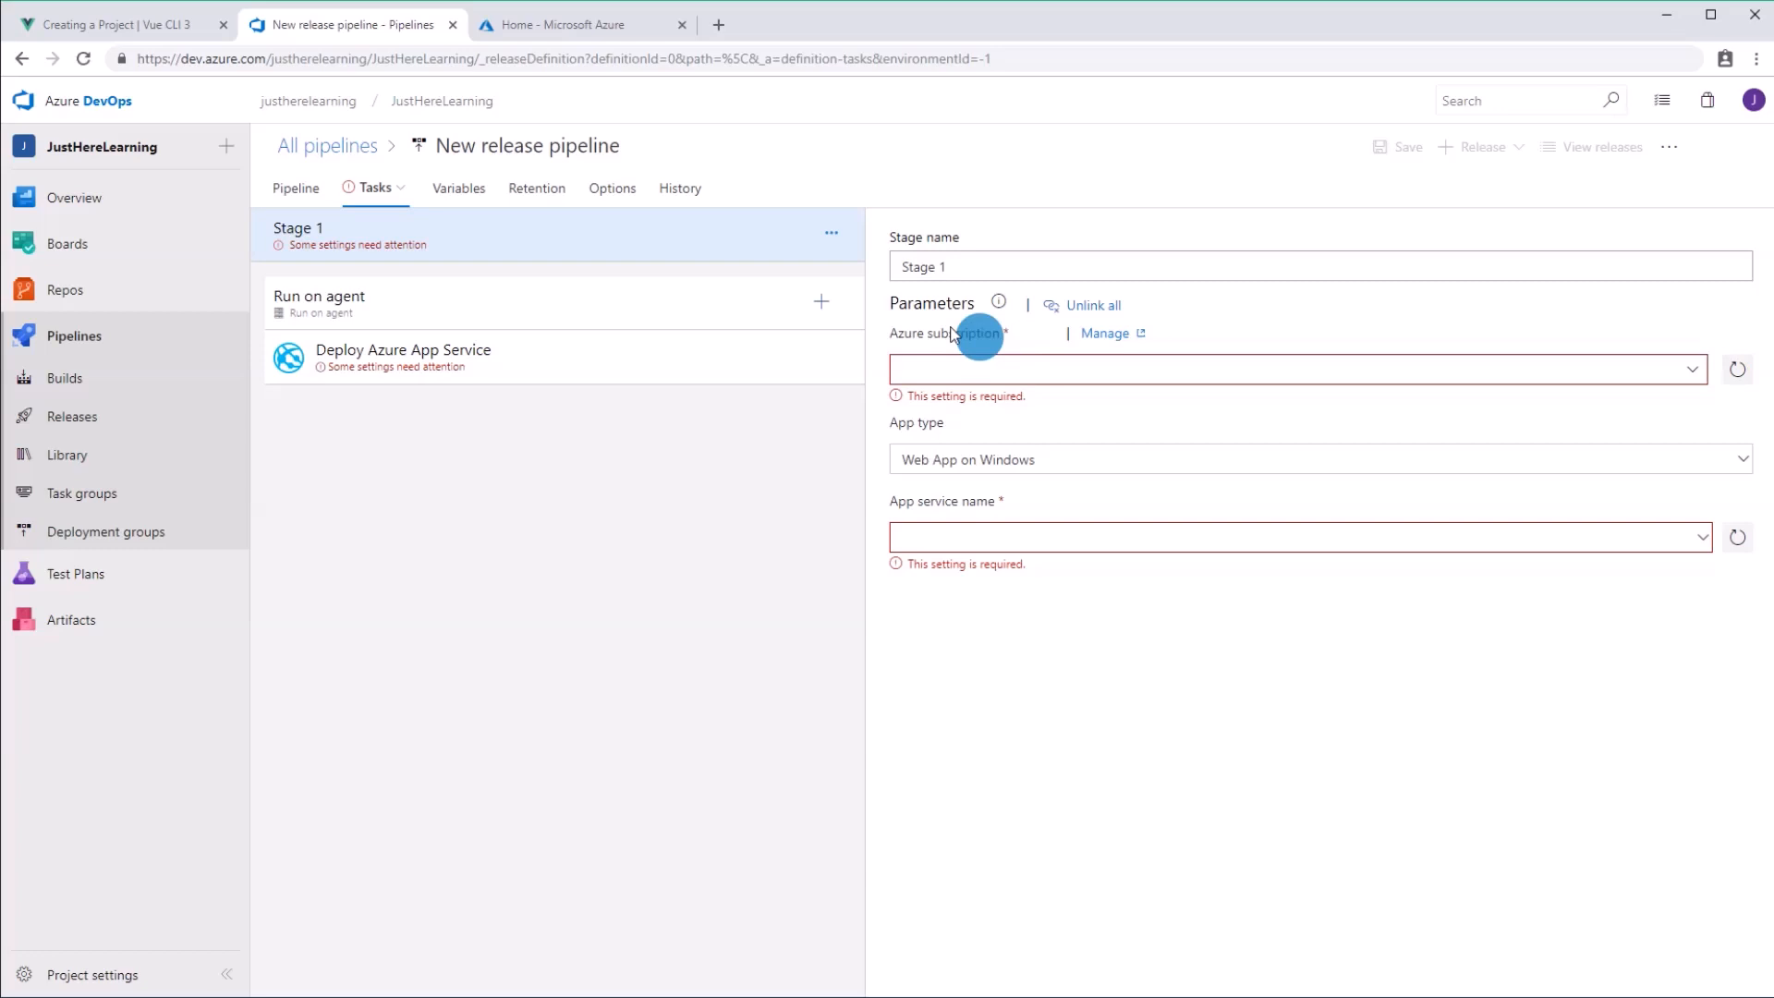
{"action": "mouse_move", "coordinate": [1098, 383]}
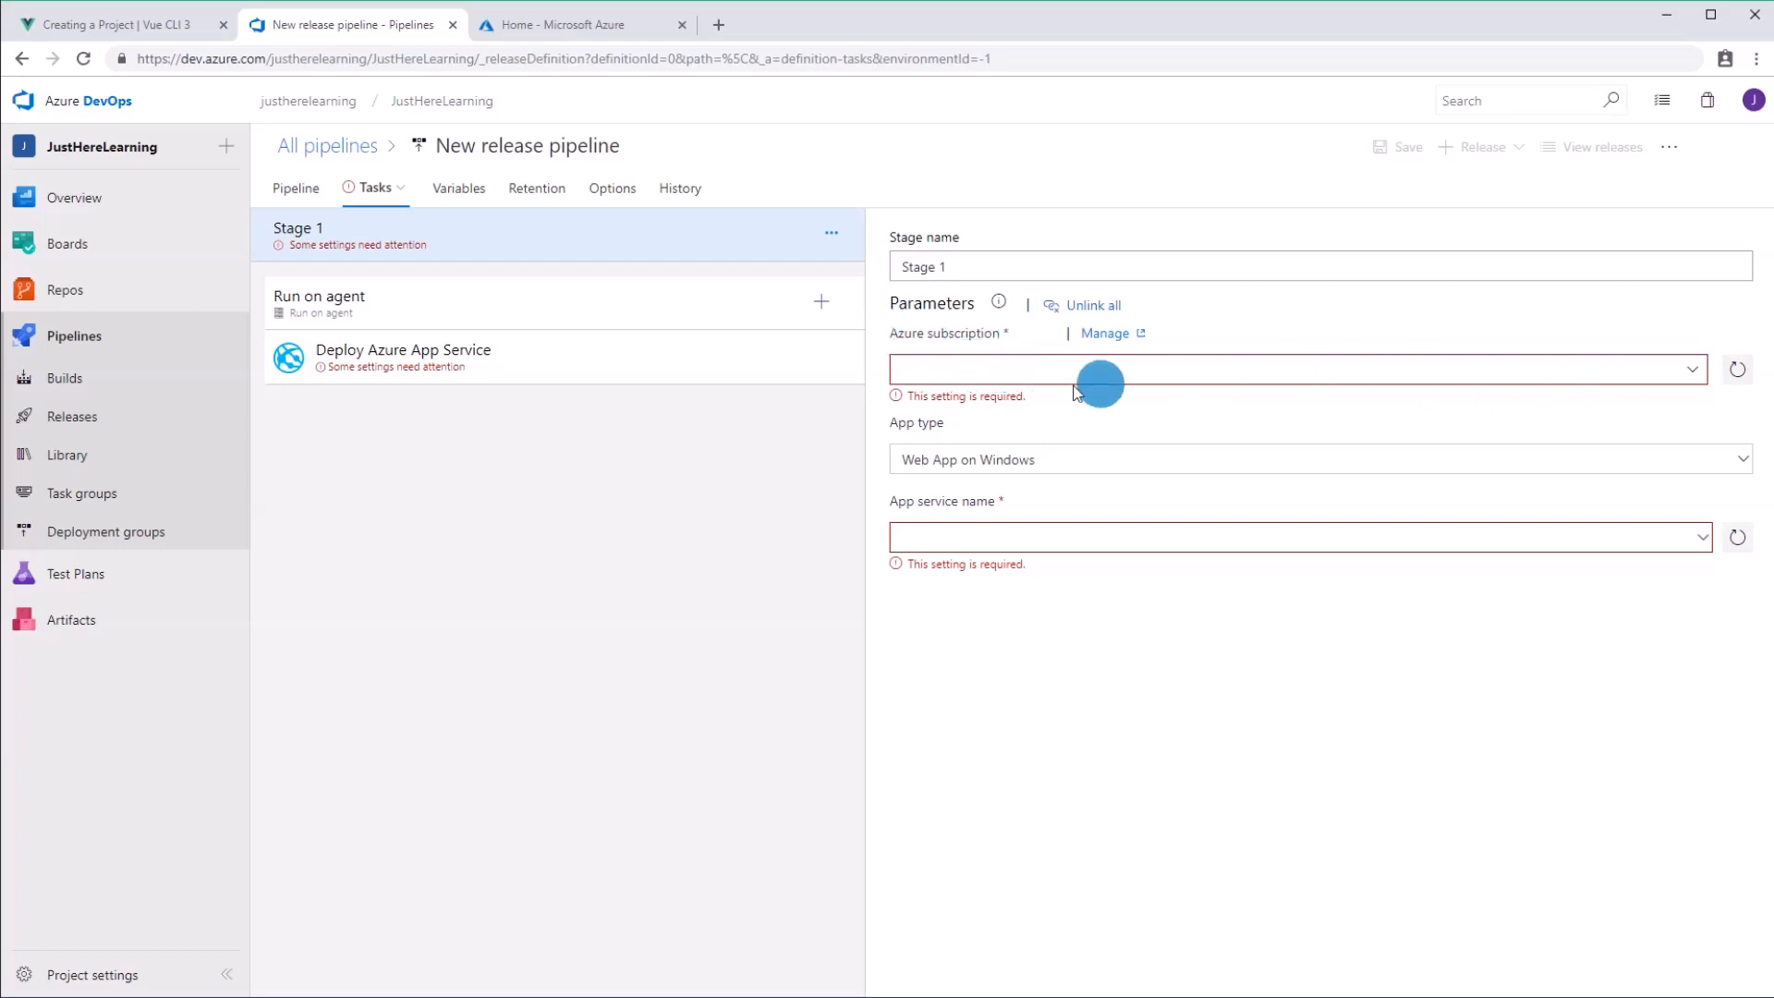
{"action": "mouse_move", "coordinate": [1241, 393]}
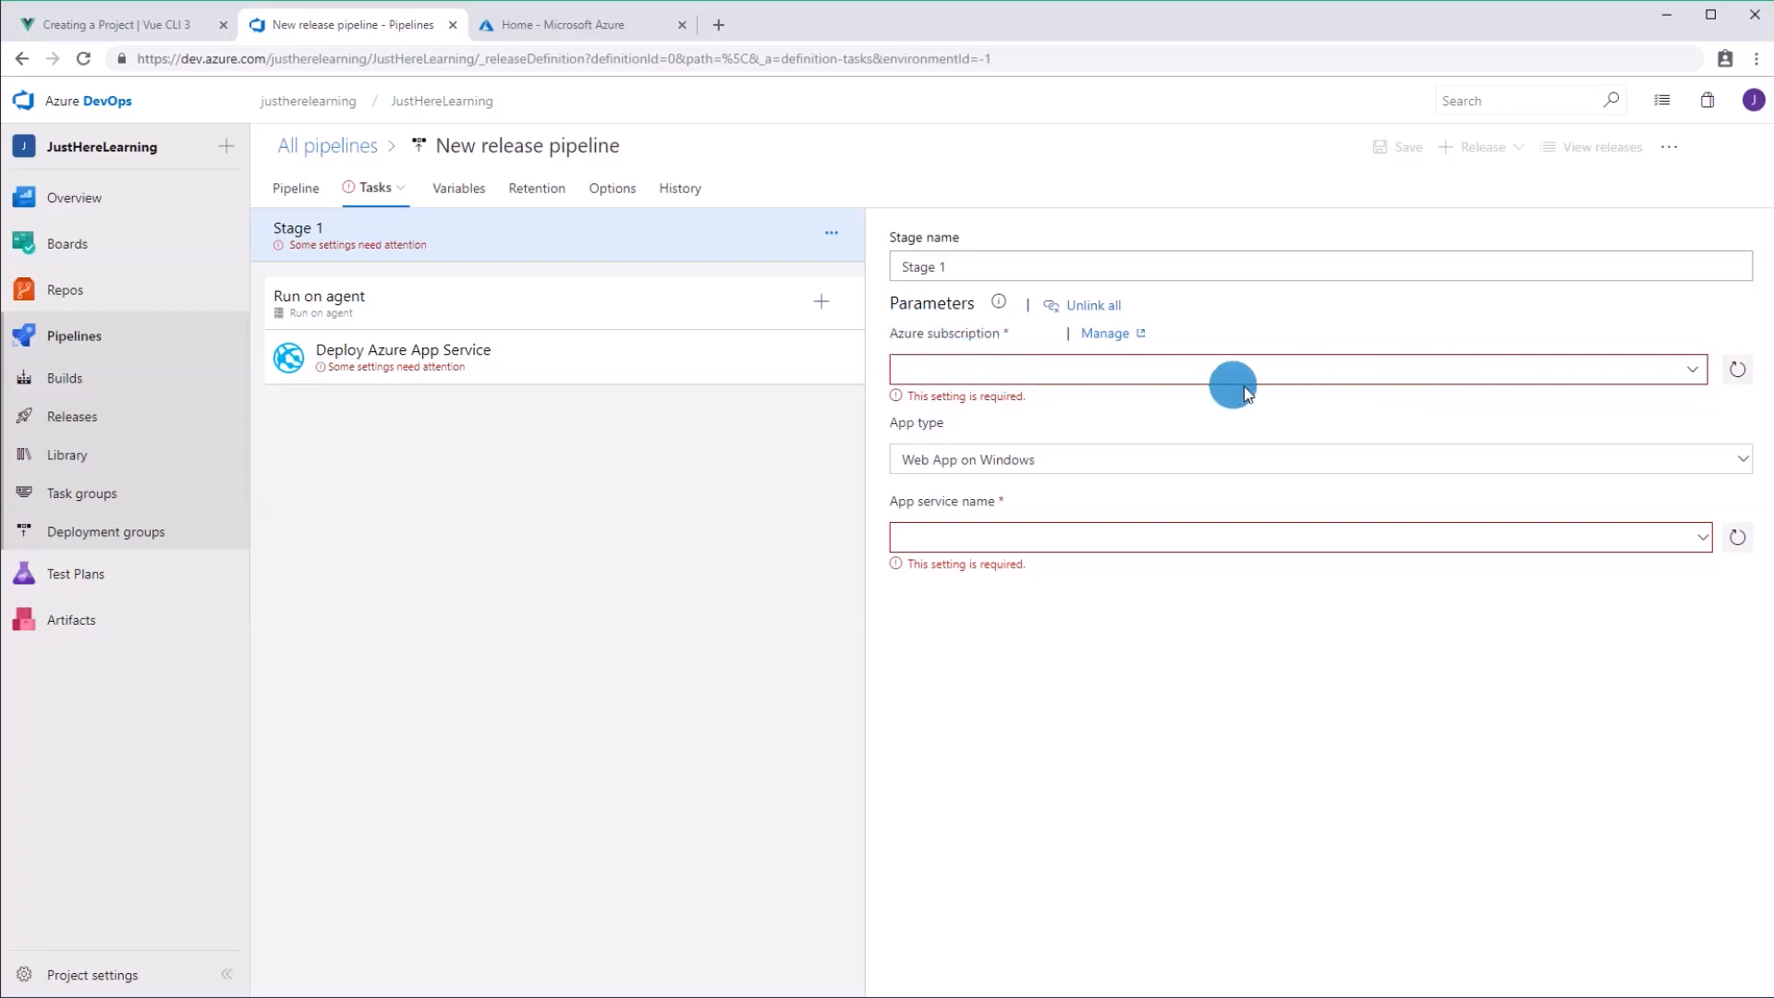
{"action": "mouse_move", "coordinate": [1689, 384]}
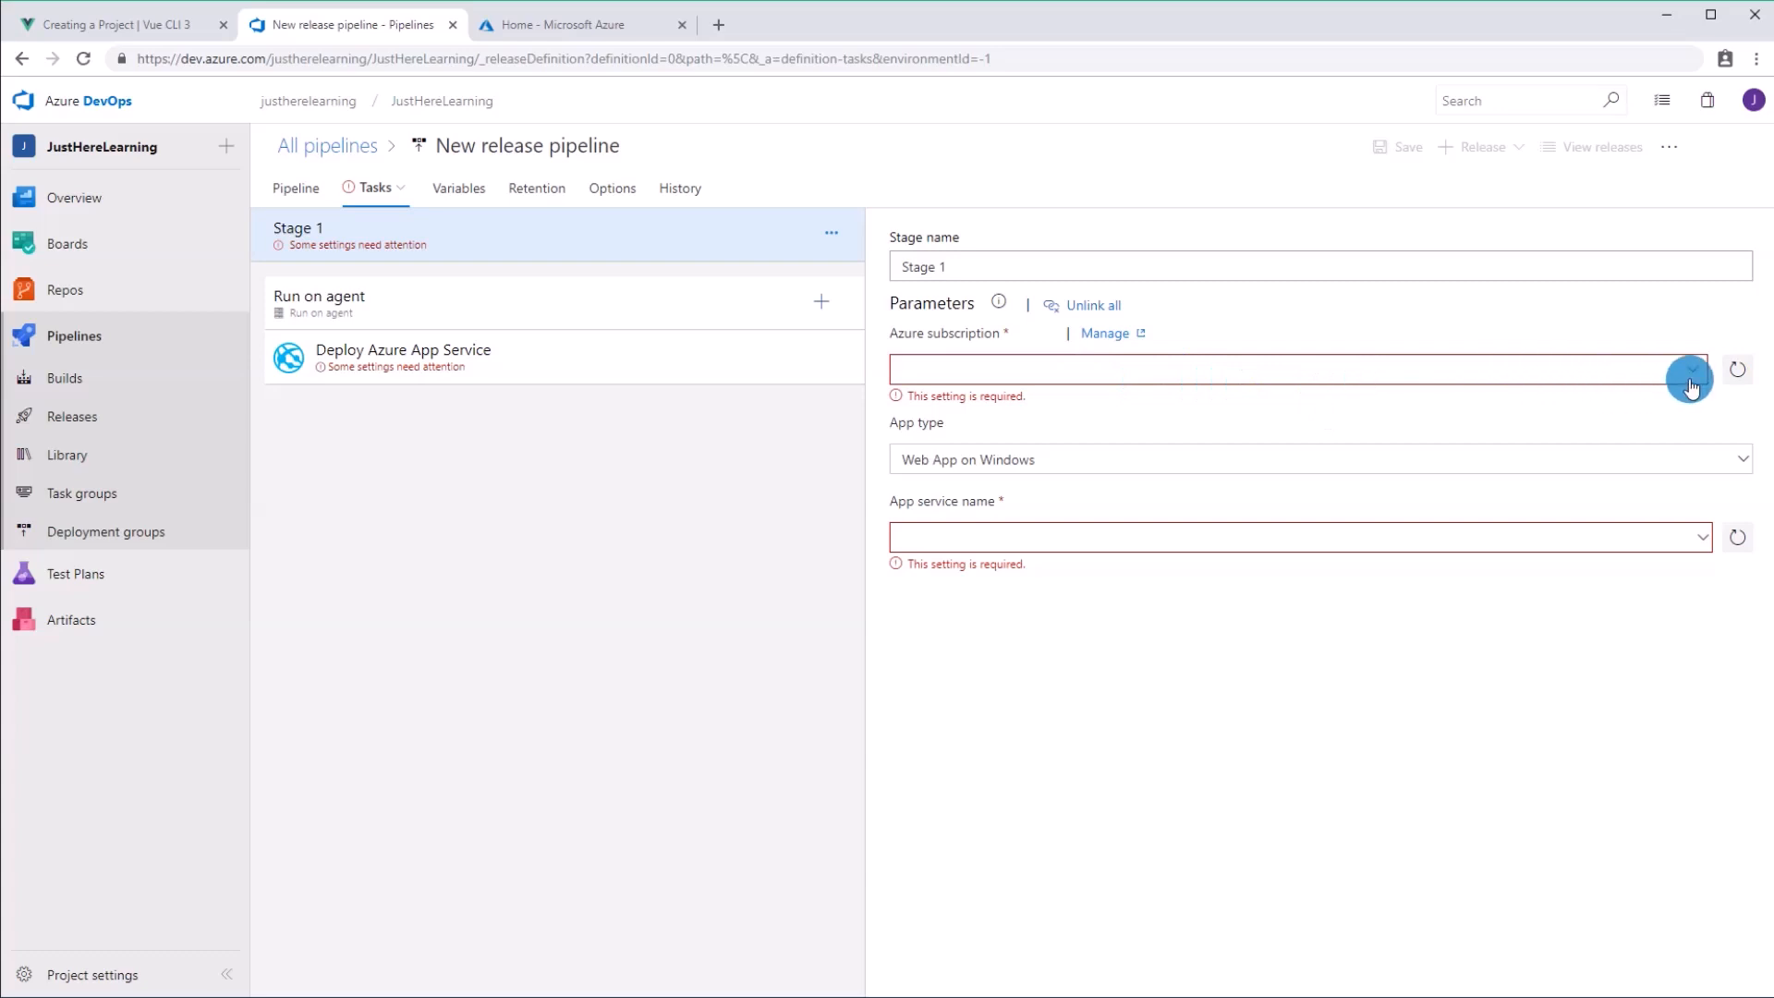
{"action": "left_click", "coordinate": [1689, 368]}
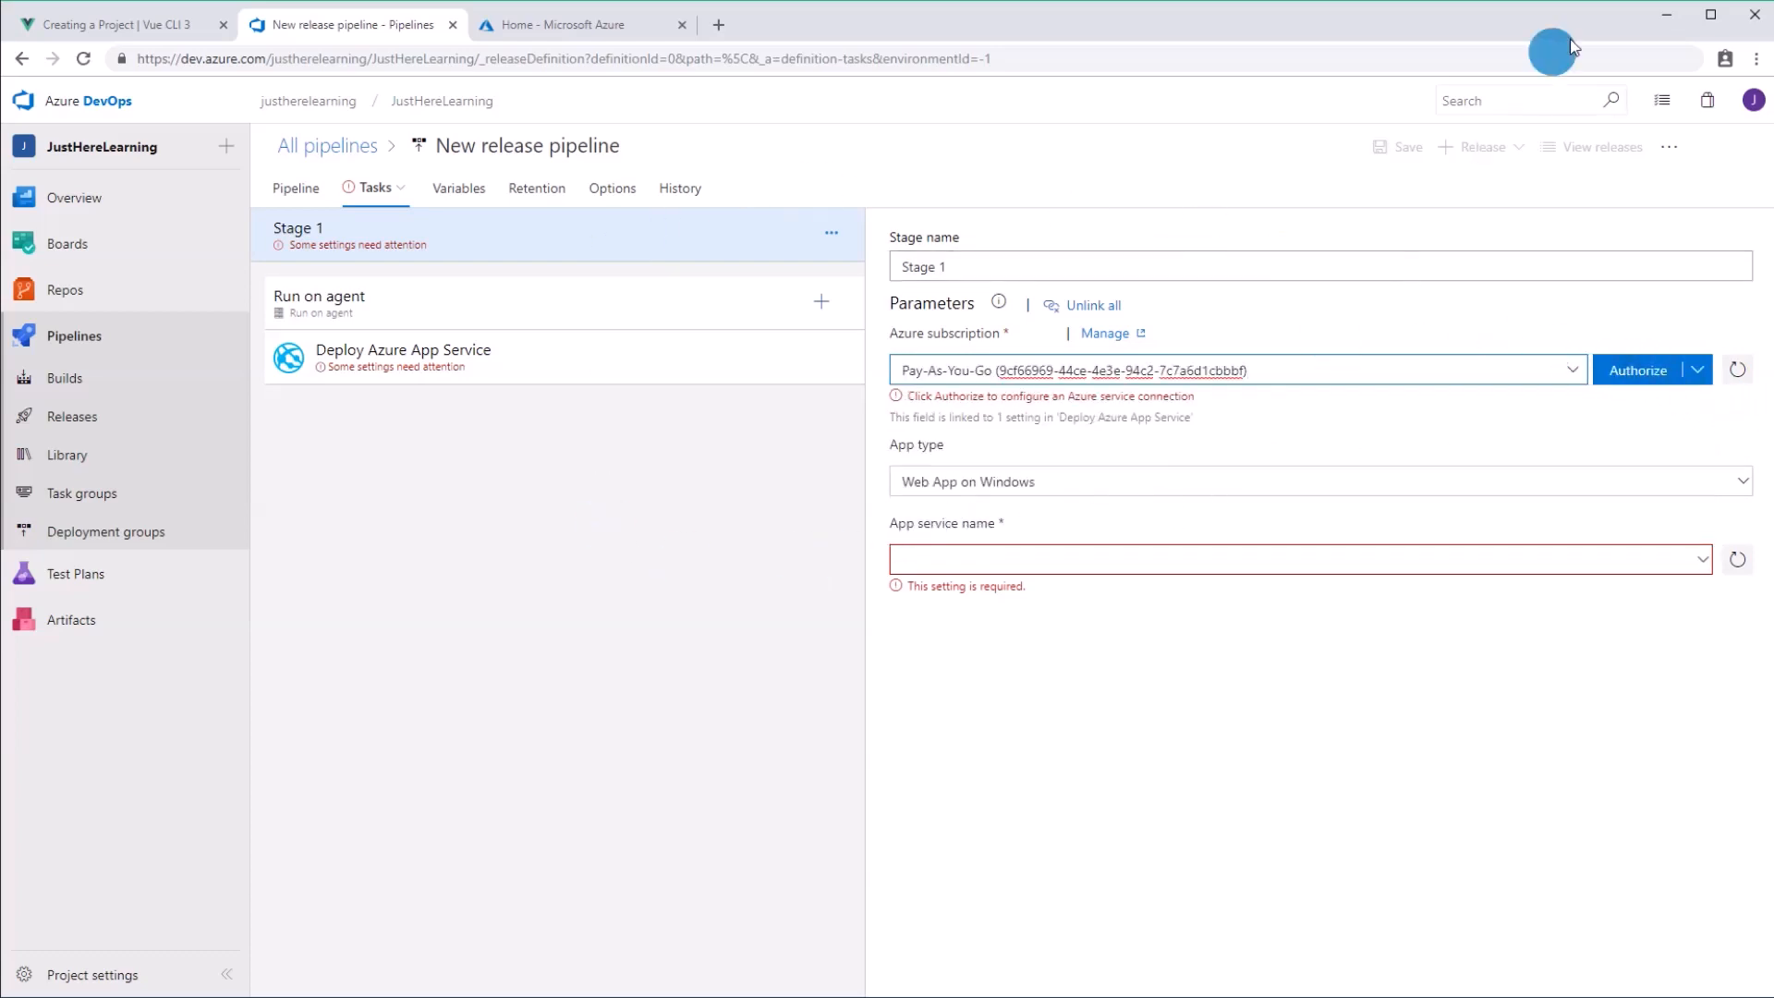
{"action": "mouse_move", "coordinate": [1526, 317]}
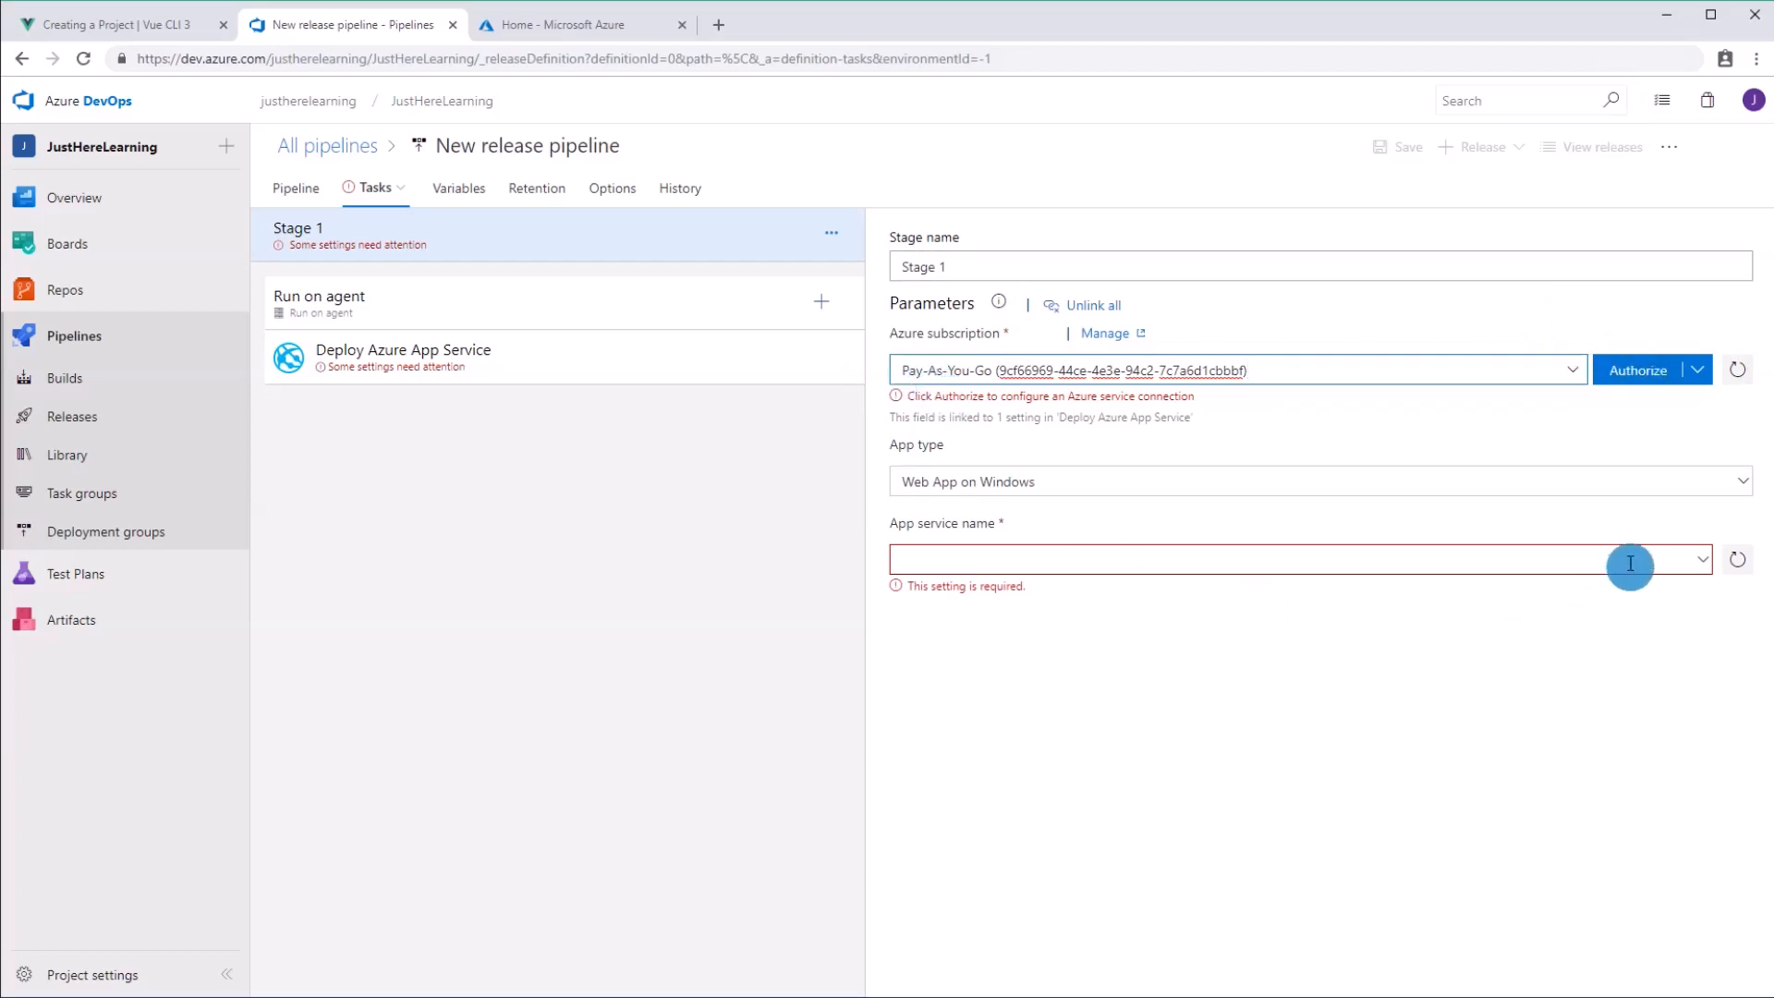
{"action": "left_click", "coordinate": [1290, 538]}
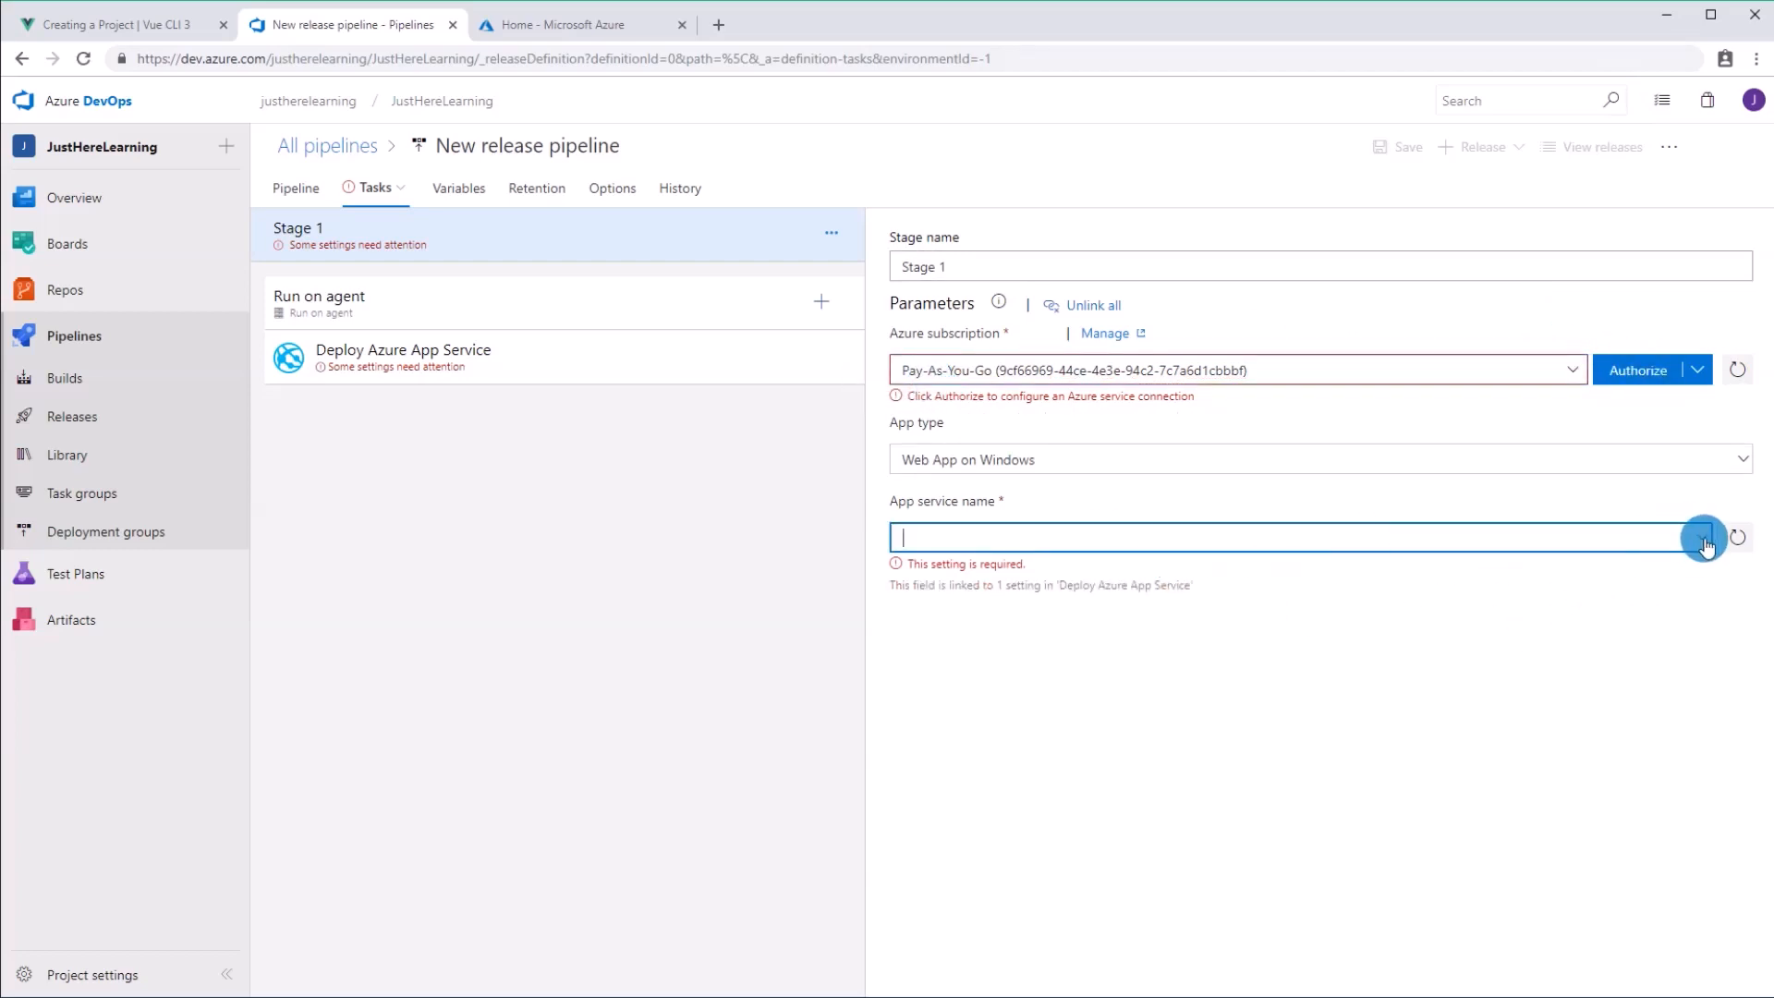
{"action": "left_click", "coordinate": [1234, 369]}
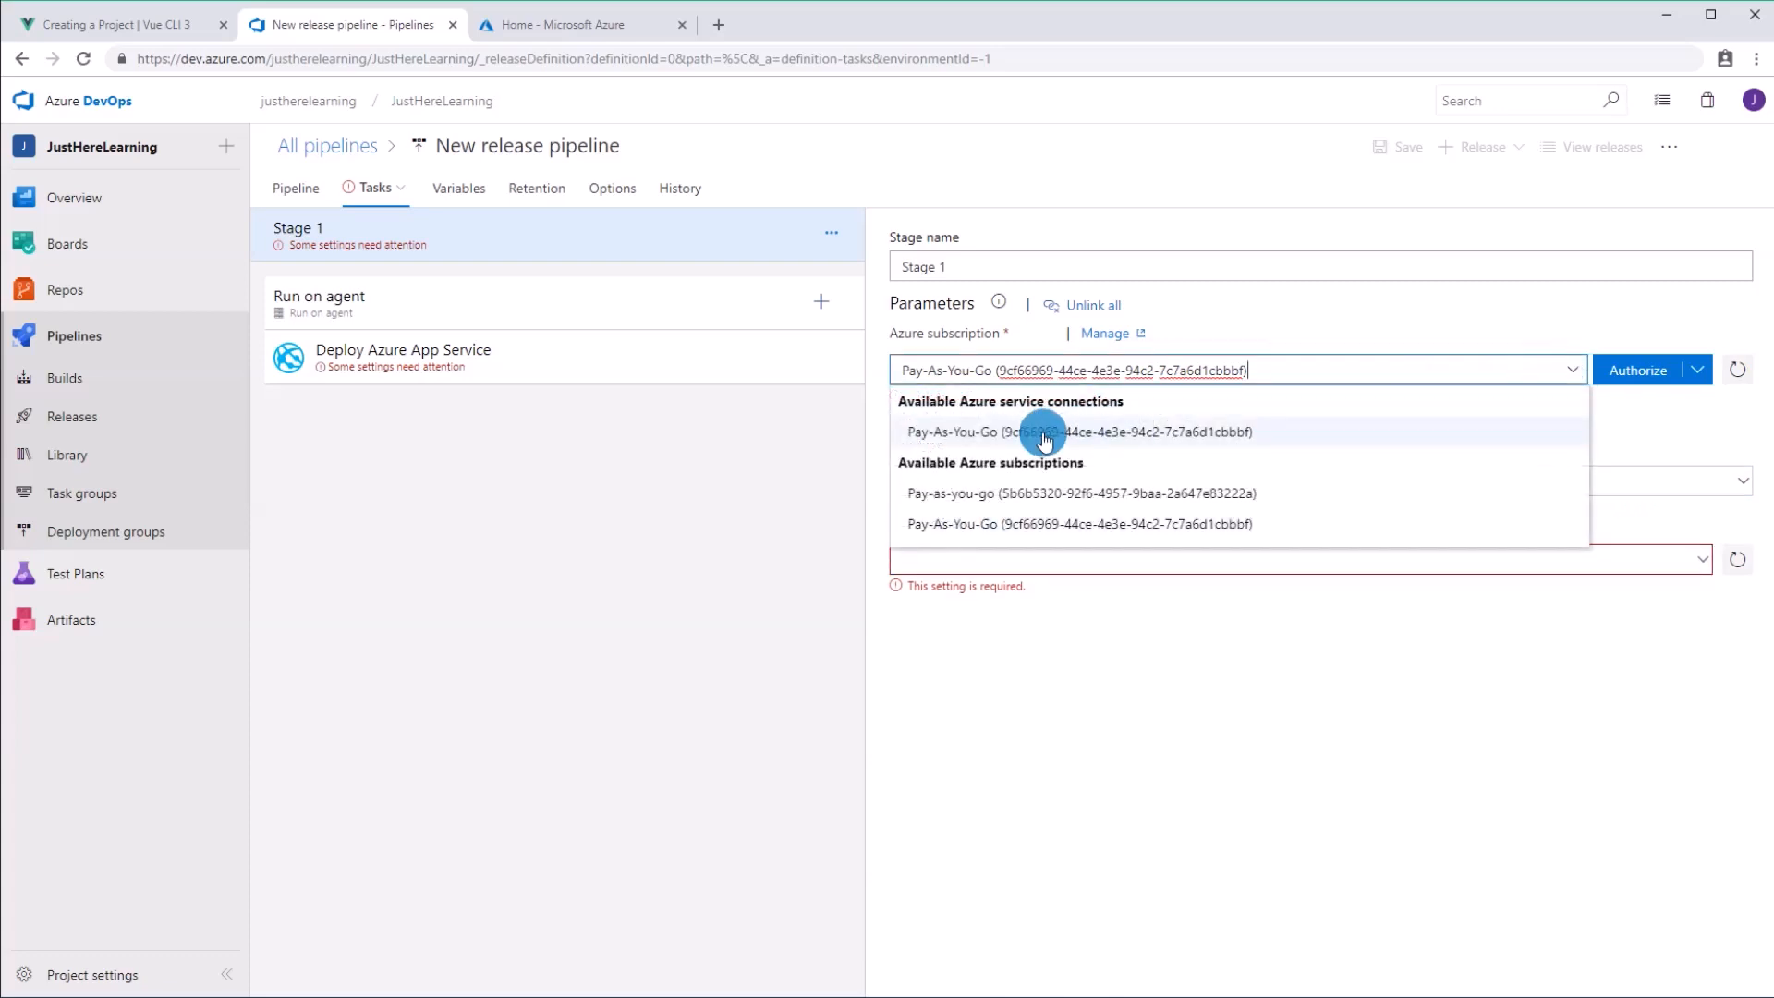
{"action": "left_click", "coordinate": [1077, 432]}
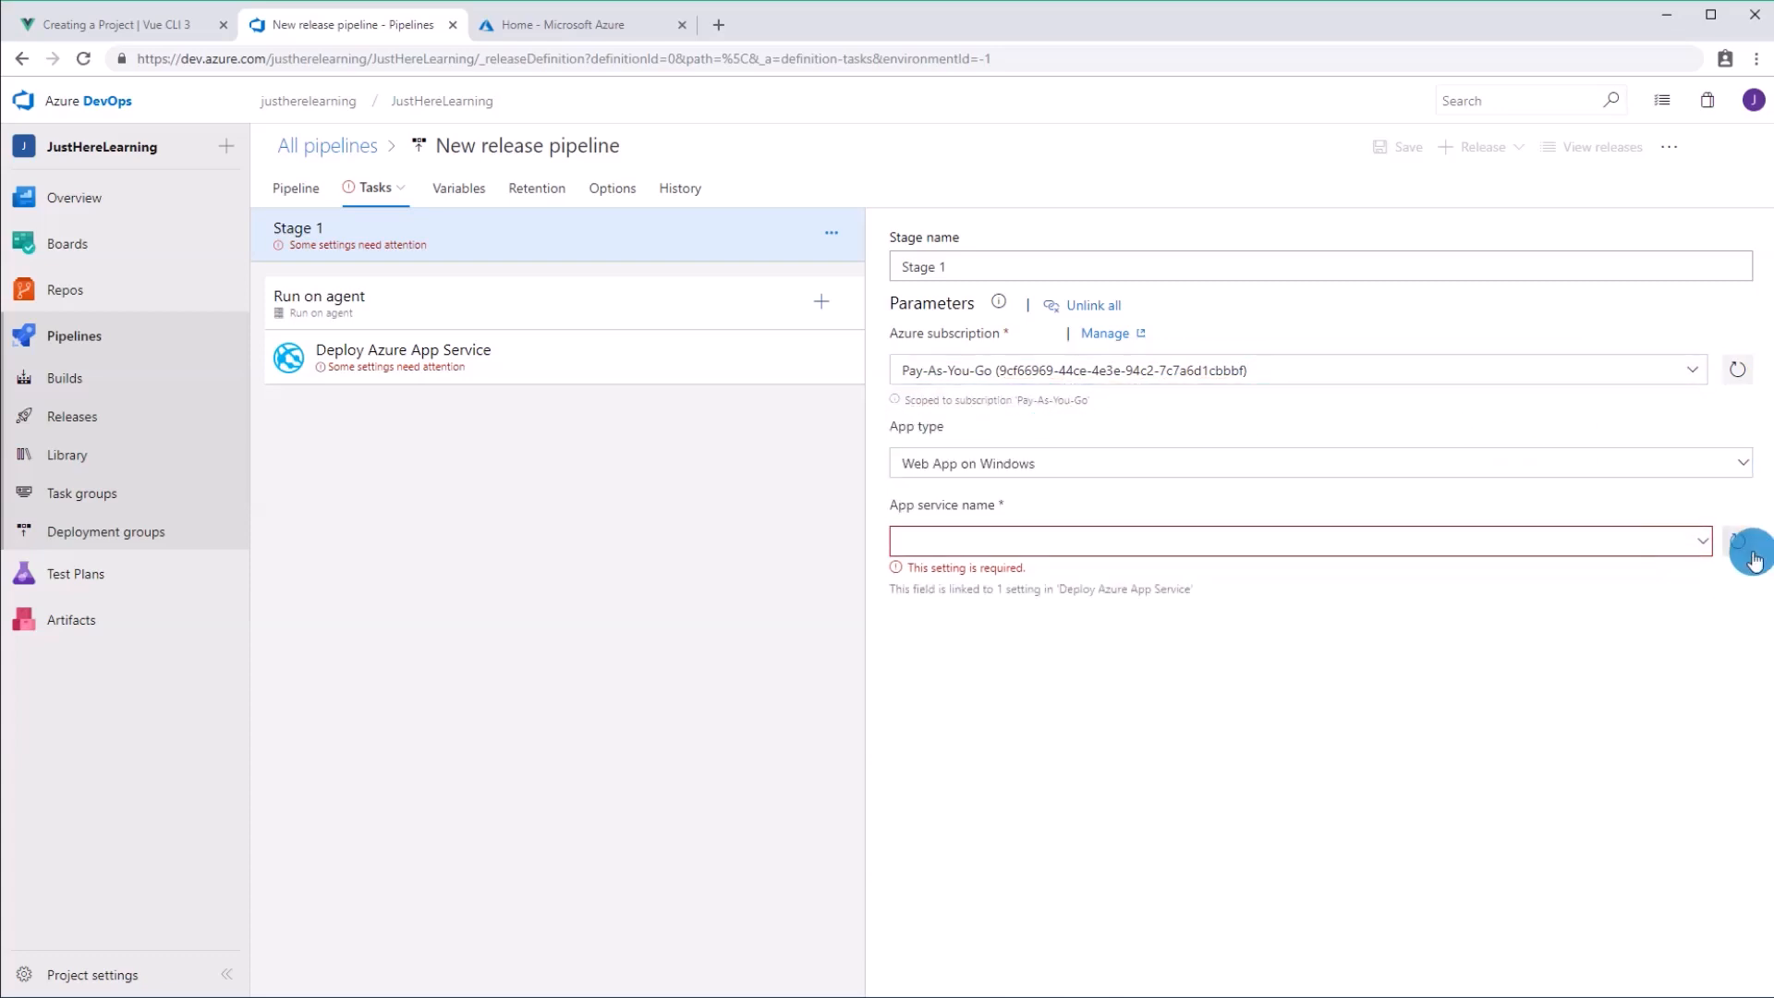
{"action": "left_click", "coordinate": [1296, 540]}
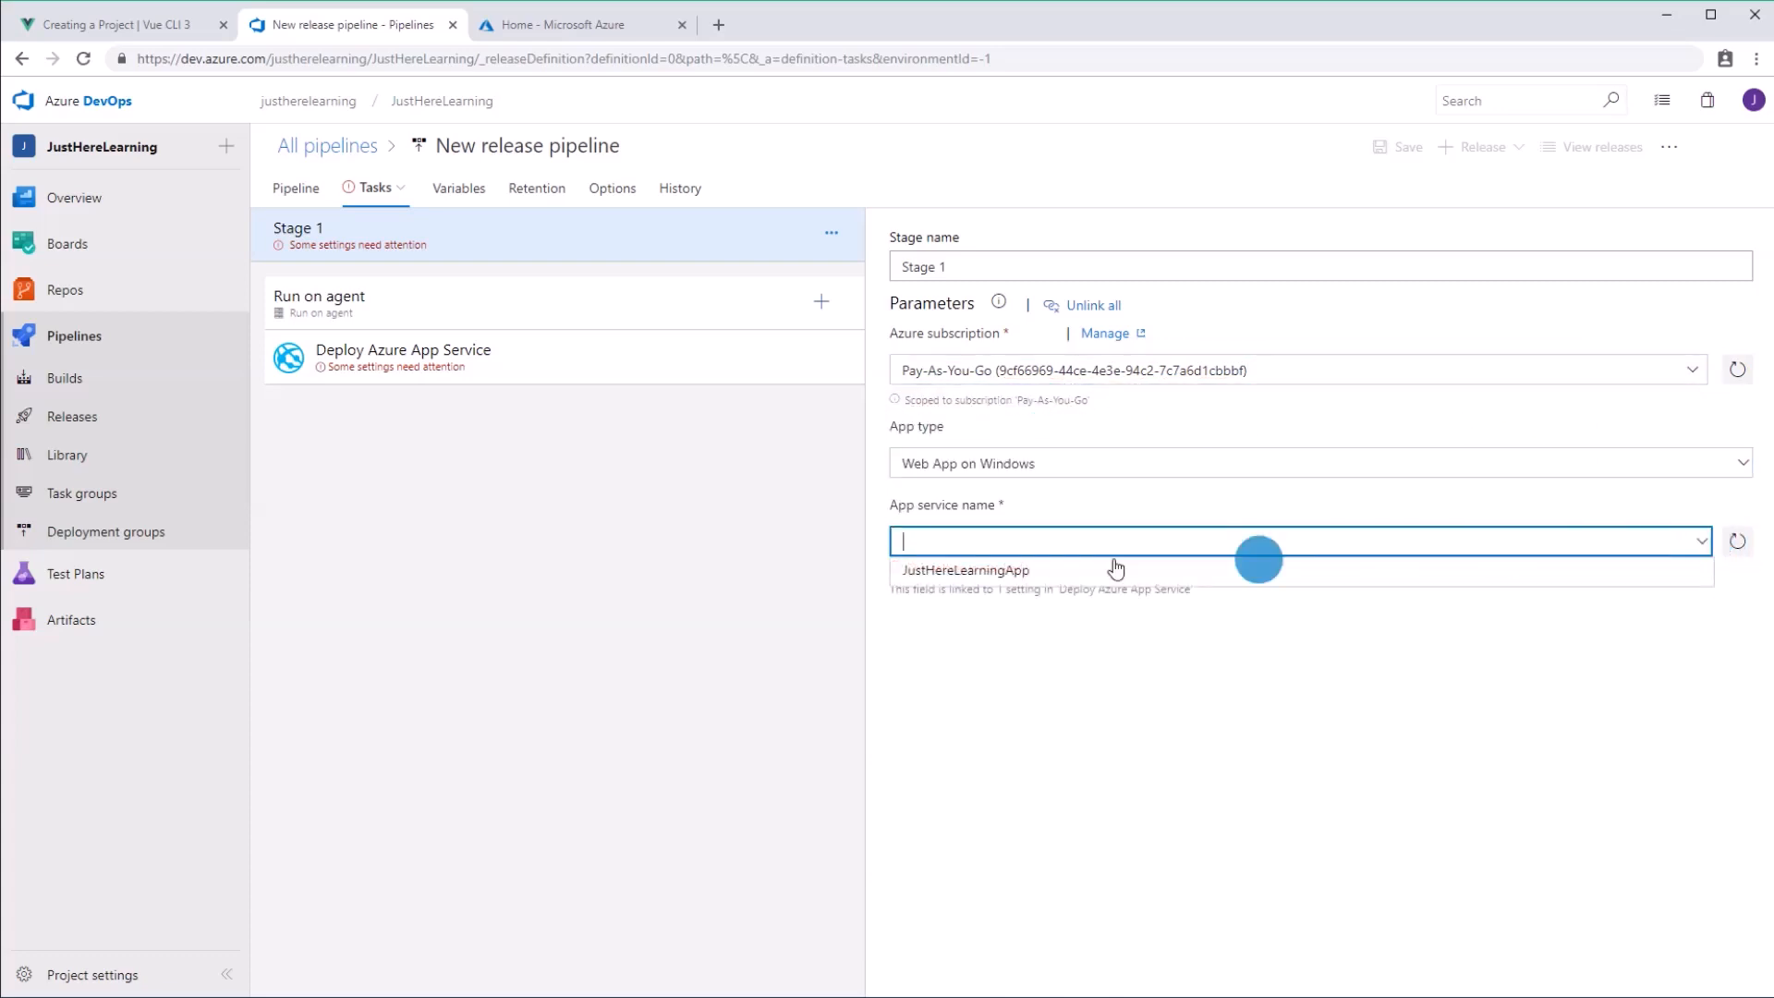
{"action": "left_click", "coordinate": [964, 569]}
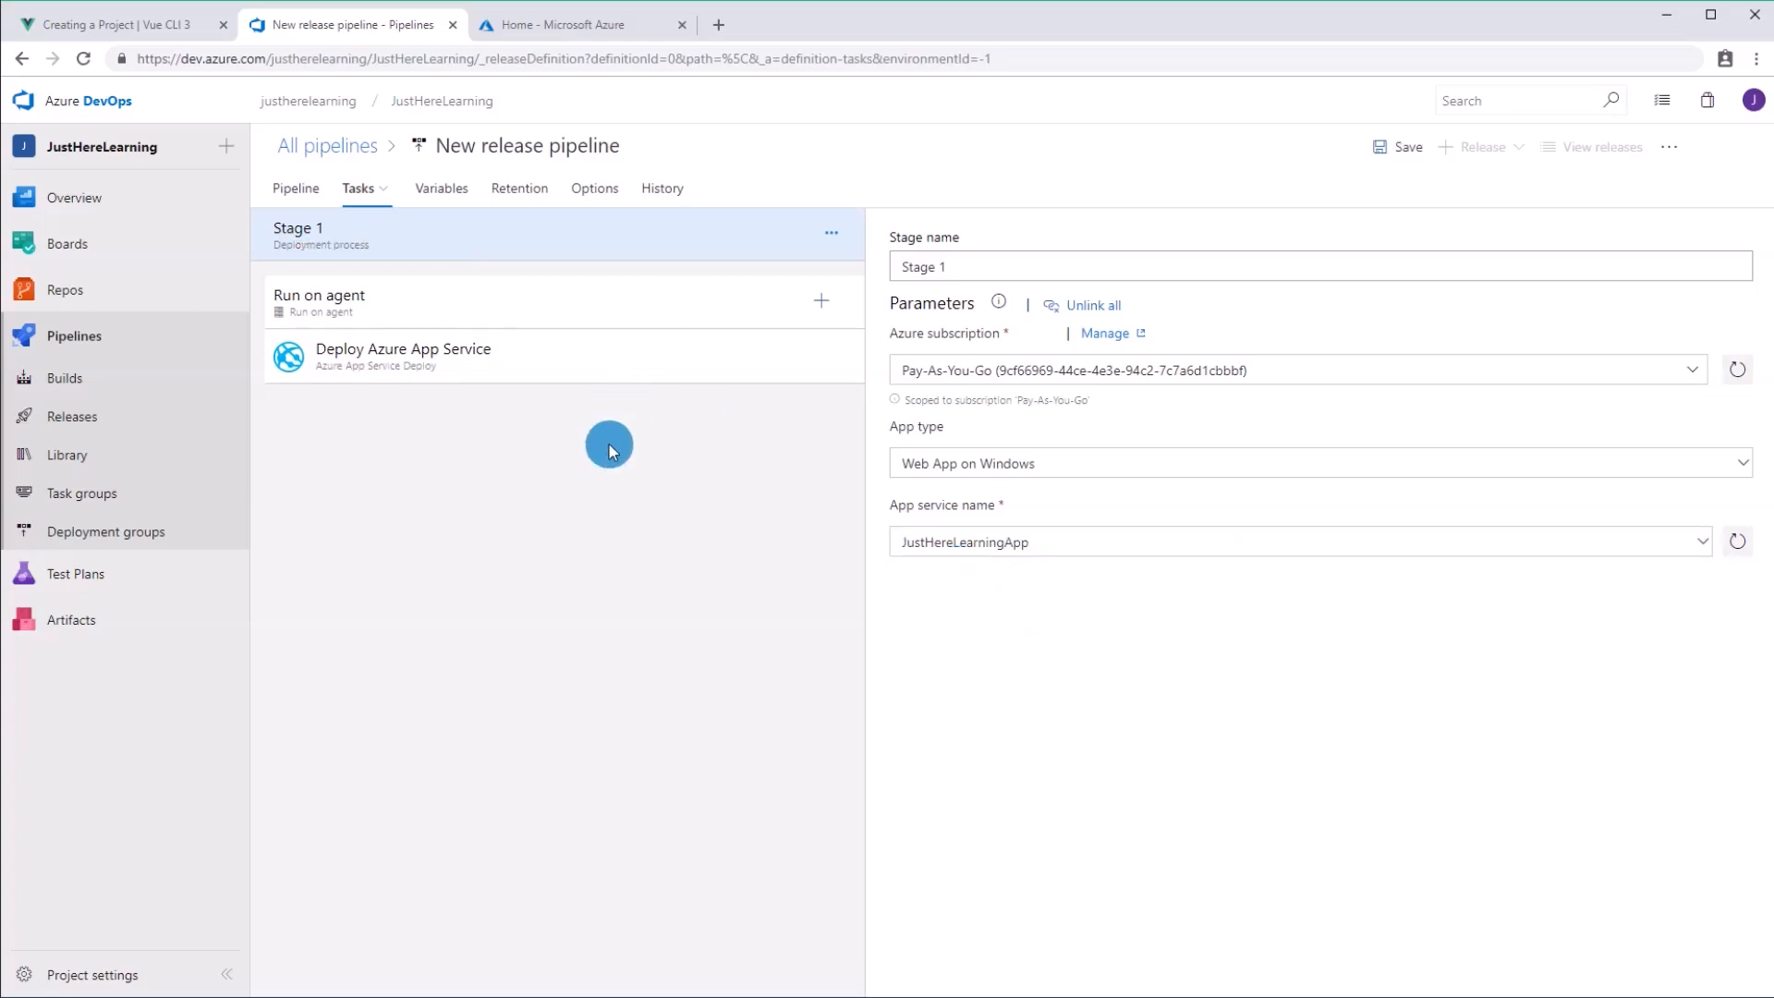
{"action": "left_click", "coordinate": [403, 355]}
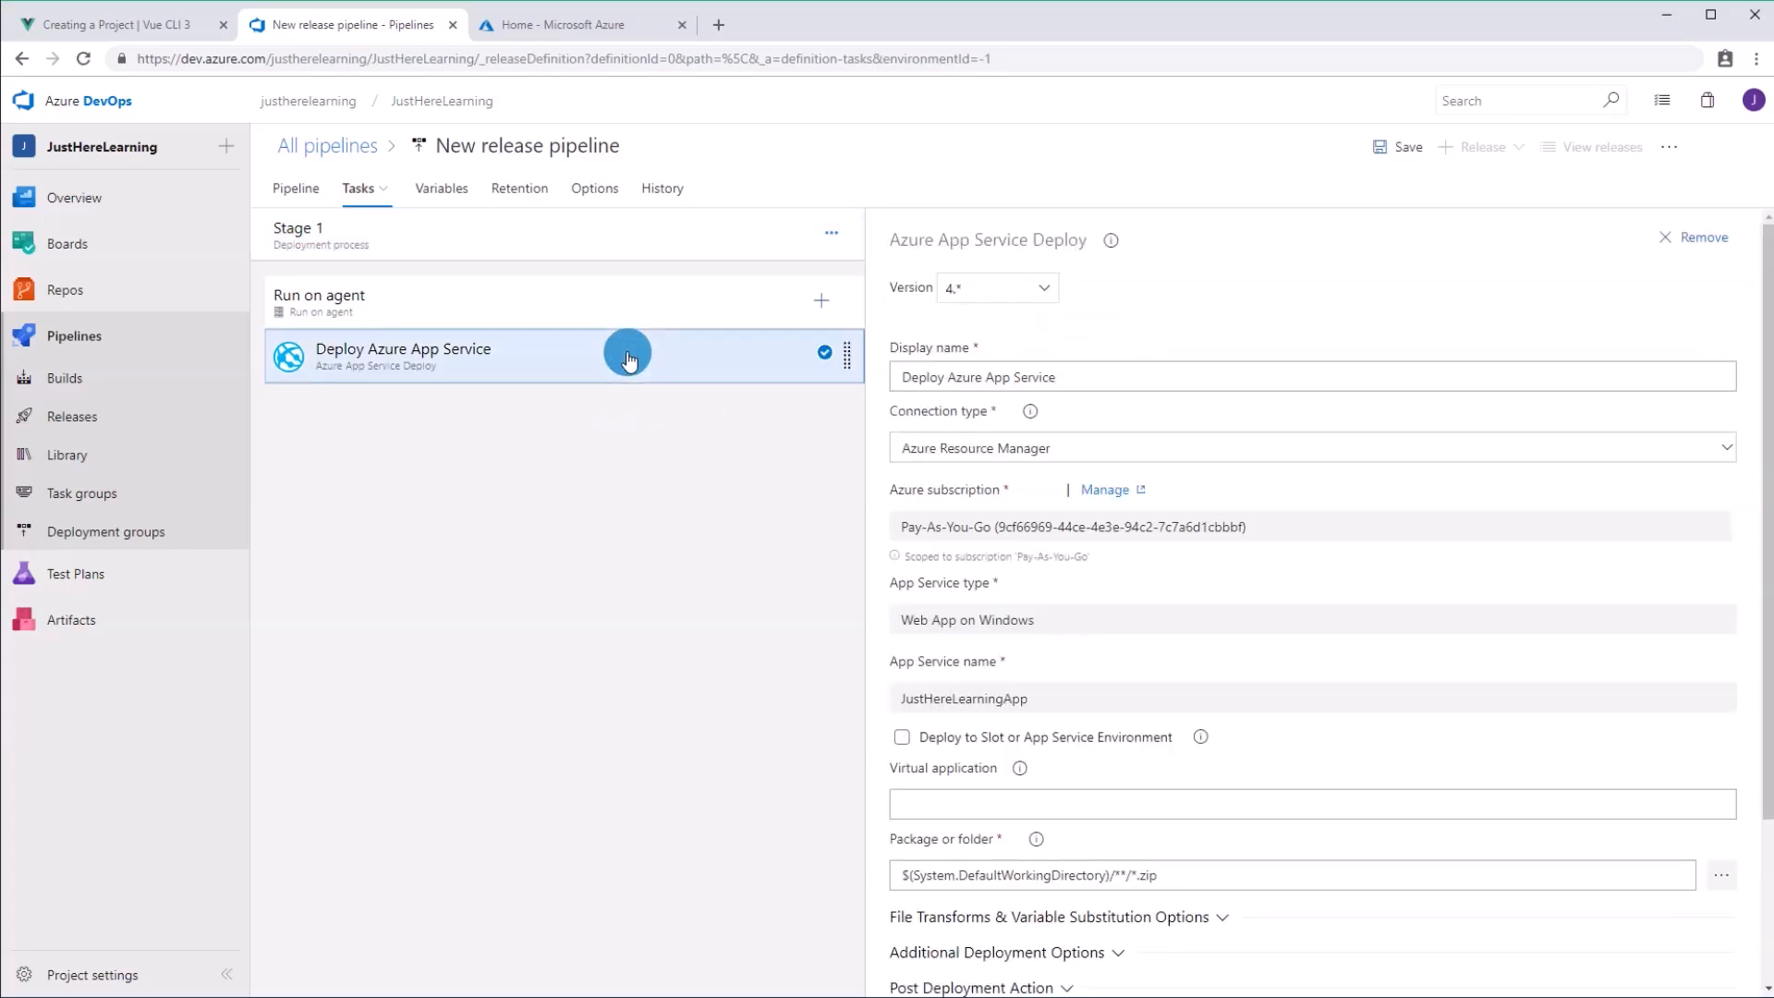
{"action": "mouse_move", "coordinate": [1240, 667]}
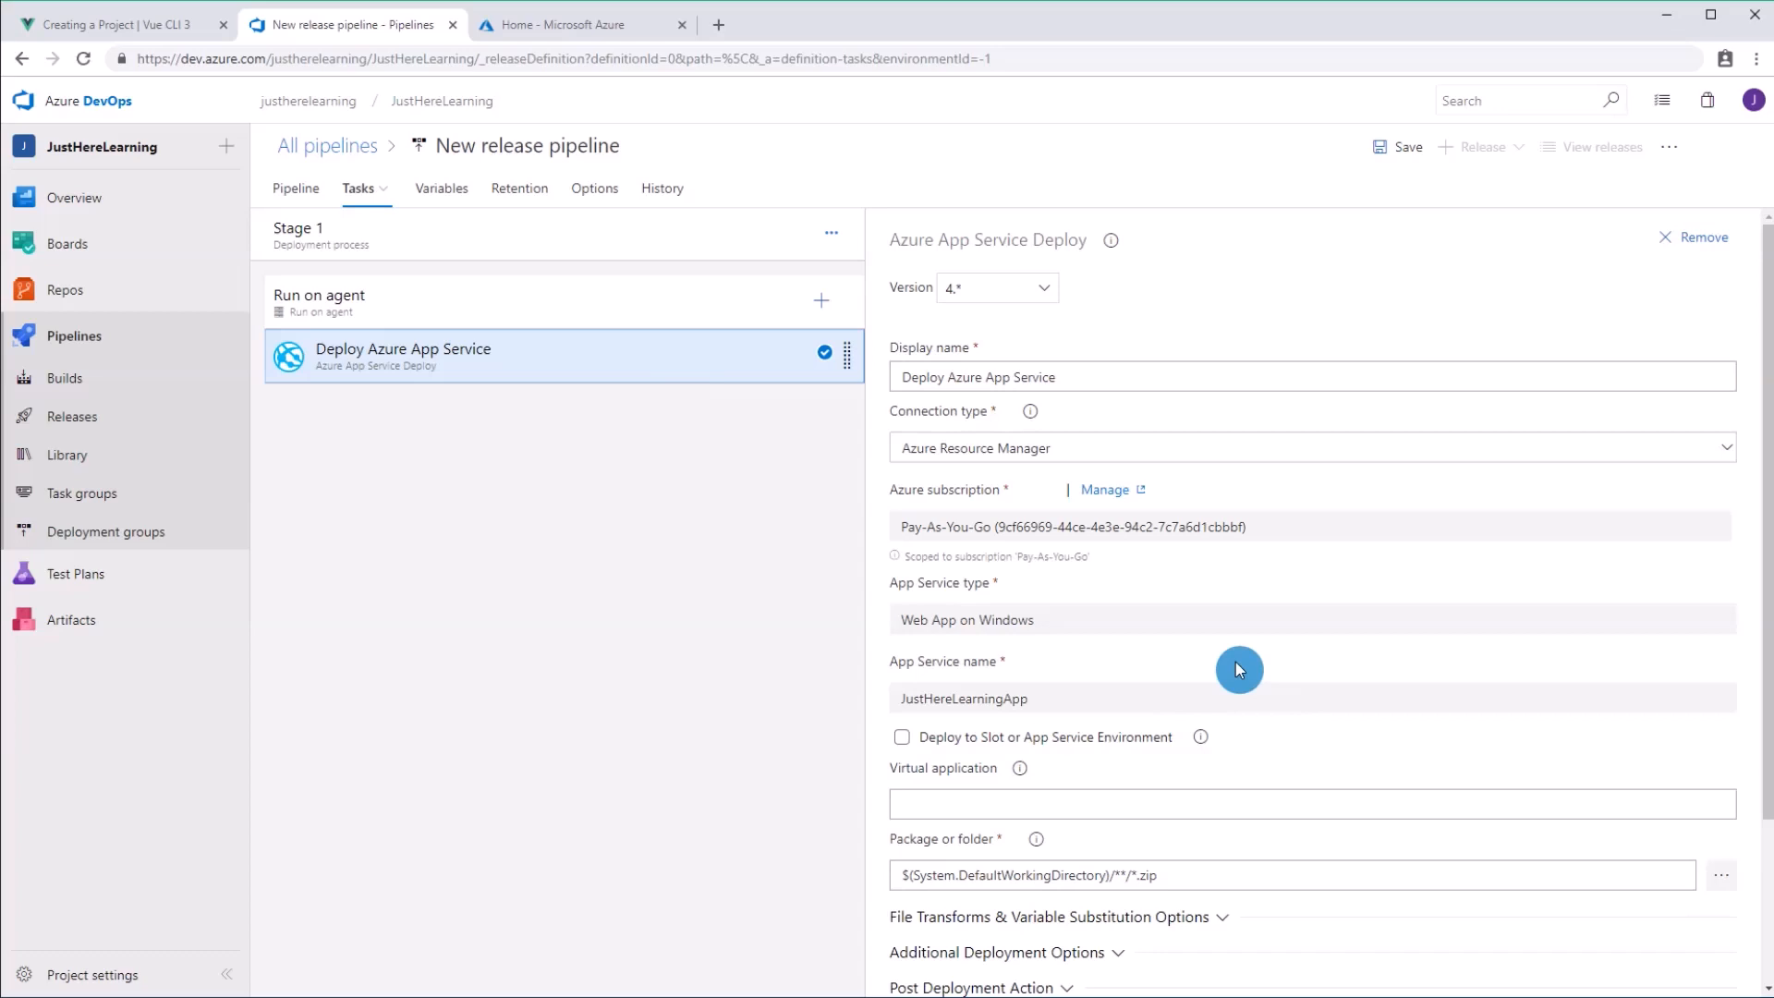
Step: Expand Additional Deployment Options in the Deploy Azure App Service task settings
{"action": "scroll", "scroll_direction": "down", "scroll_amount": 3}
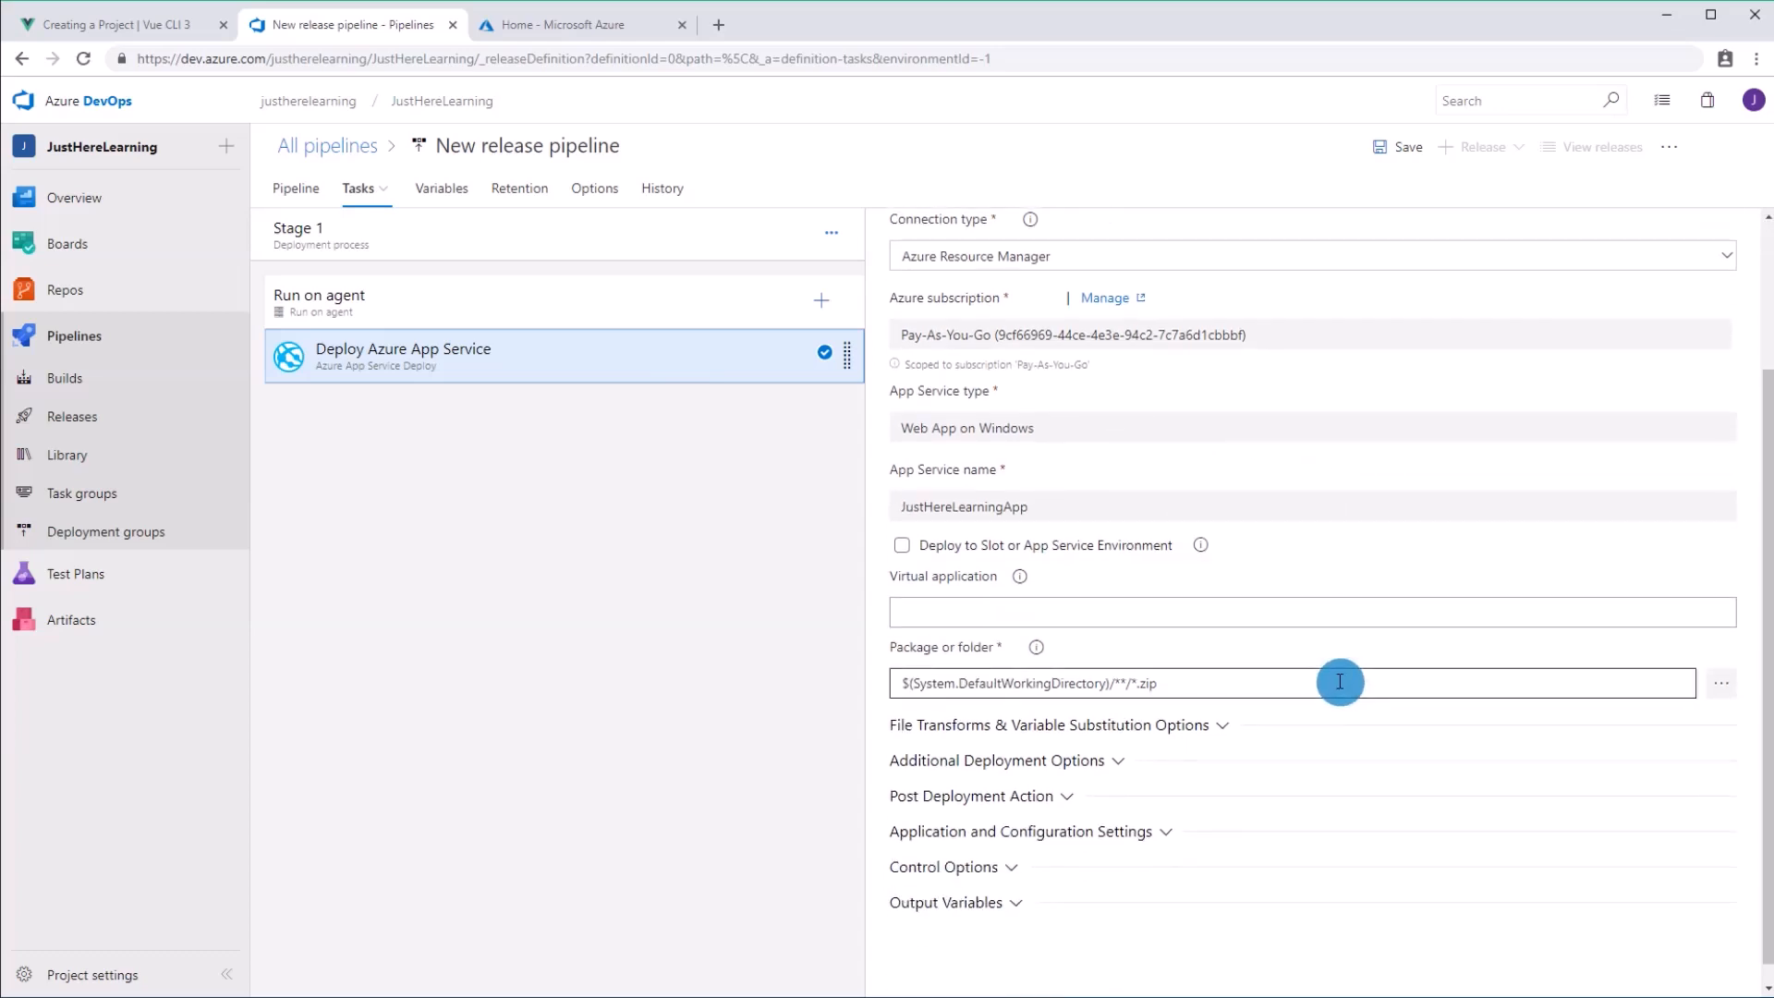
{"action": "scroll", "scroll_direction": "down", "scroll_amount": 3}
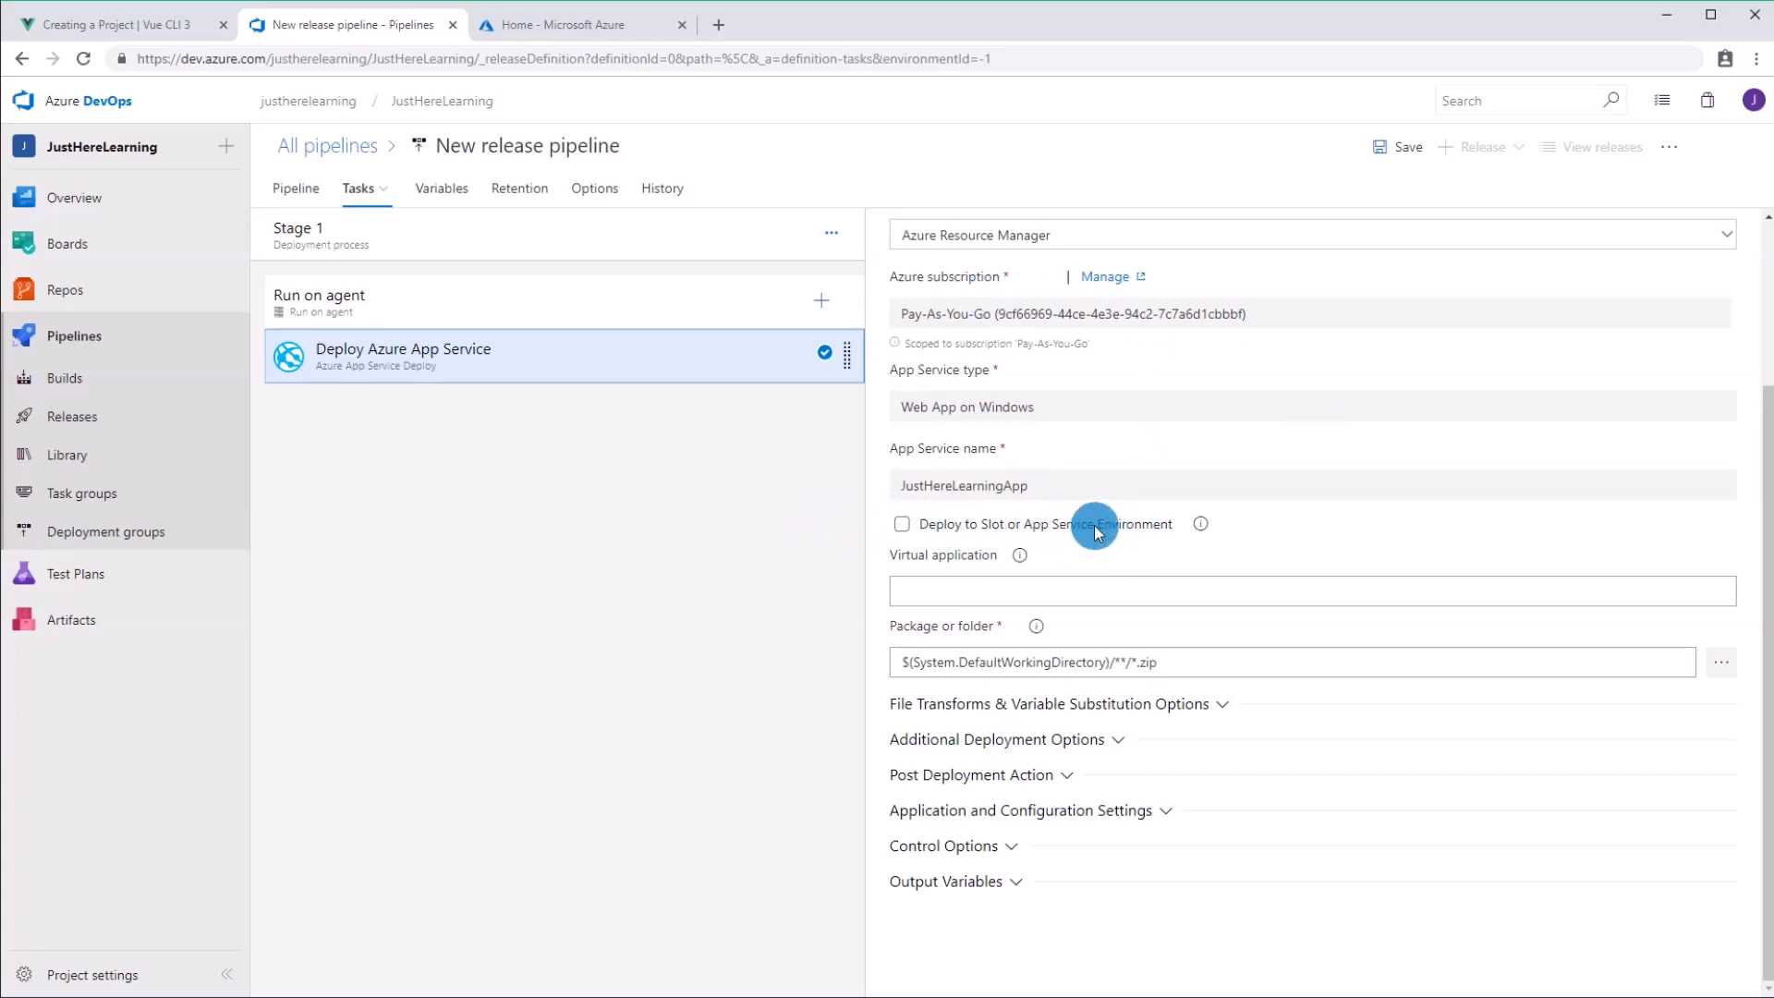
{"action": "mouse_move", "coordinate": [990, 528]}
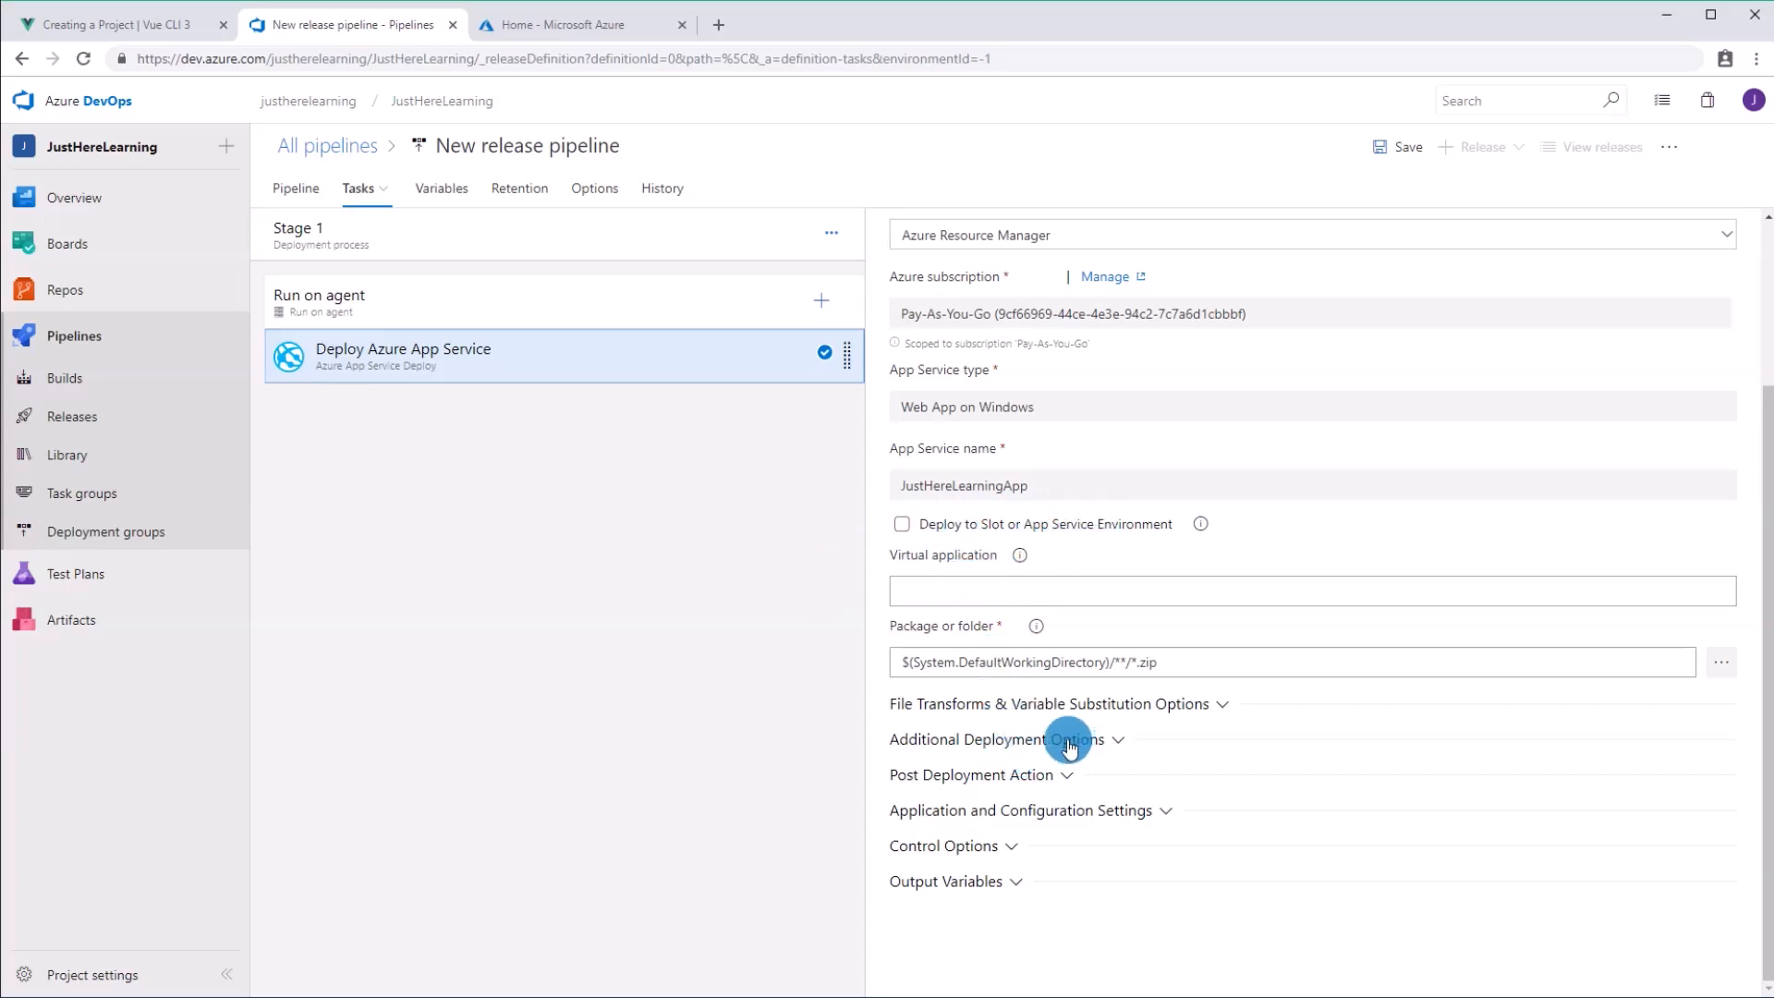
{"action": "mouse_move", "coordinate": [1073, 743]}
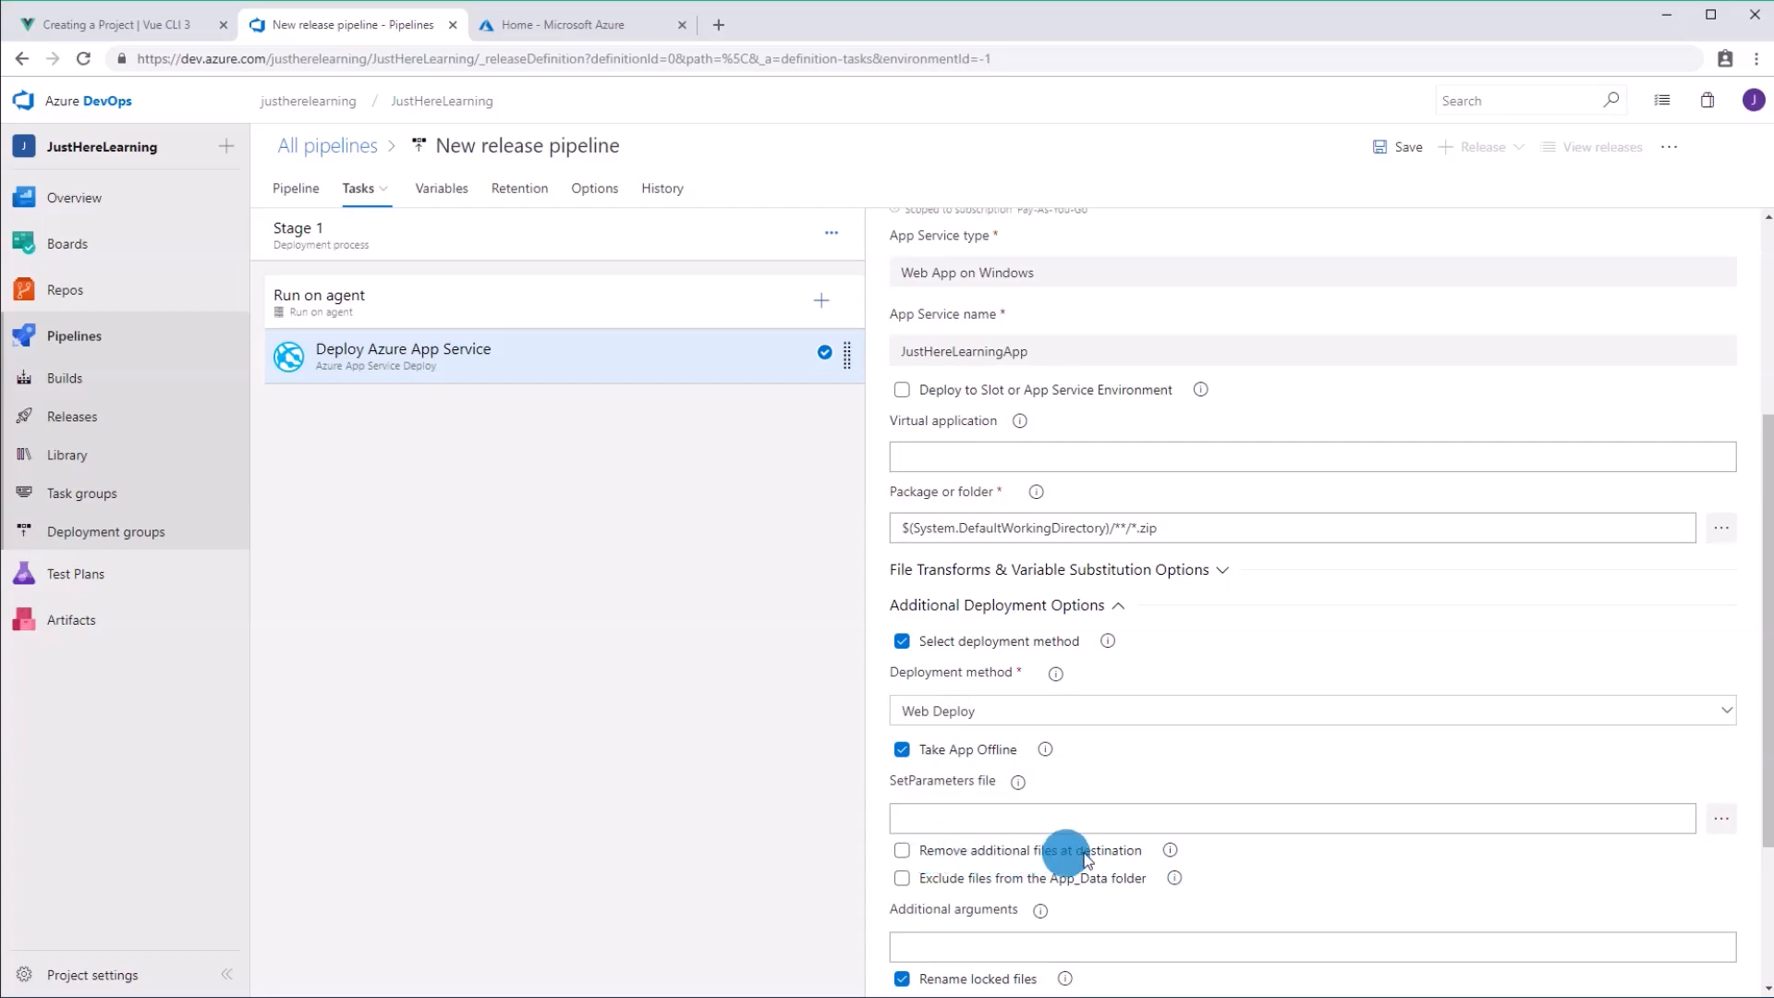
{"action": "left_click", "coordinate": [902, 850]}
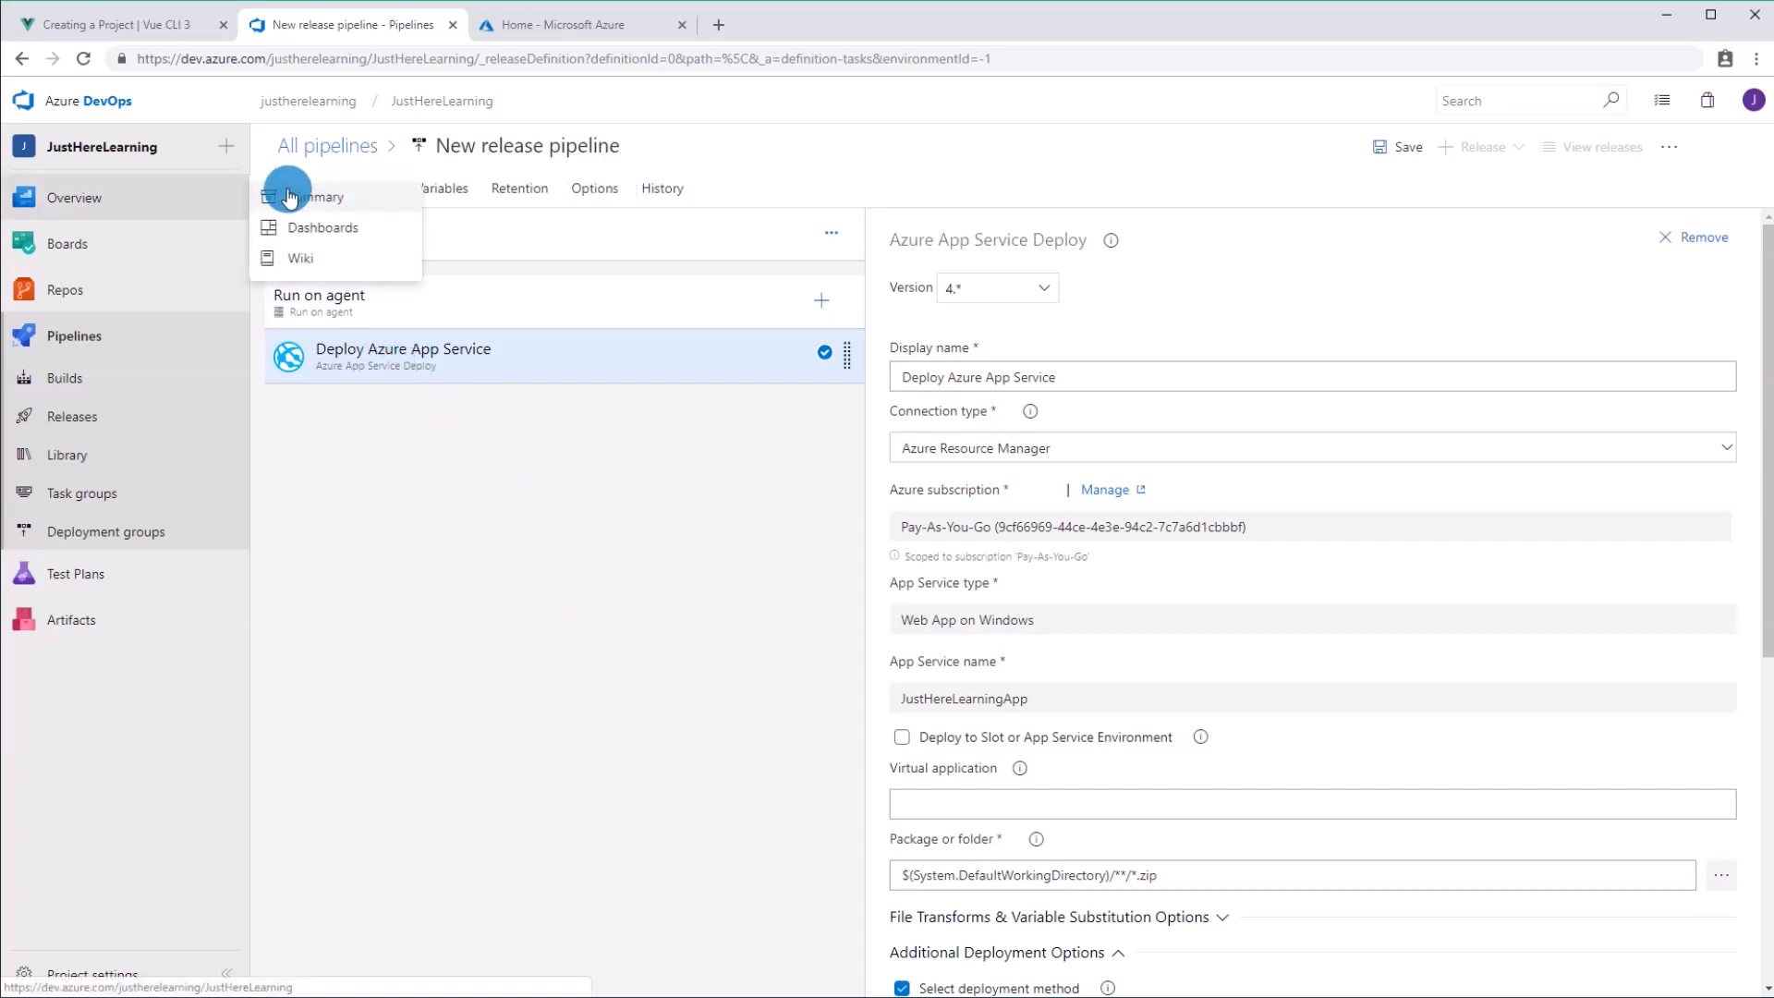
Step: Add the JustHereLearning-Vue-App build as an artifact source on the Pipeline diagram
{"action": "left_click", "coordinate": [297, 187]}
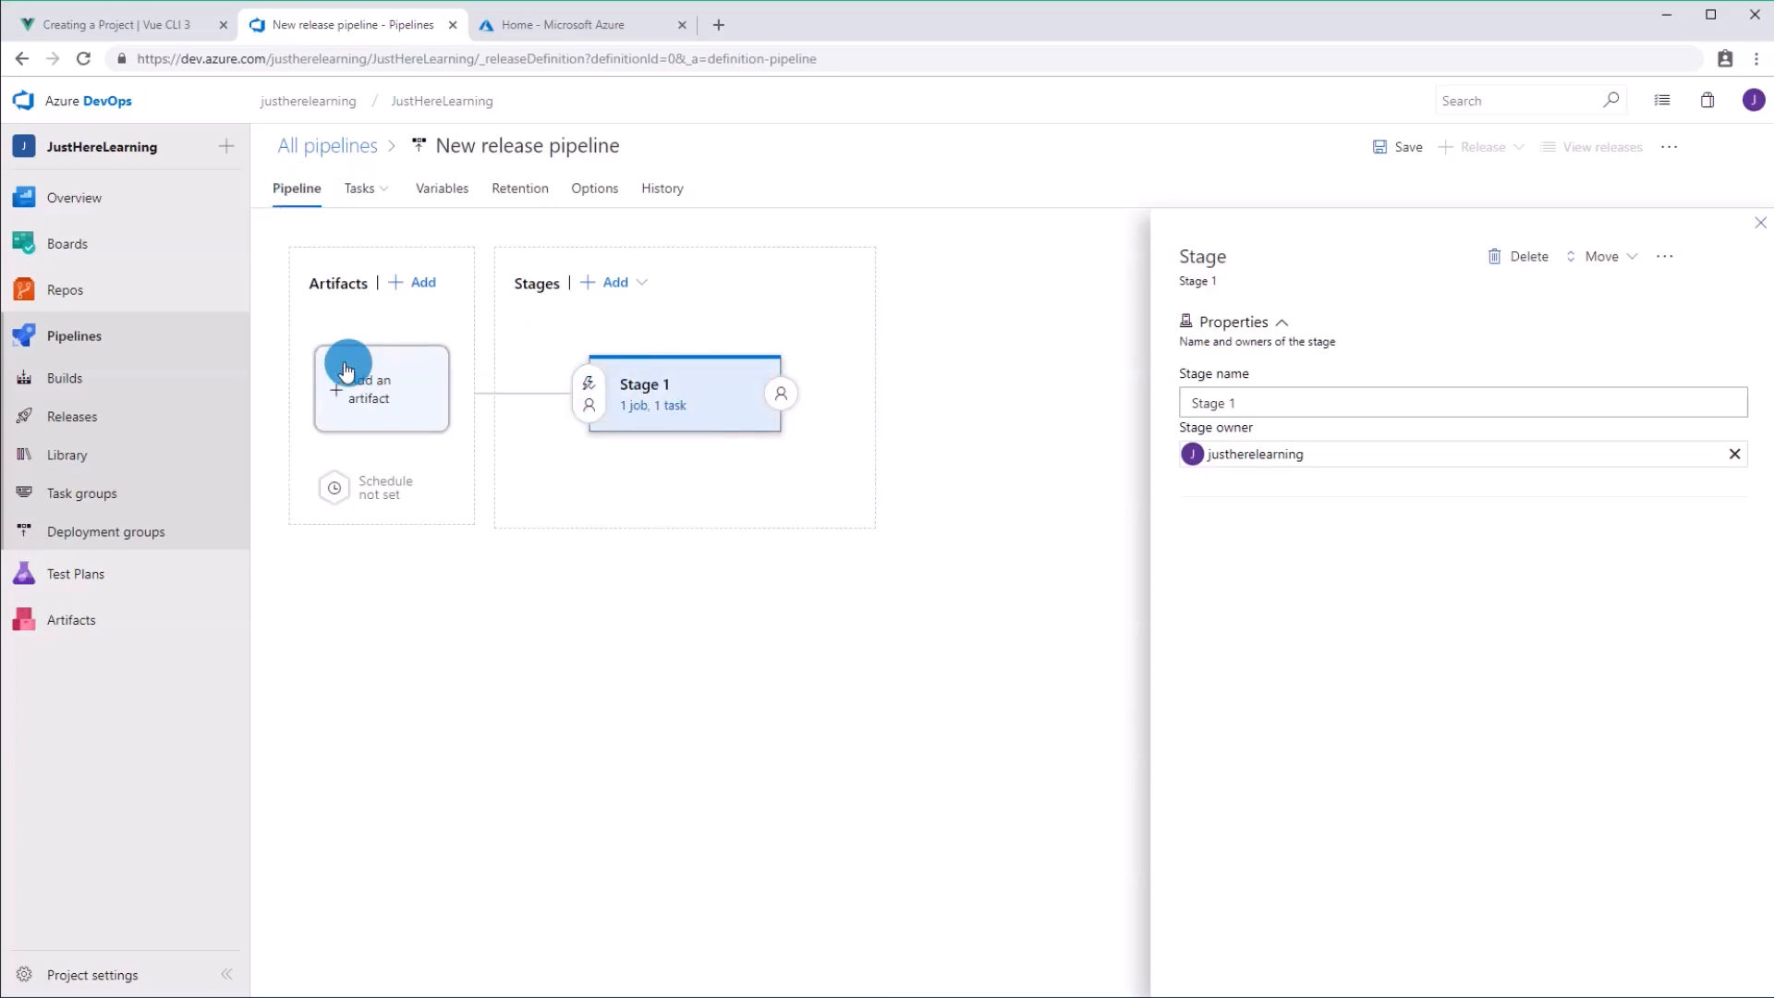
{"action": "left_click", "coordinate": [382, 388]}
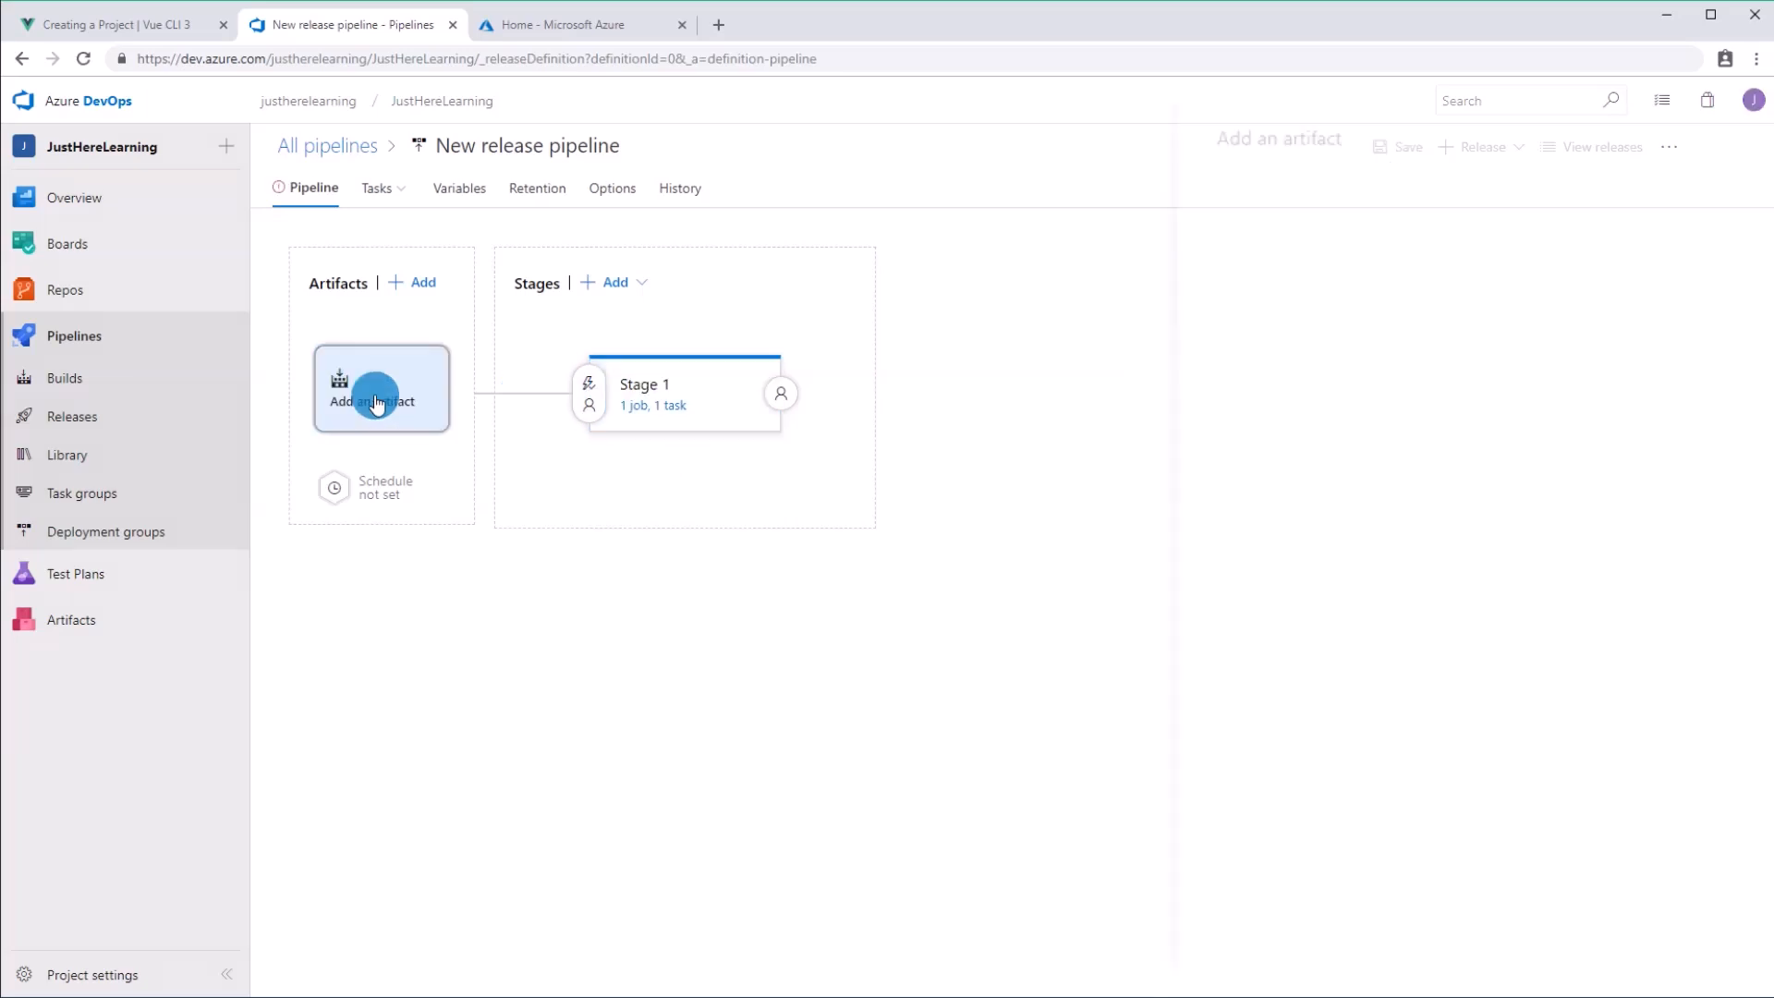
{"action": "left_click", "coordinate": [381, 387]}
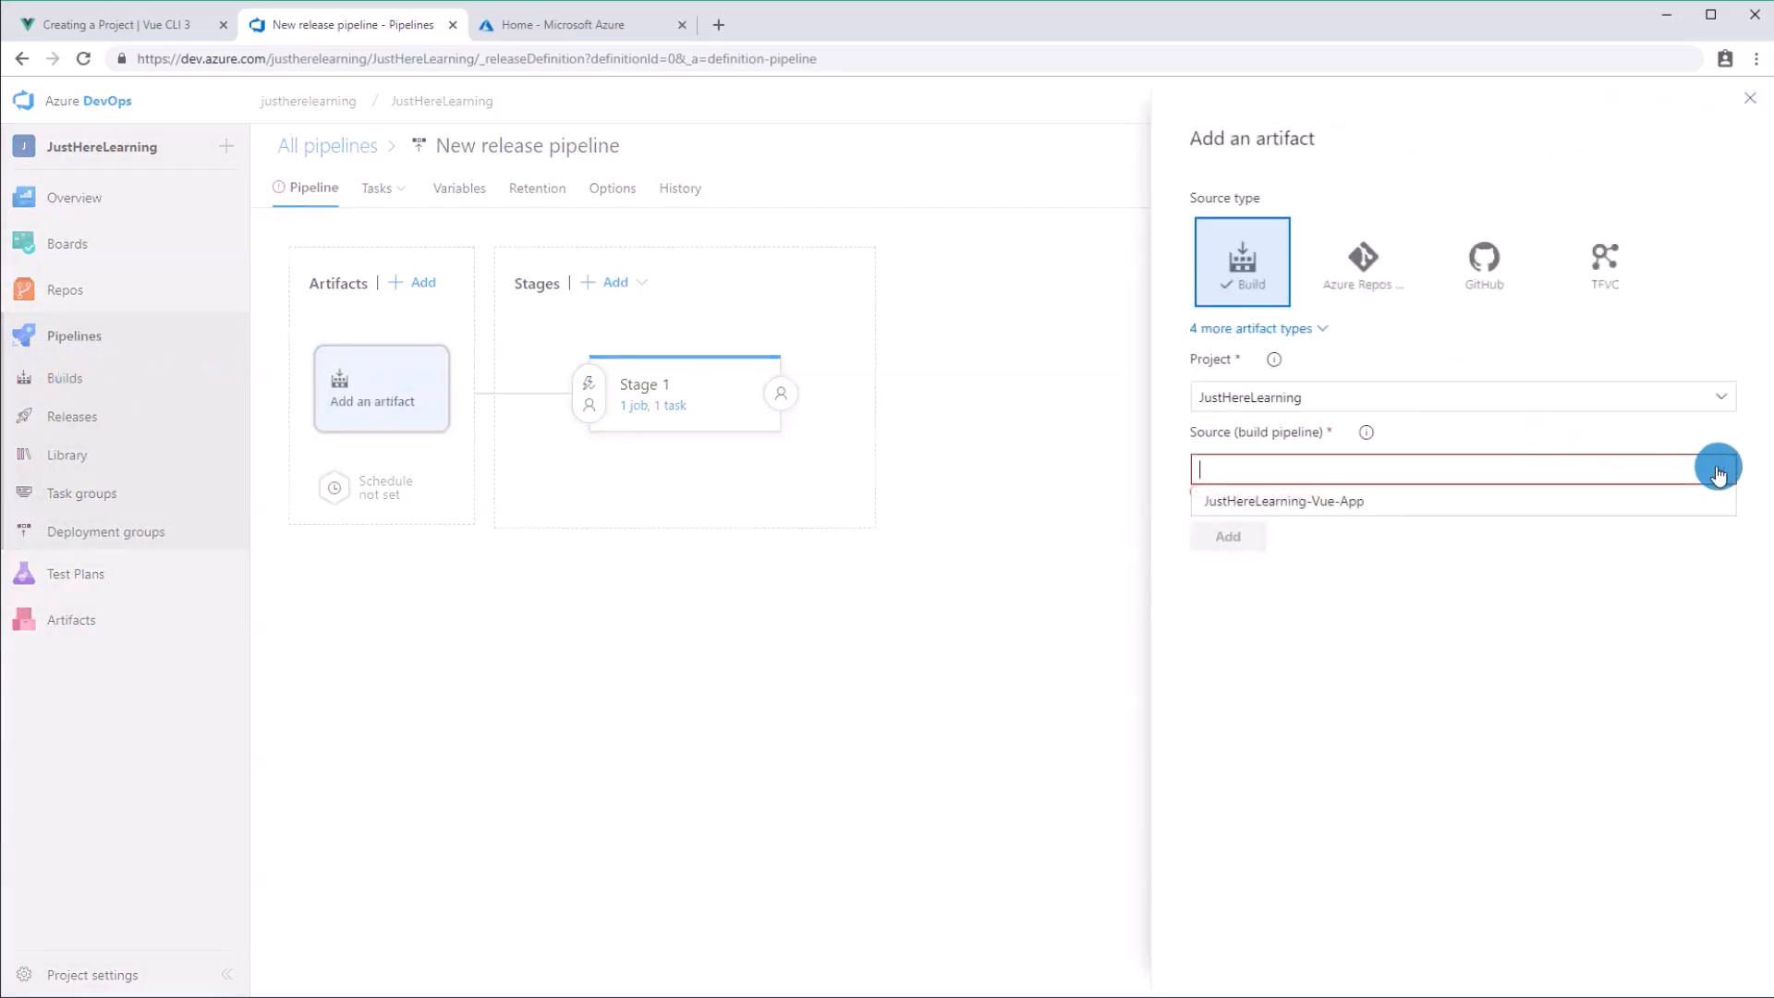
{"action": "left_click", "coordinate": [1285, 500]}
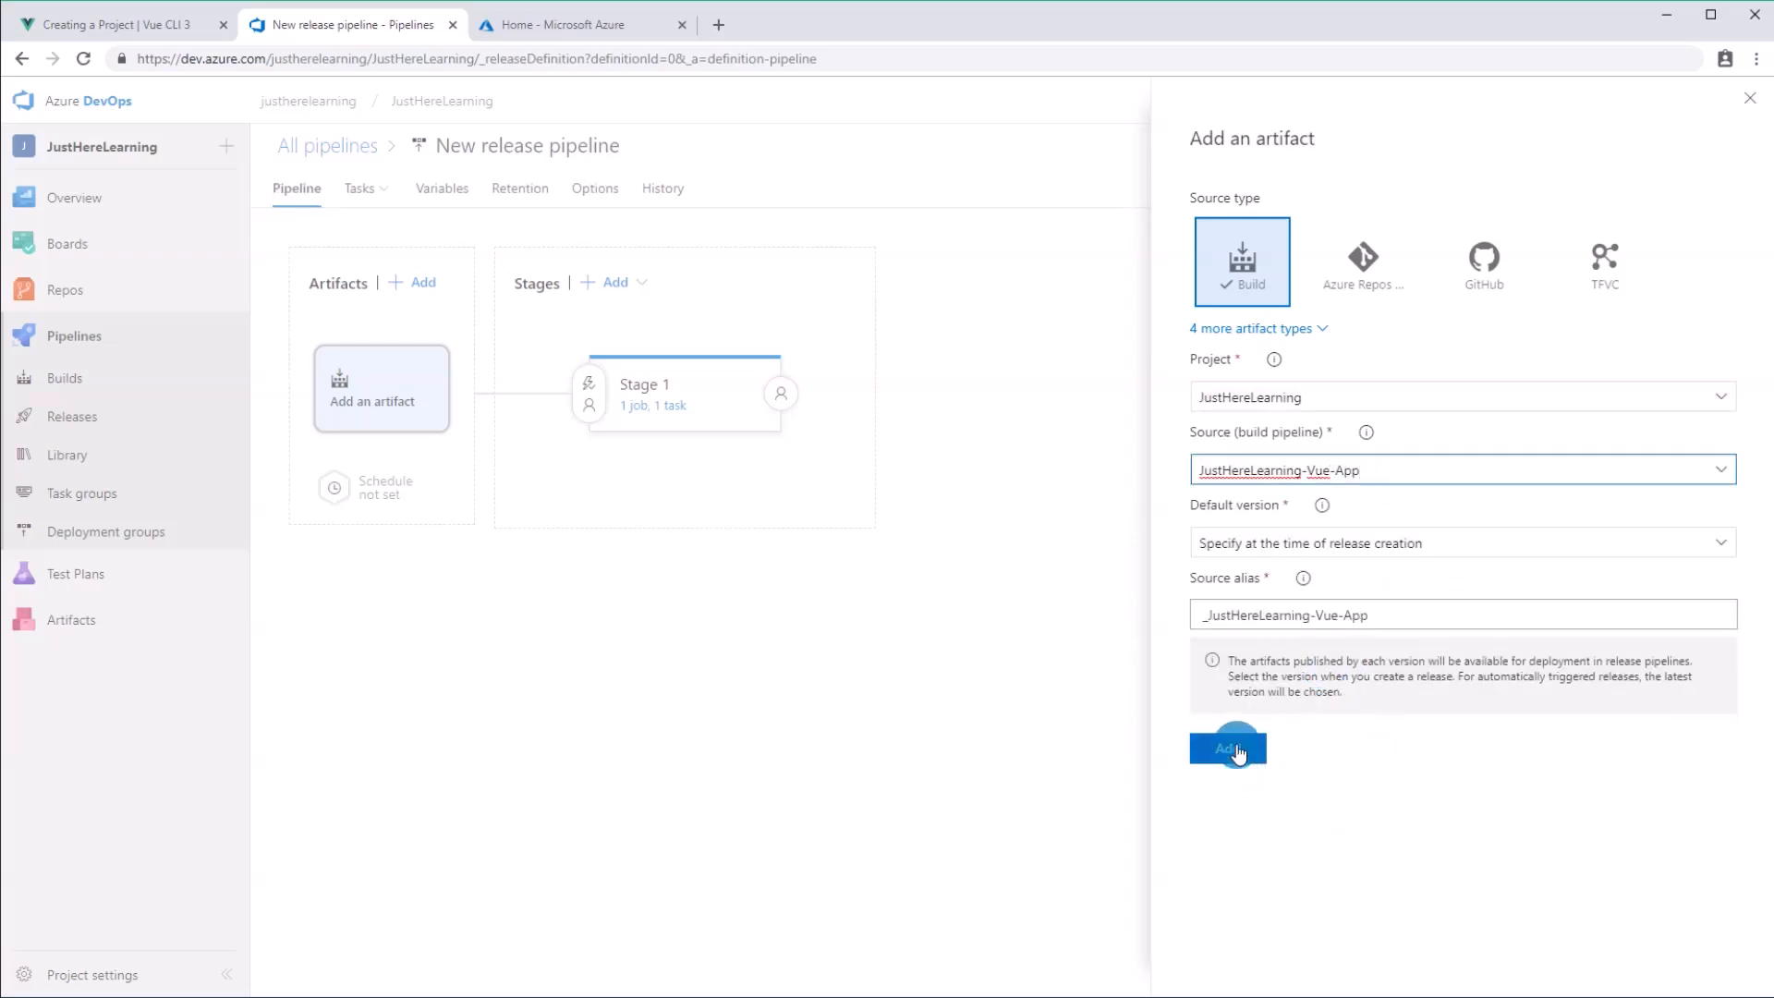
{"action": "left_click", "coordinate": [1228, 748]}
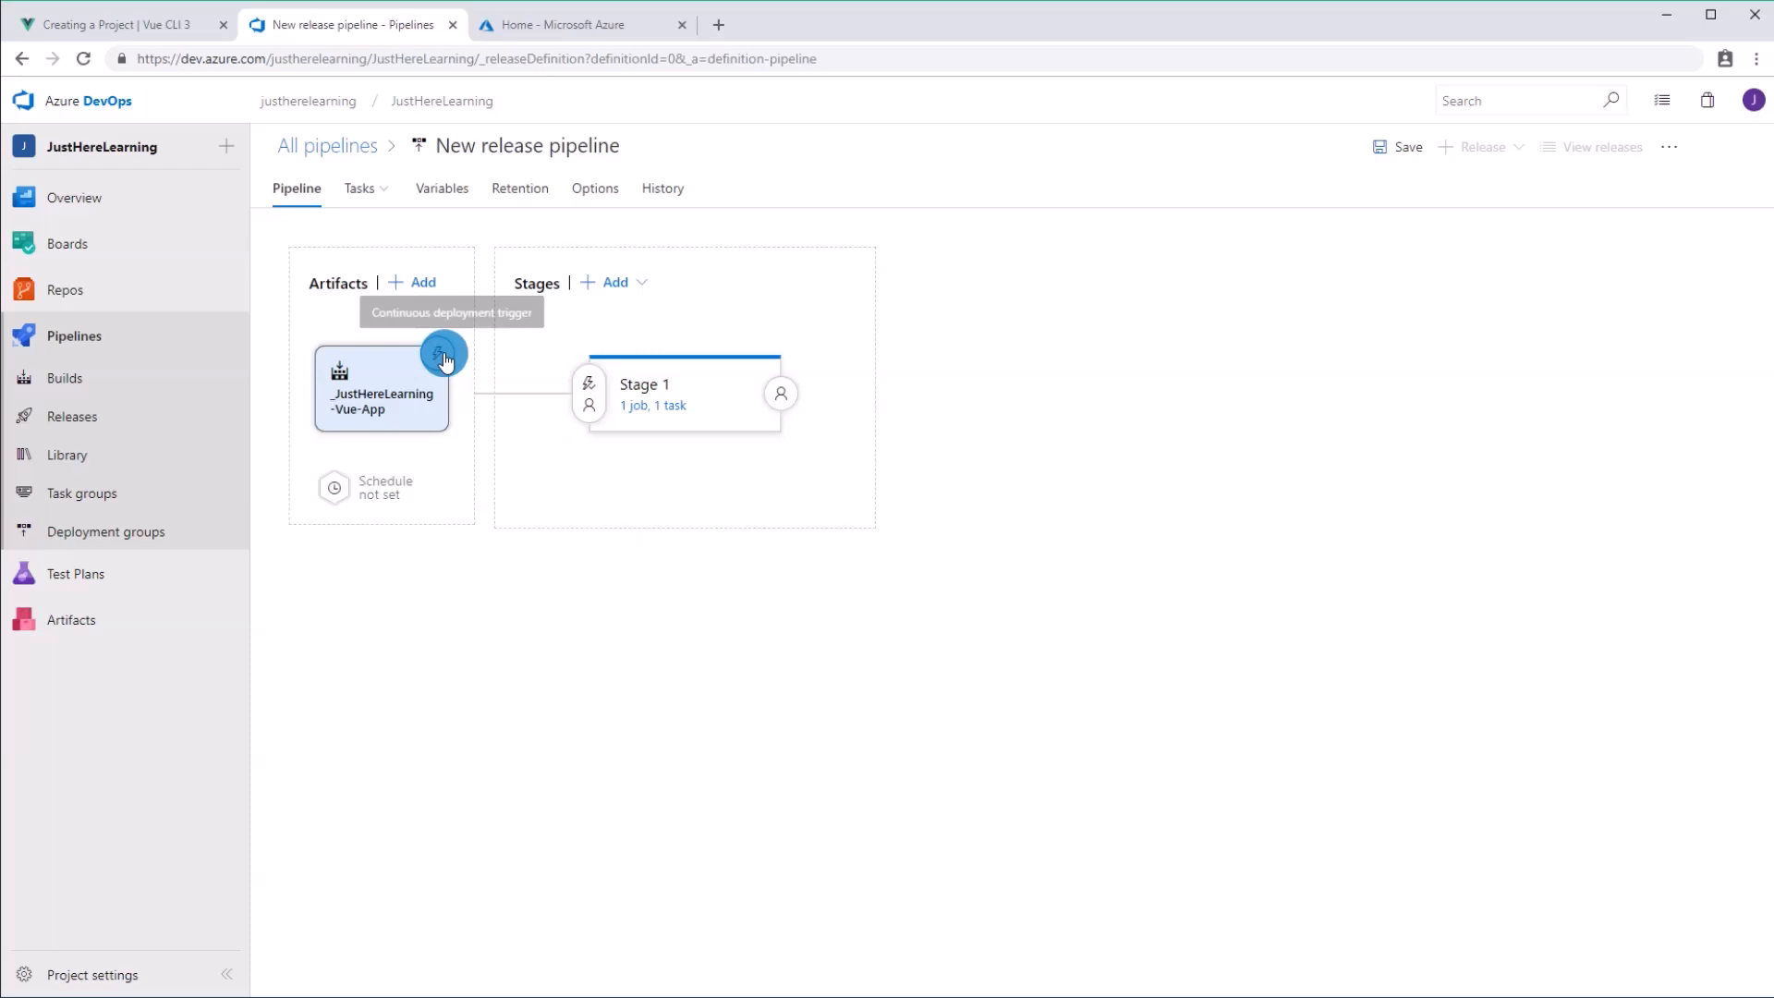
Step: Enable the continuous deployment trigger for master-branch builds and save the pipeline
{"action": "left_click", "coordinate": [443, 352]}
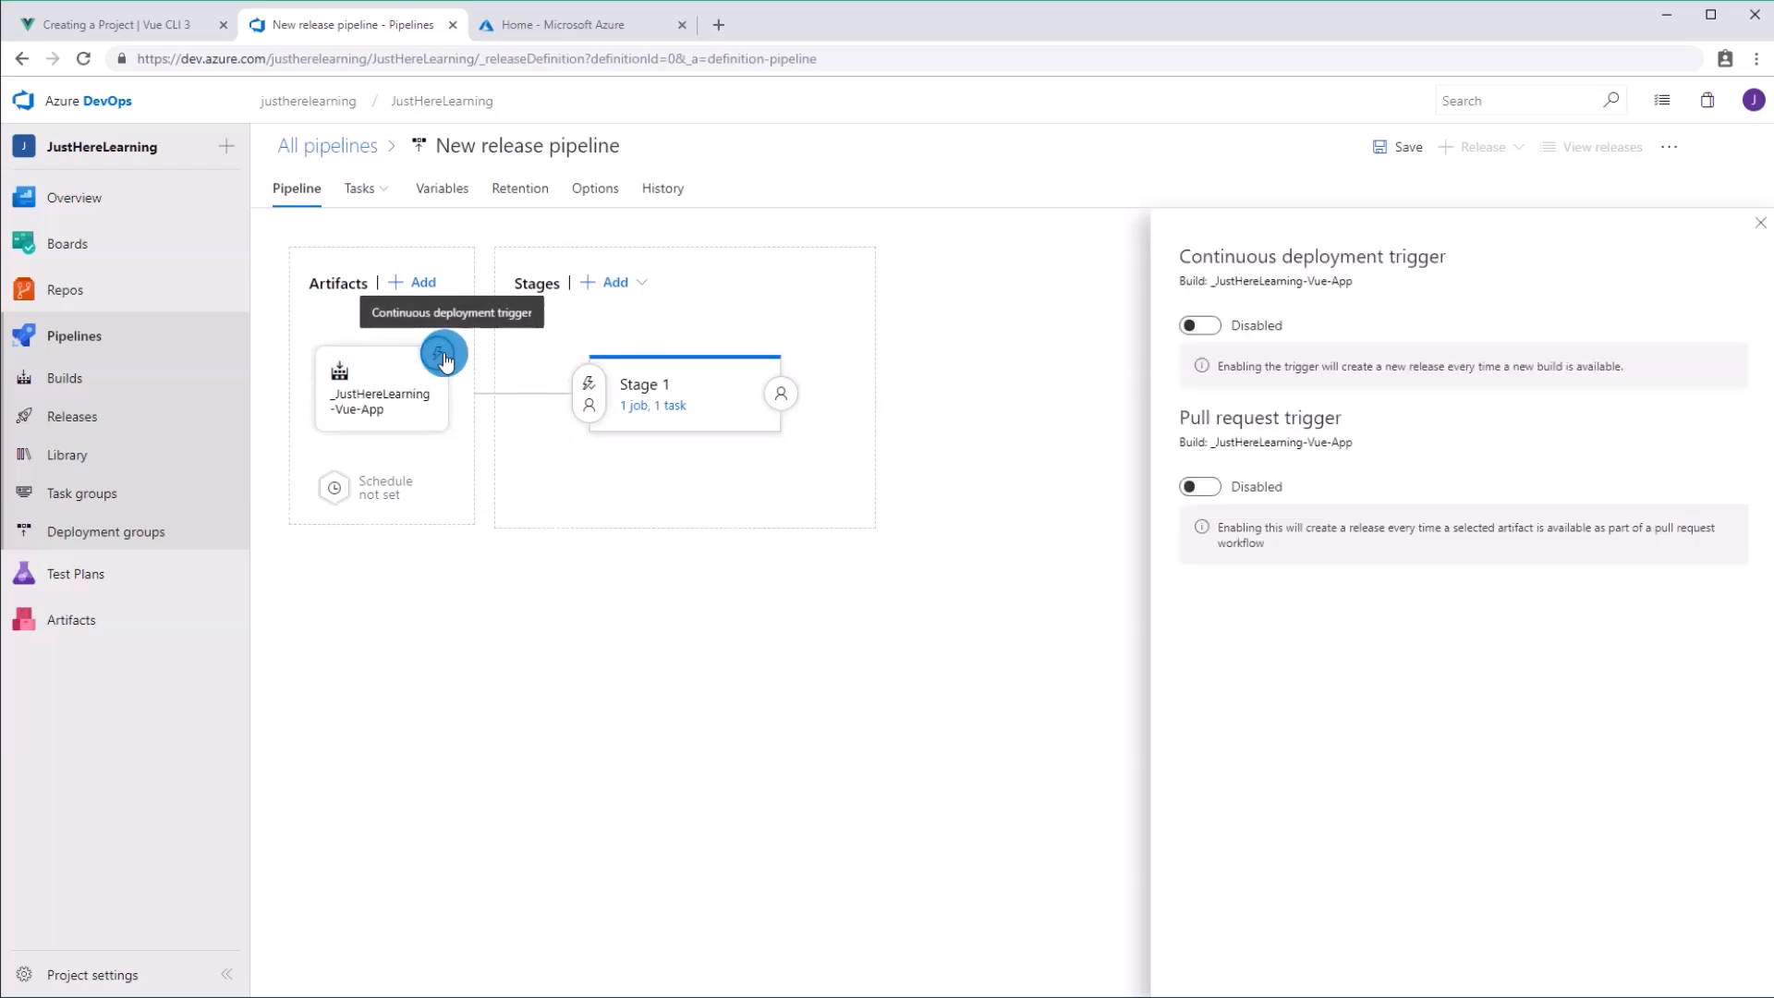
{"action": "mouse_move", "coordinate": [1197, 324]}
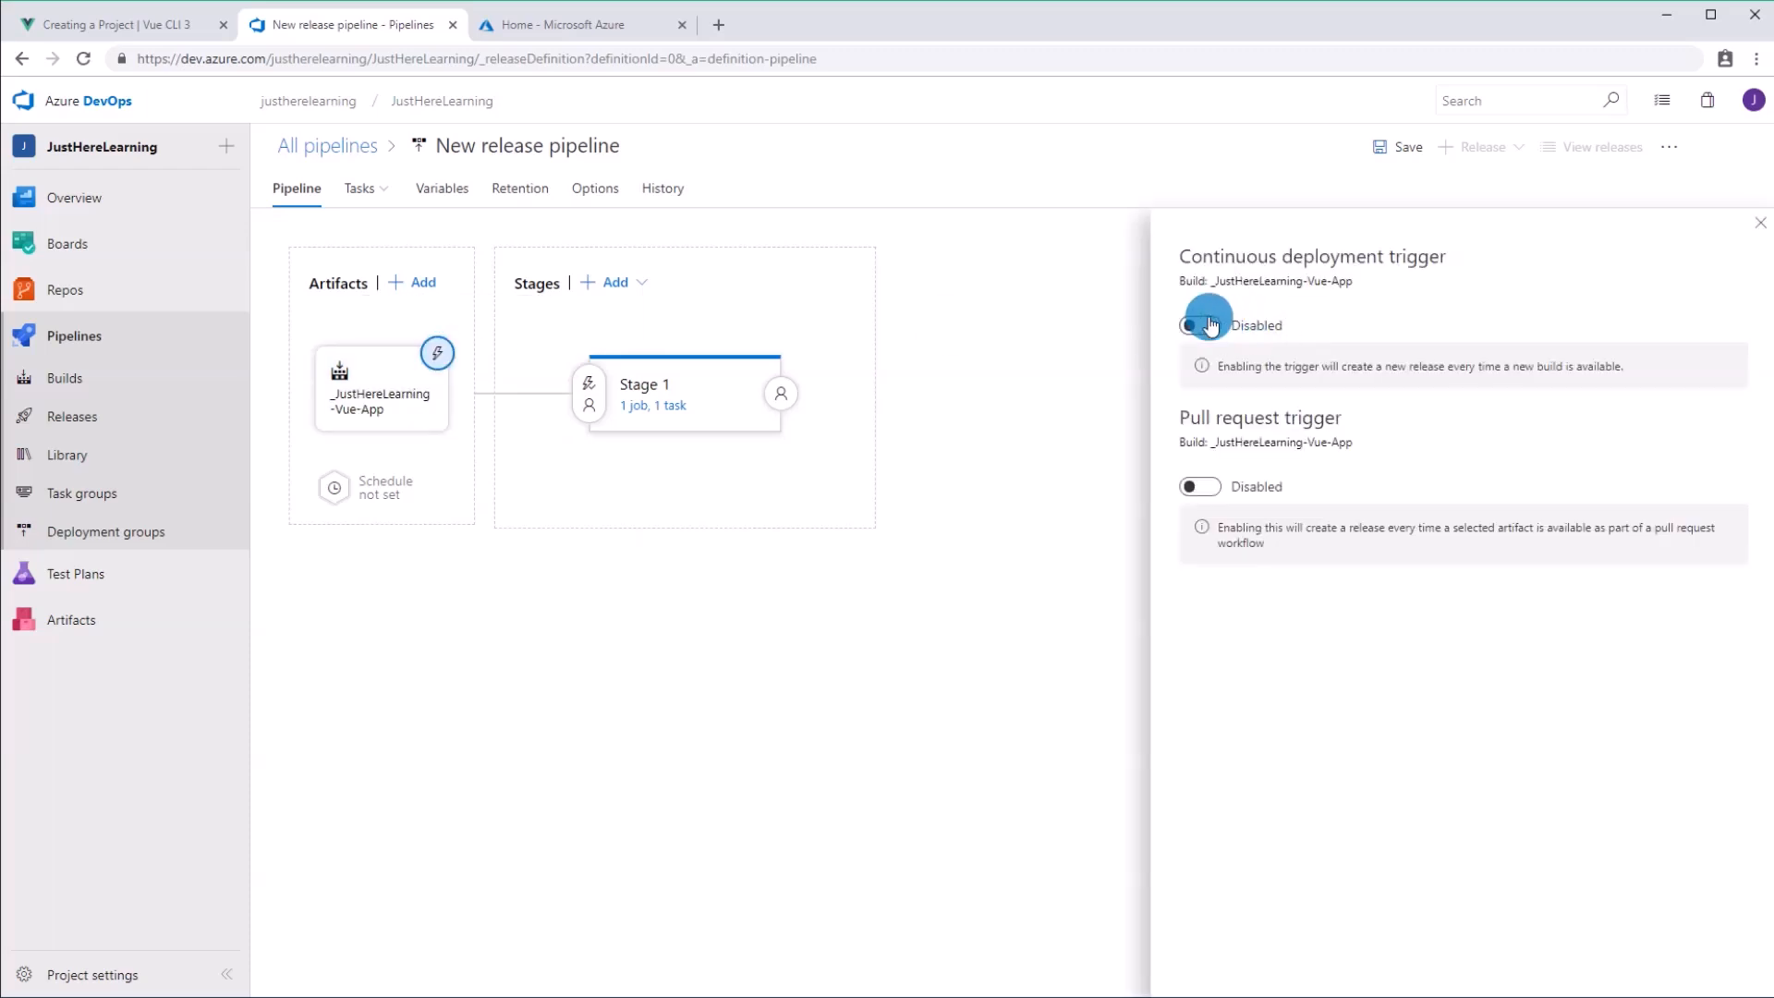
{"action": "left_click", "coordinate": [1198, 324]}
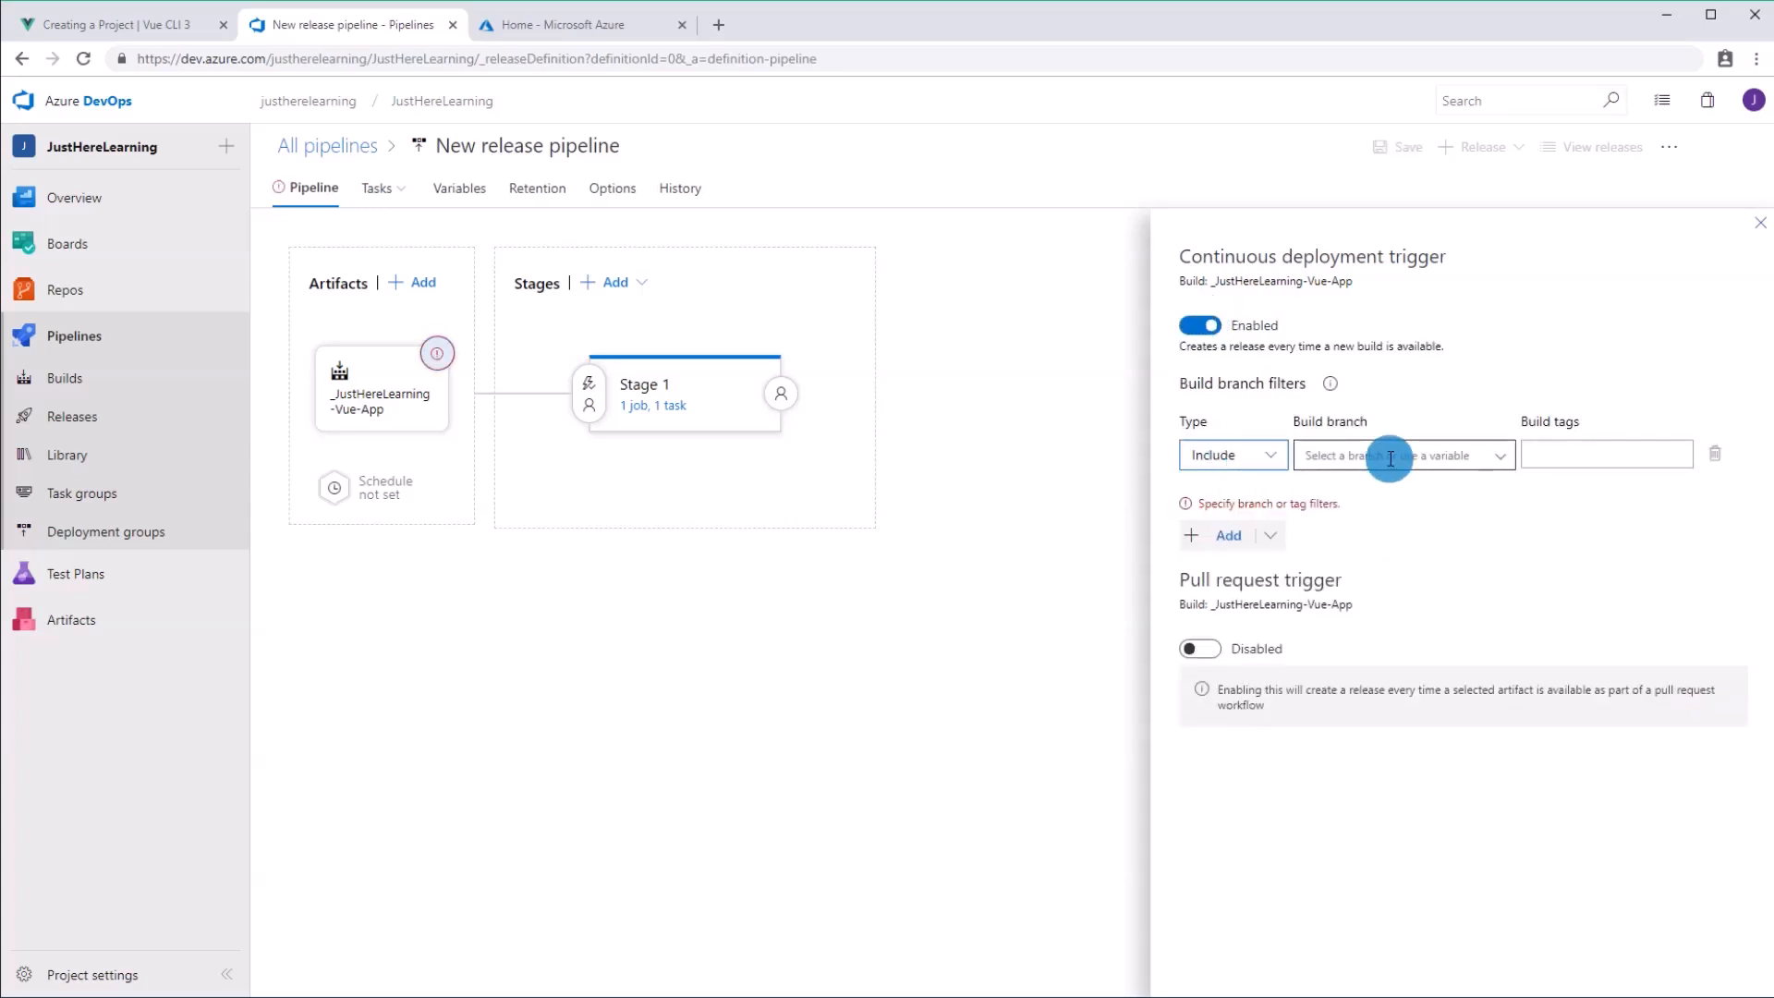
{"action": "left_click", "coordinate": [1400, 454]}
{"action": "type", "text": "master"}
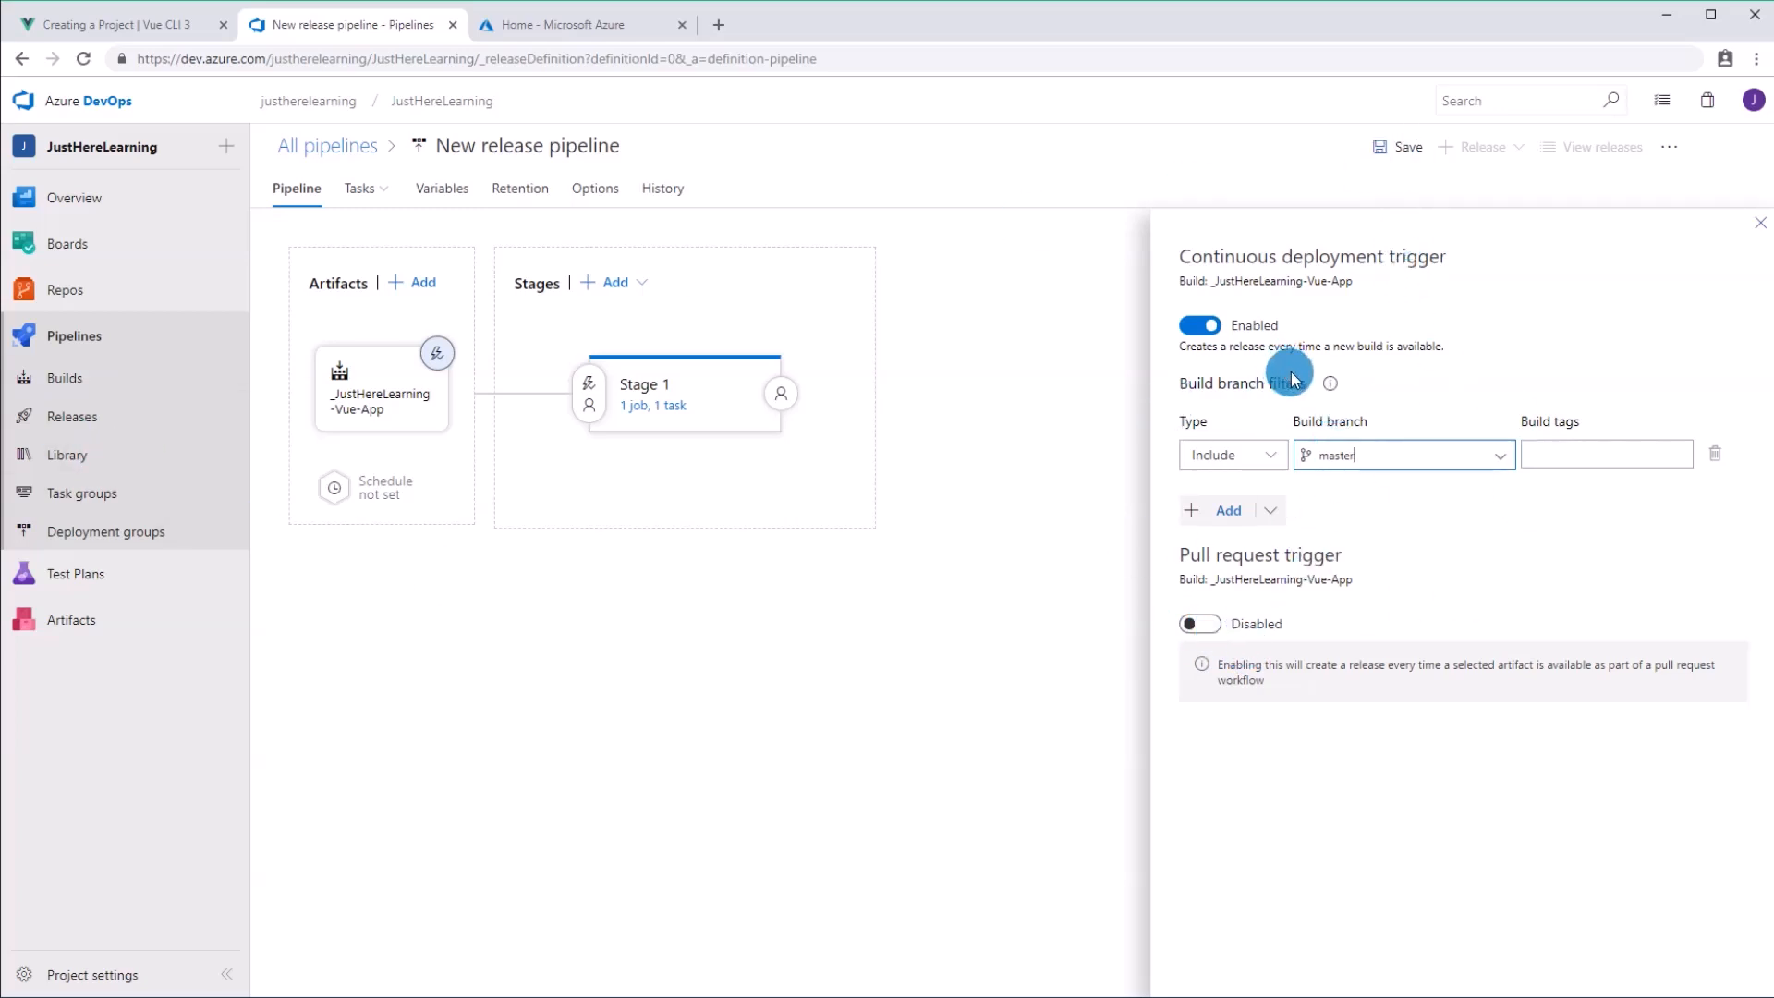
{"action": "left_click", "coordinate": [1407, 147]}
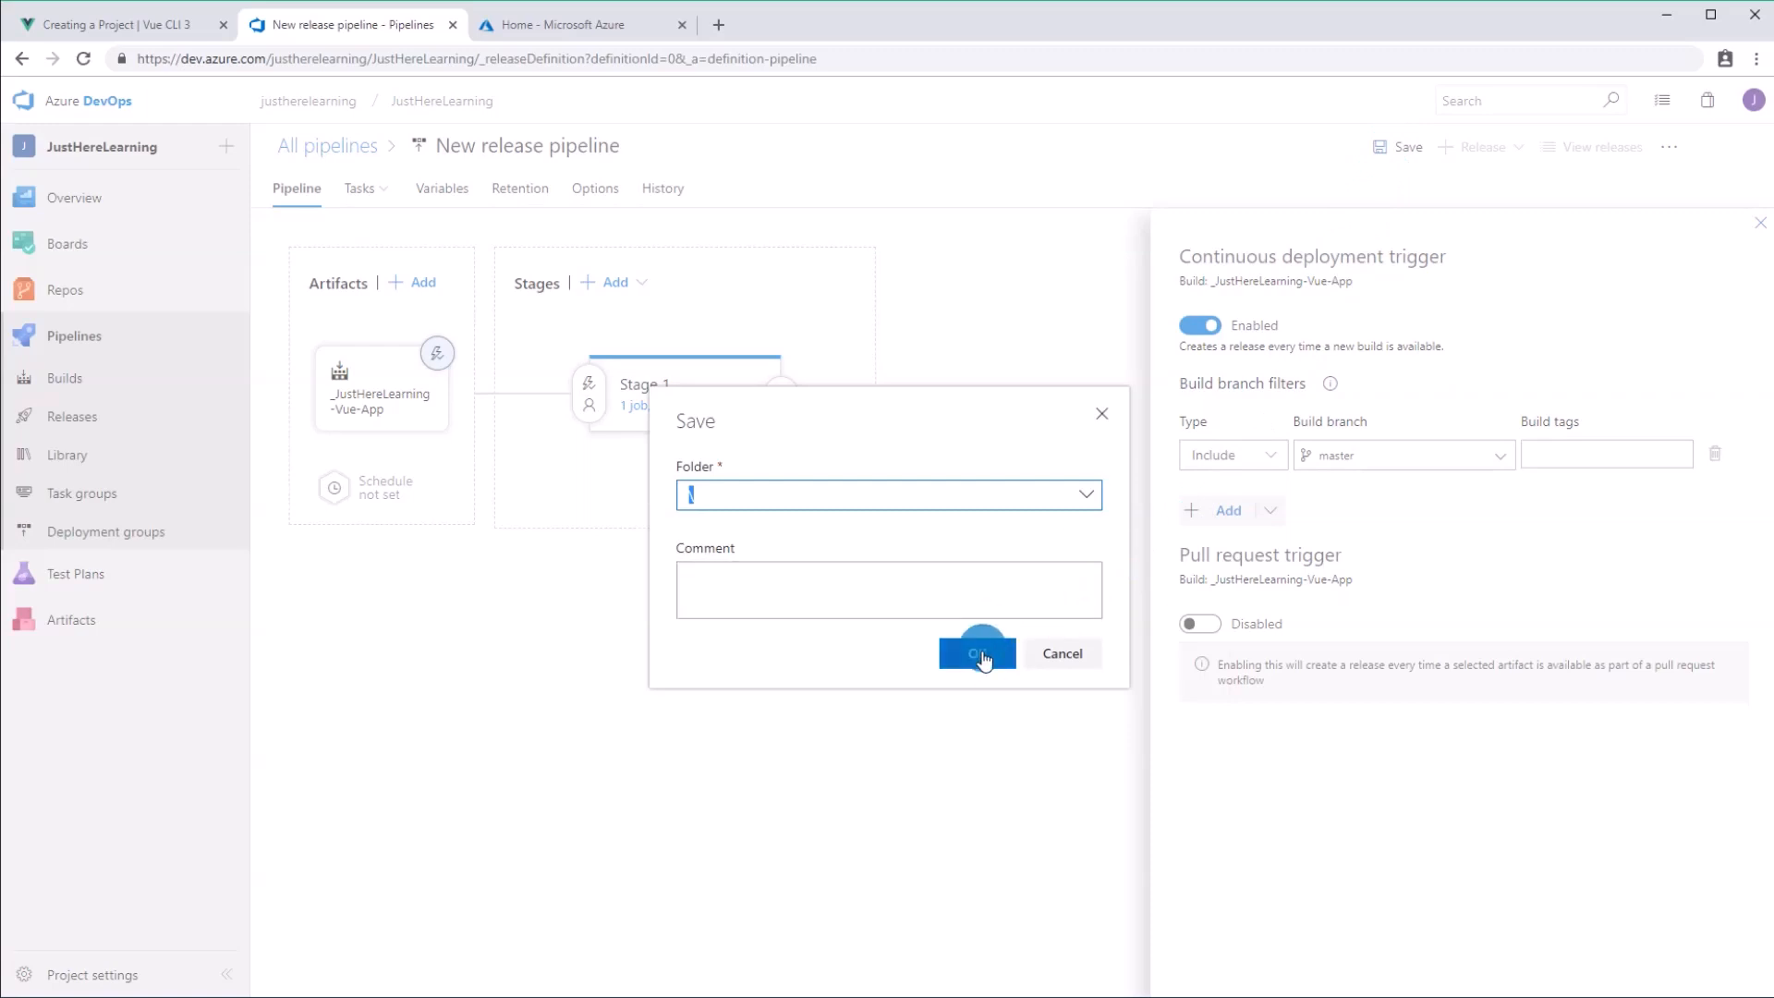
{"action": "left_click", "coordinate": [977, 653]}
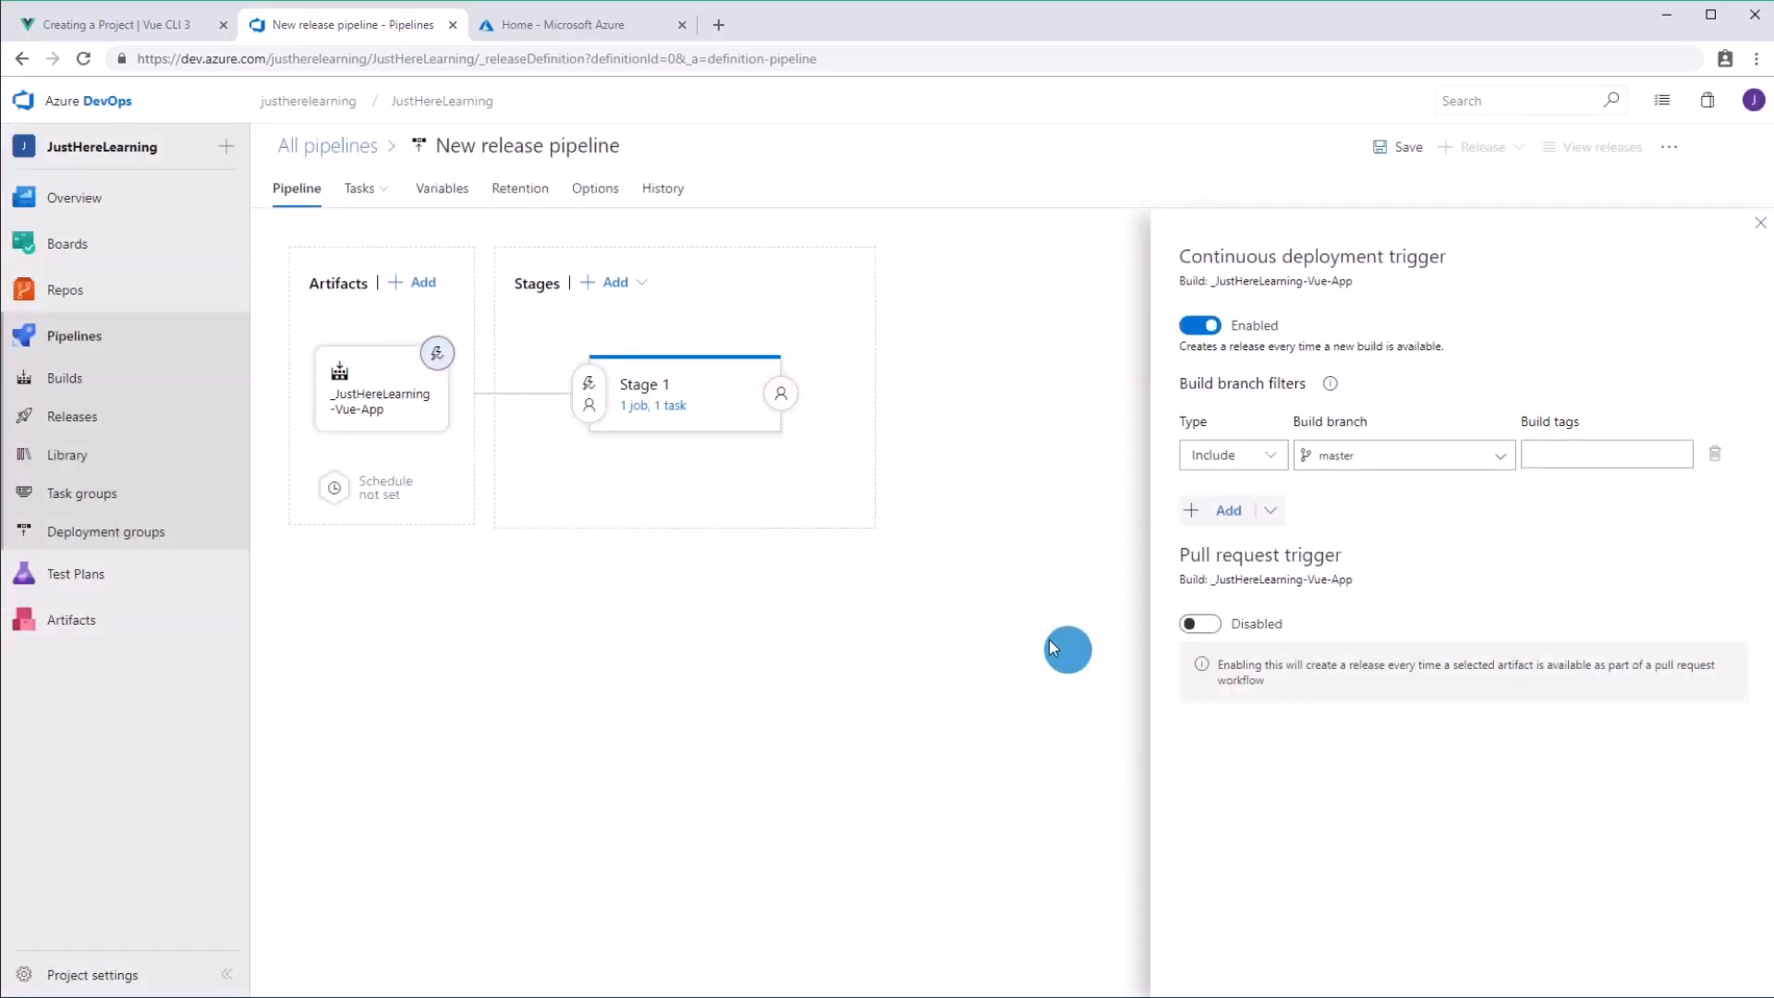
{"action": "mouse_move", "coordinate": [589, 393]}
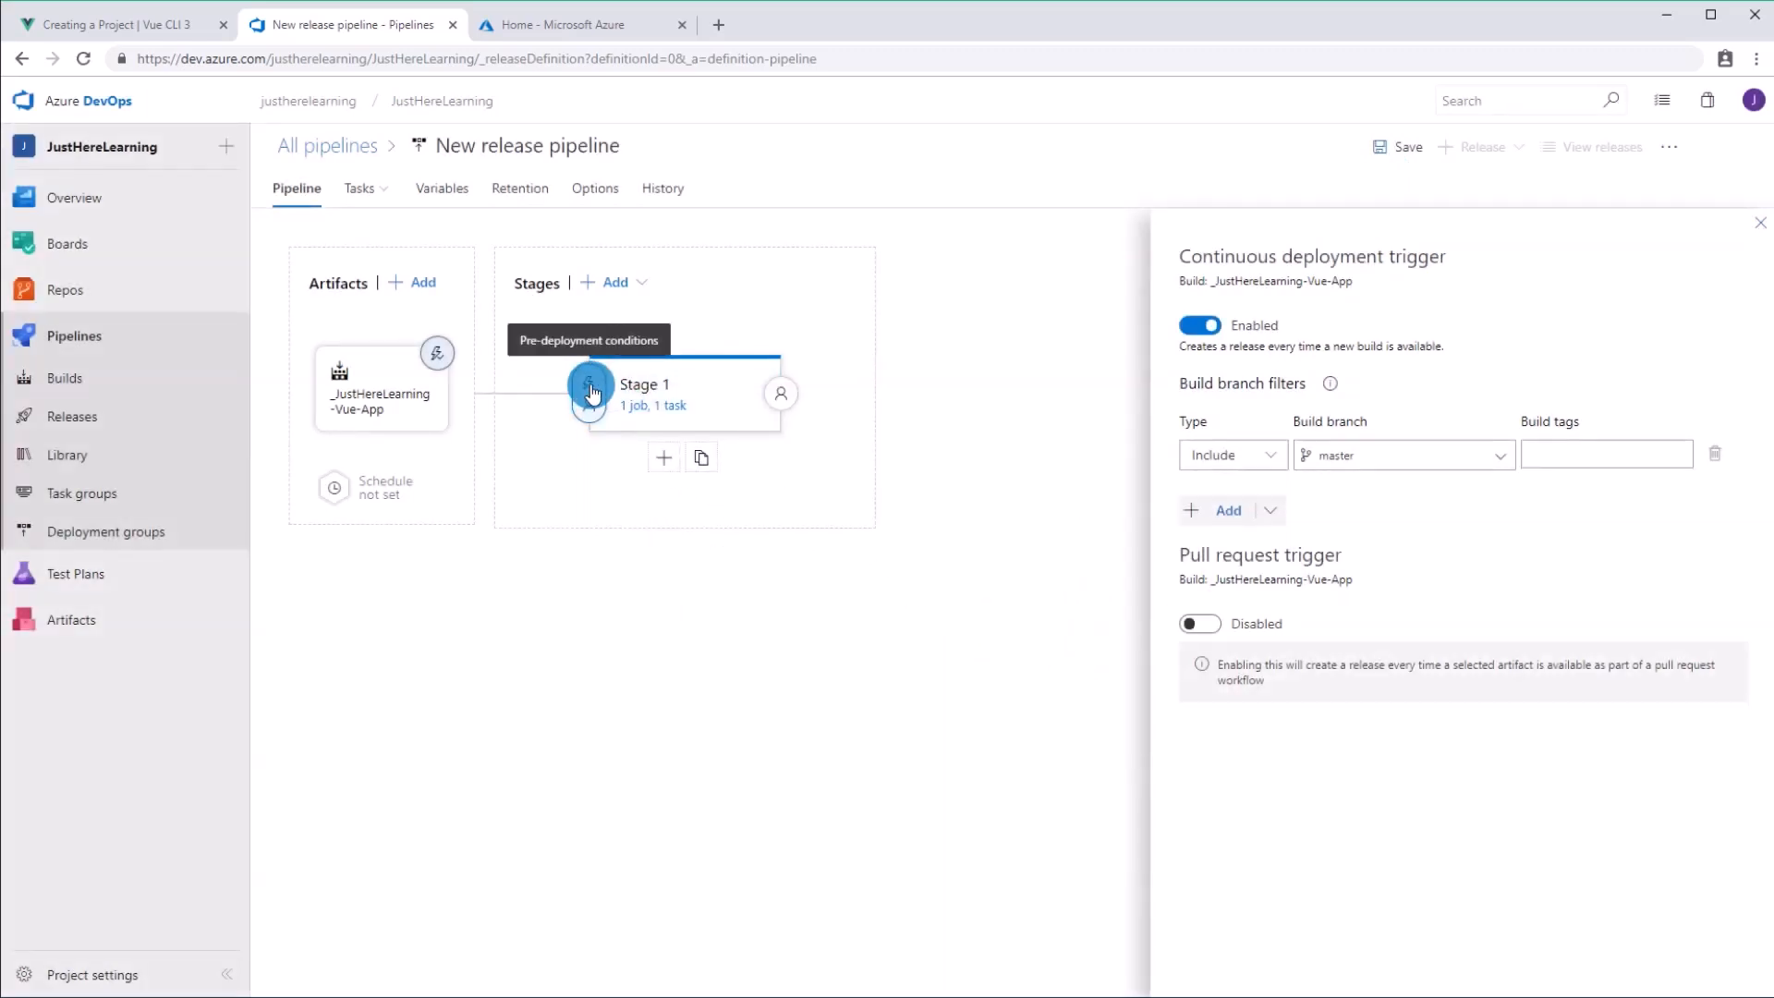
Step: Turn Stage 1 pre-deployment approvals on, try an approver, then switch approvals off
{"action": "left_click", "coordinate": [589, 393]}
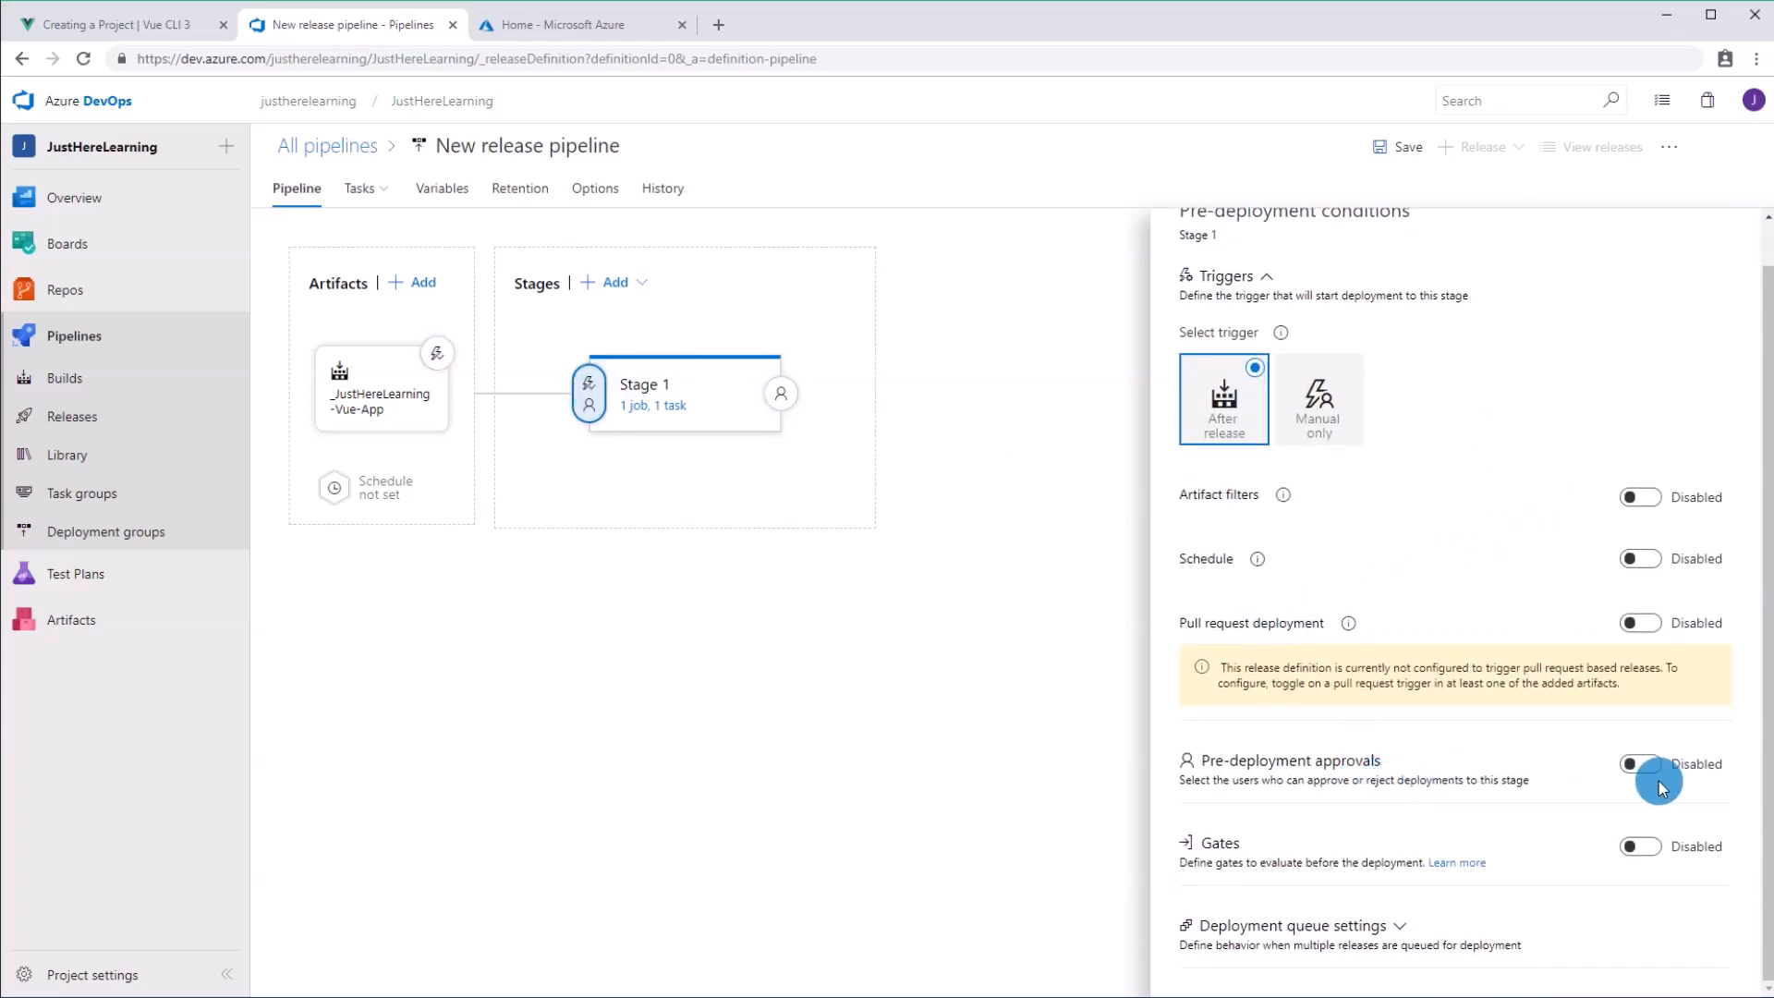
{"action": "left_click", "coordinate": [1640, 764]}
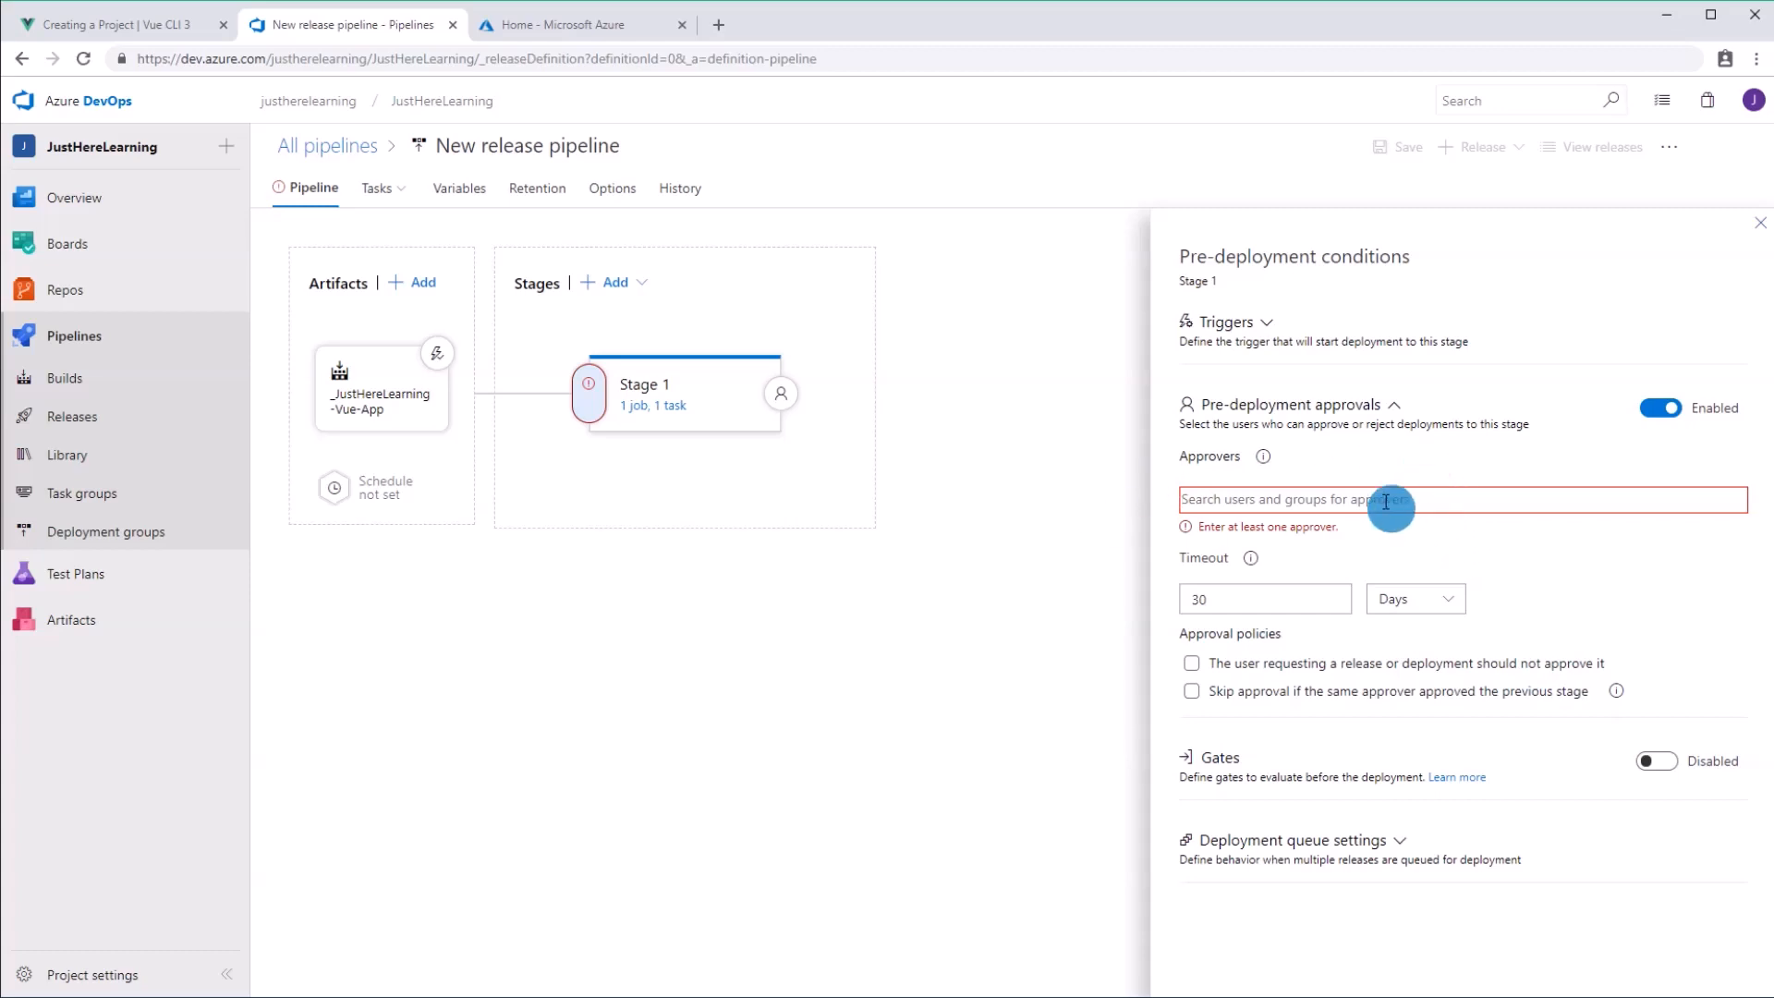
{"action": "type", "text": "justherelearning"}
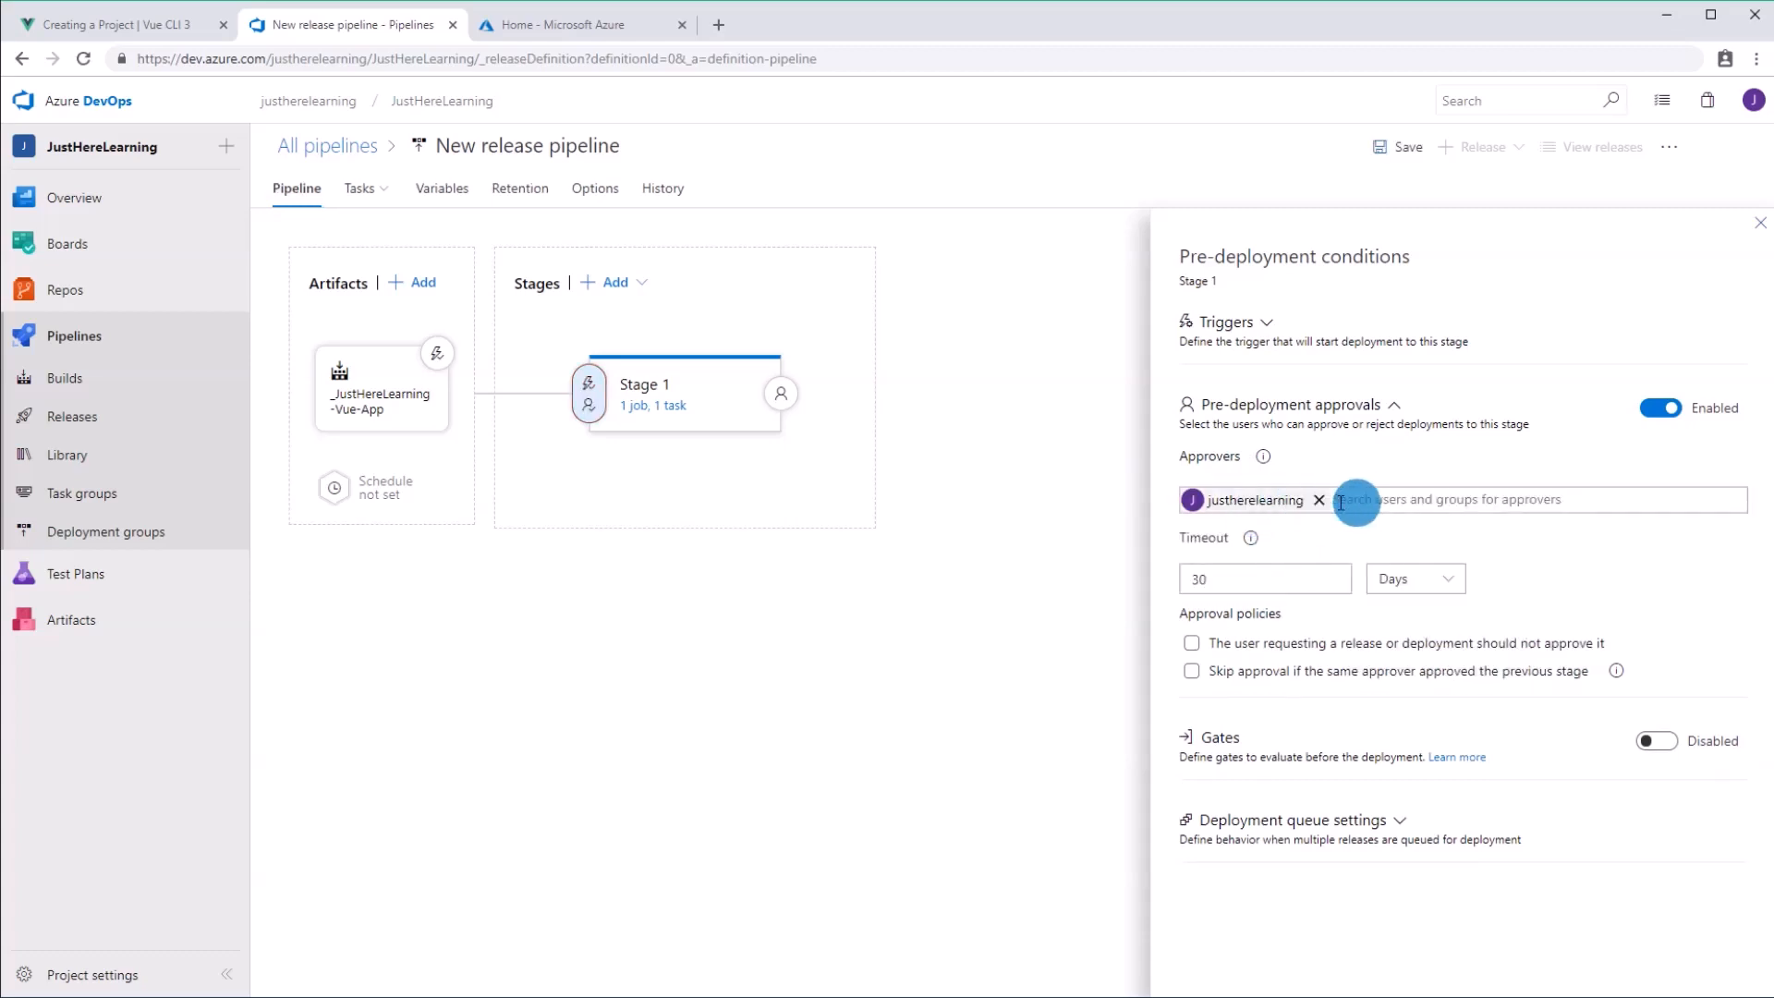
{"action": "type", "text": "a"}
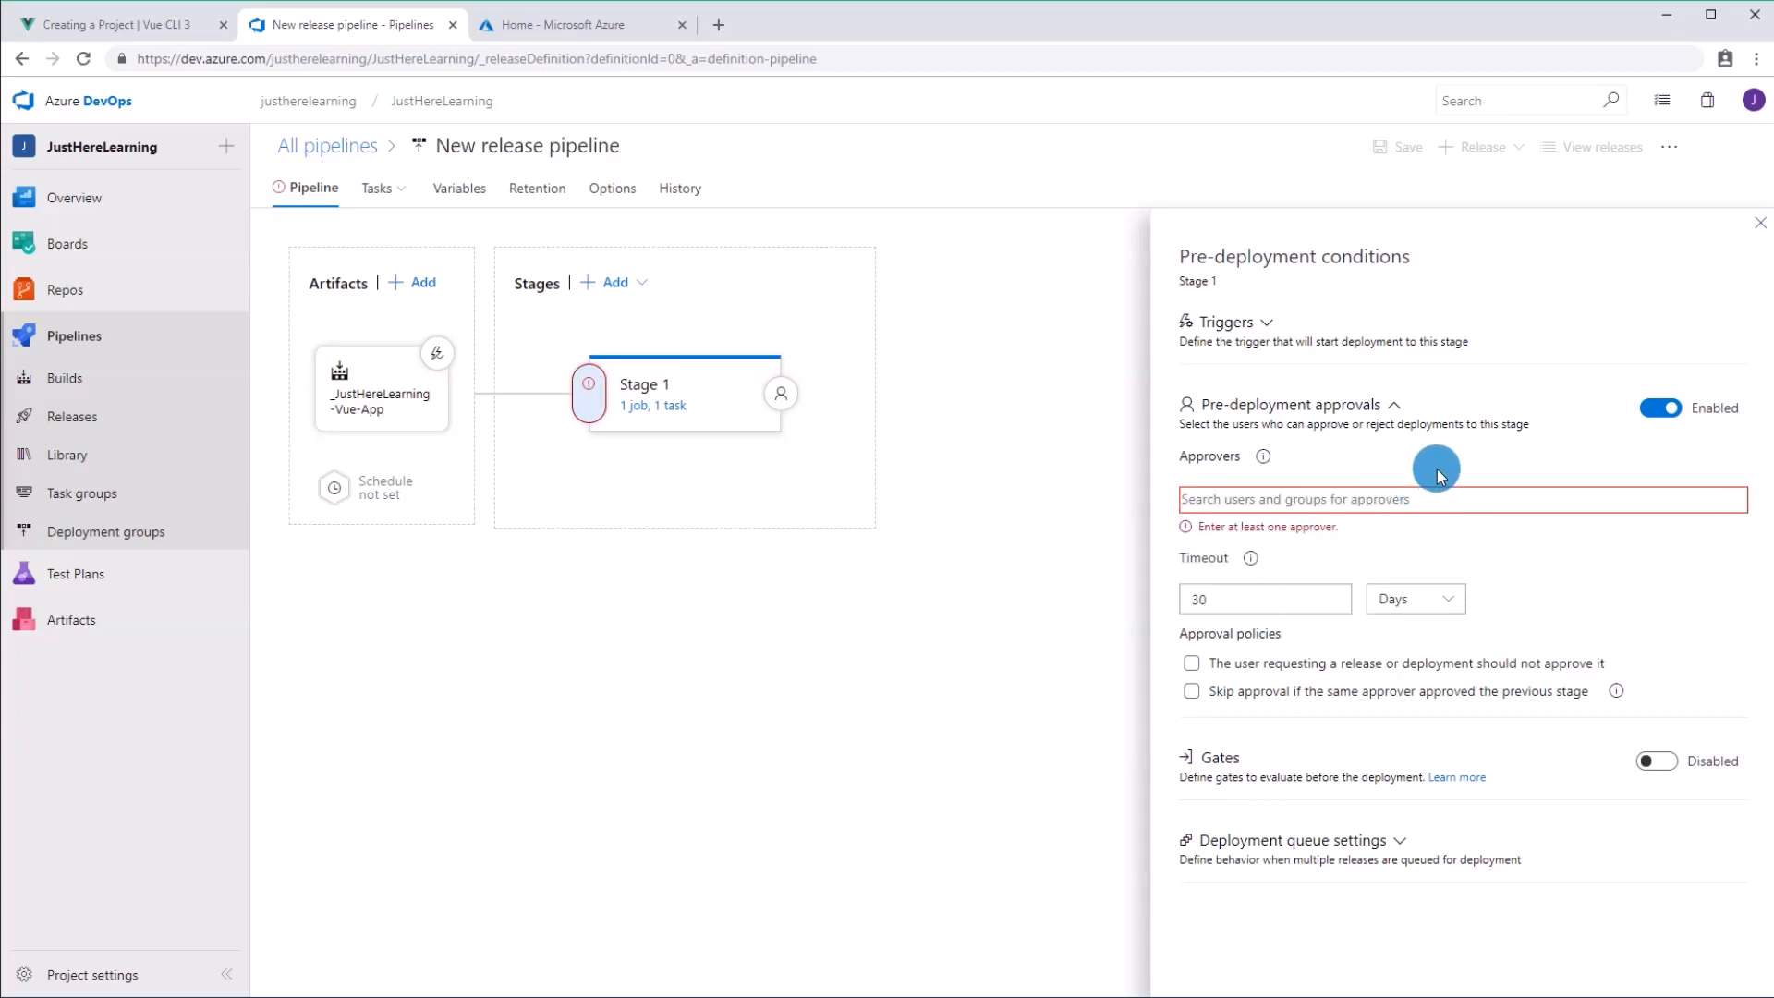
{"action": "mouse_move", "coordinate": [1437, 481]}
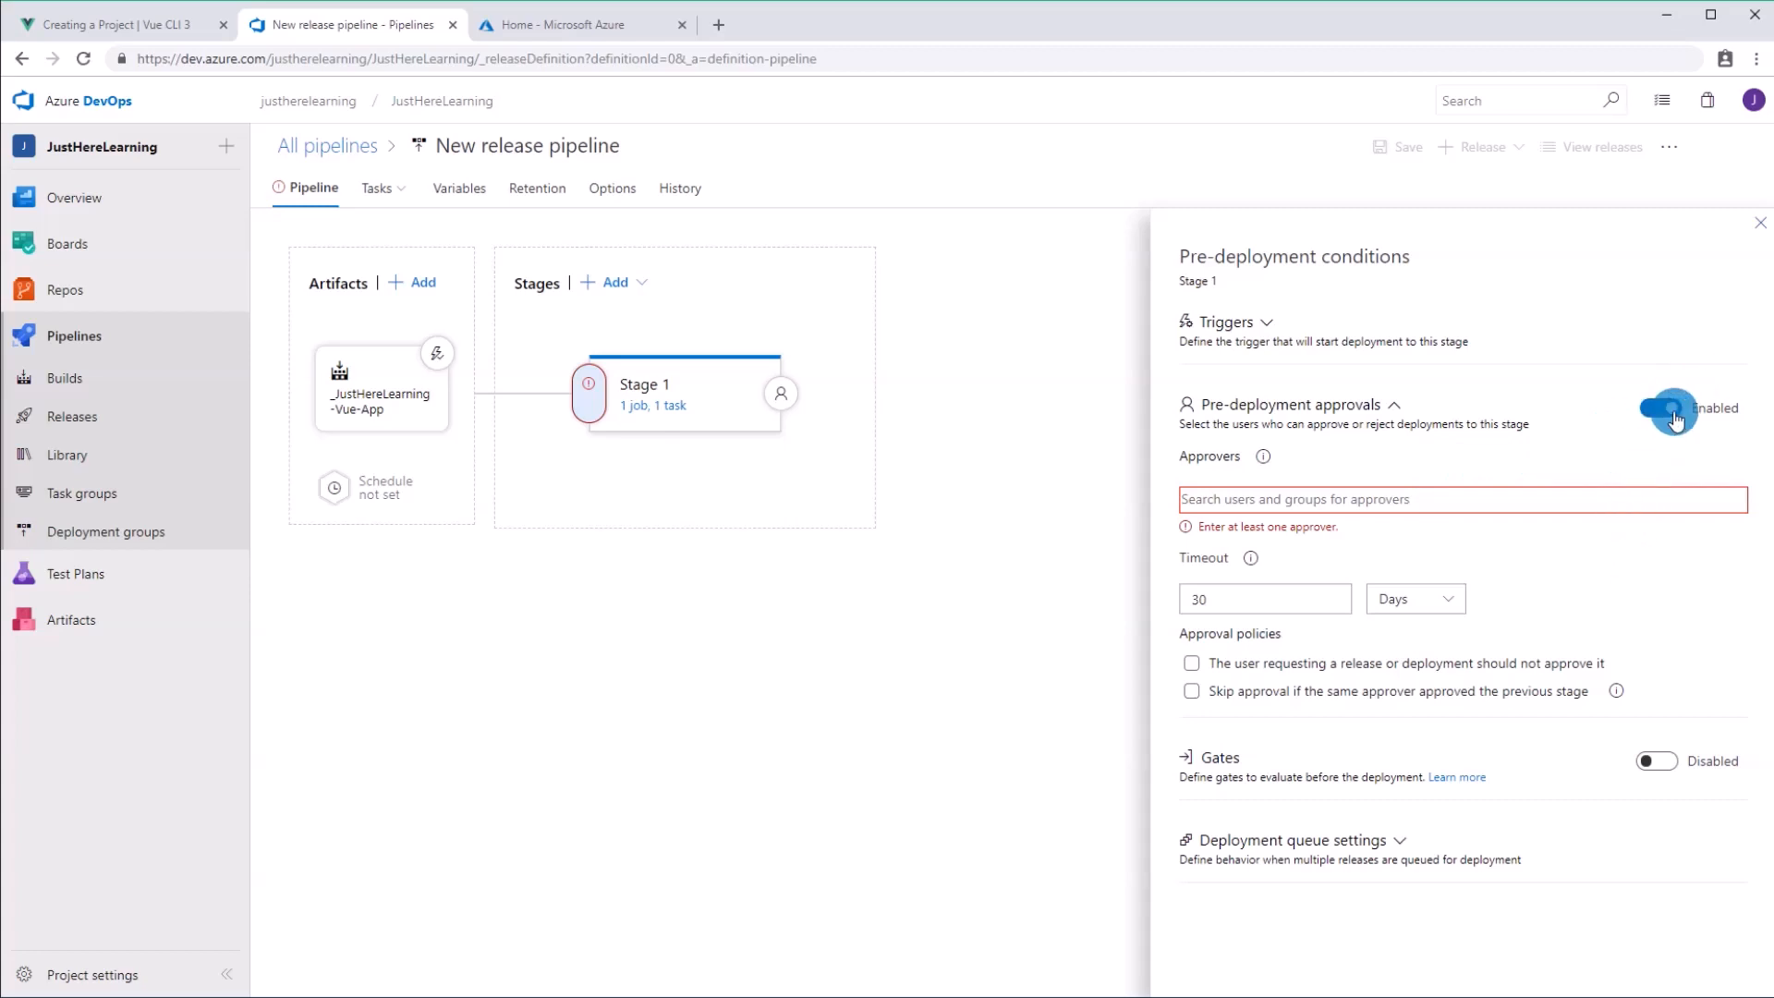
{"action": "left_click", "coordinate": [1655, 407]}
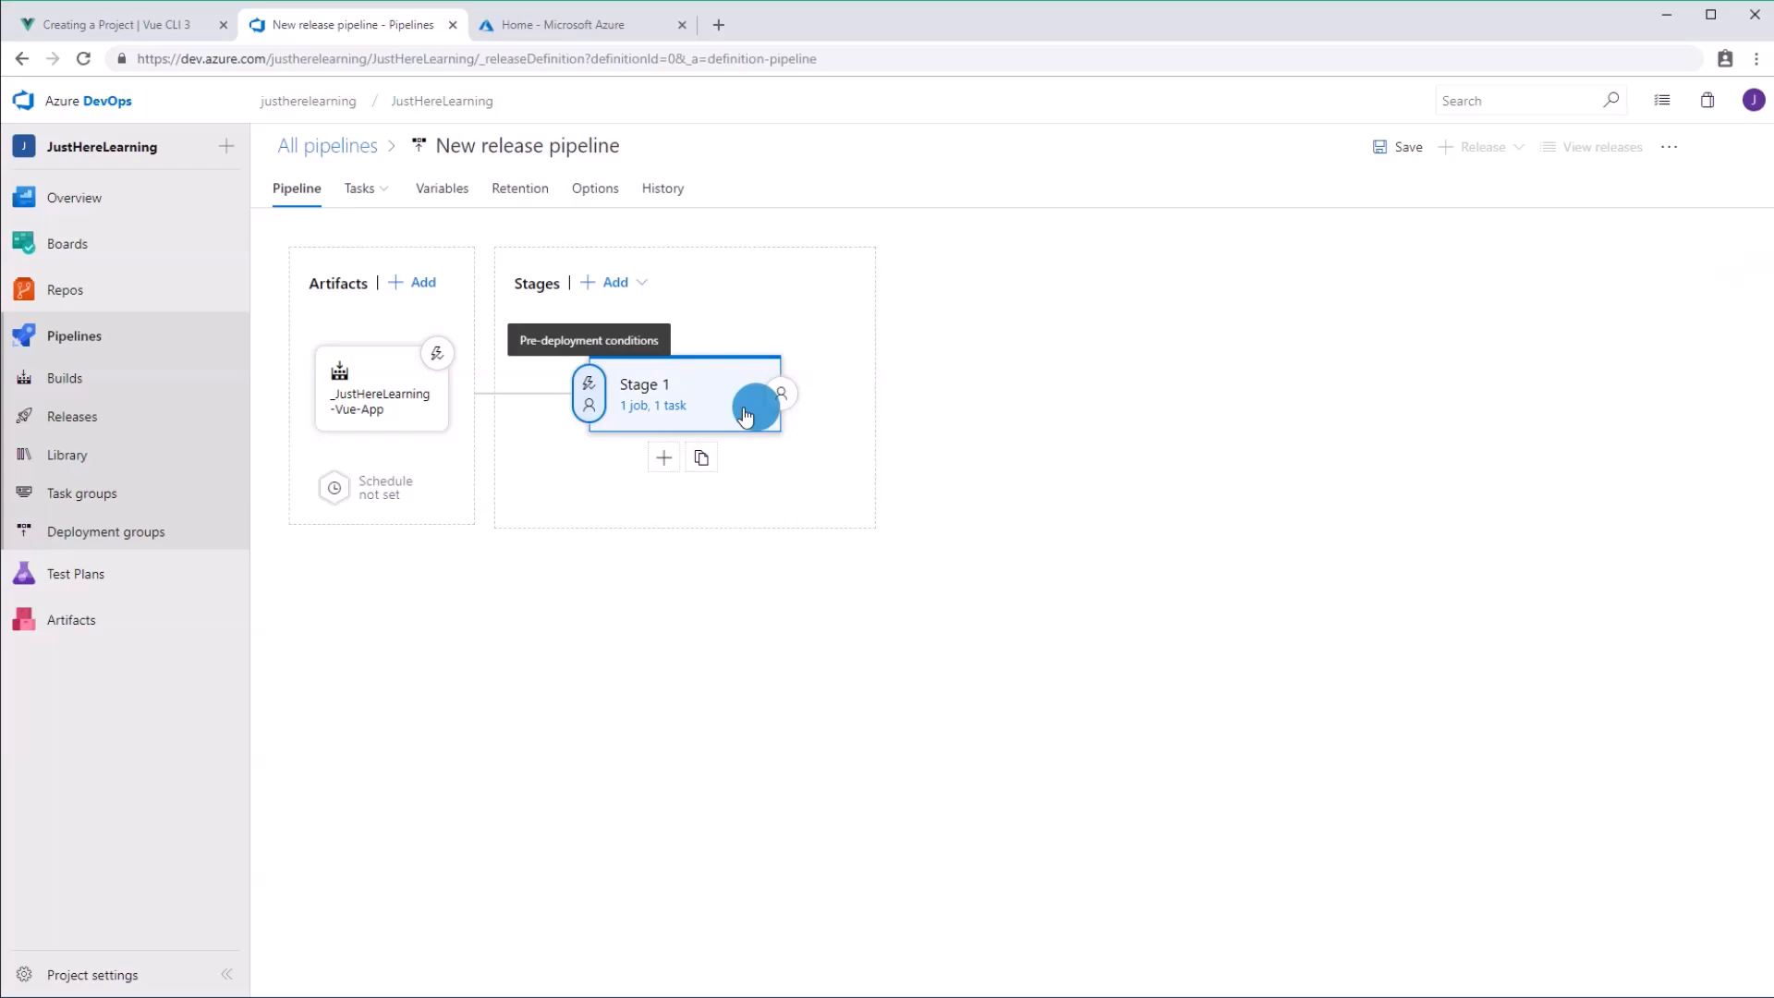
Step: Save the release pipeline in the root folder and return to the project in VS Code
{"action": "left_click", "coordinate": [1406, 146]}
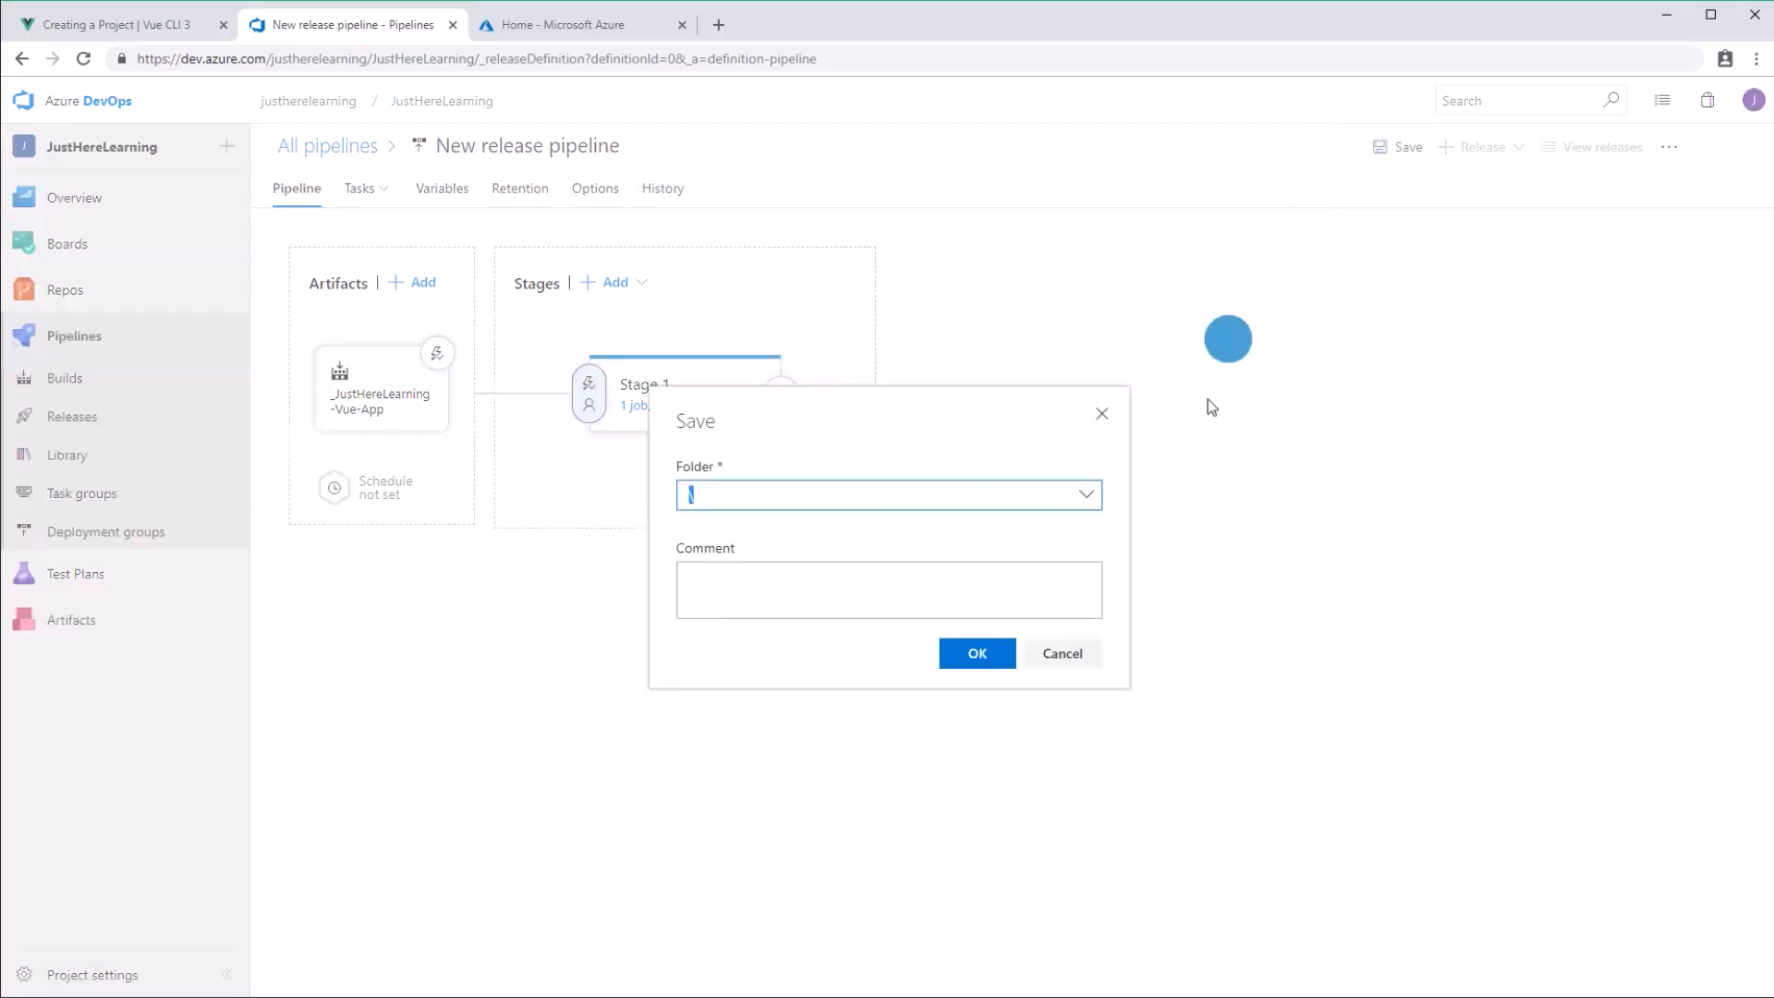
{"action": "left_click", "coordinate": [976, 653]}
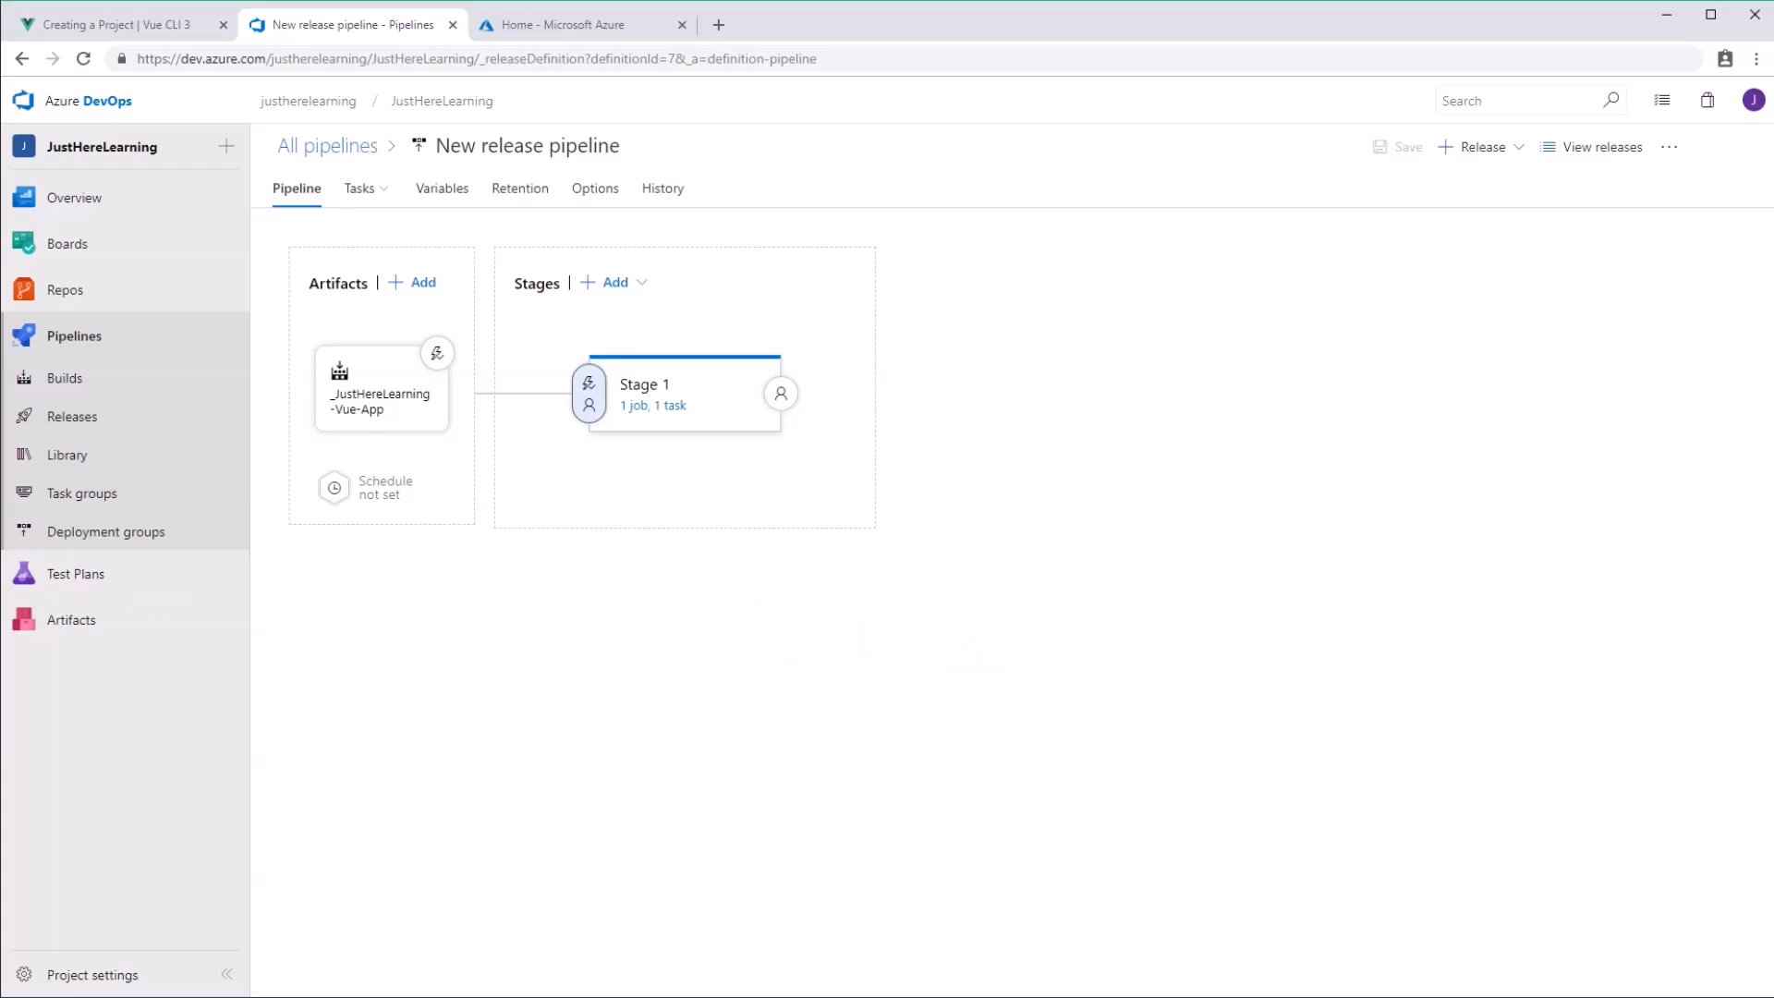
{"action": "left_click", "coordinate": [65, 377]}
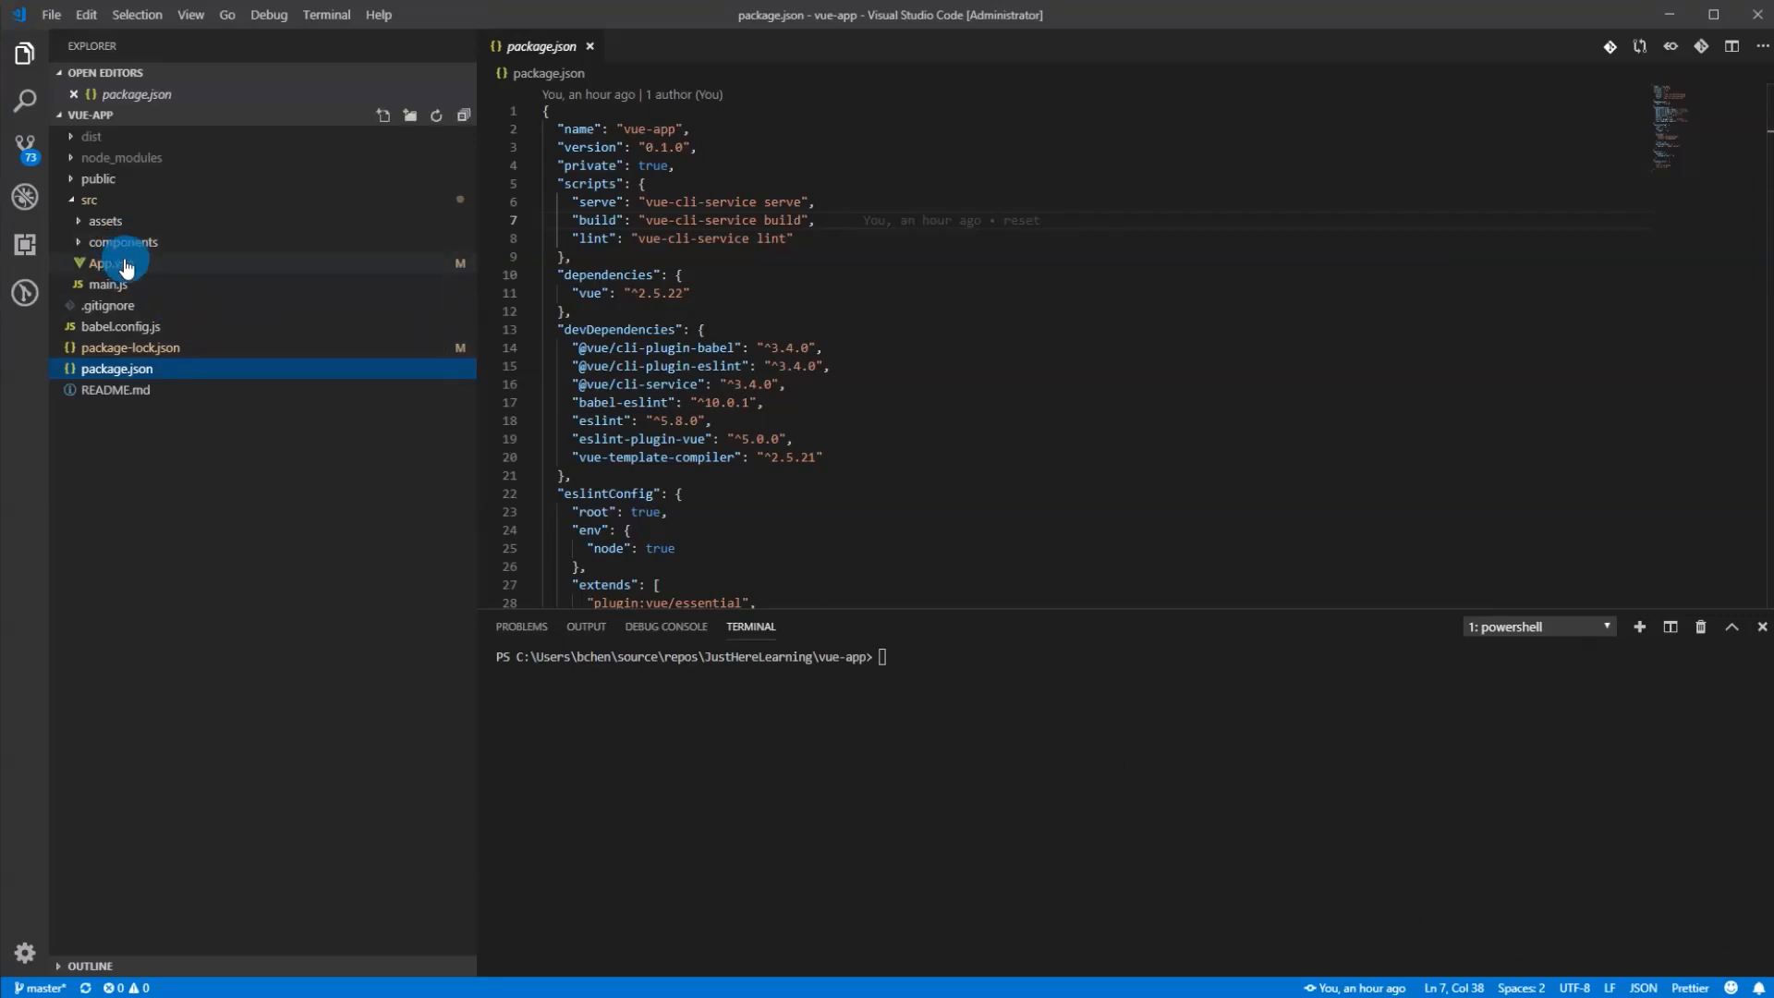
Step: Change App.vue's HelloWorld message to 'Just Here Learning'
{"action": "left_click", "coordinate": [110, 262]}
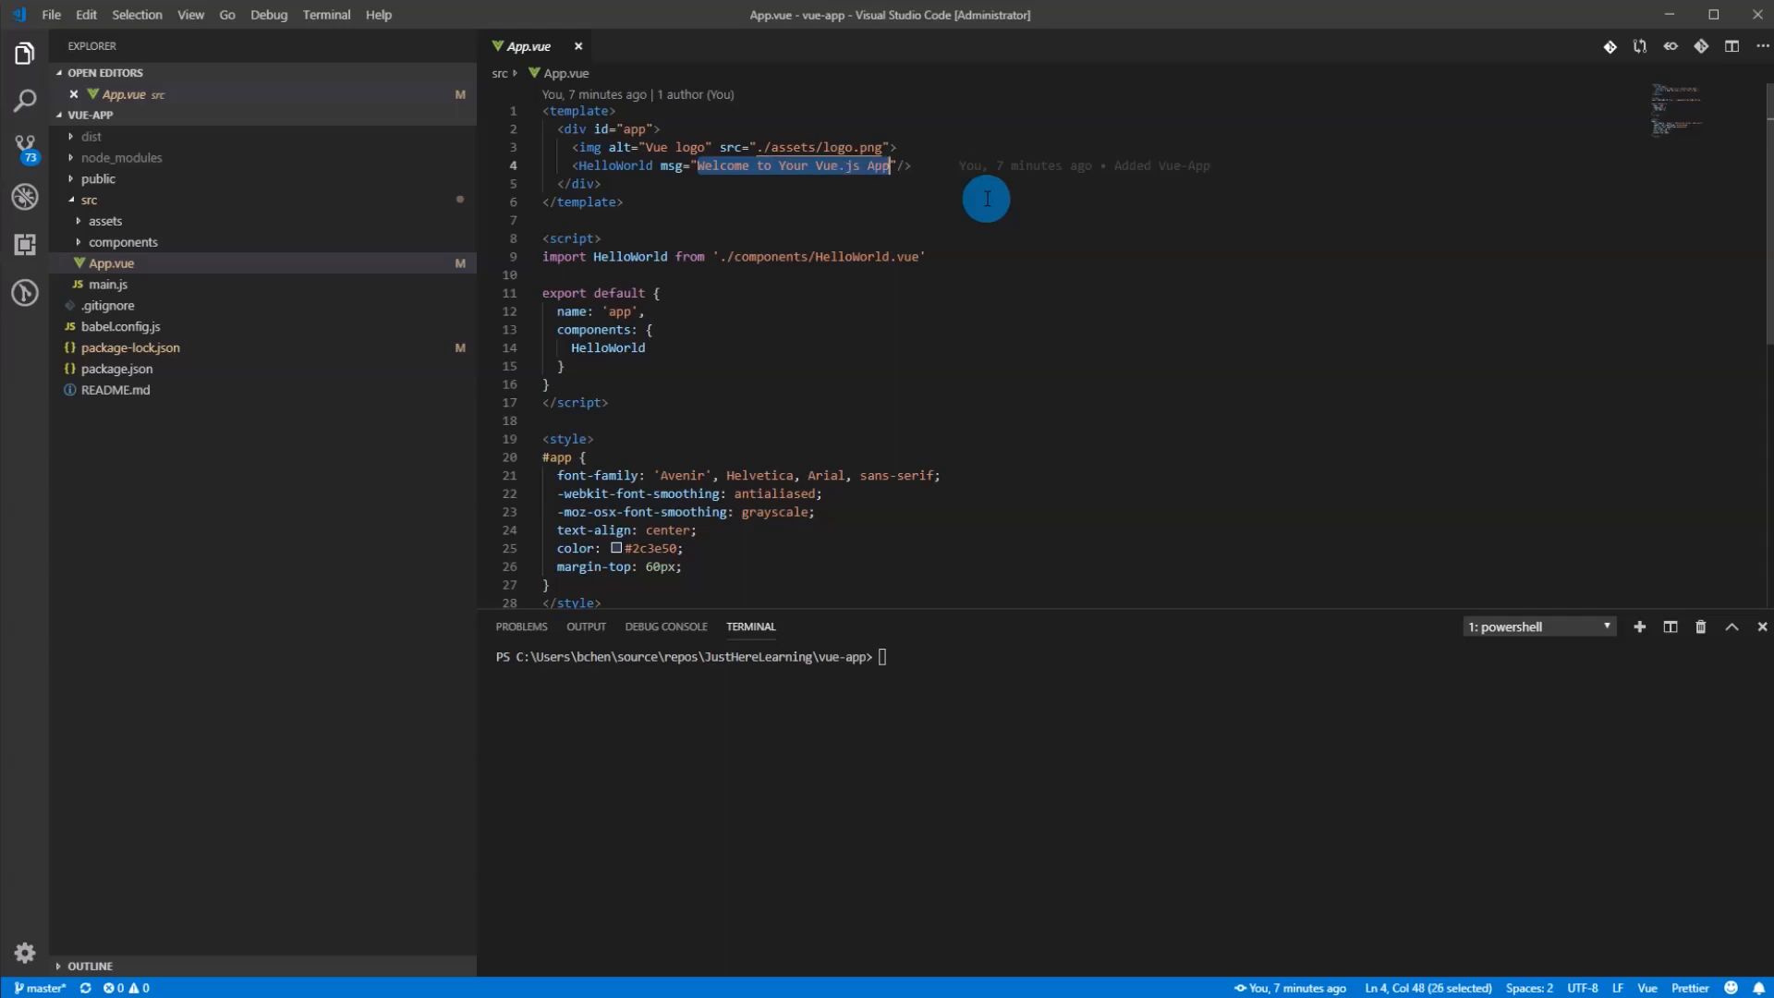
{"action": "type", "text": "Just Her"}
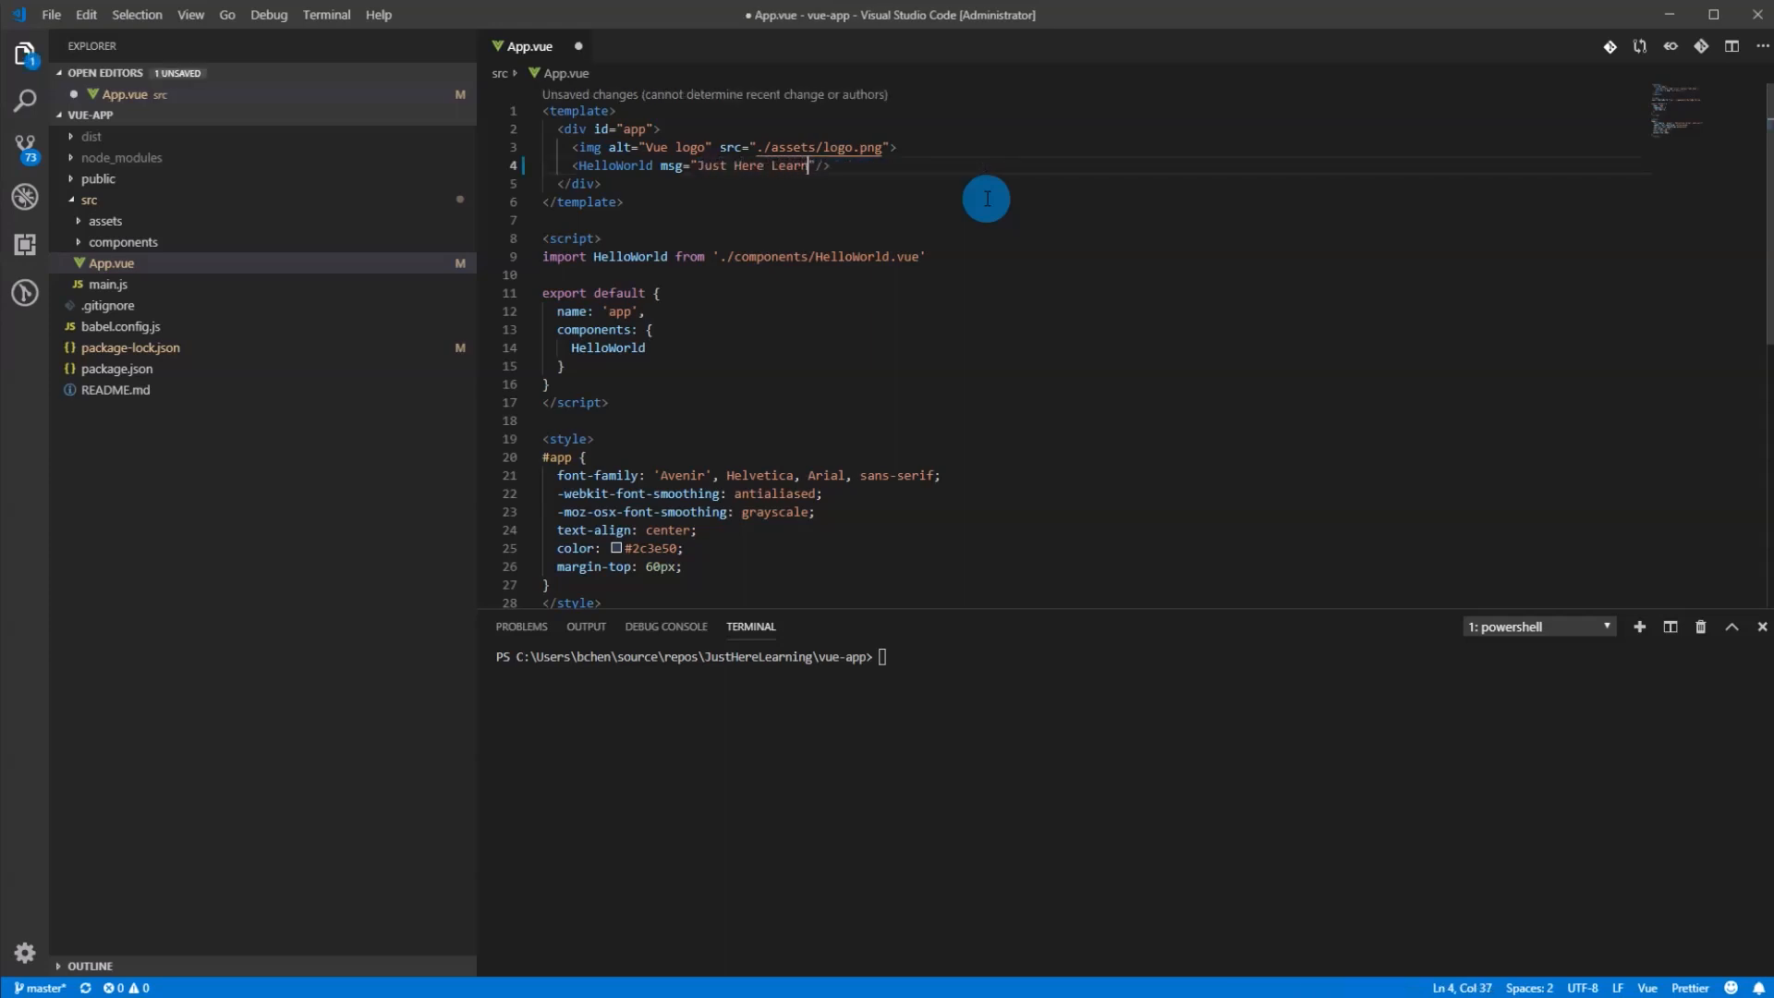
{"action": "type", "text": "ing"}
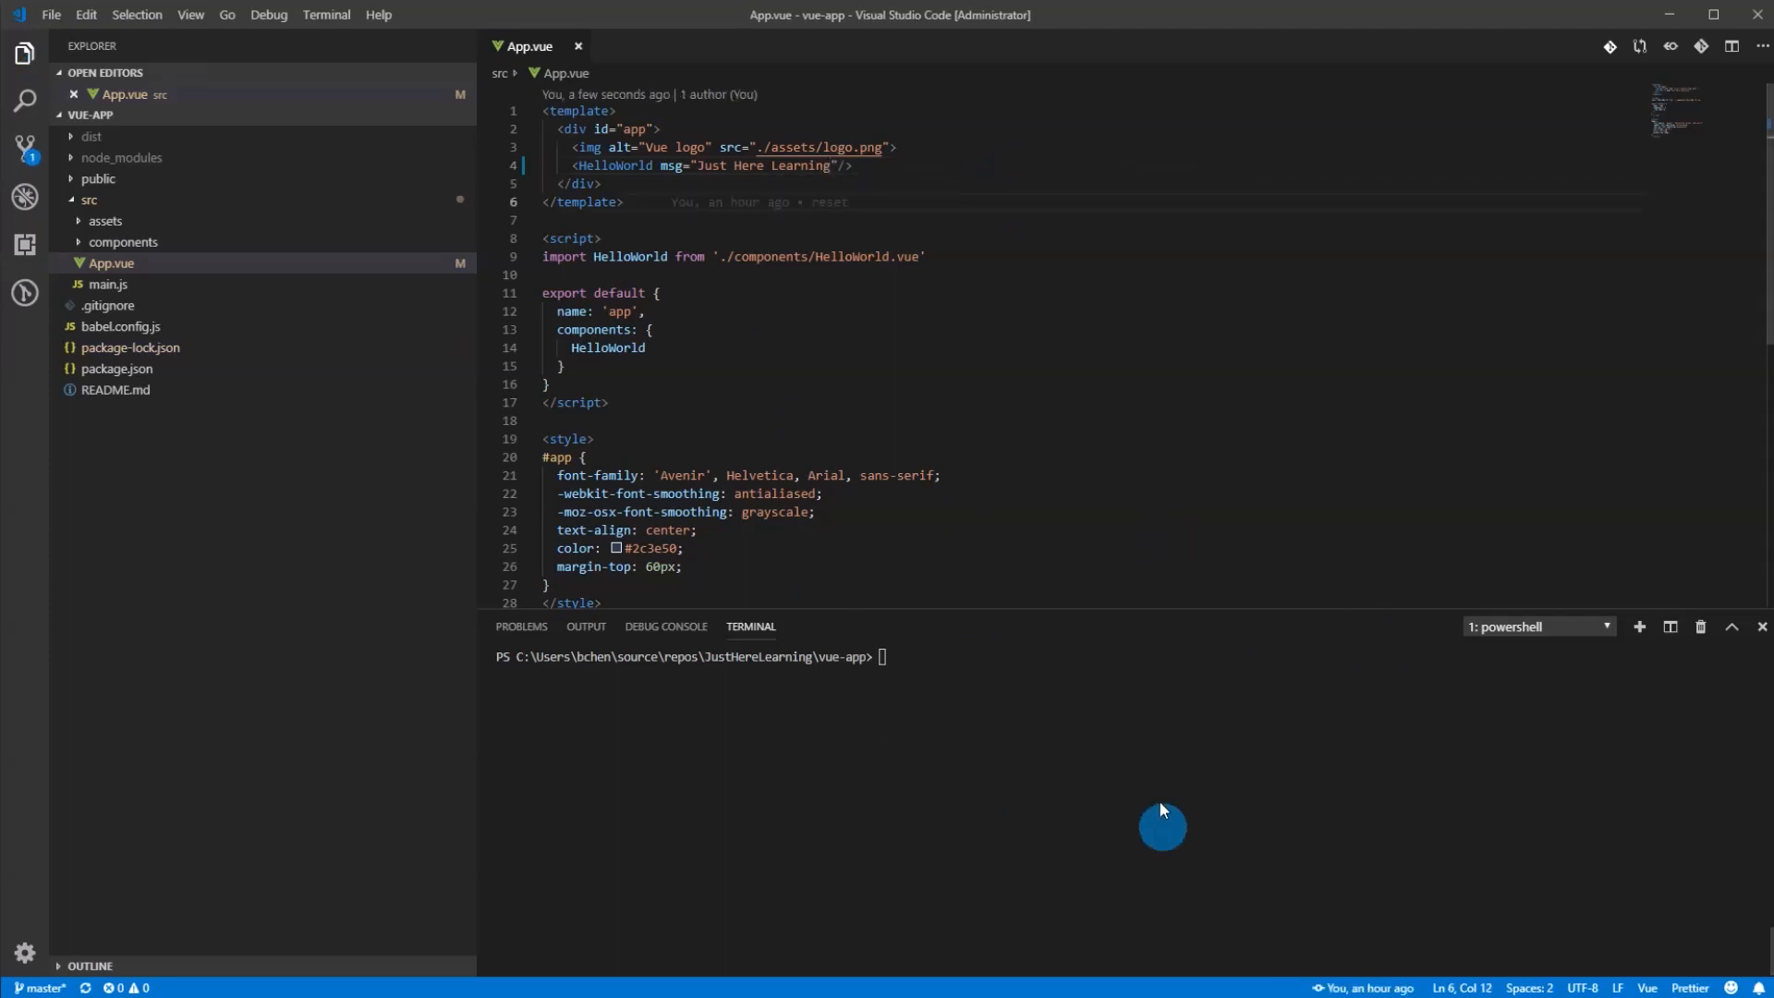
Step: Commit the change as 'updated message' and git push it
{"action": "type", "text": "npm r"}
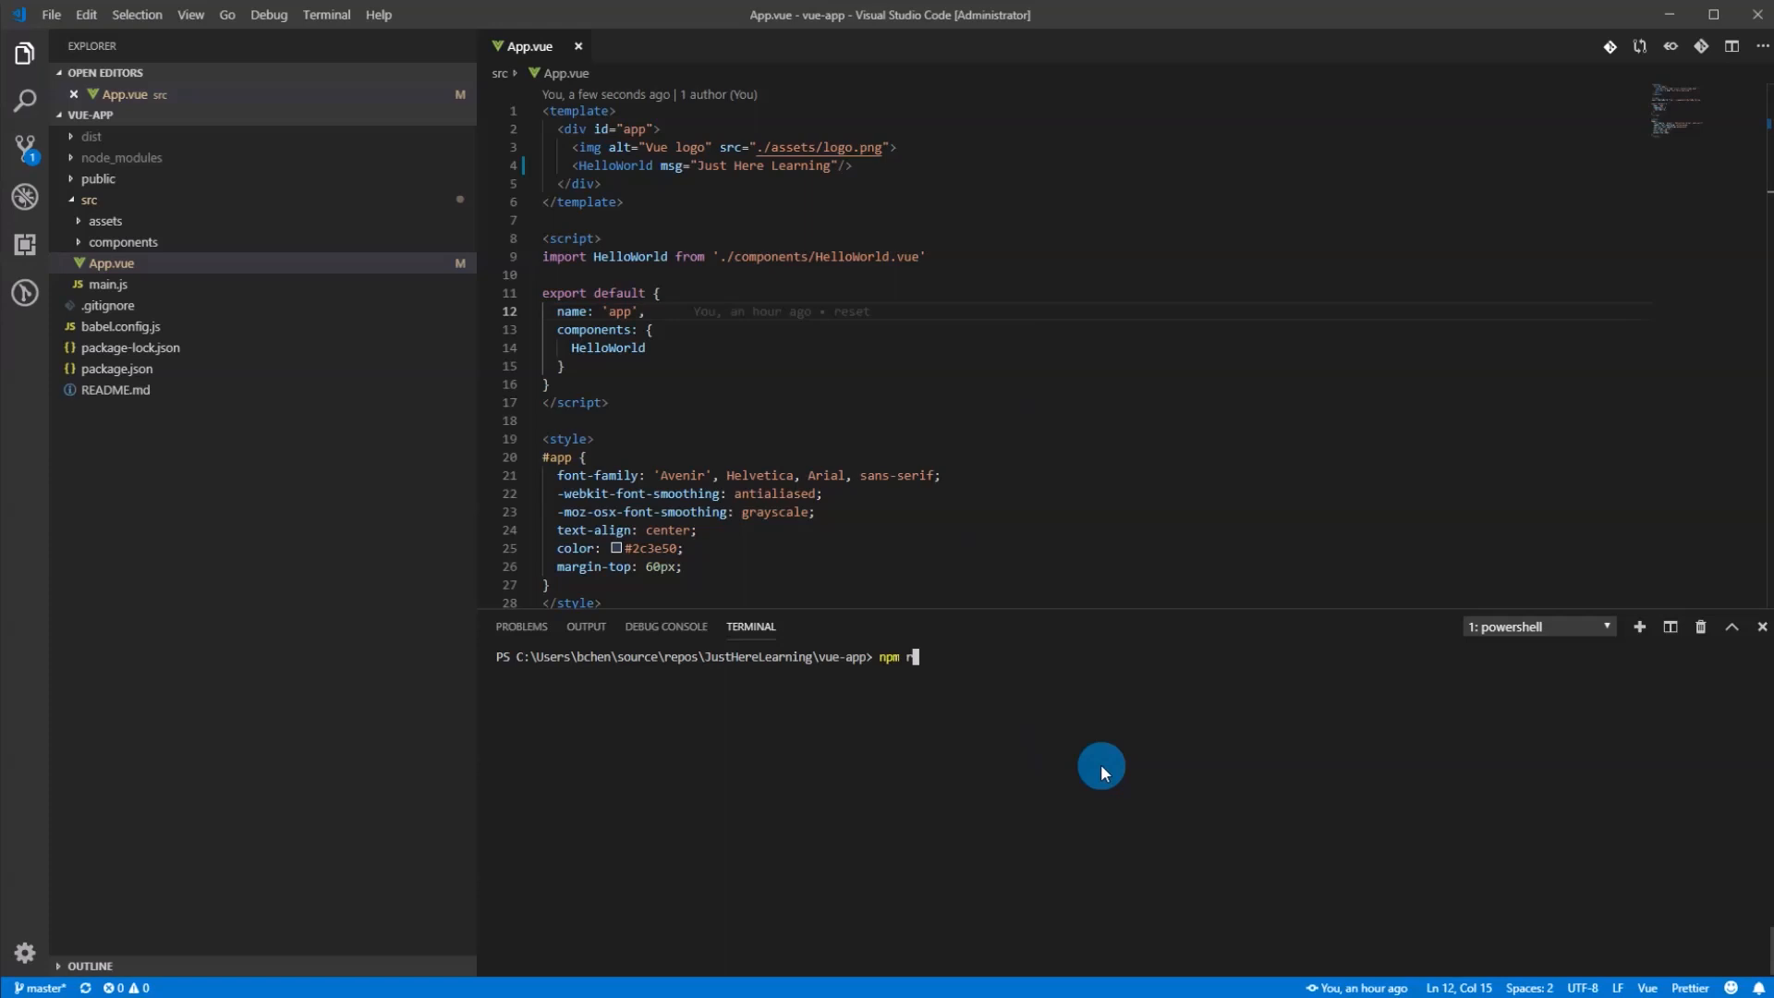
{"action": "type", "text": "un serve"}
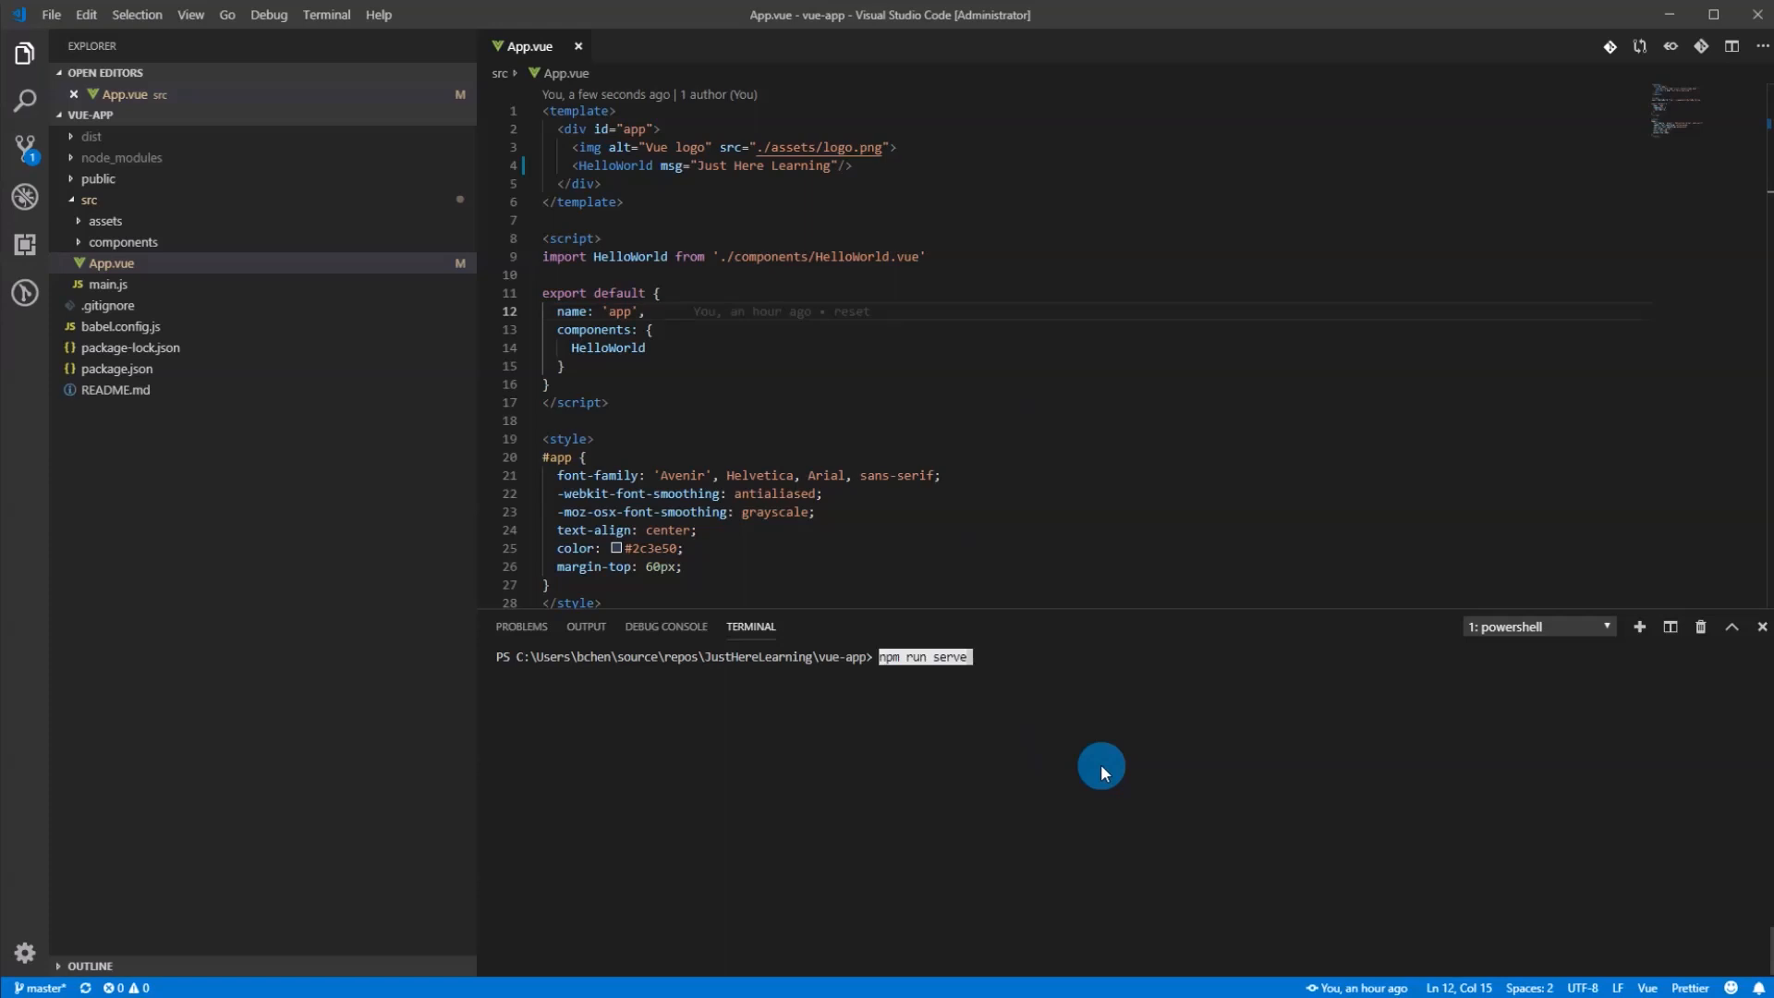
{"action": "key", "text": "Enter"}
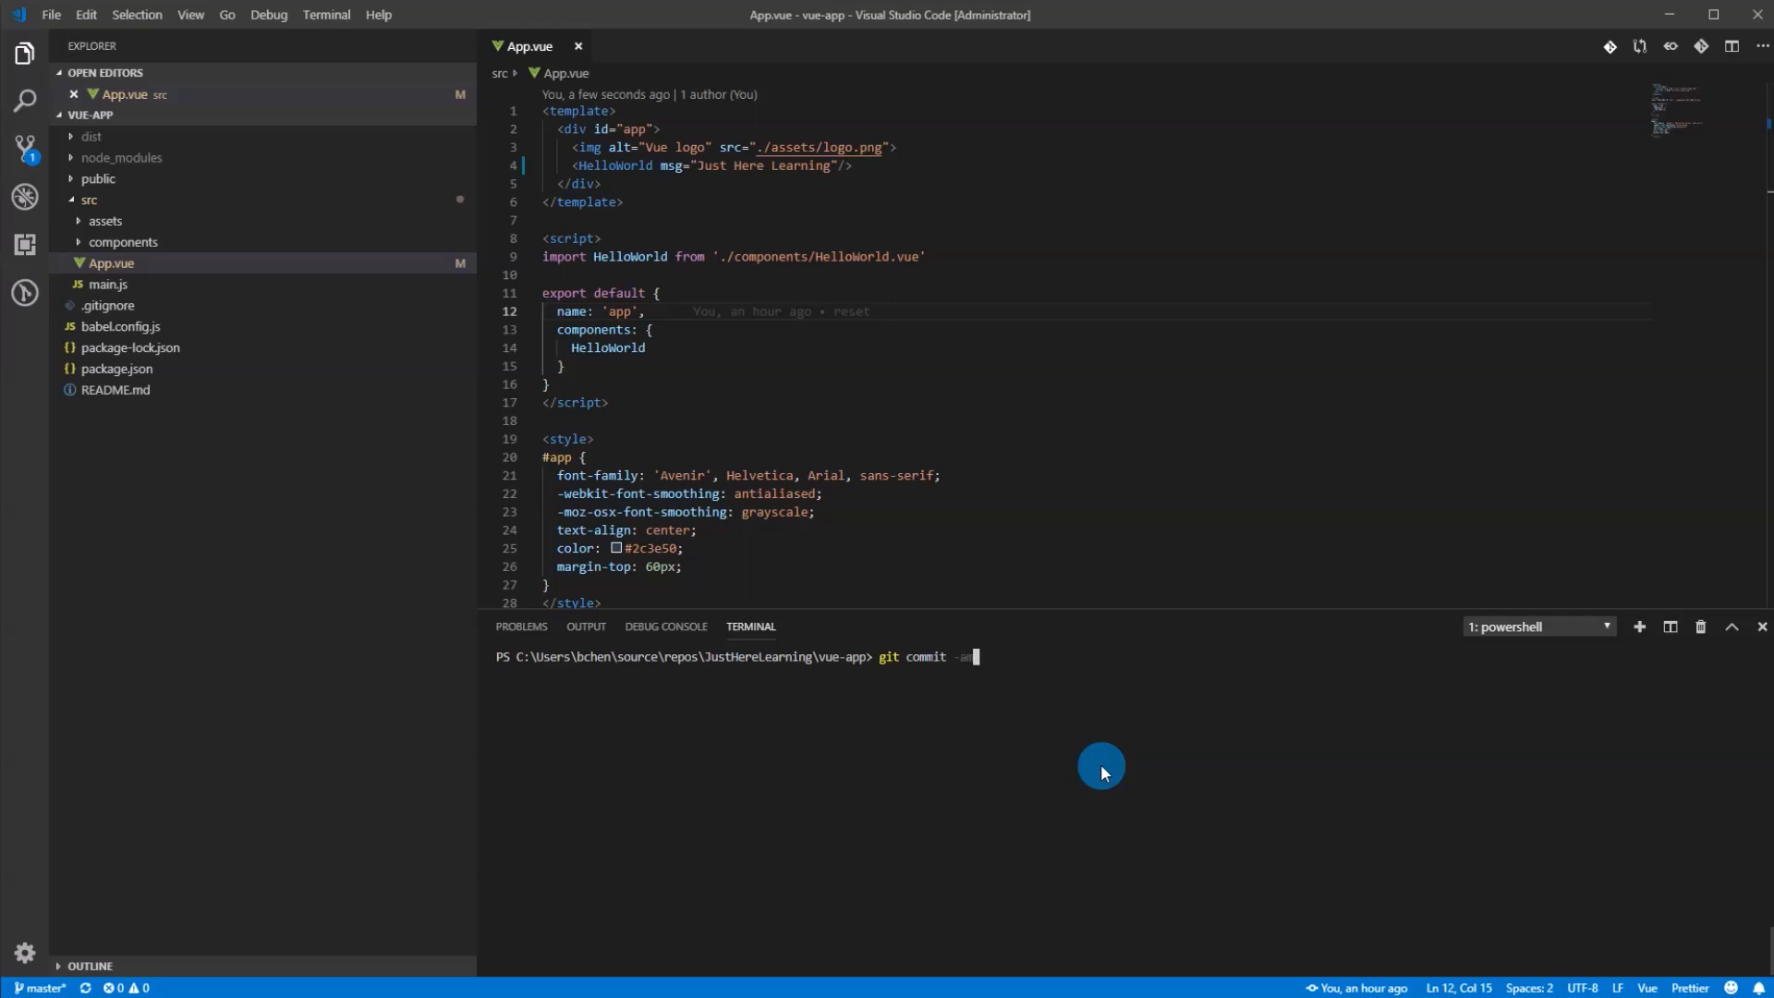
{"action": "type", "text": "\"updated message"}
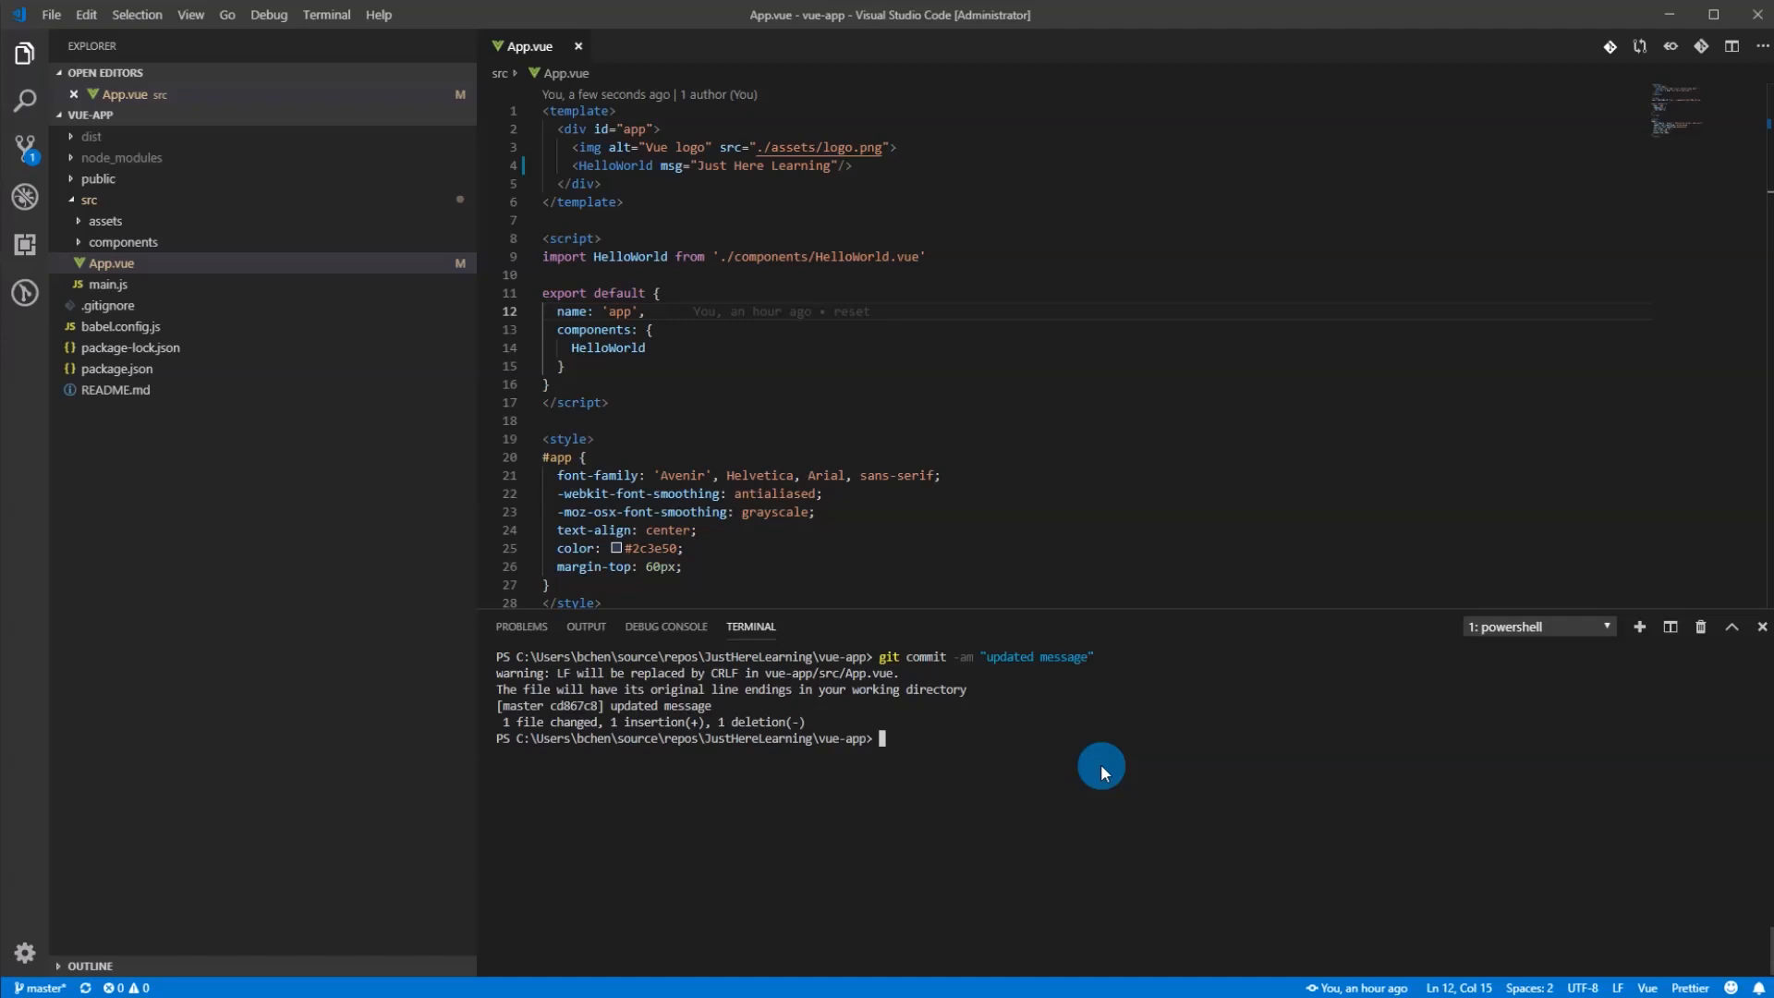
{"action": "type", "text": "git push"}
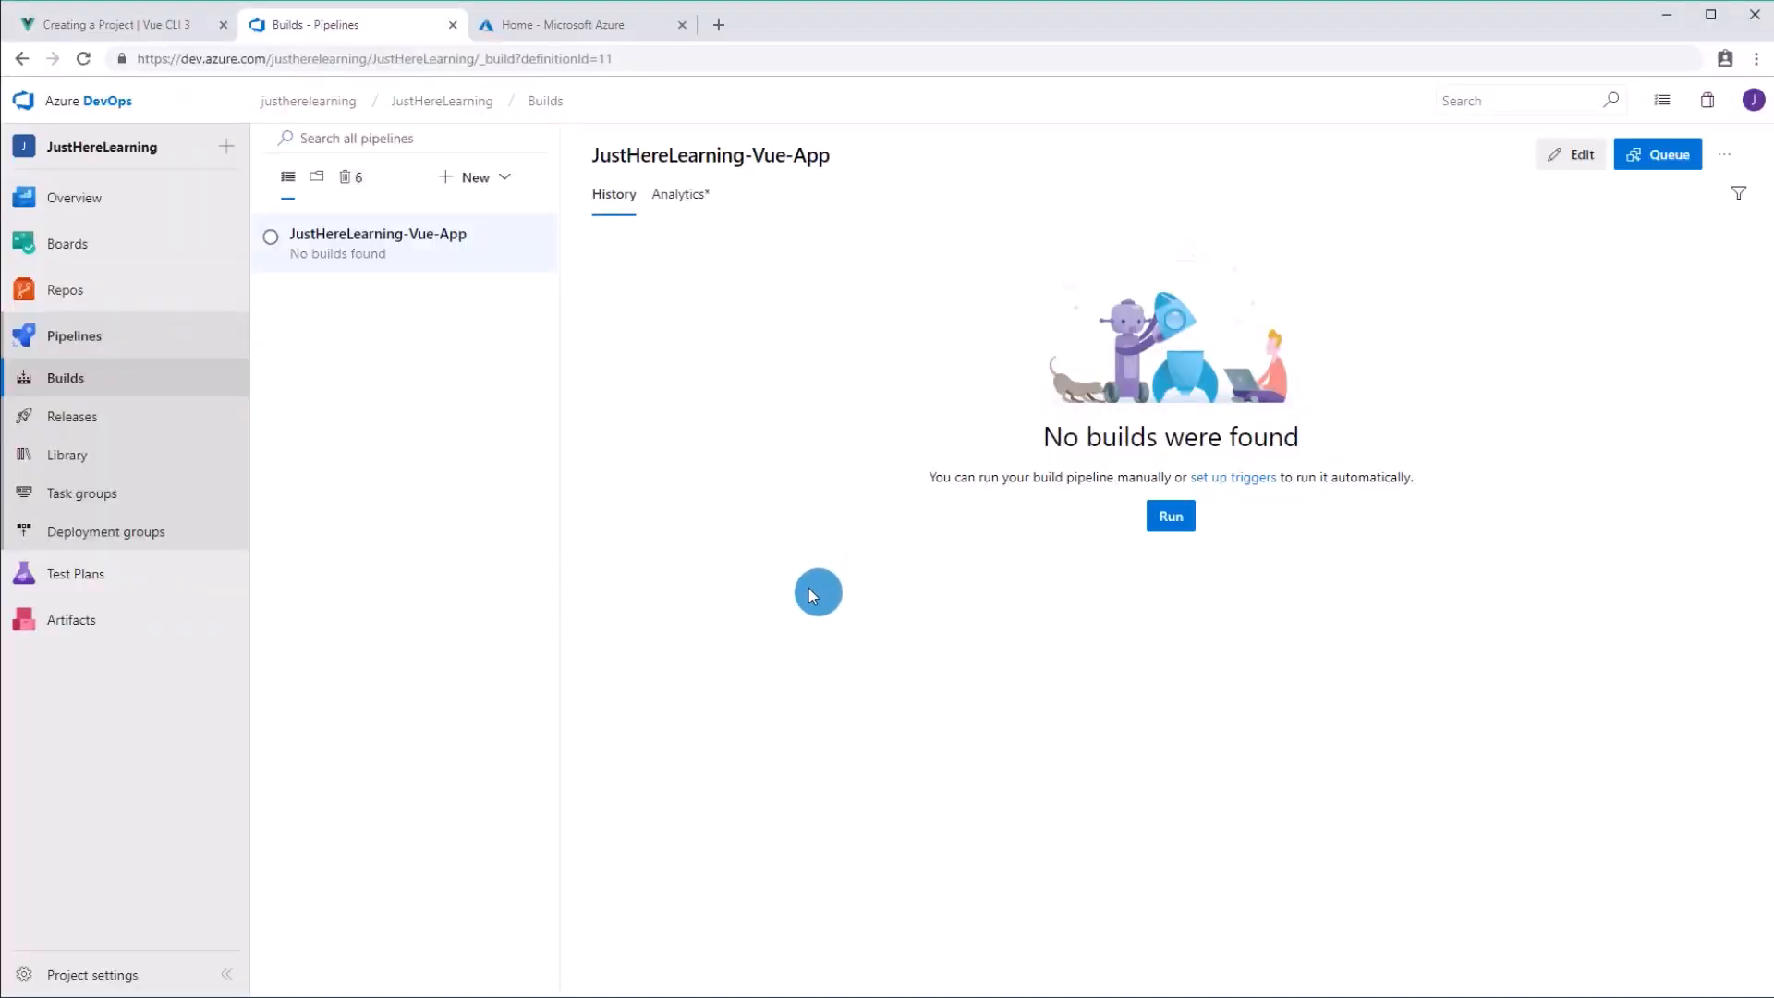
Step: Open build #20190207.1 for the 'updated message' commit and watch its log
{"action": "left_click", "coordinate": [83, 57]}
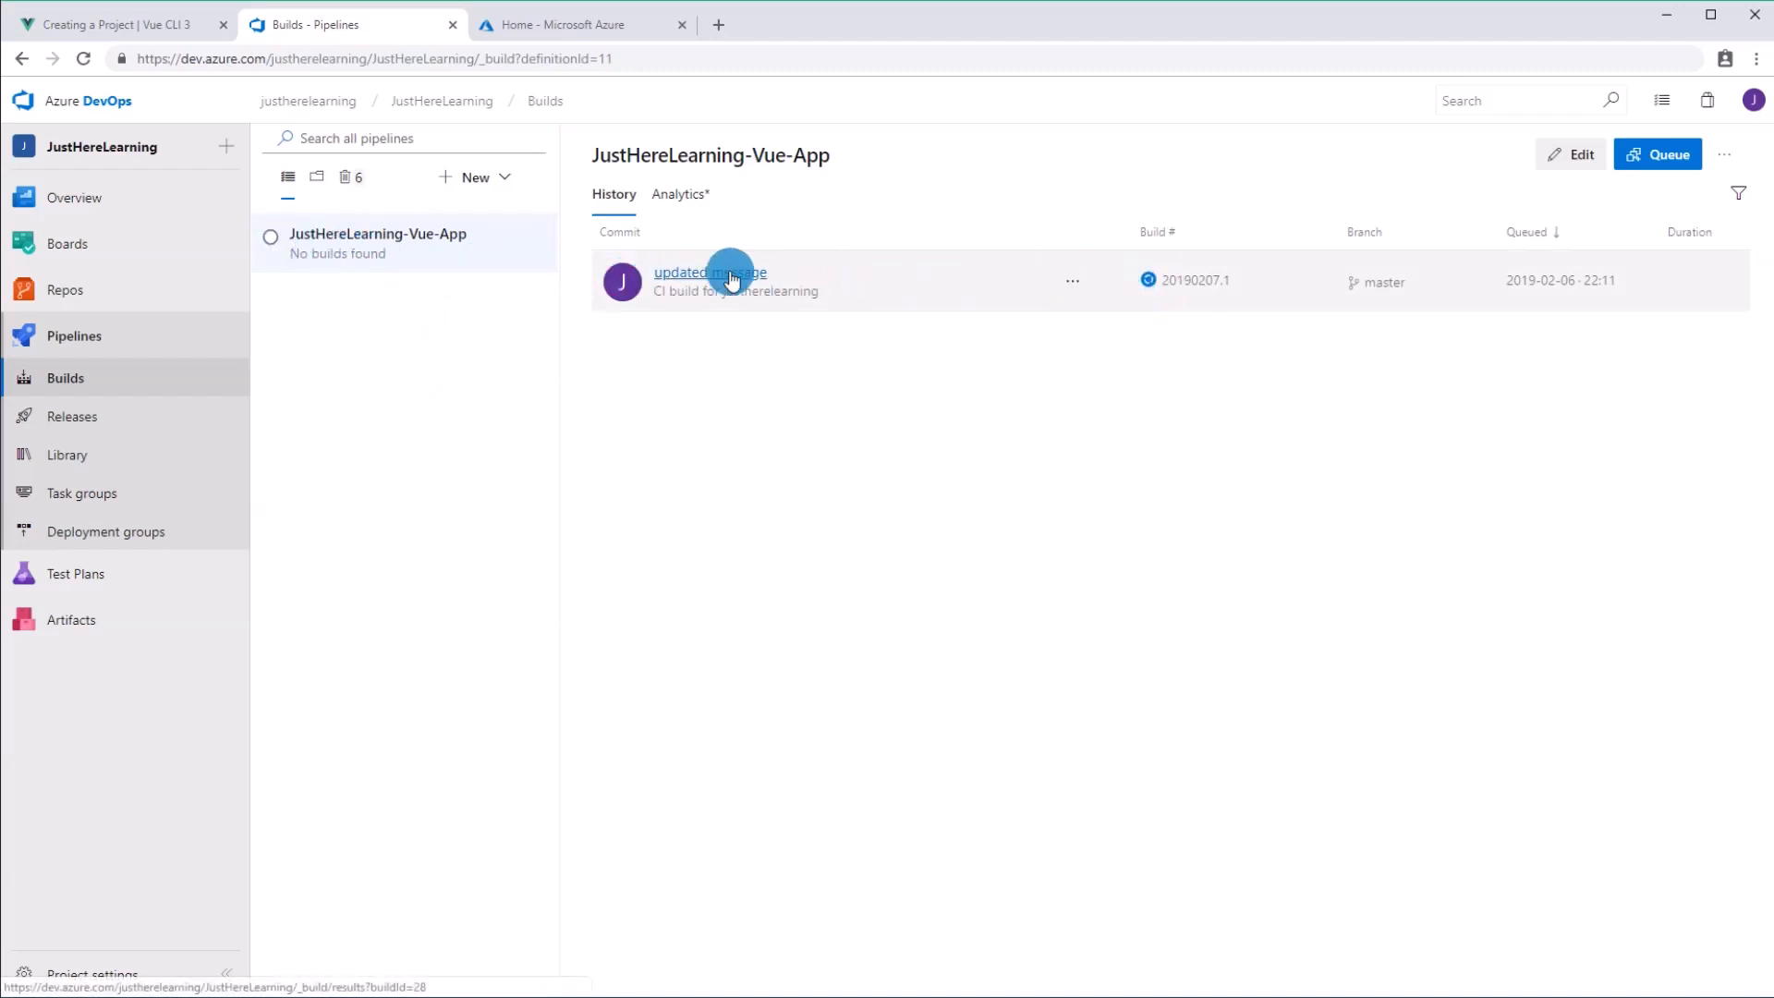
{"action": "left_click", "coordinate": [710, 273]}
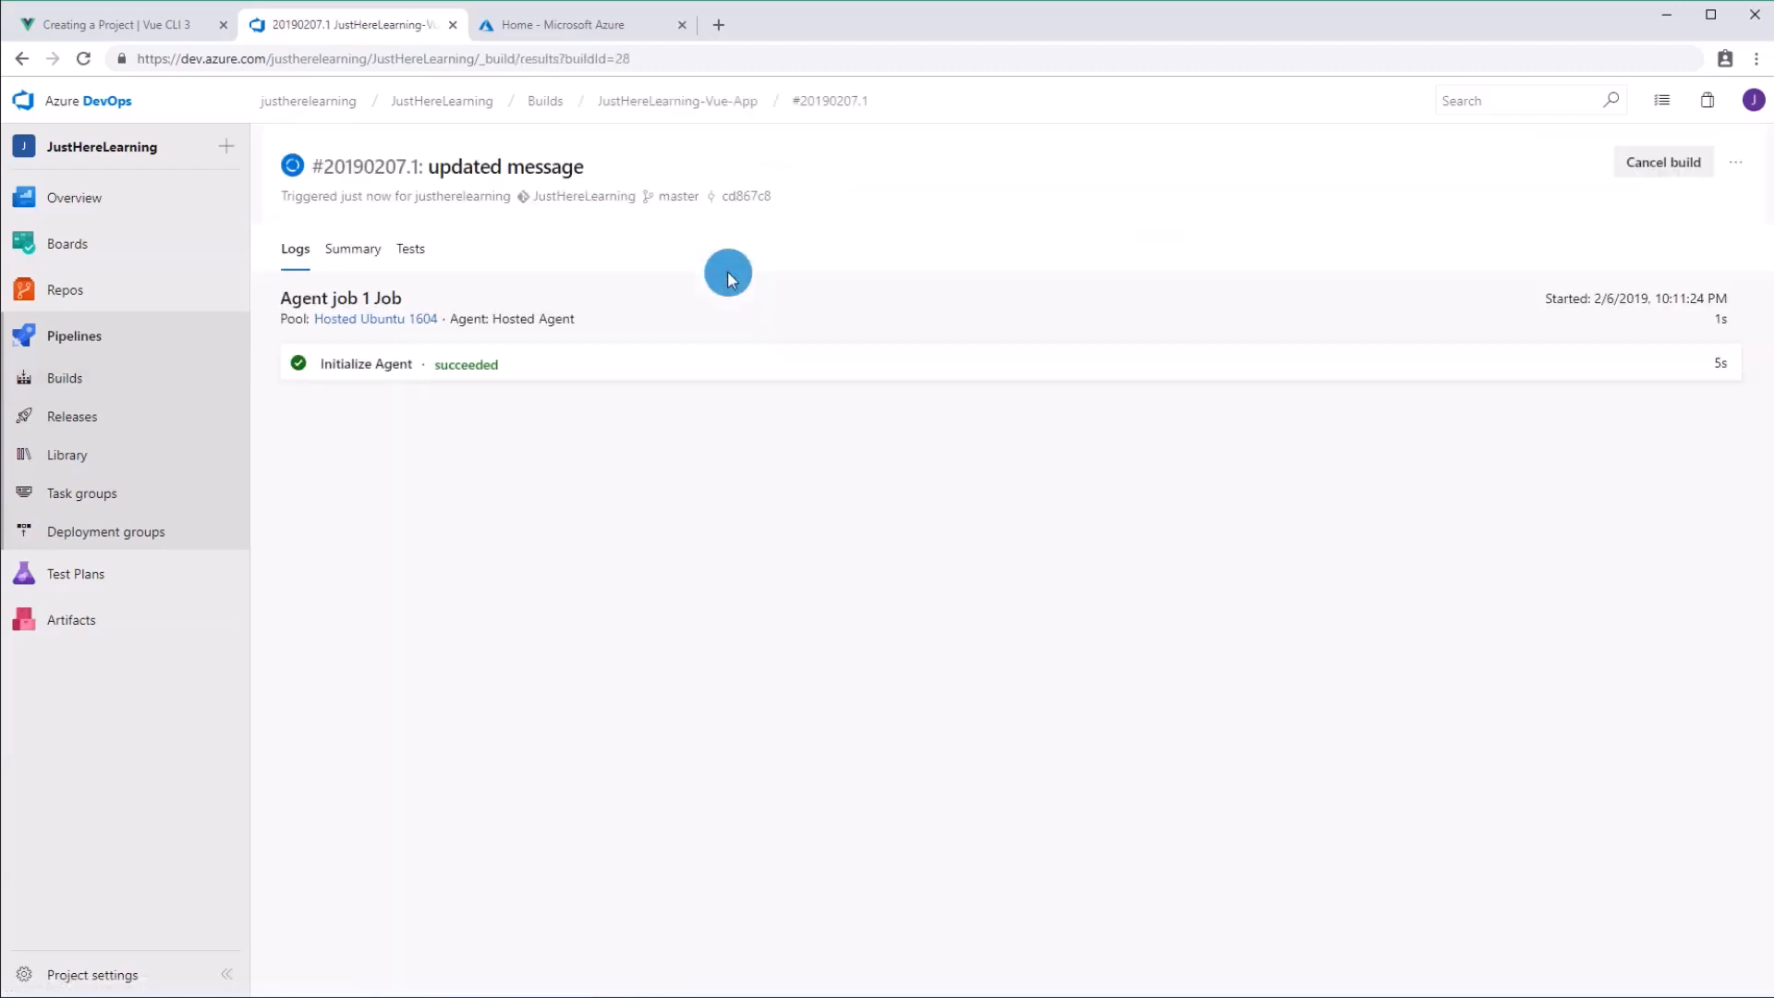
{"action": "mouse_move", "coordinate": [692, 359]}
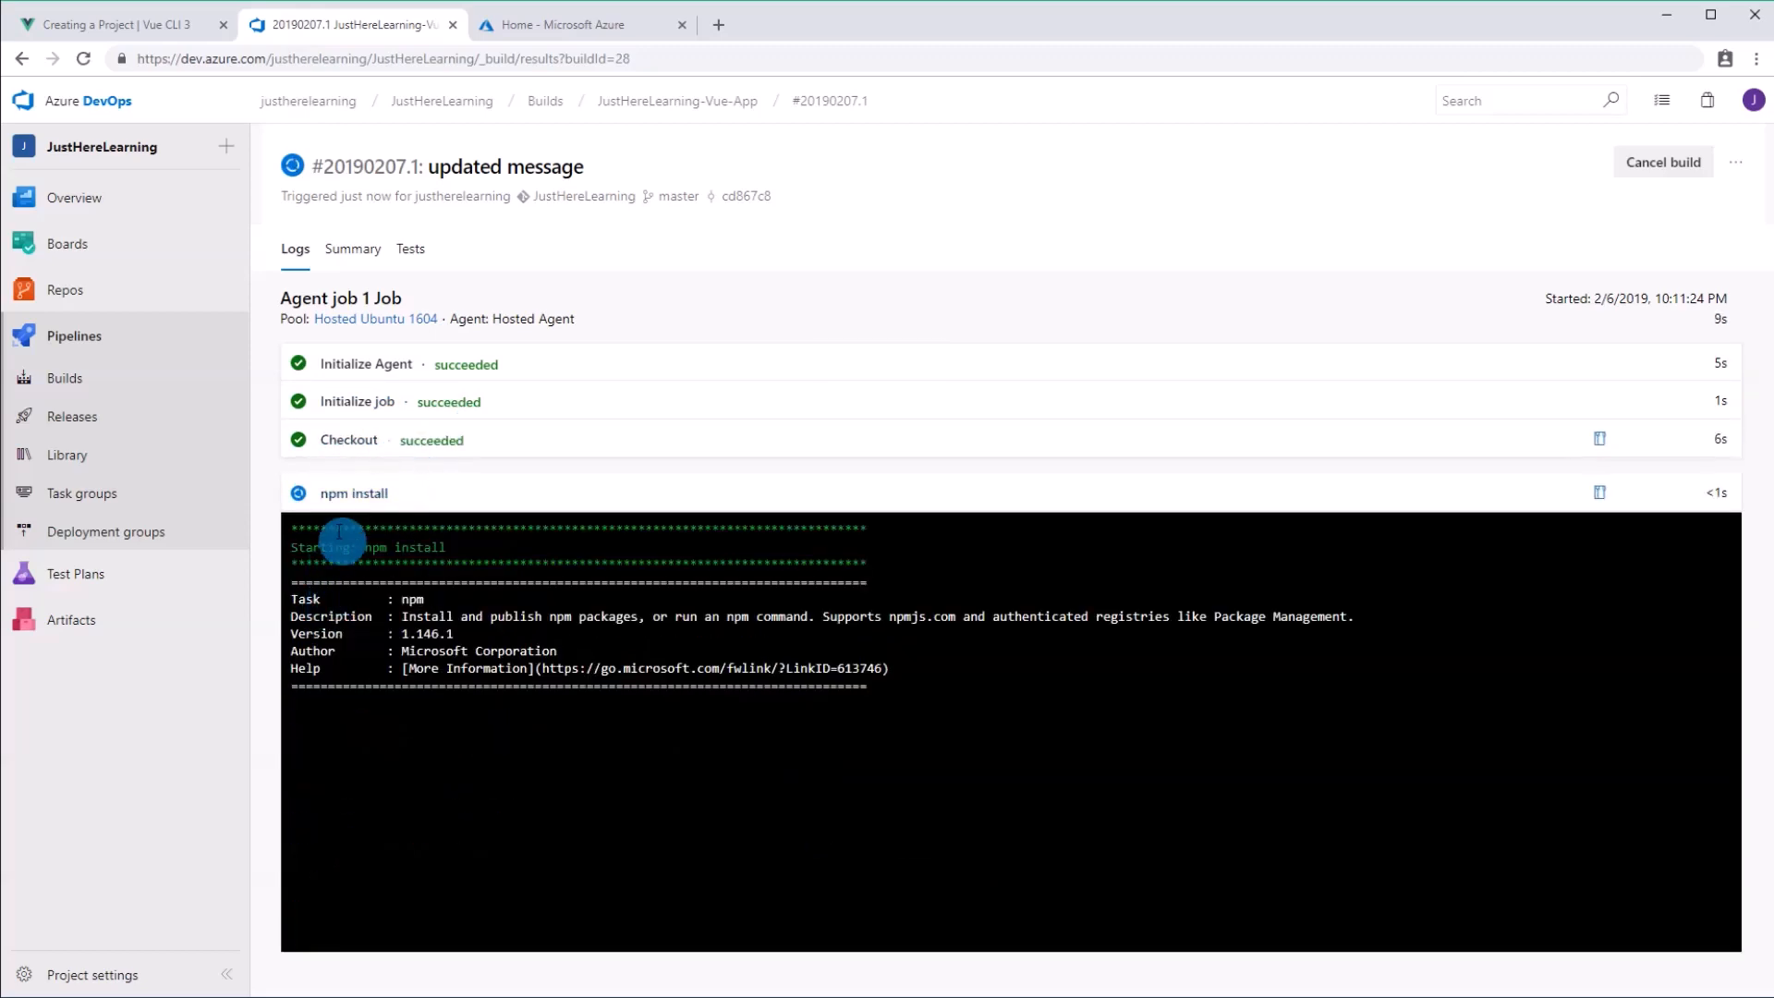
{"action": "mouse_move", "coordinate": [423, 497]}
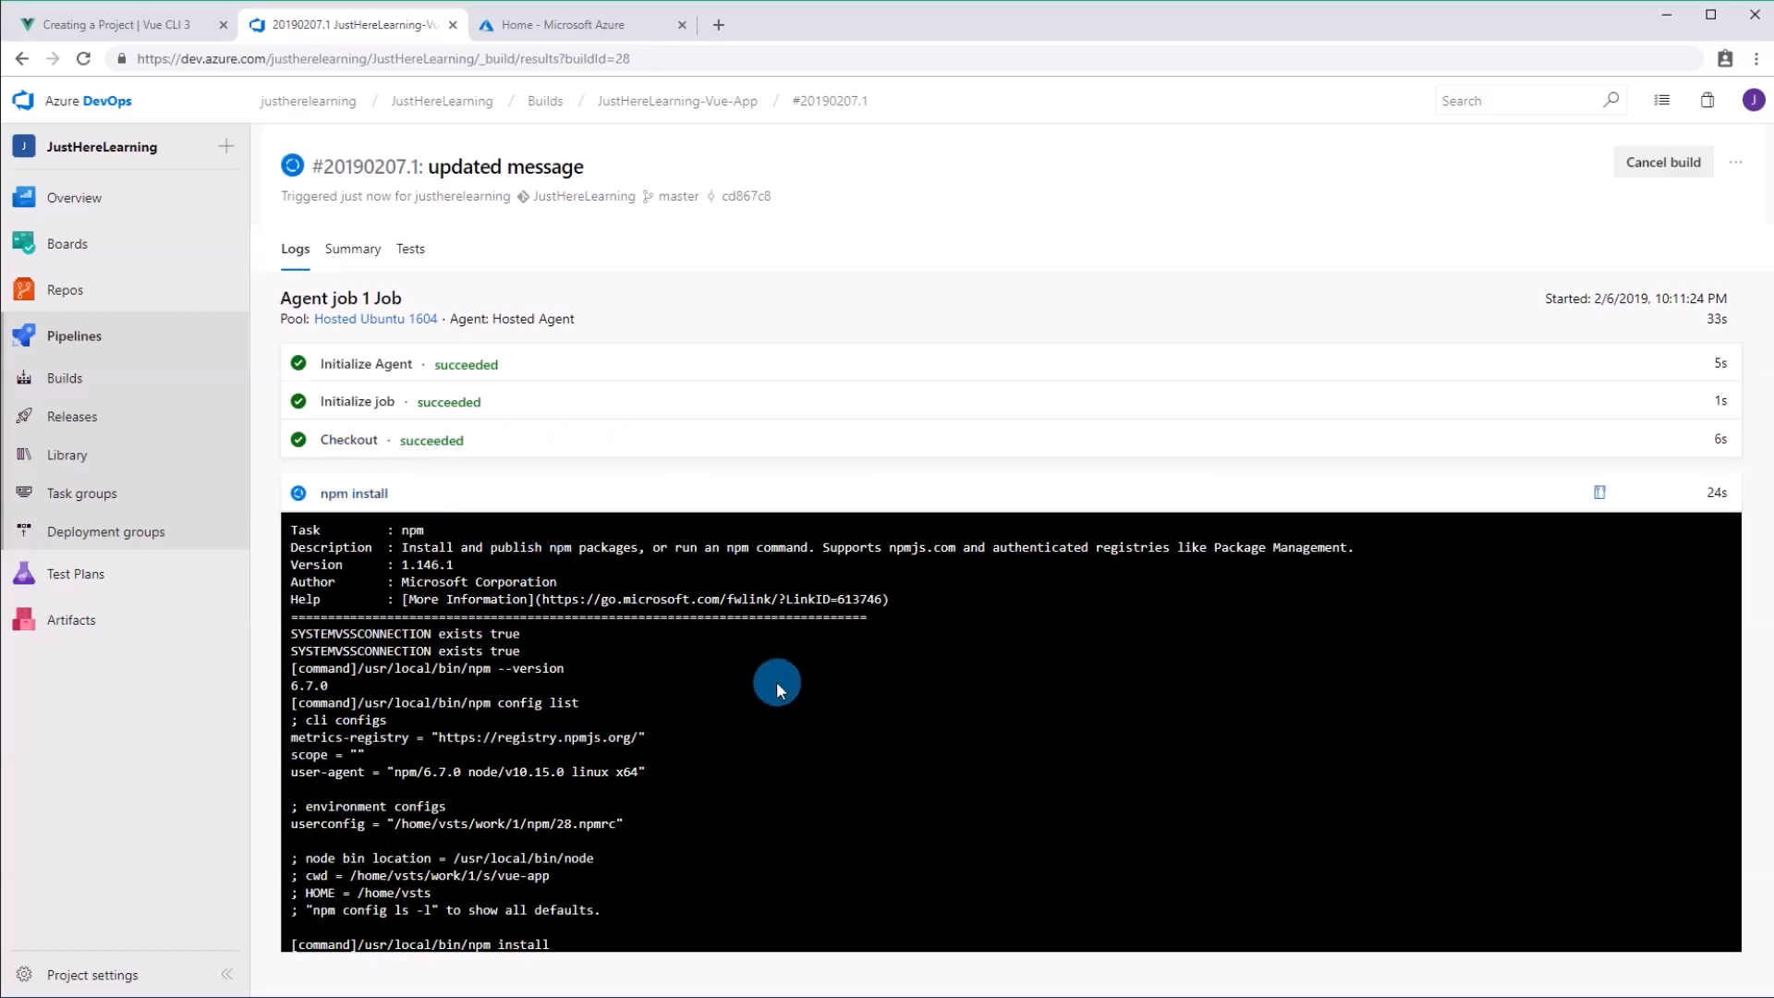
{"action": "mouse_move", "coordinate": [540, 879]}
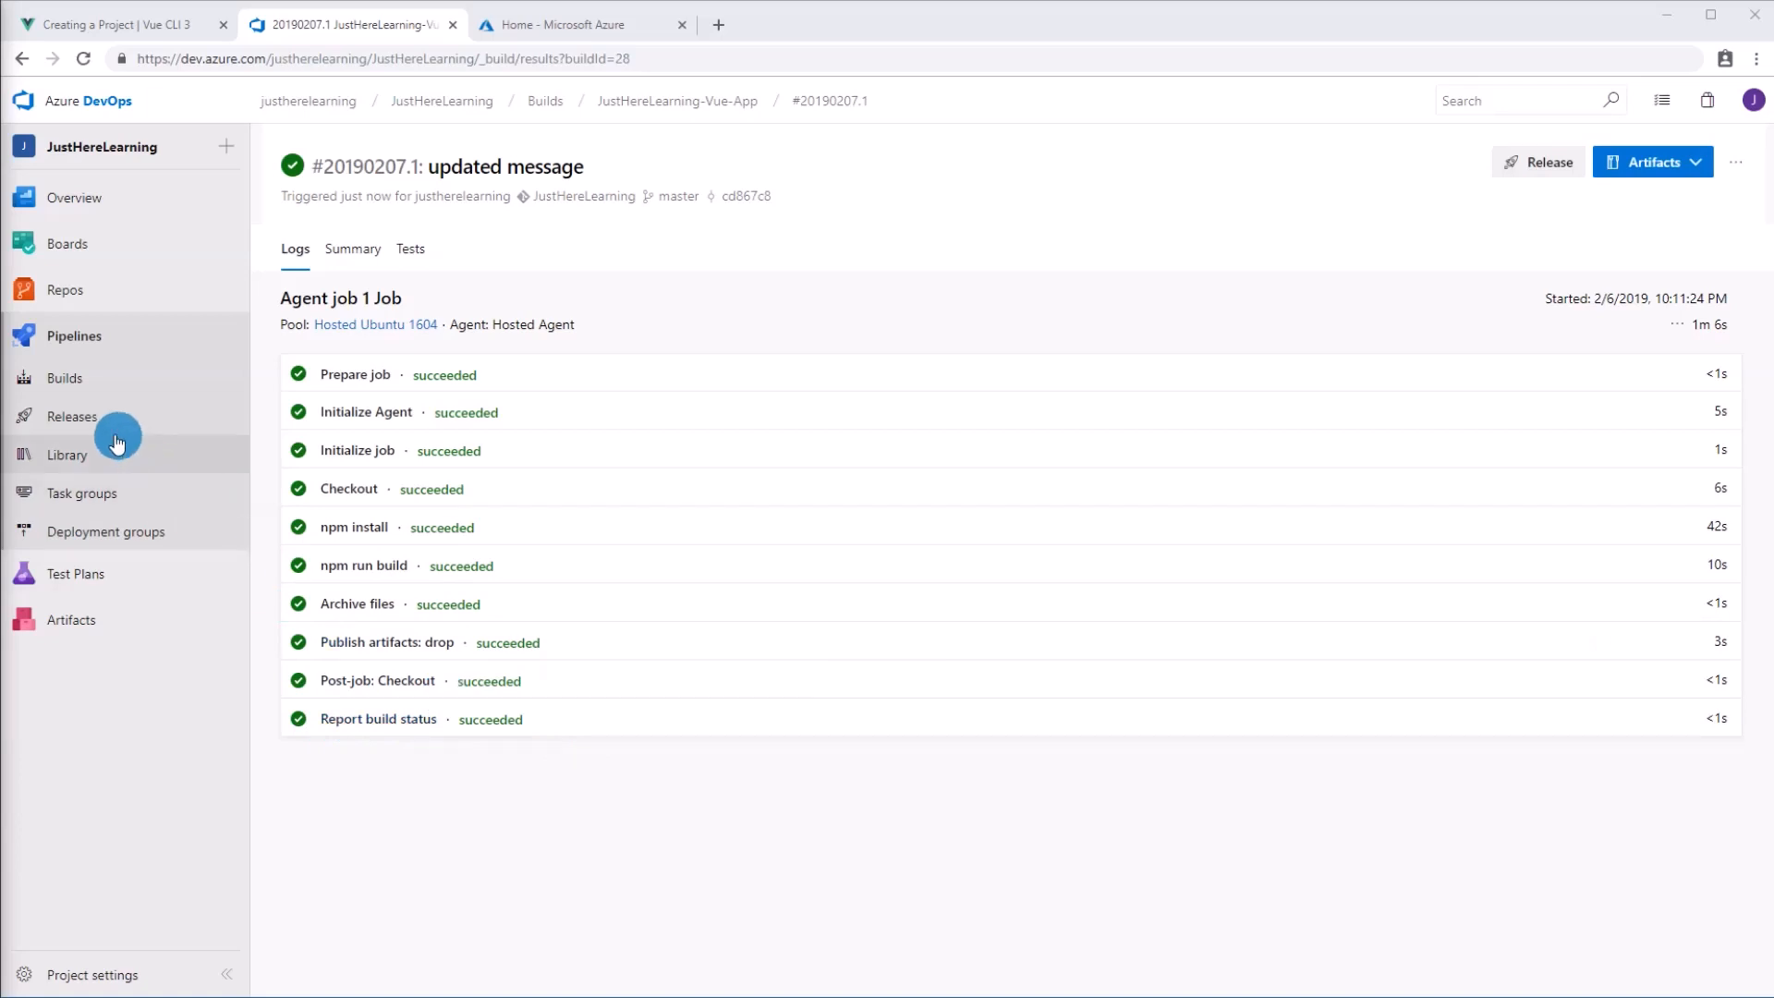
Step: Open Release-1 from Releases and watch Stage 1's deployment logs
{"action": "left_click", "coordinate": [72, 417]}
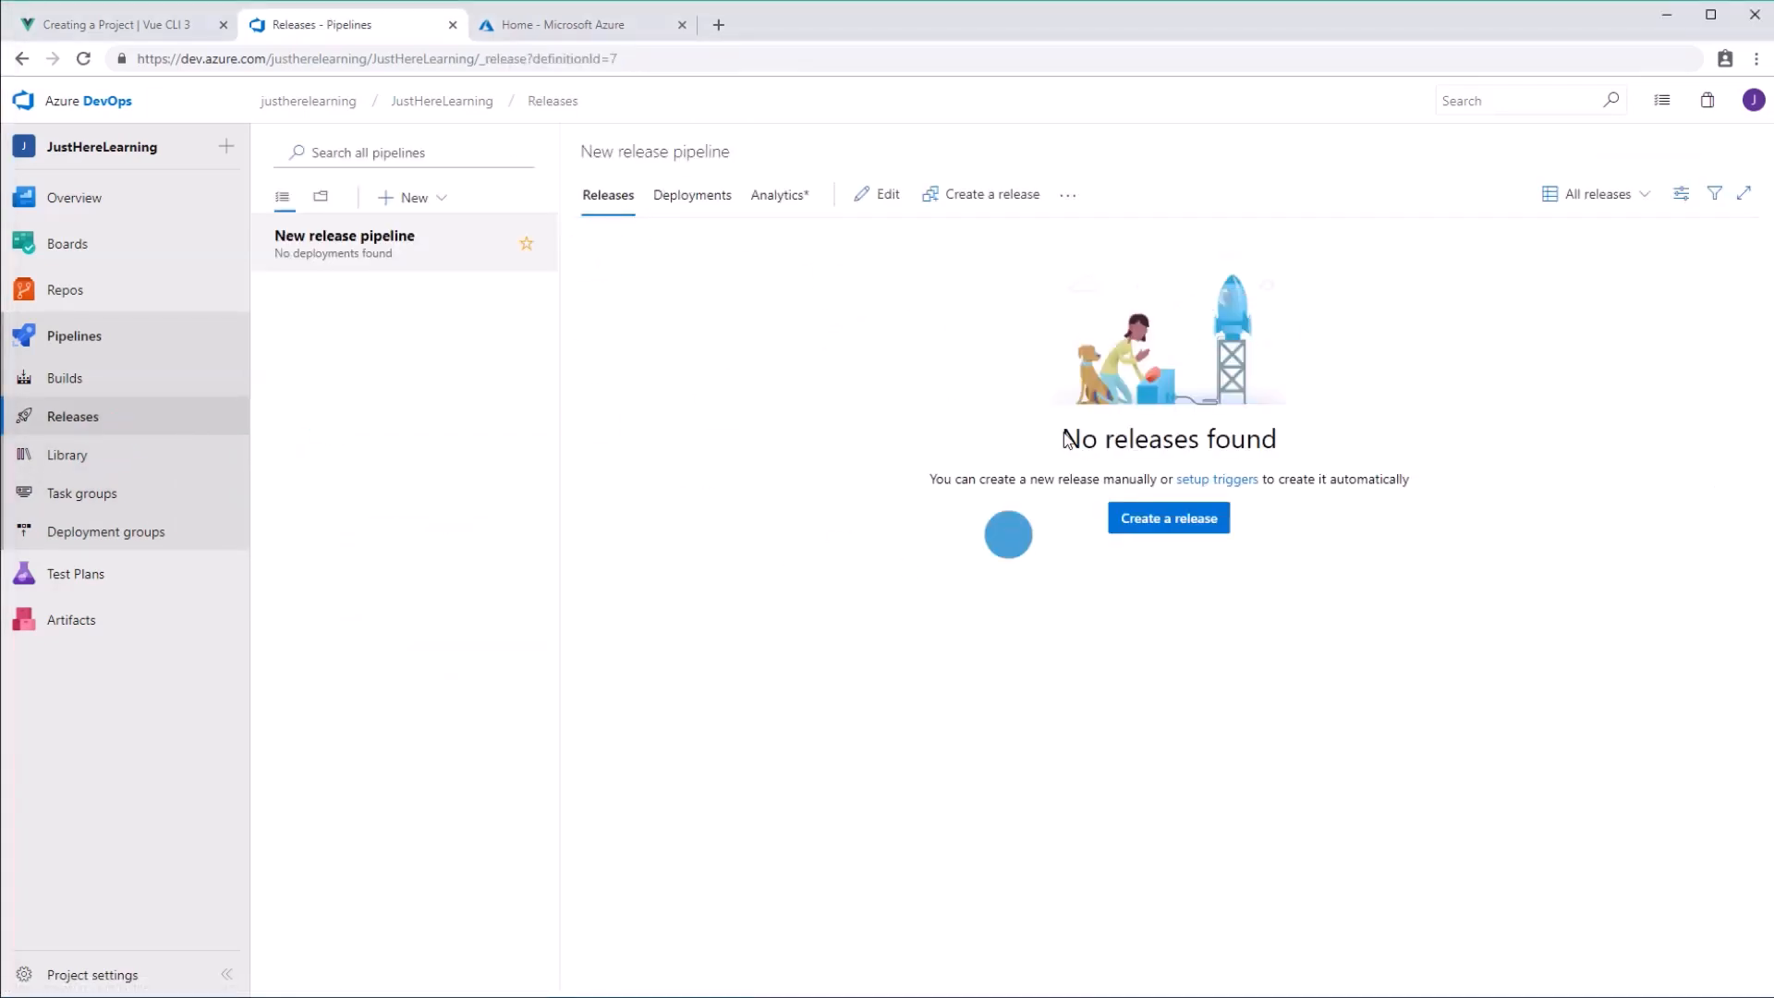
{"action": "left_click", "coordinate": [65, 377]}
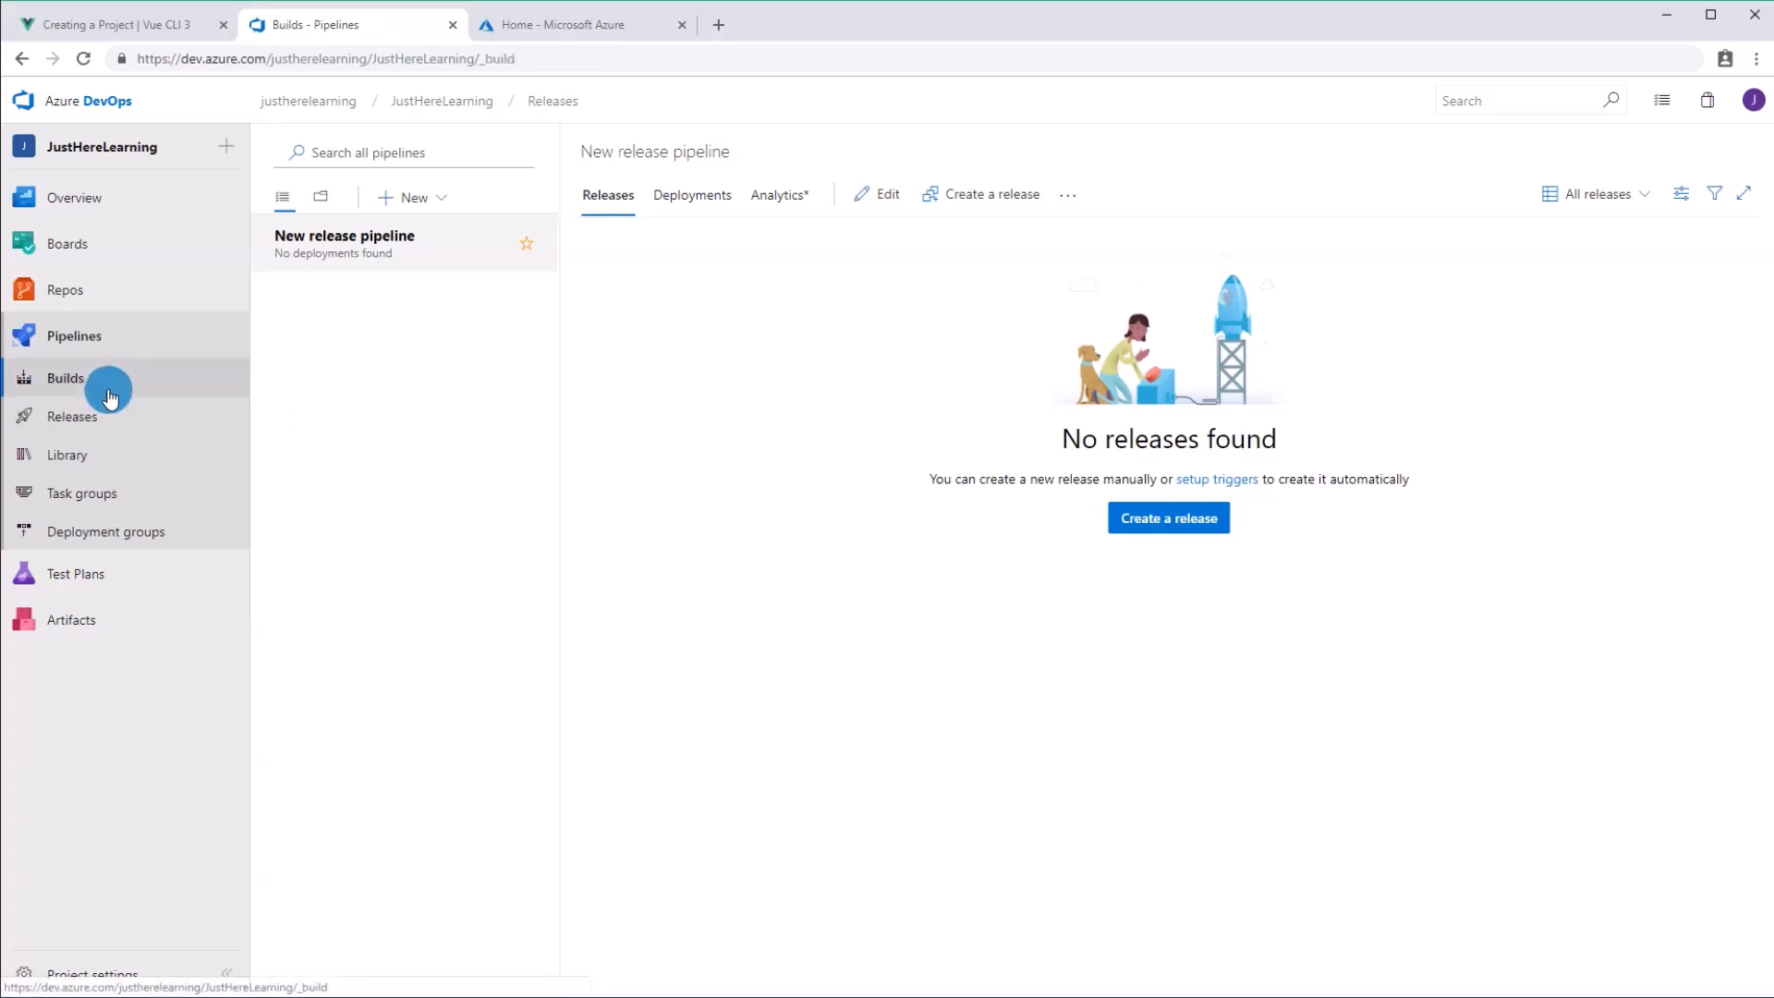
{"action": "left_click", "coordinate": [66, 378]}
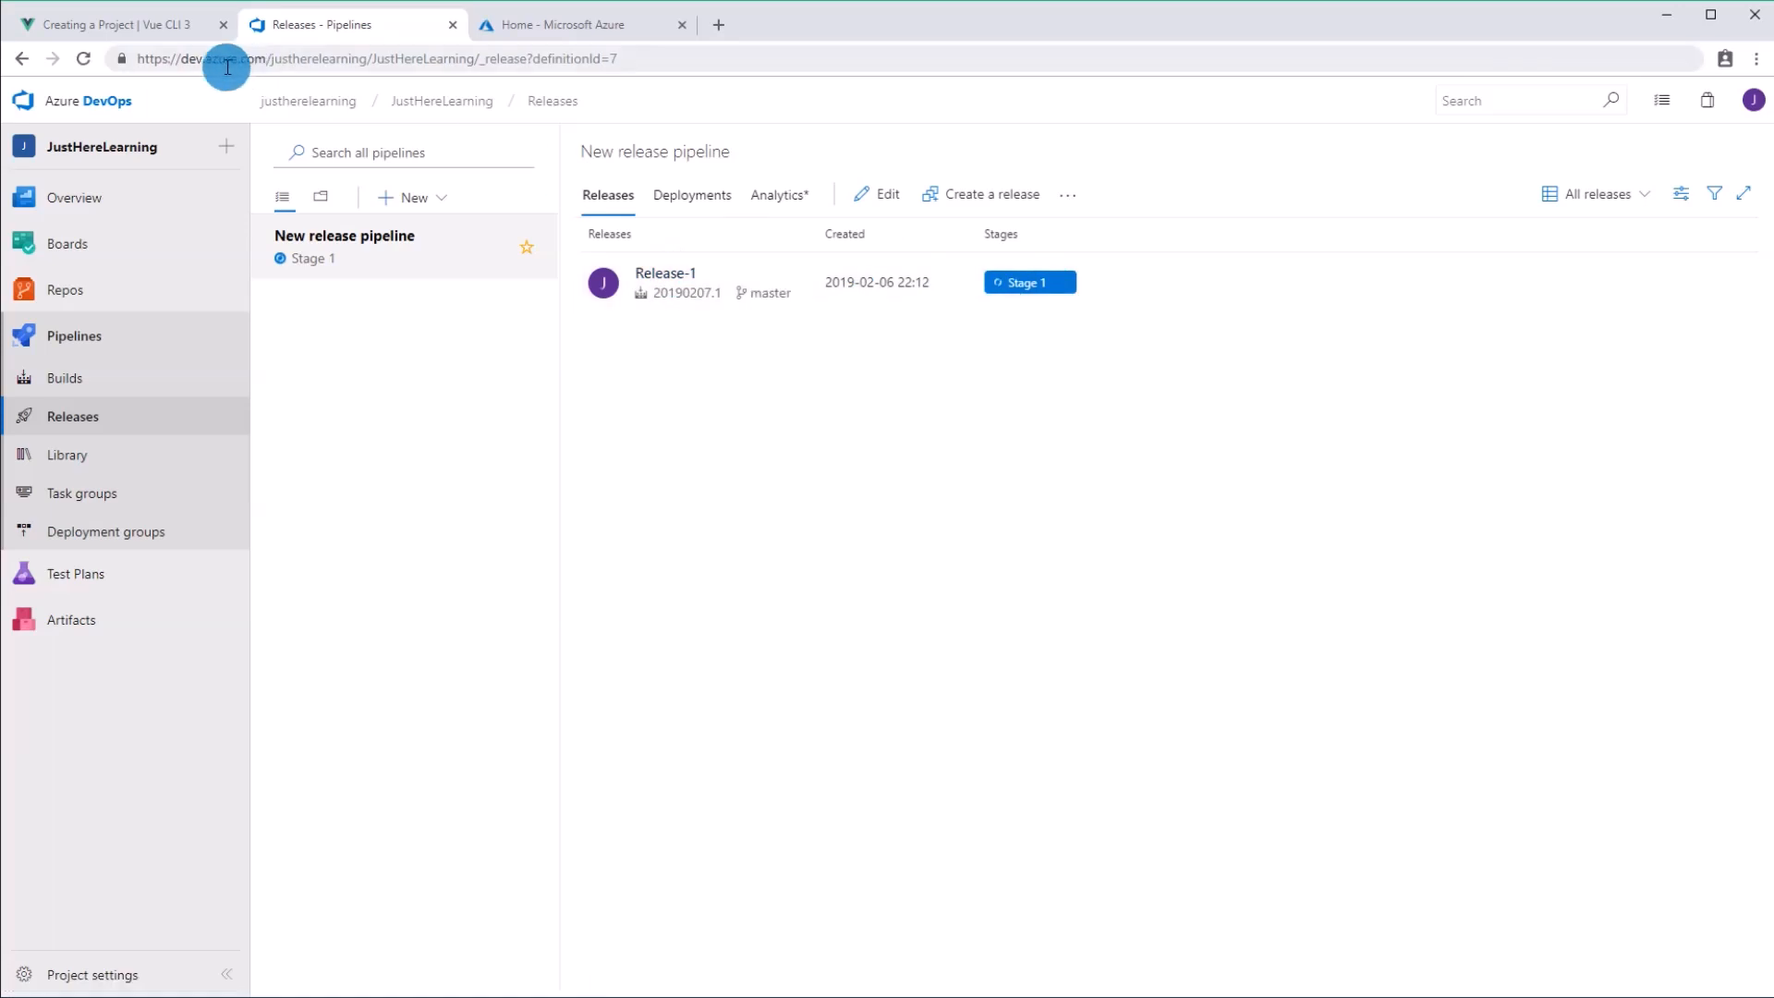
{"action": "left_click", "coordinate": [665, 272]}
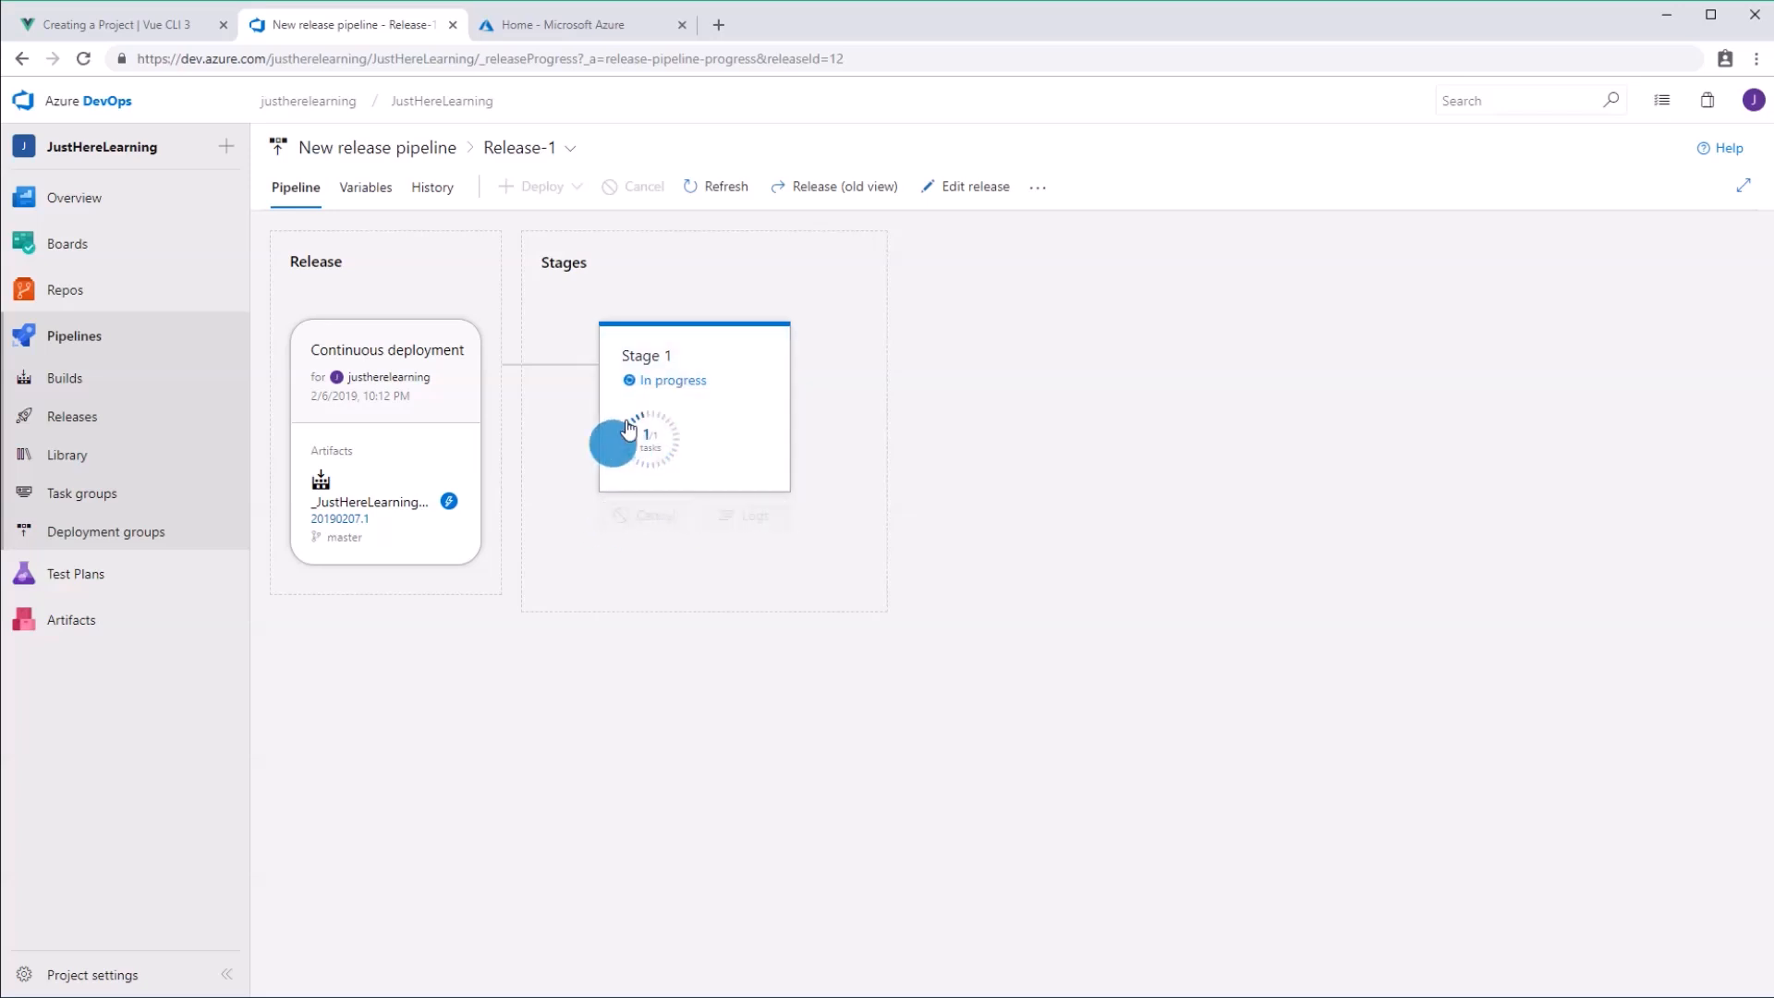
{"action": "left_click", "coordinate": [692, 408]}
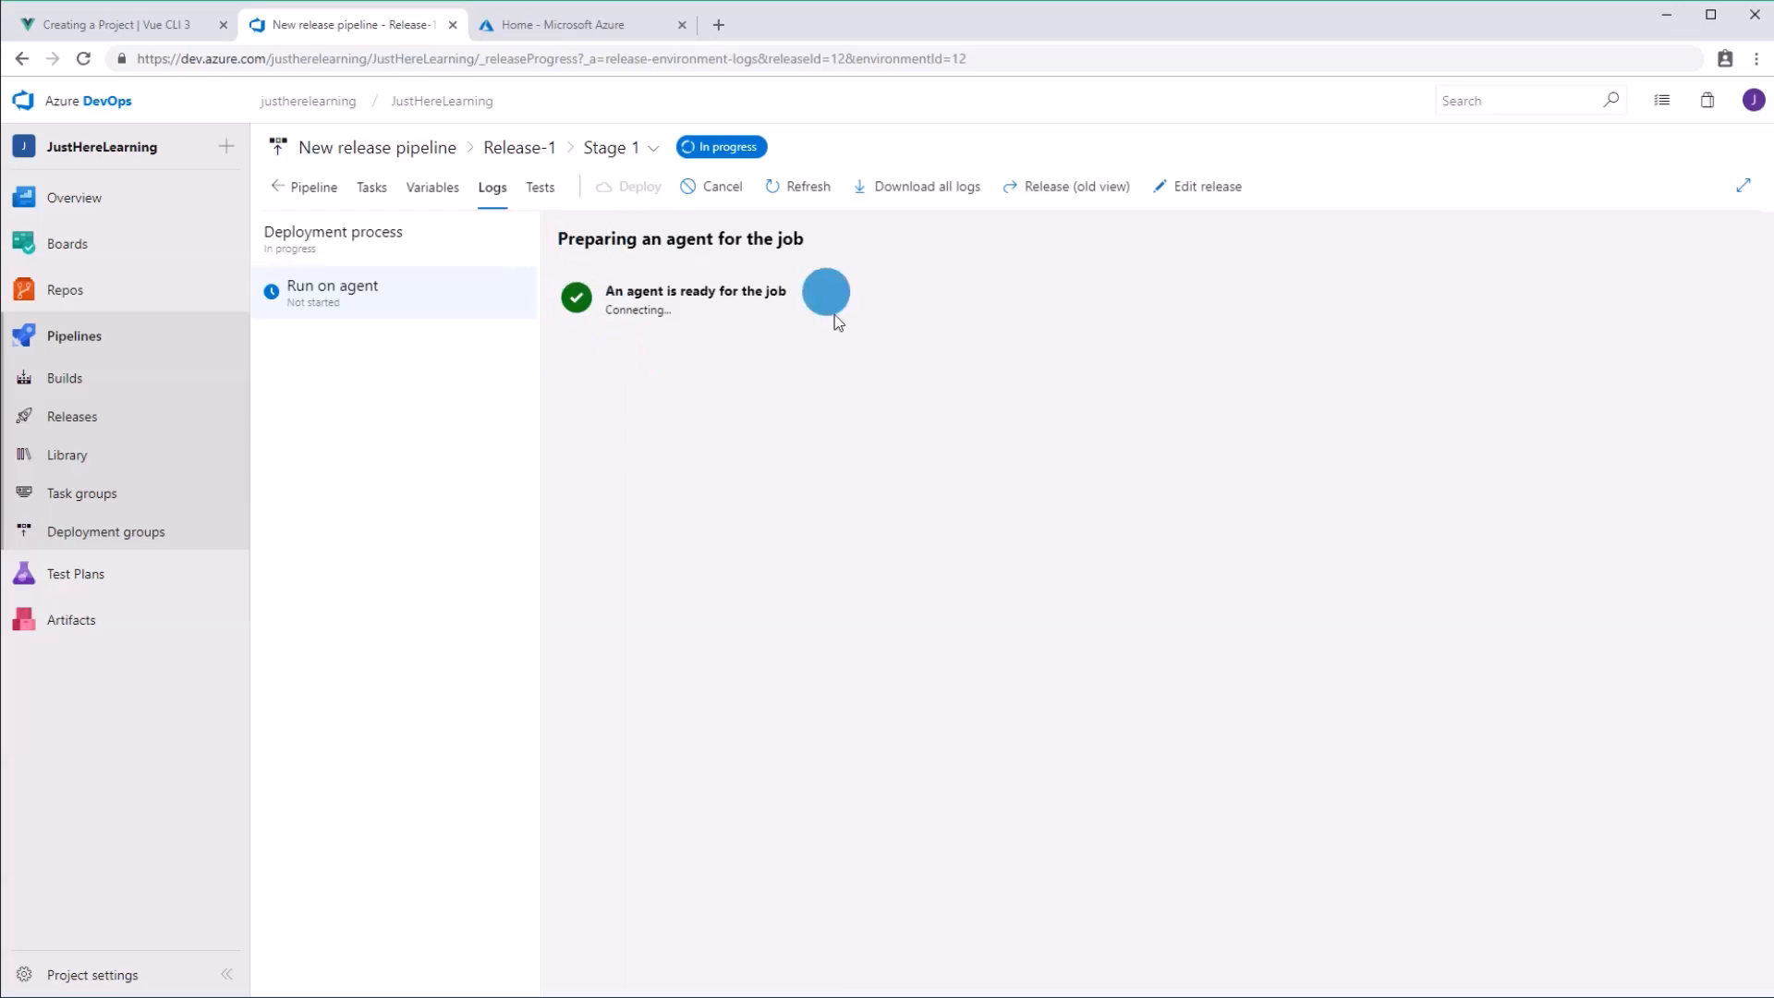
{"action": "mouse_move", "coordinate": [923, 498]}
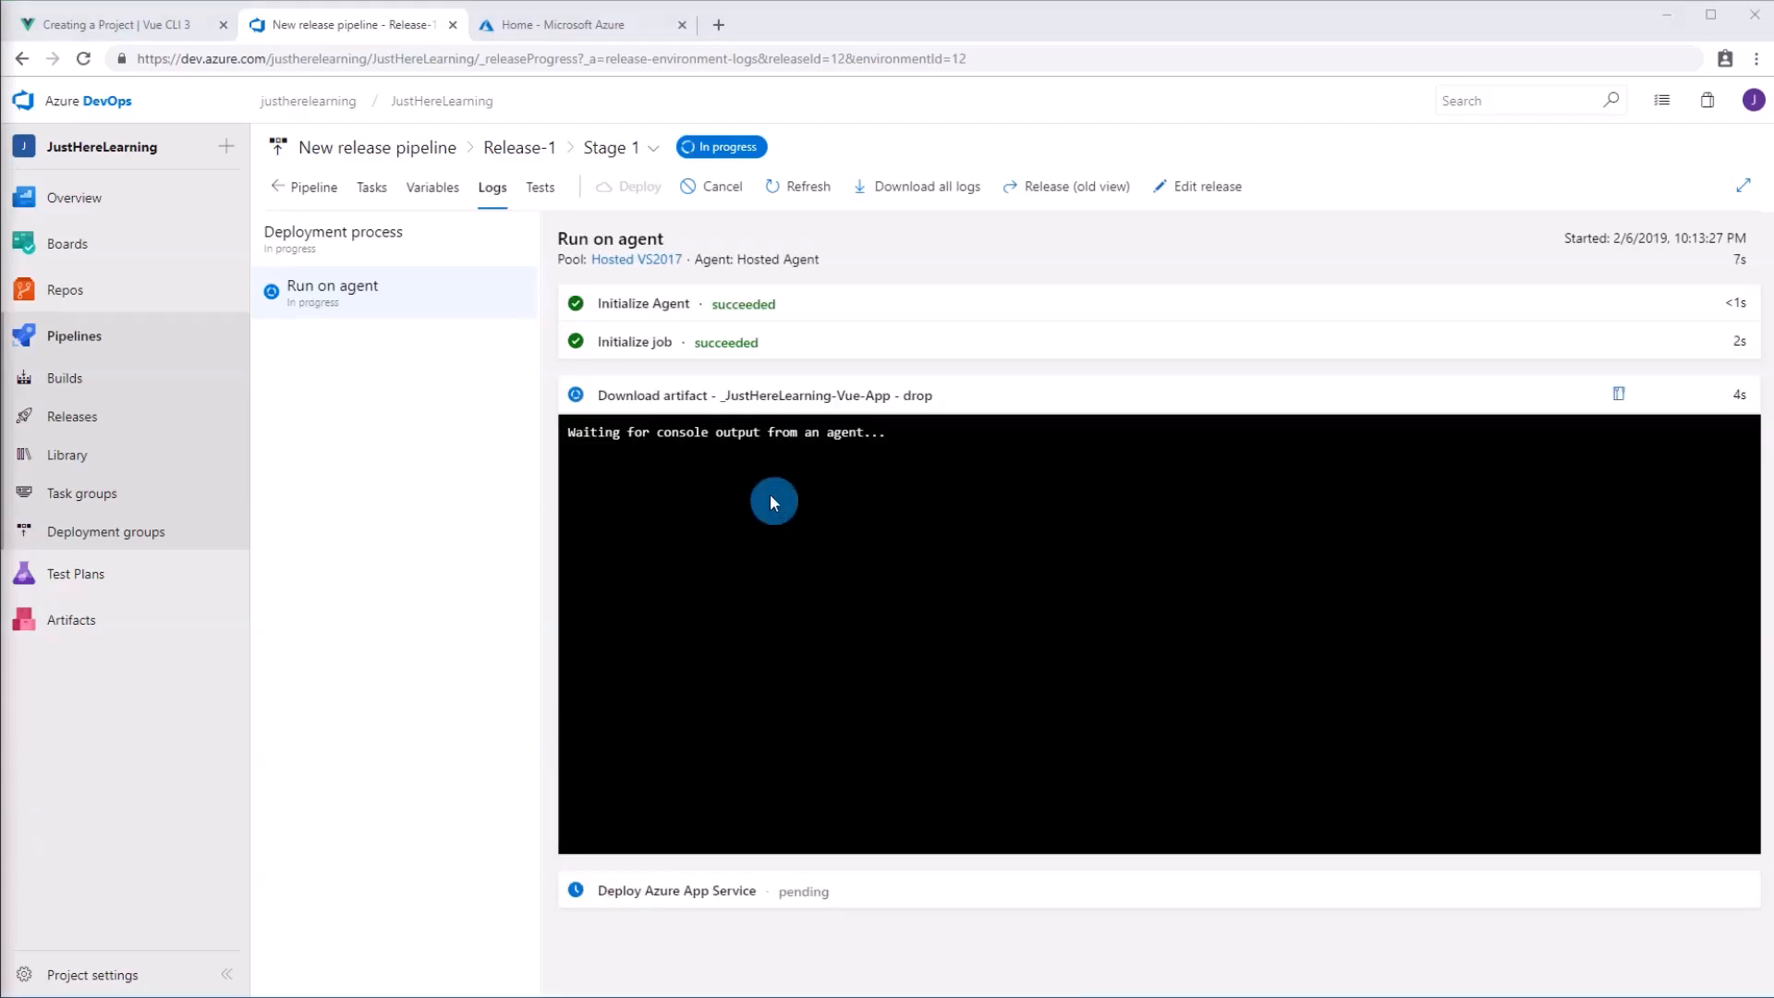
{"action": "mouse_move", "coordinate": [676, 408]}
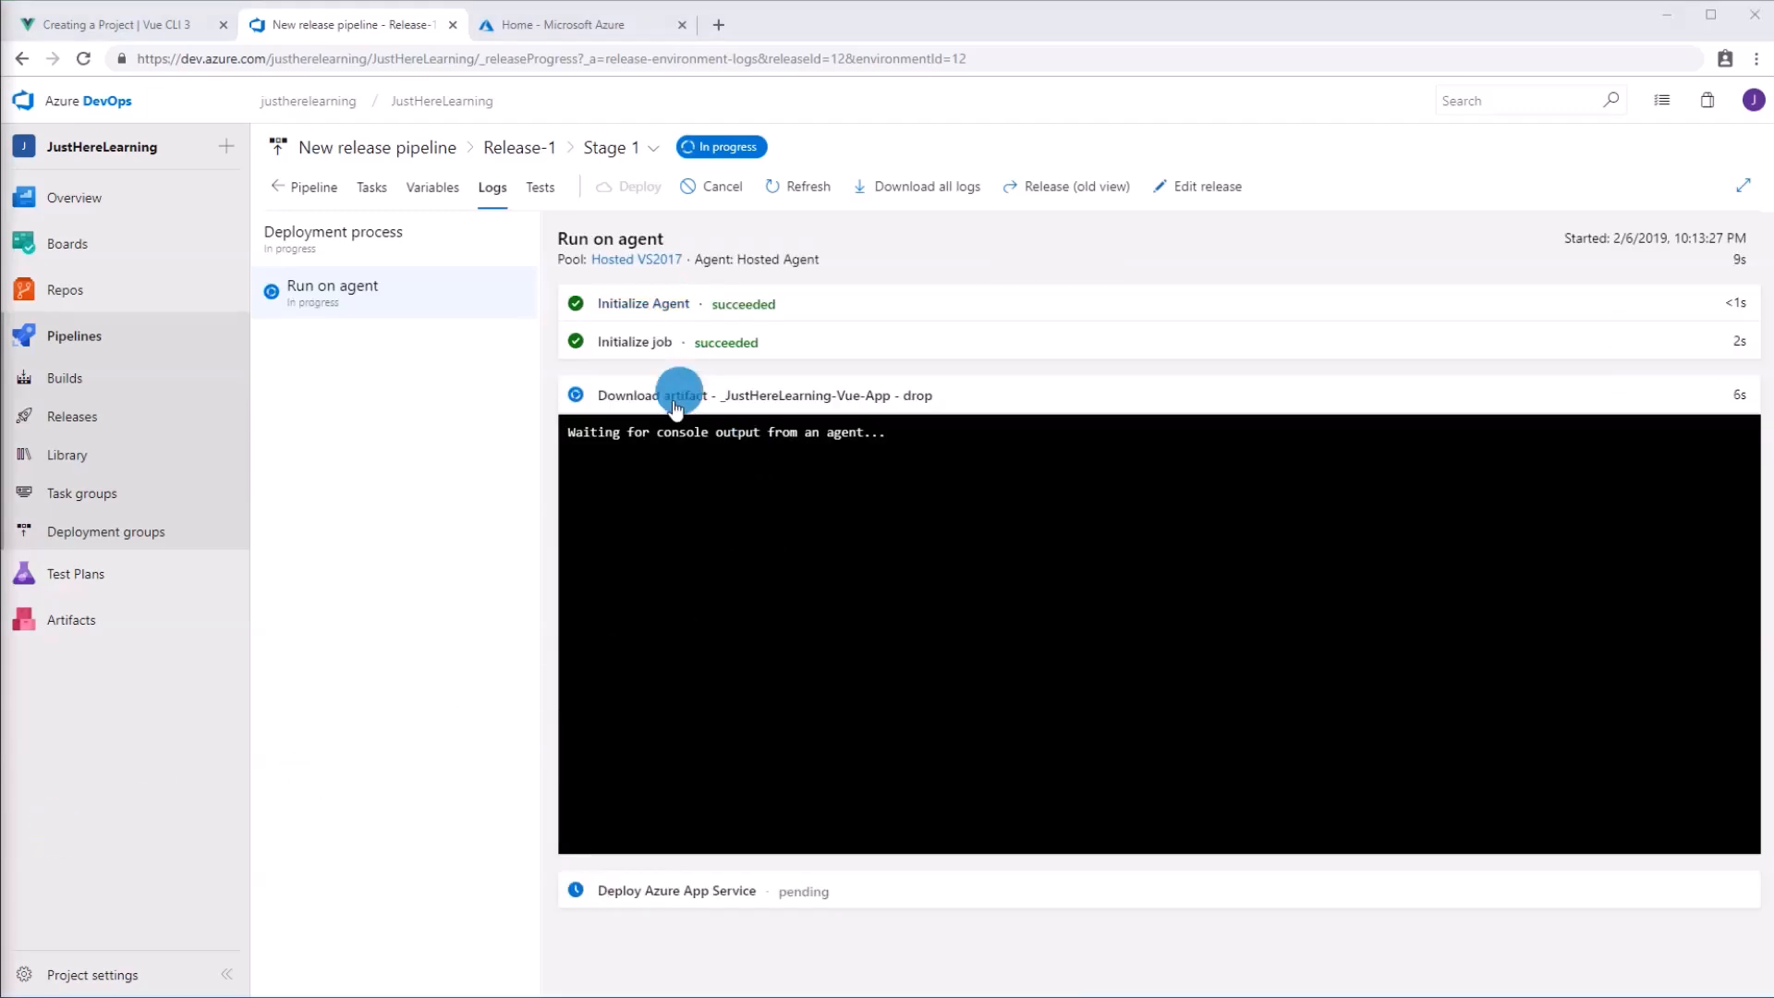
{"action": "mouse_move", "coordinate": [903, 398]}
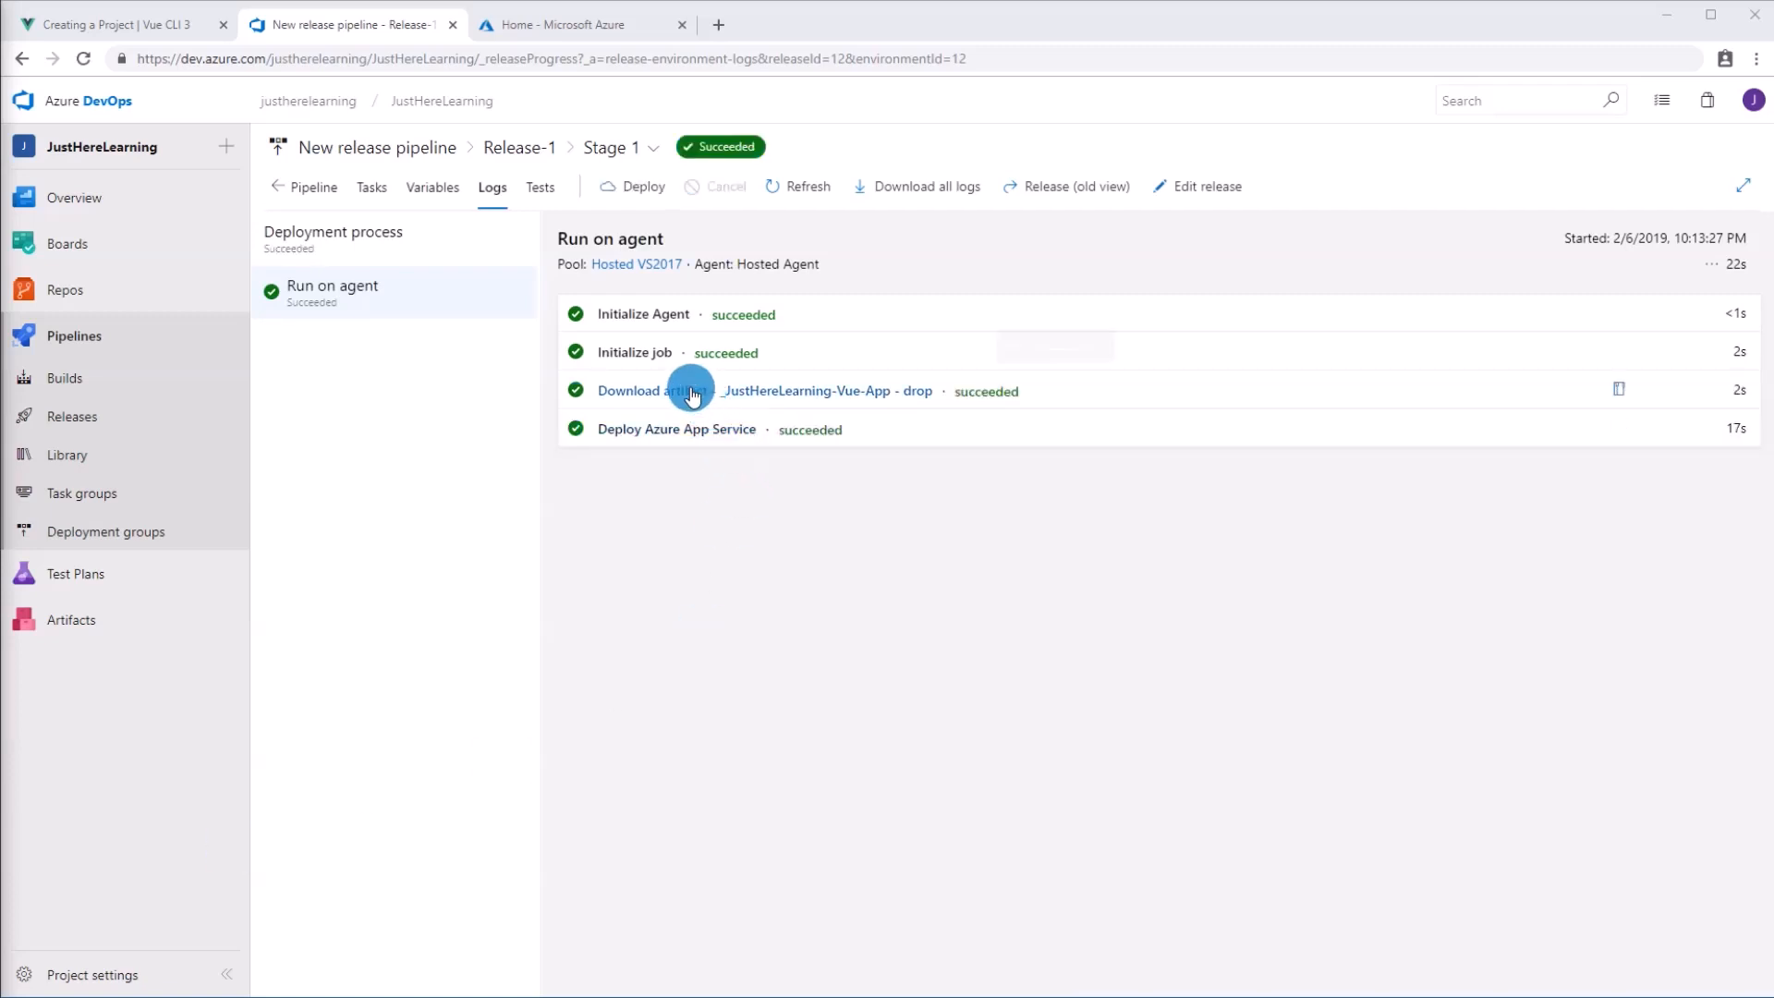
{"action": "mouse_move", "coordinate": [147, 428]}
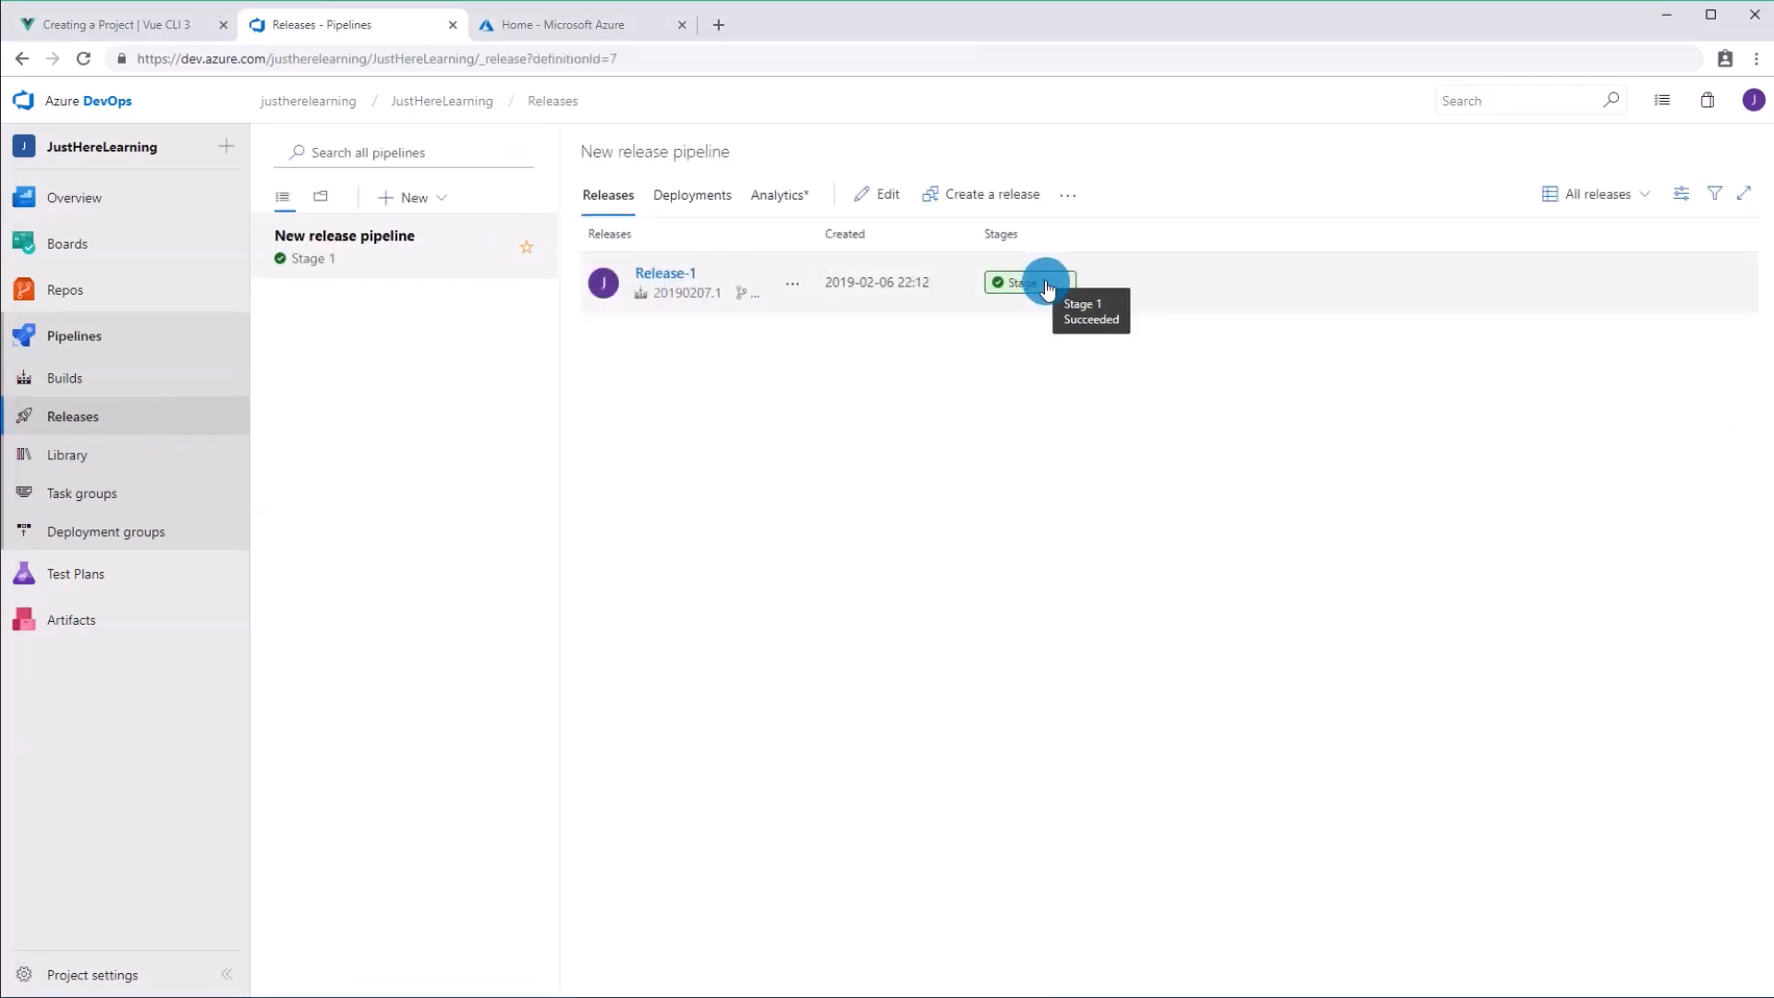
Step: From App Services in the Azure portal, launch JustHereLearningApp's URL to view the deployed Vue site
{"action": "left_click", "coordinate": [571, 24]}
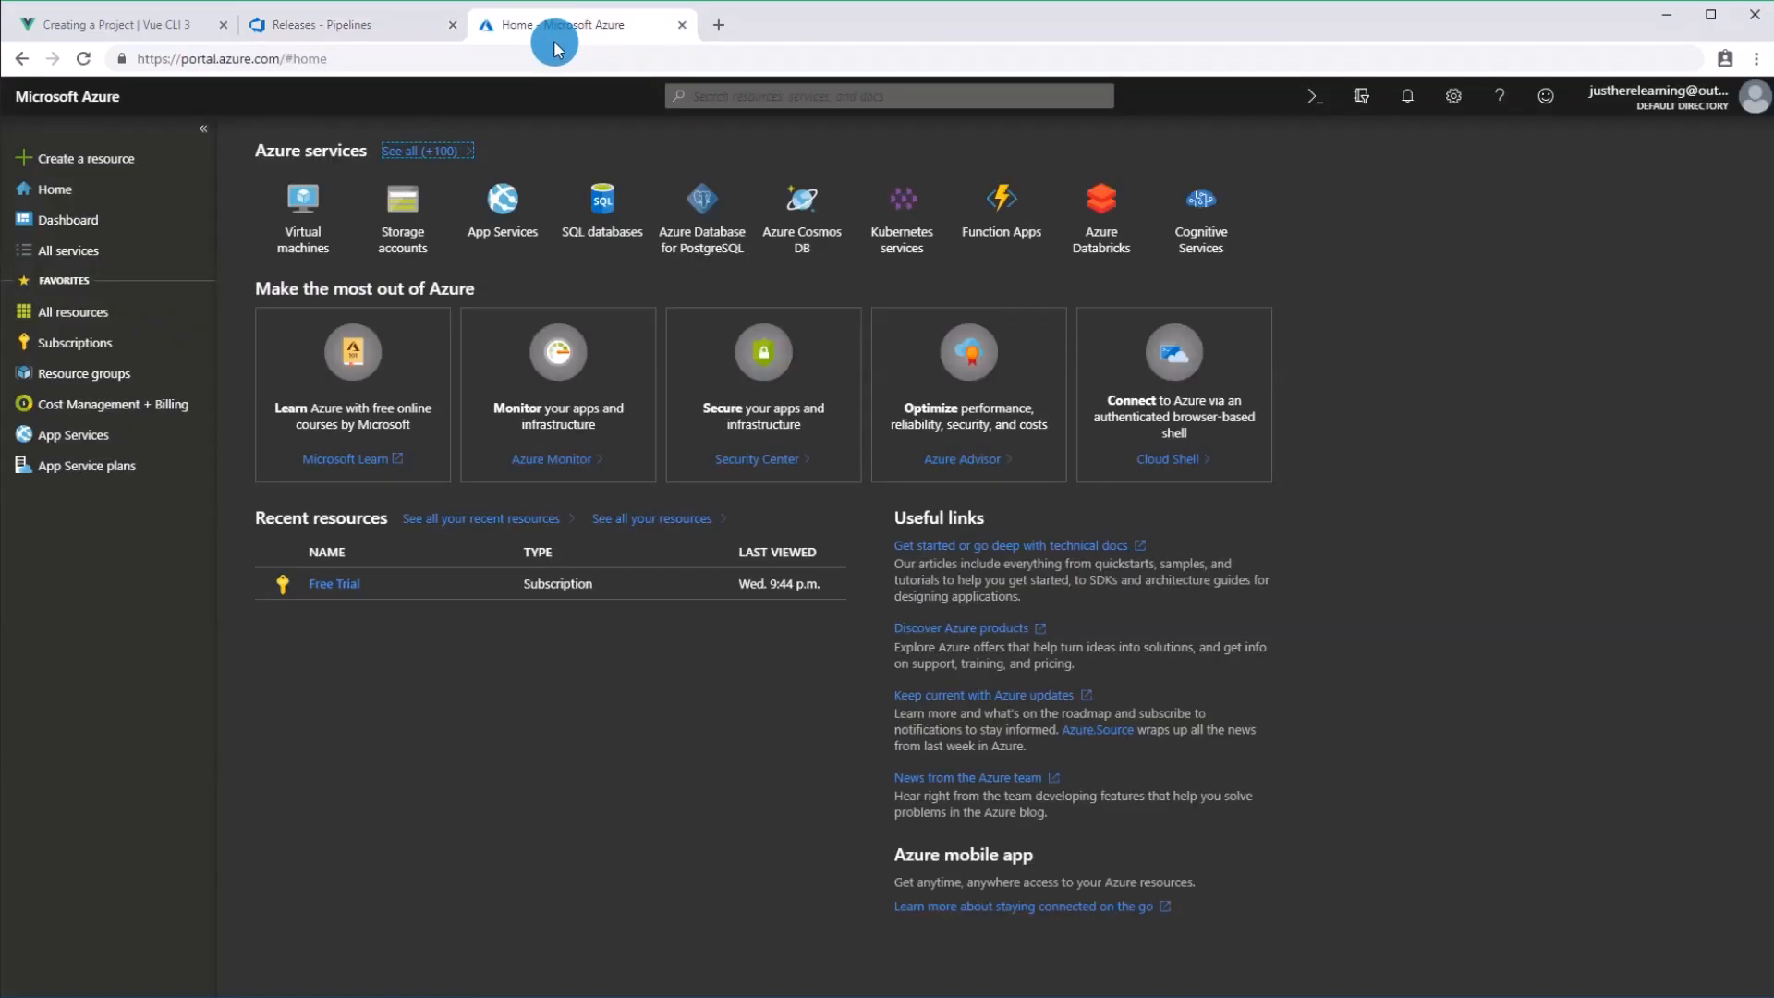
{"action": "left_click", "coordinate": [72, 434]}
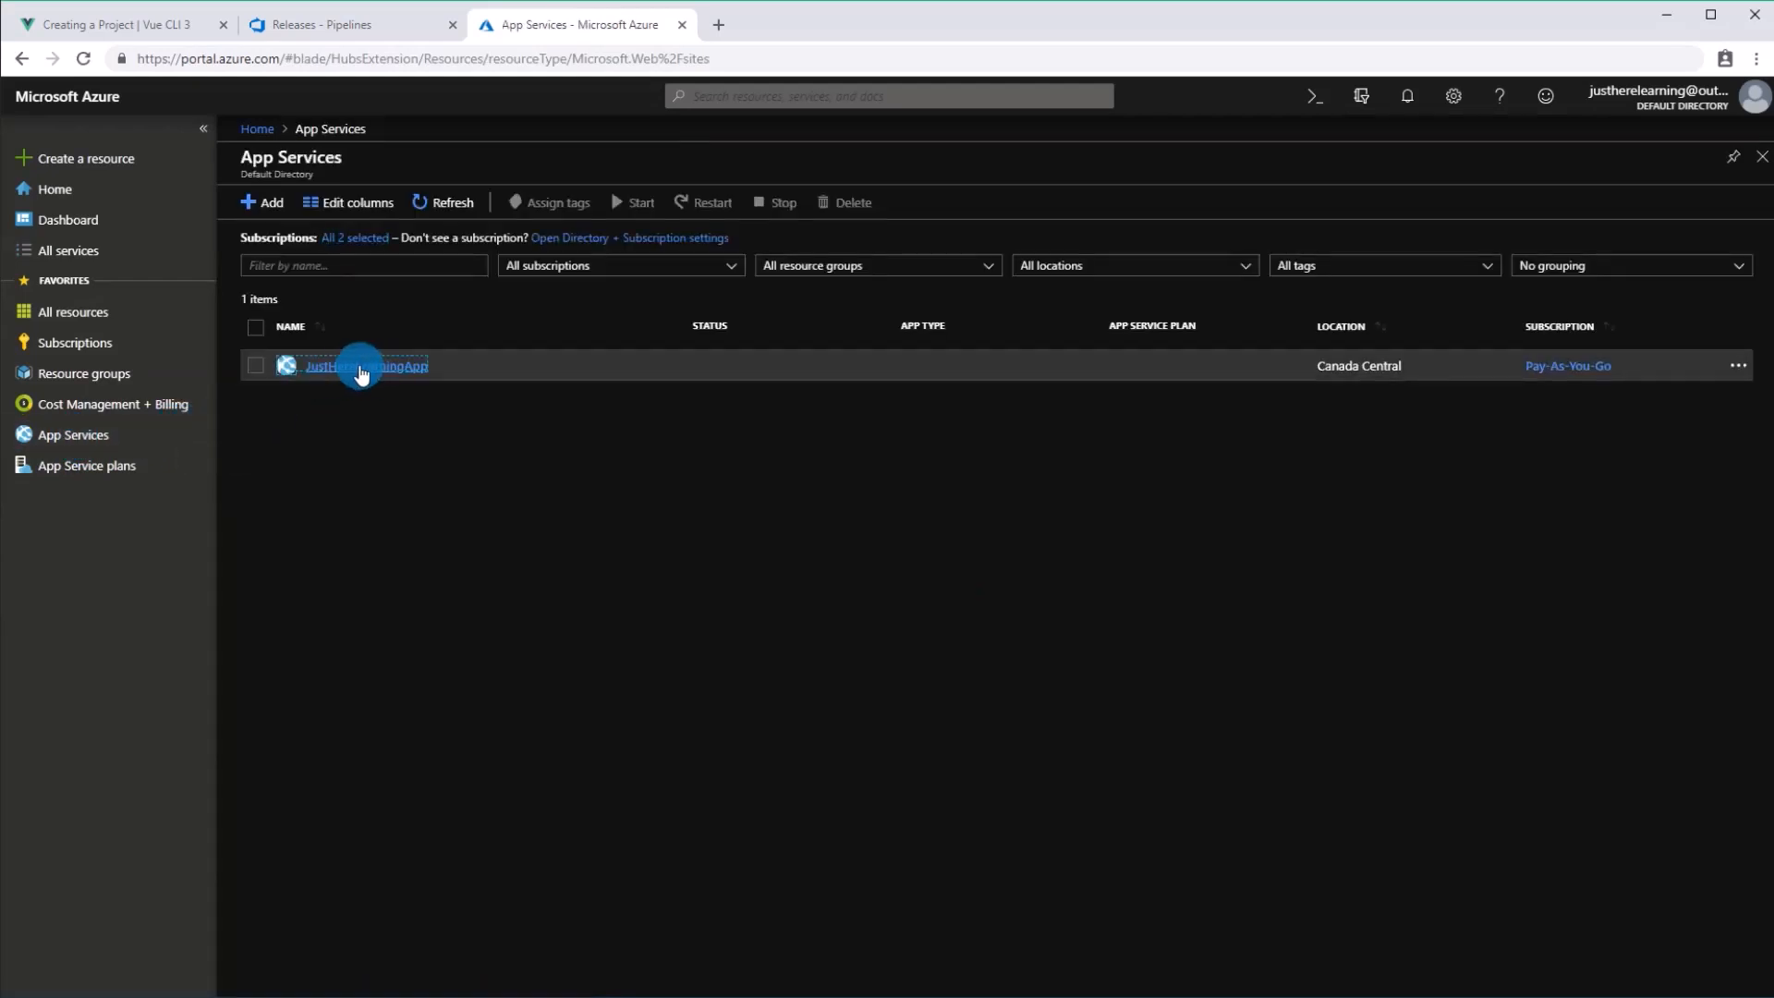
{"action": "left_click", "coordinate": [364, 366]}
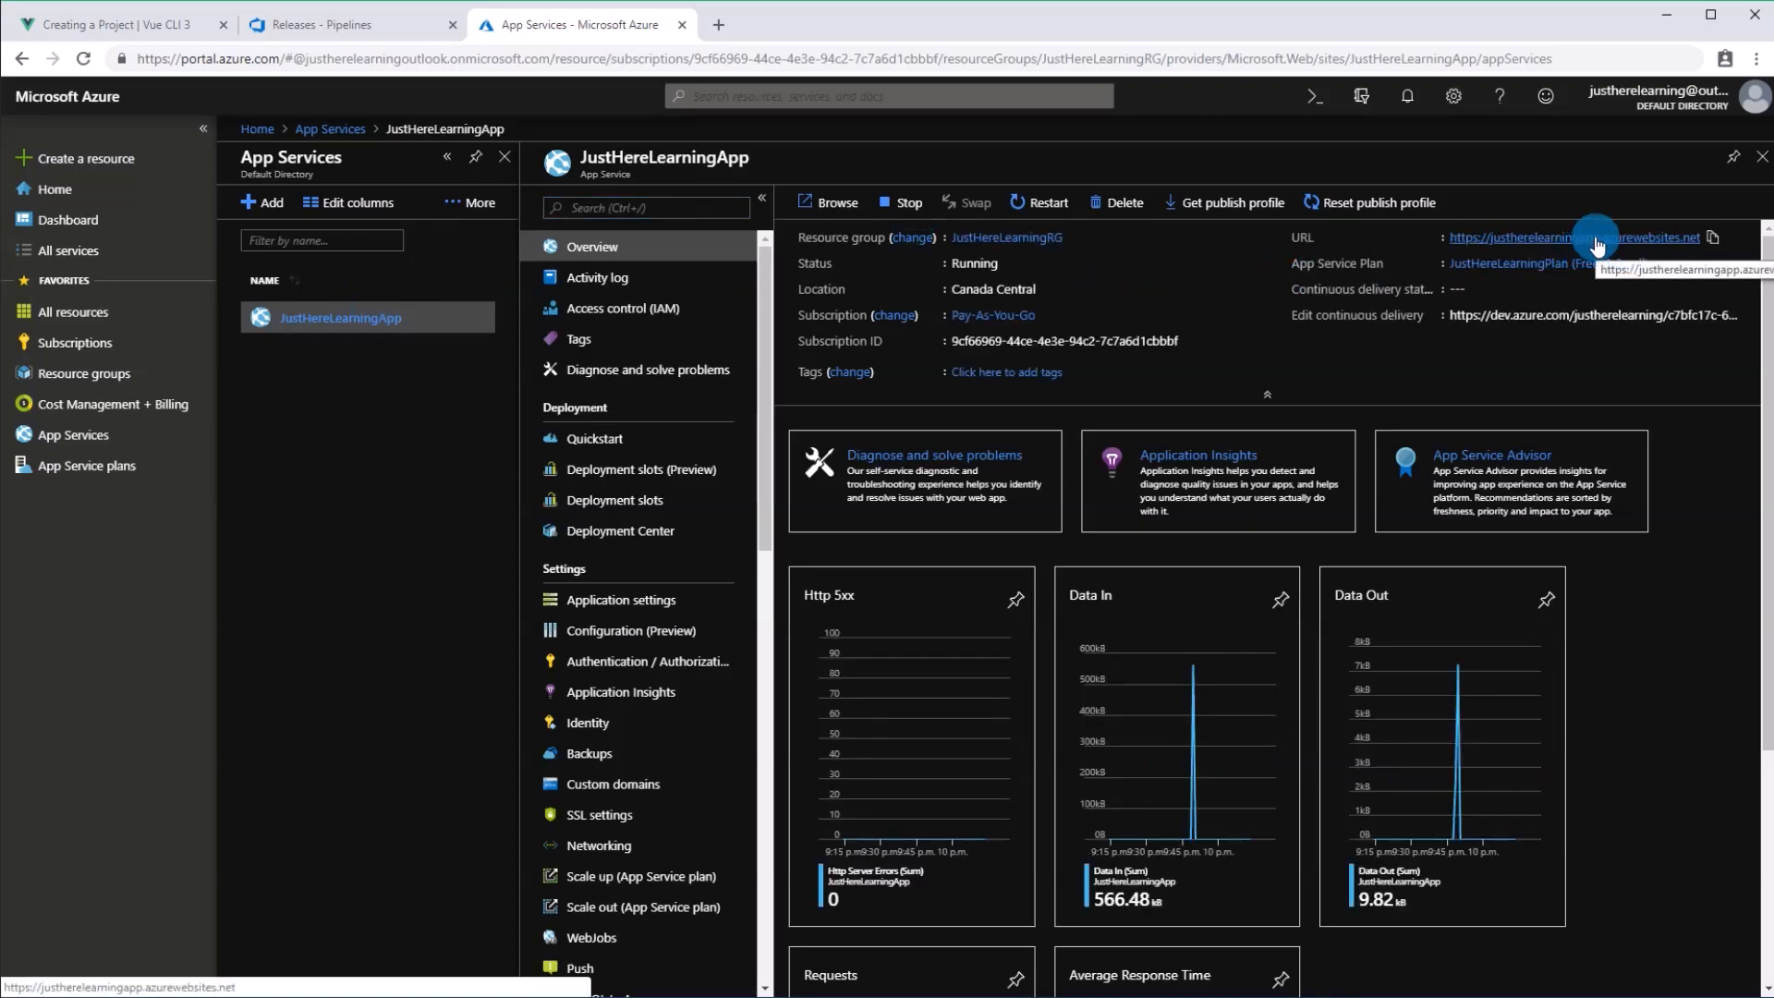
{"action": "left_click", "coordinate": [1567, 238]}
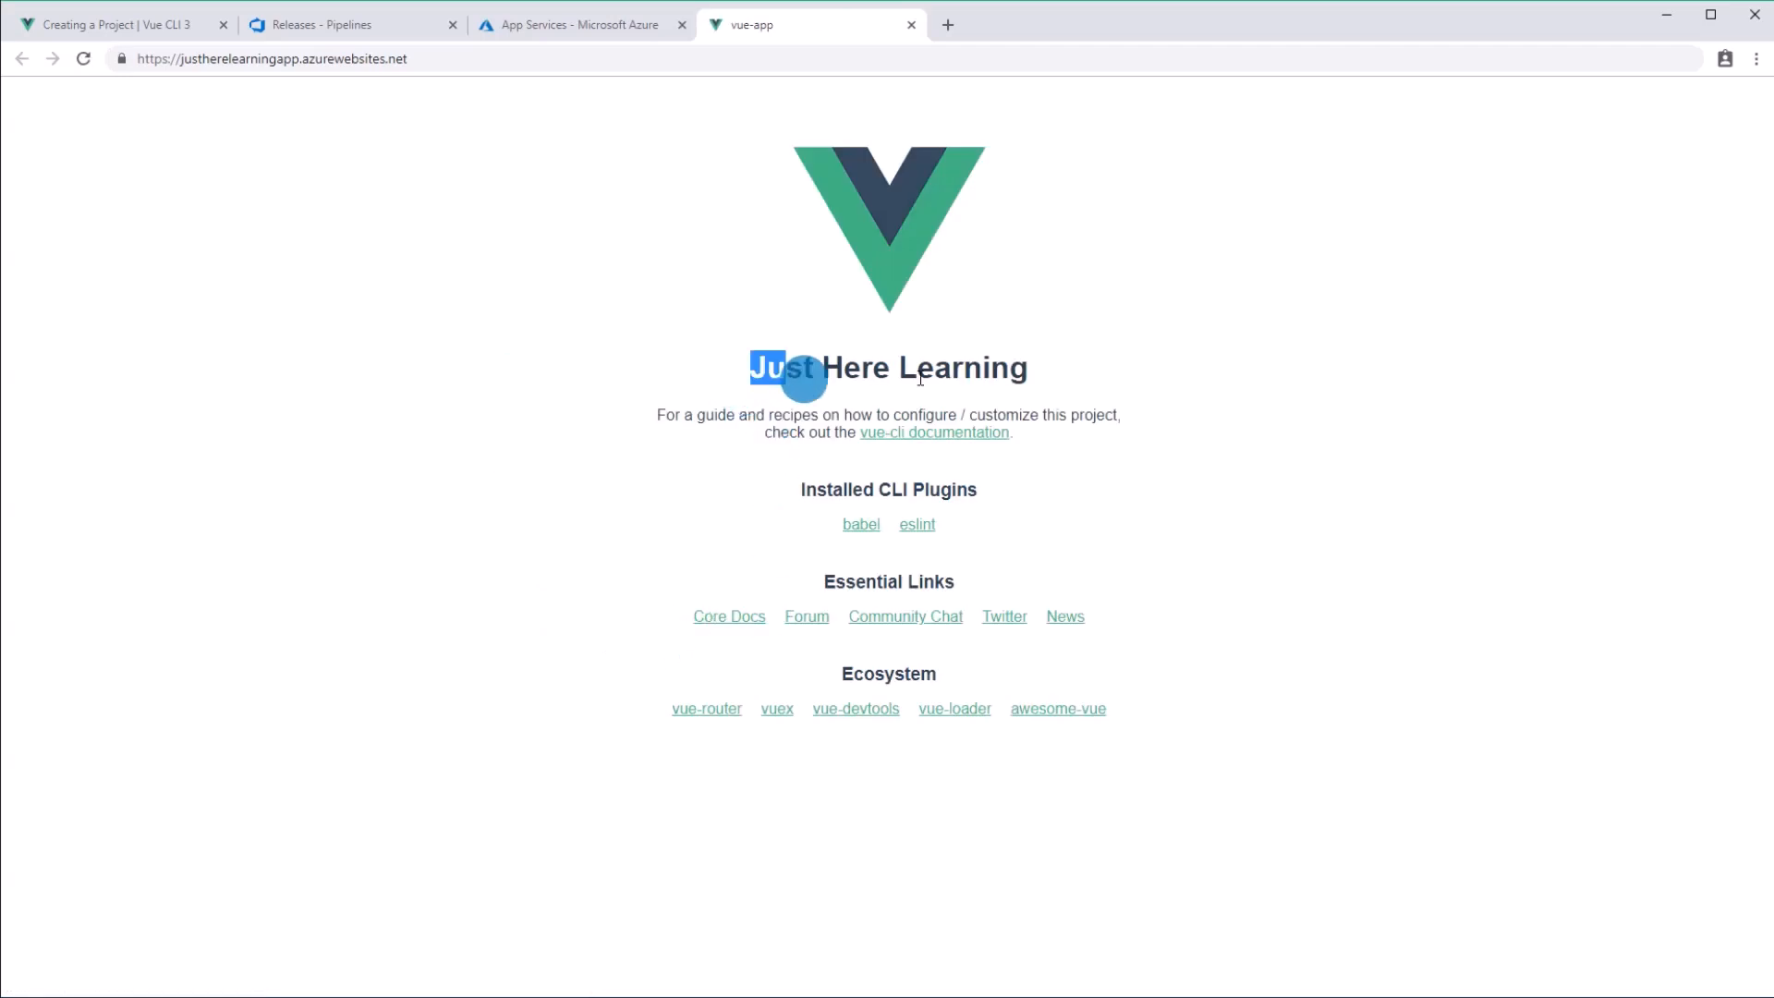